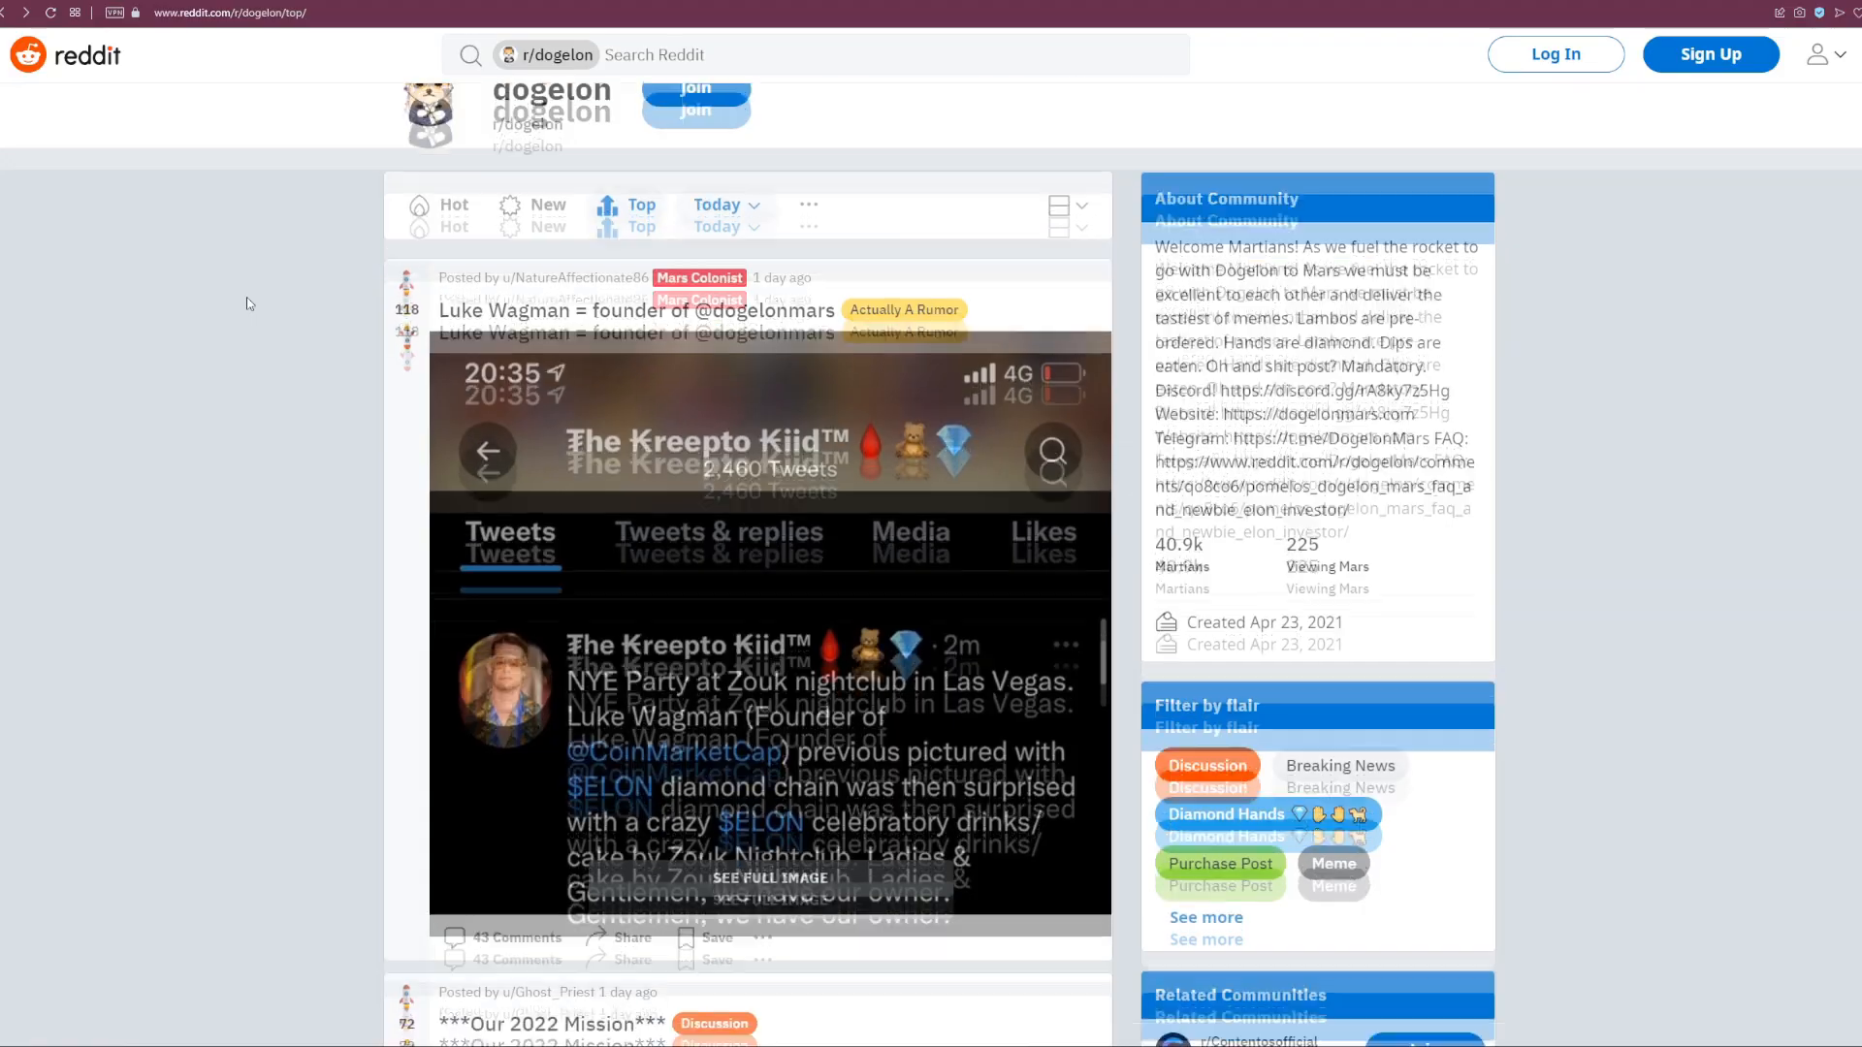
Step: Switch from the r/dogelon tab to the Analytics Insight article at its Dogelon Mars (ELON) section
scroll("up", 3)
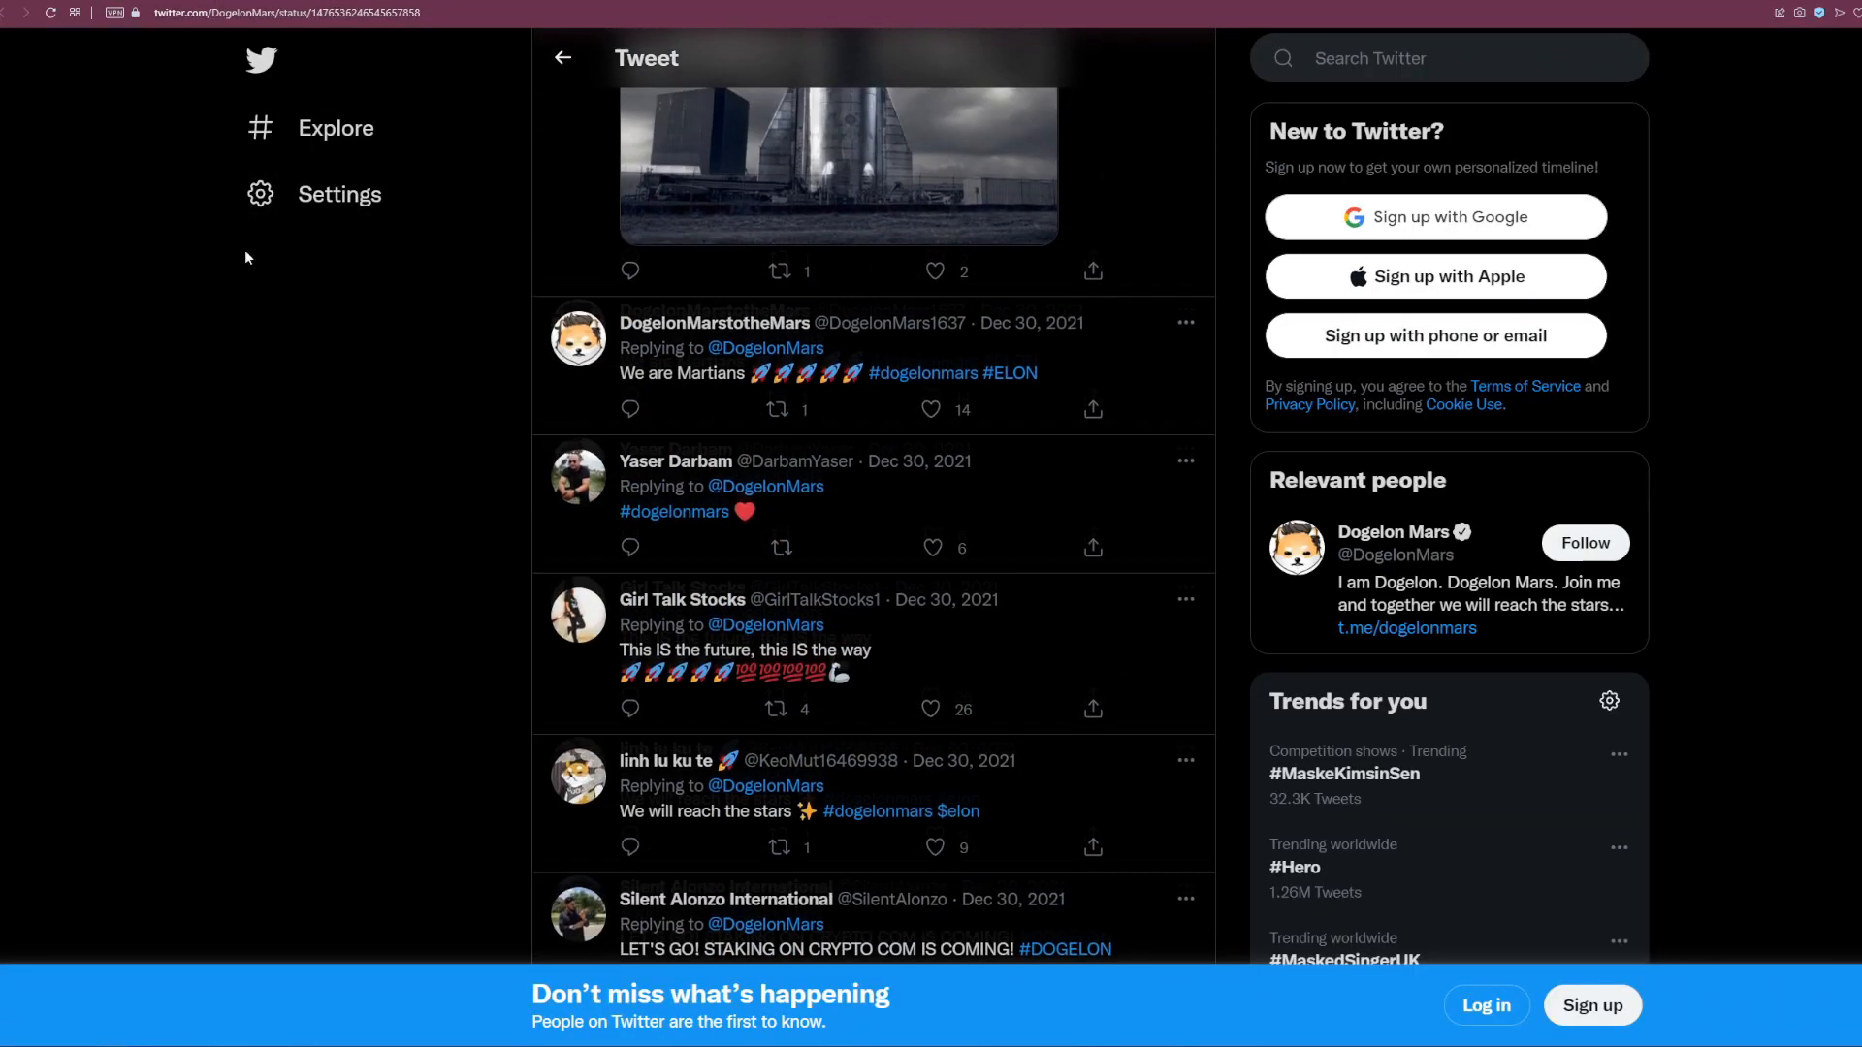
left_click(1395, 531)
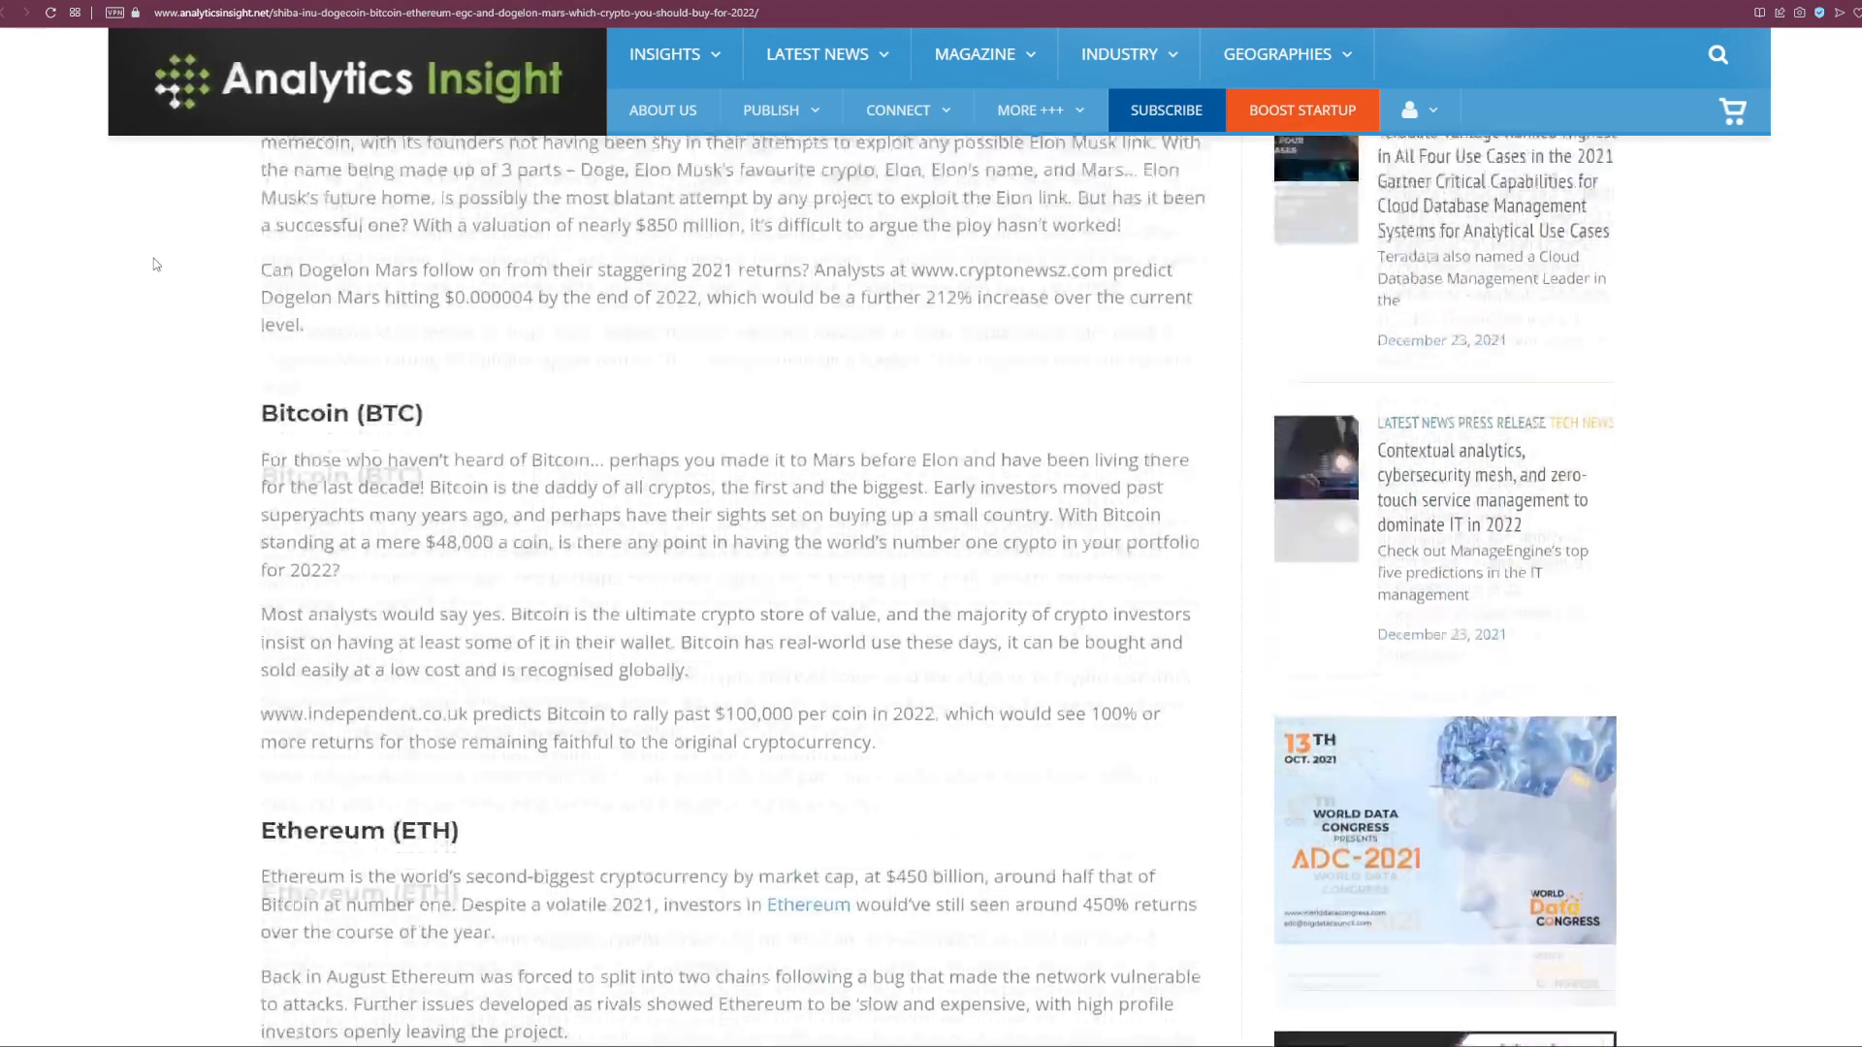
scroll("up", 3)
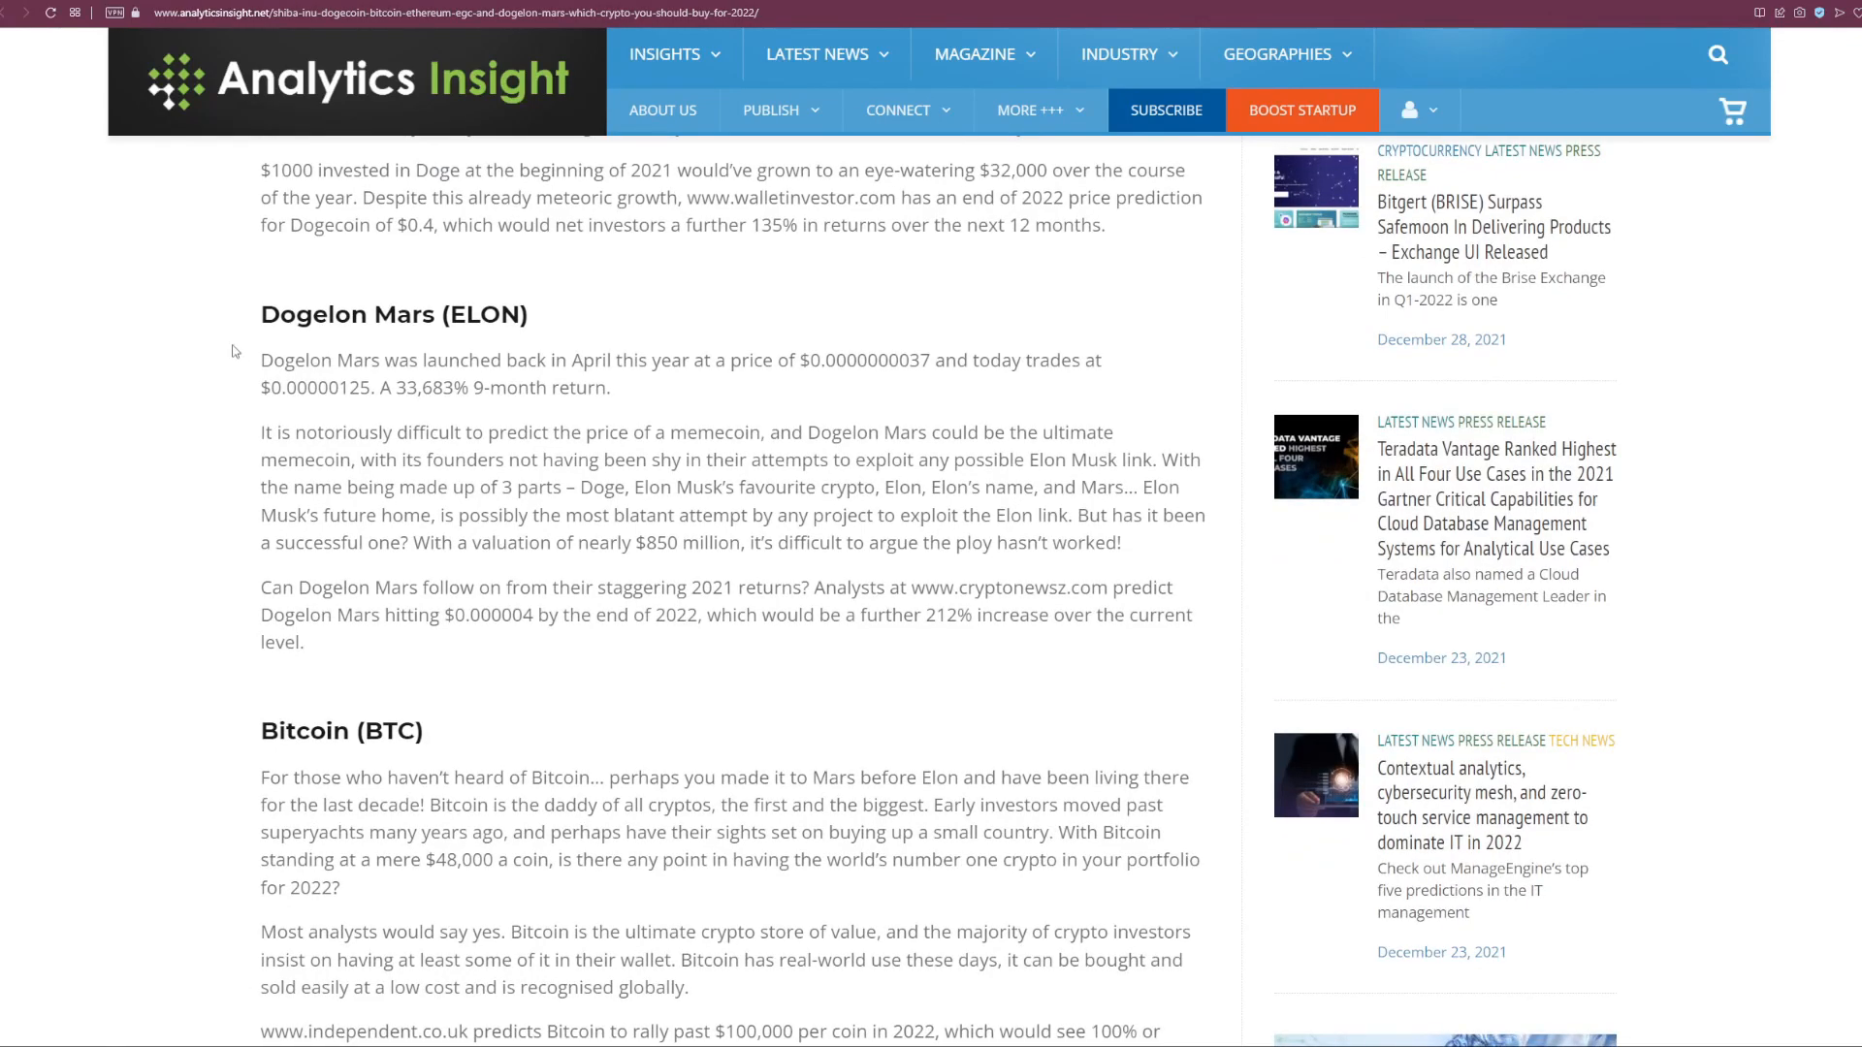
mouse_move(212, 246)
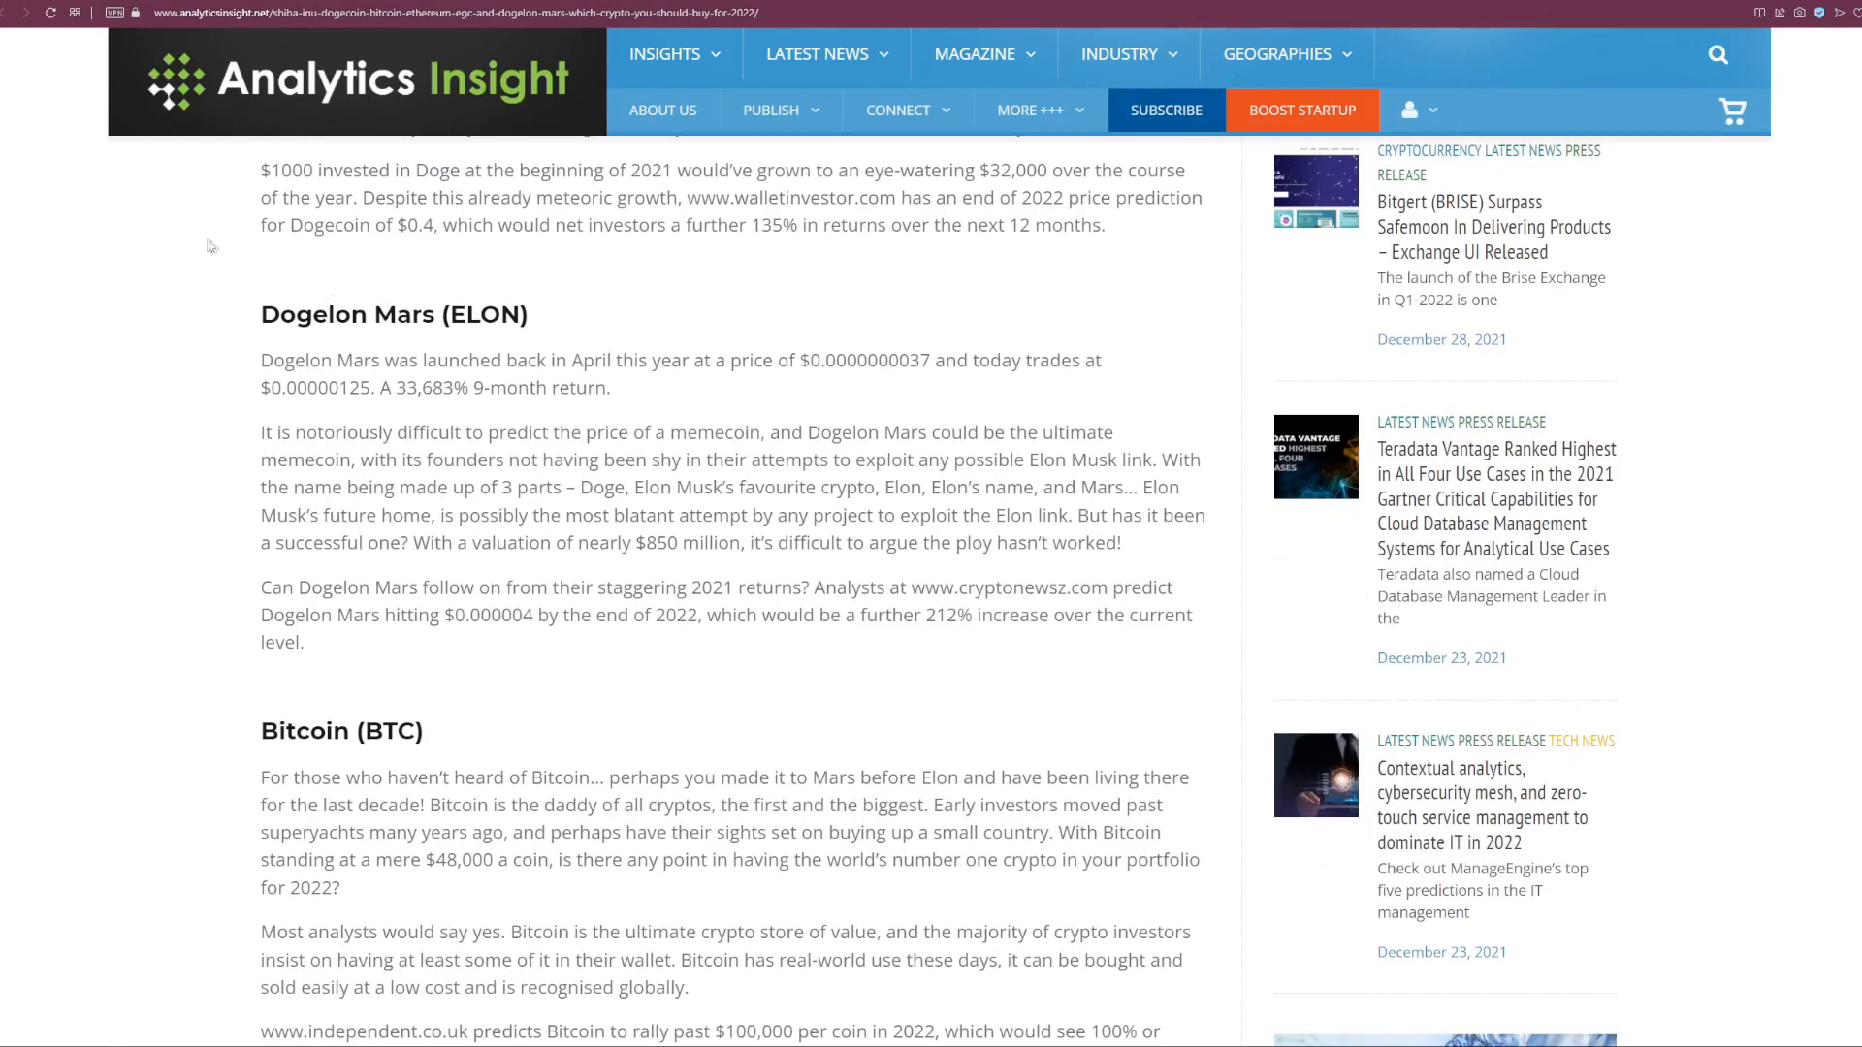
mouse_move(244, 246)
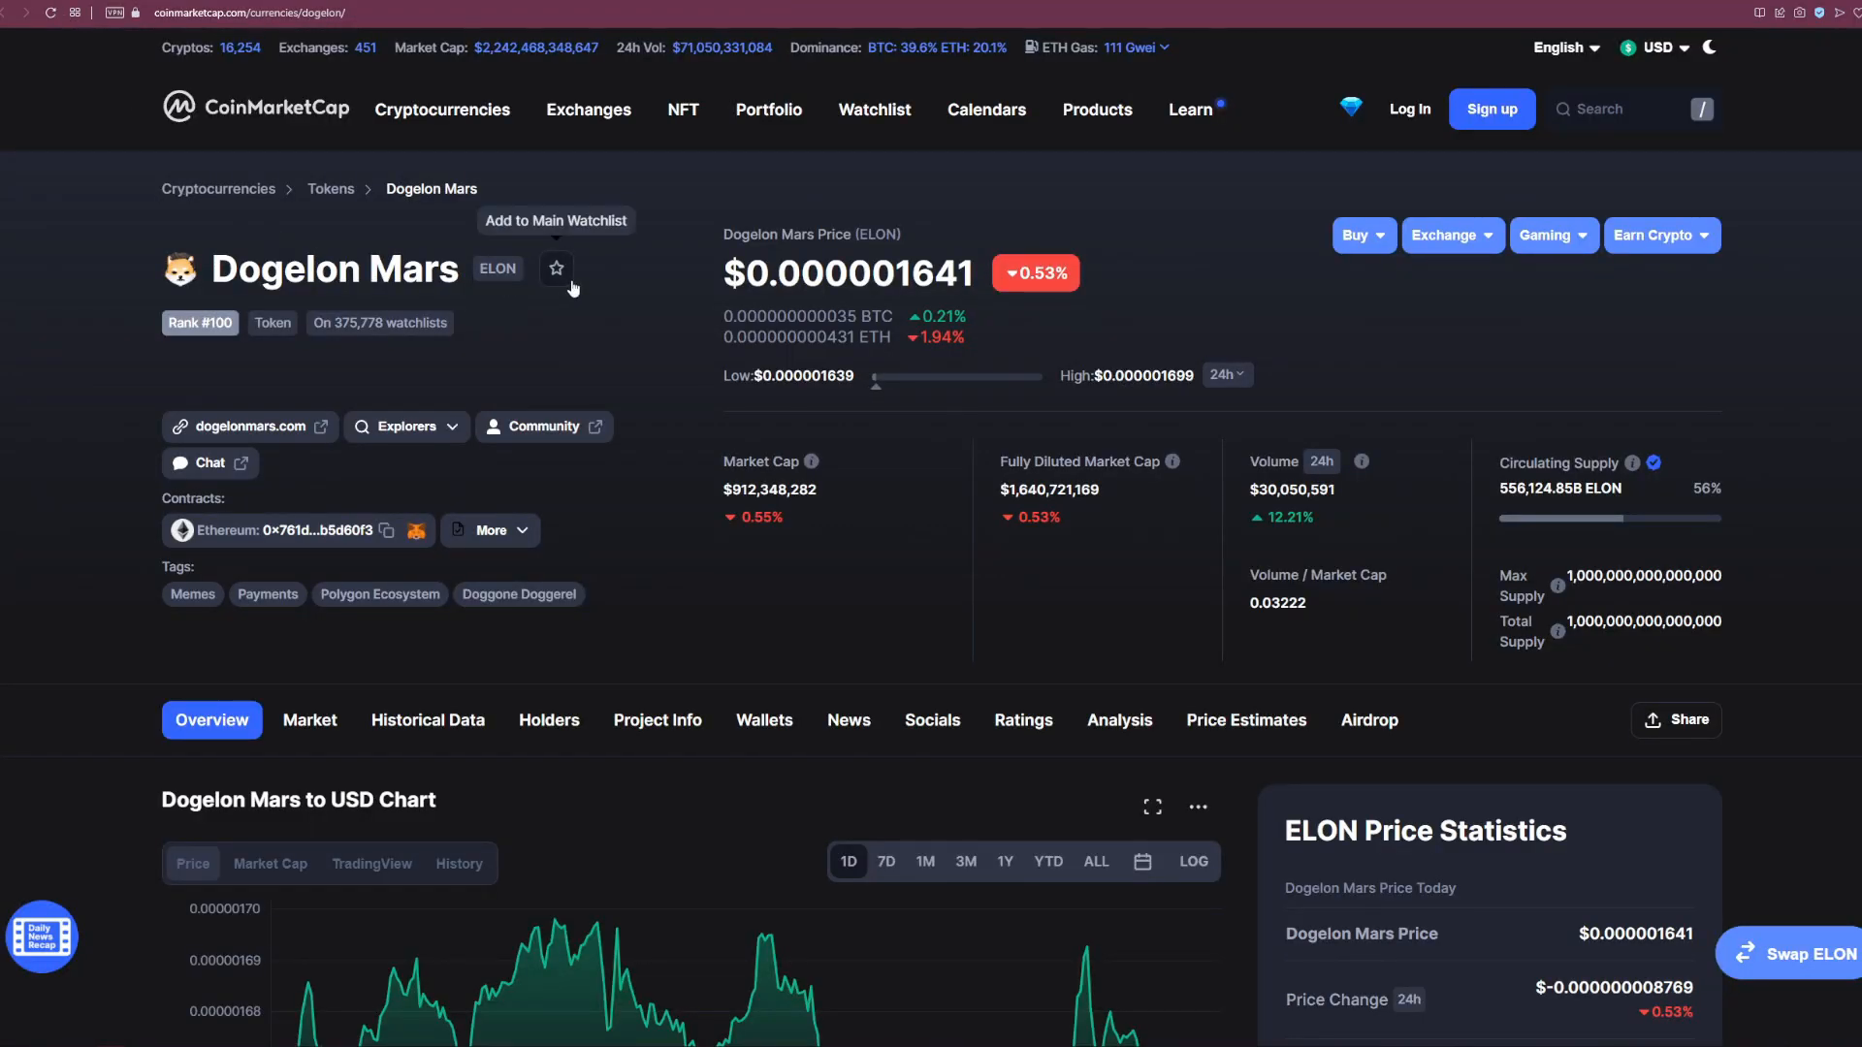
mouse_move(633, 244)
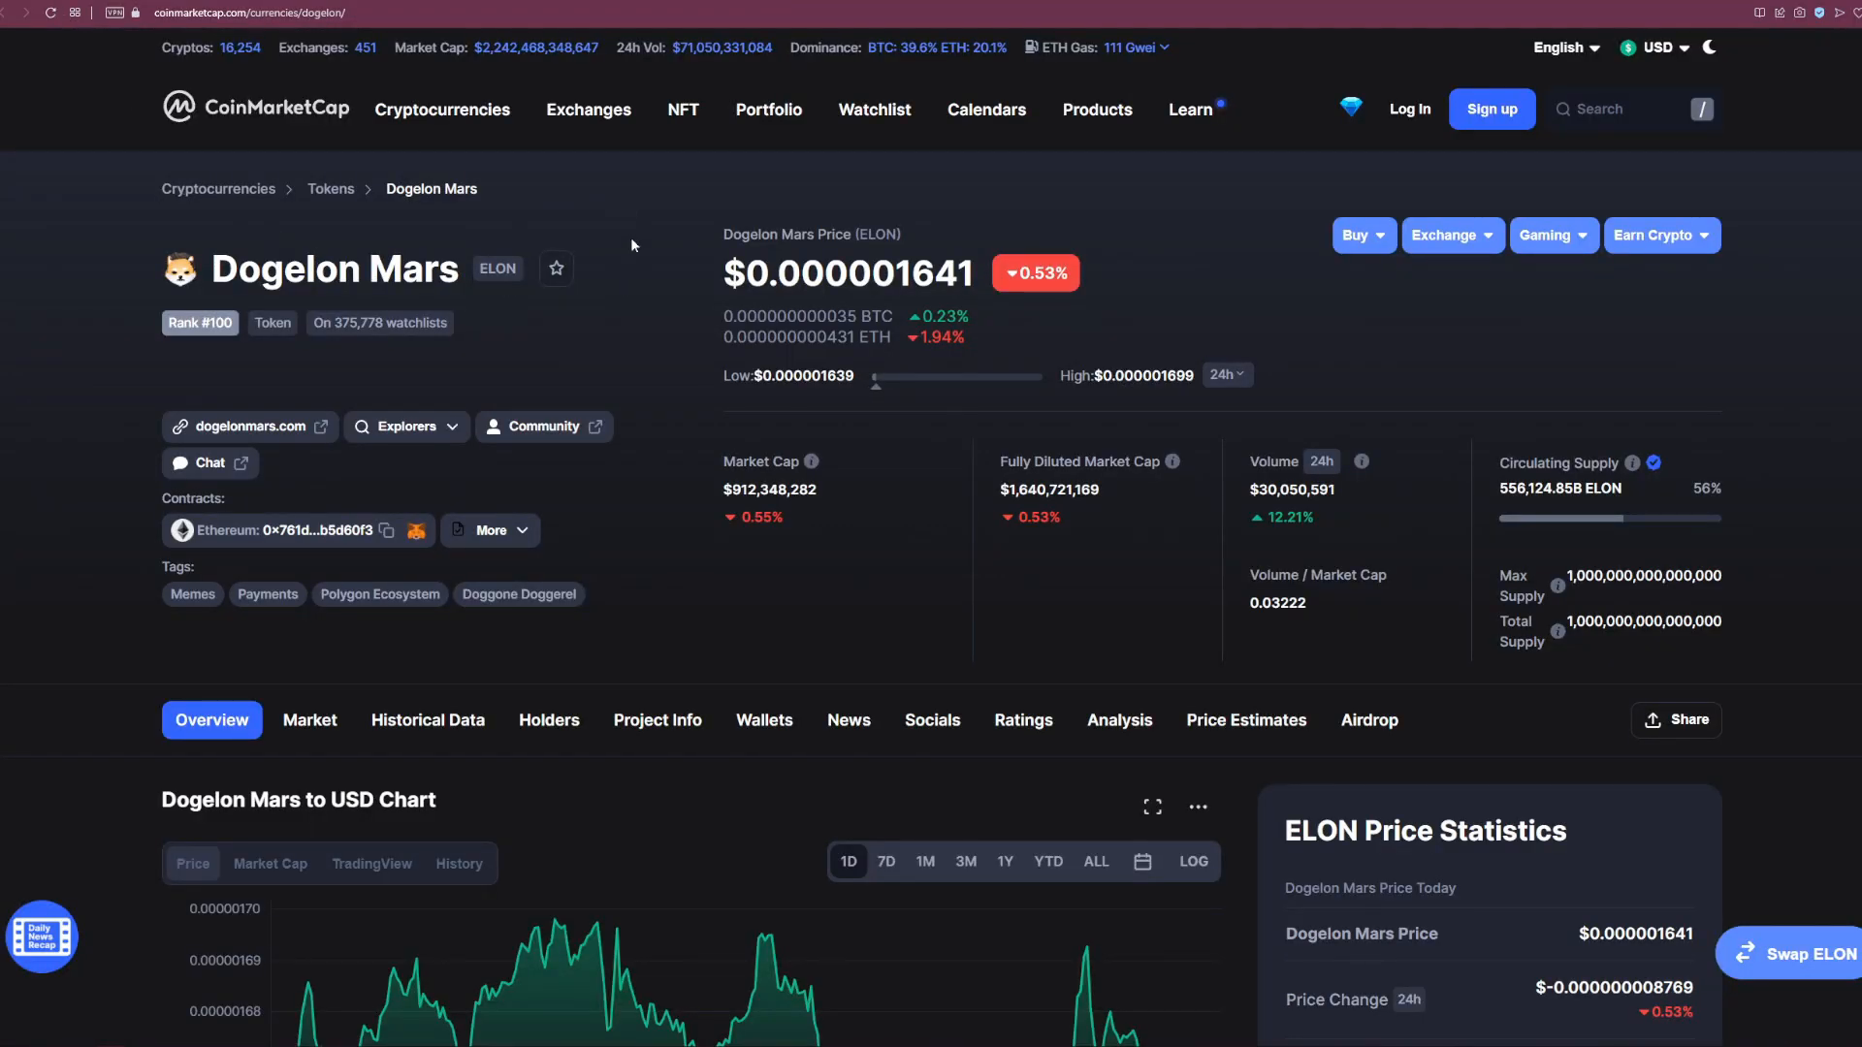
mouse_move(646, 384)
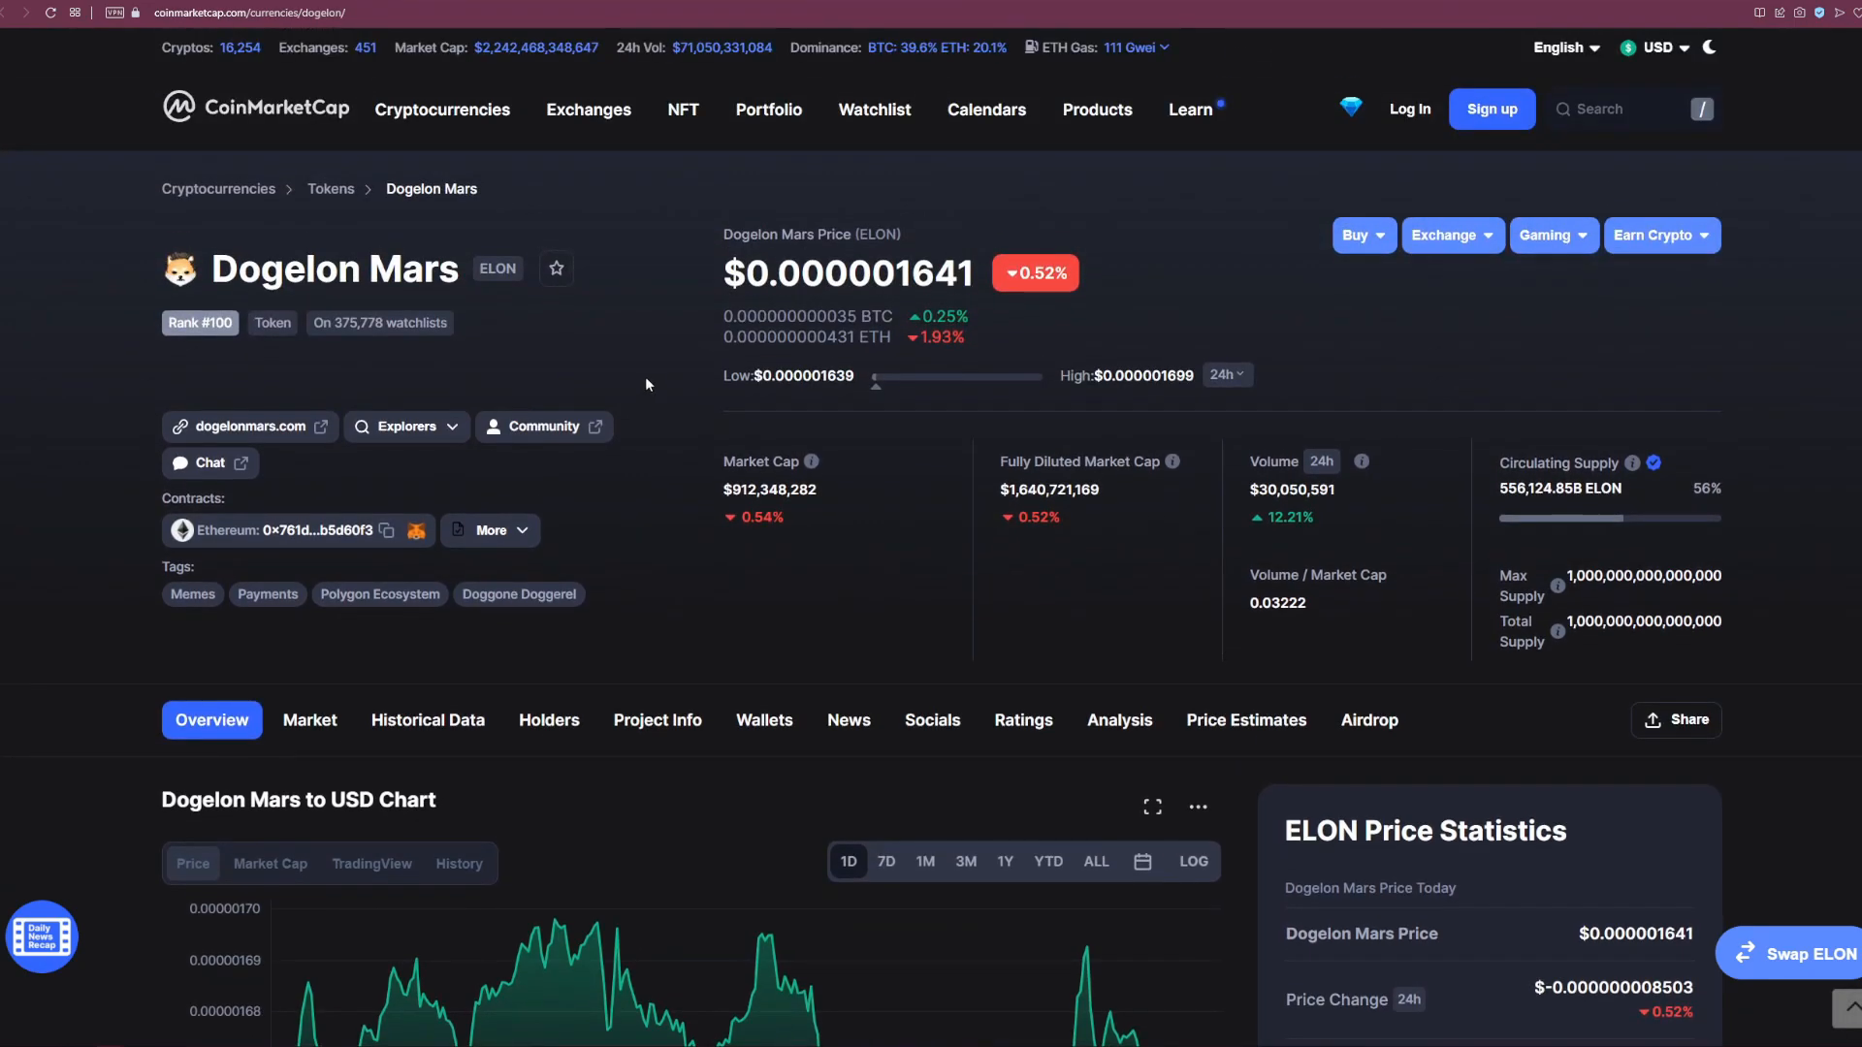
mouse_move(1363, 543)
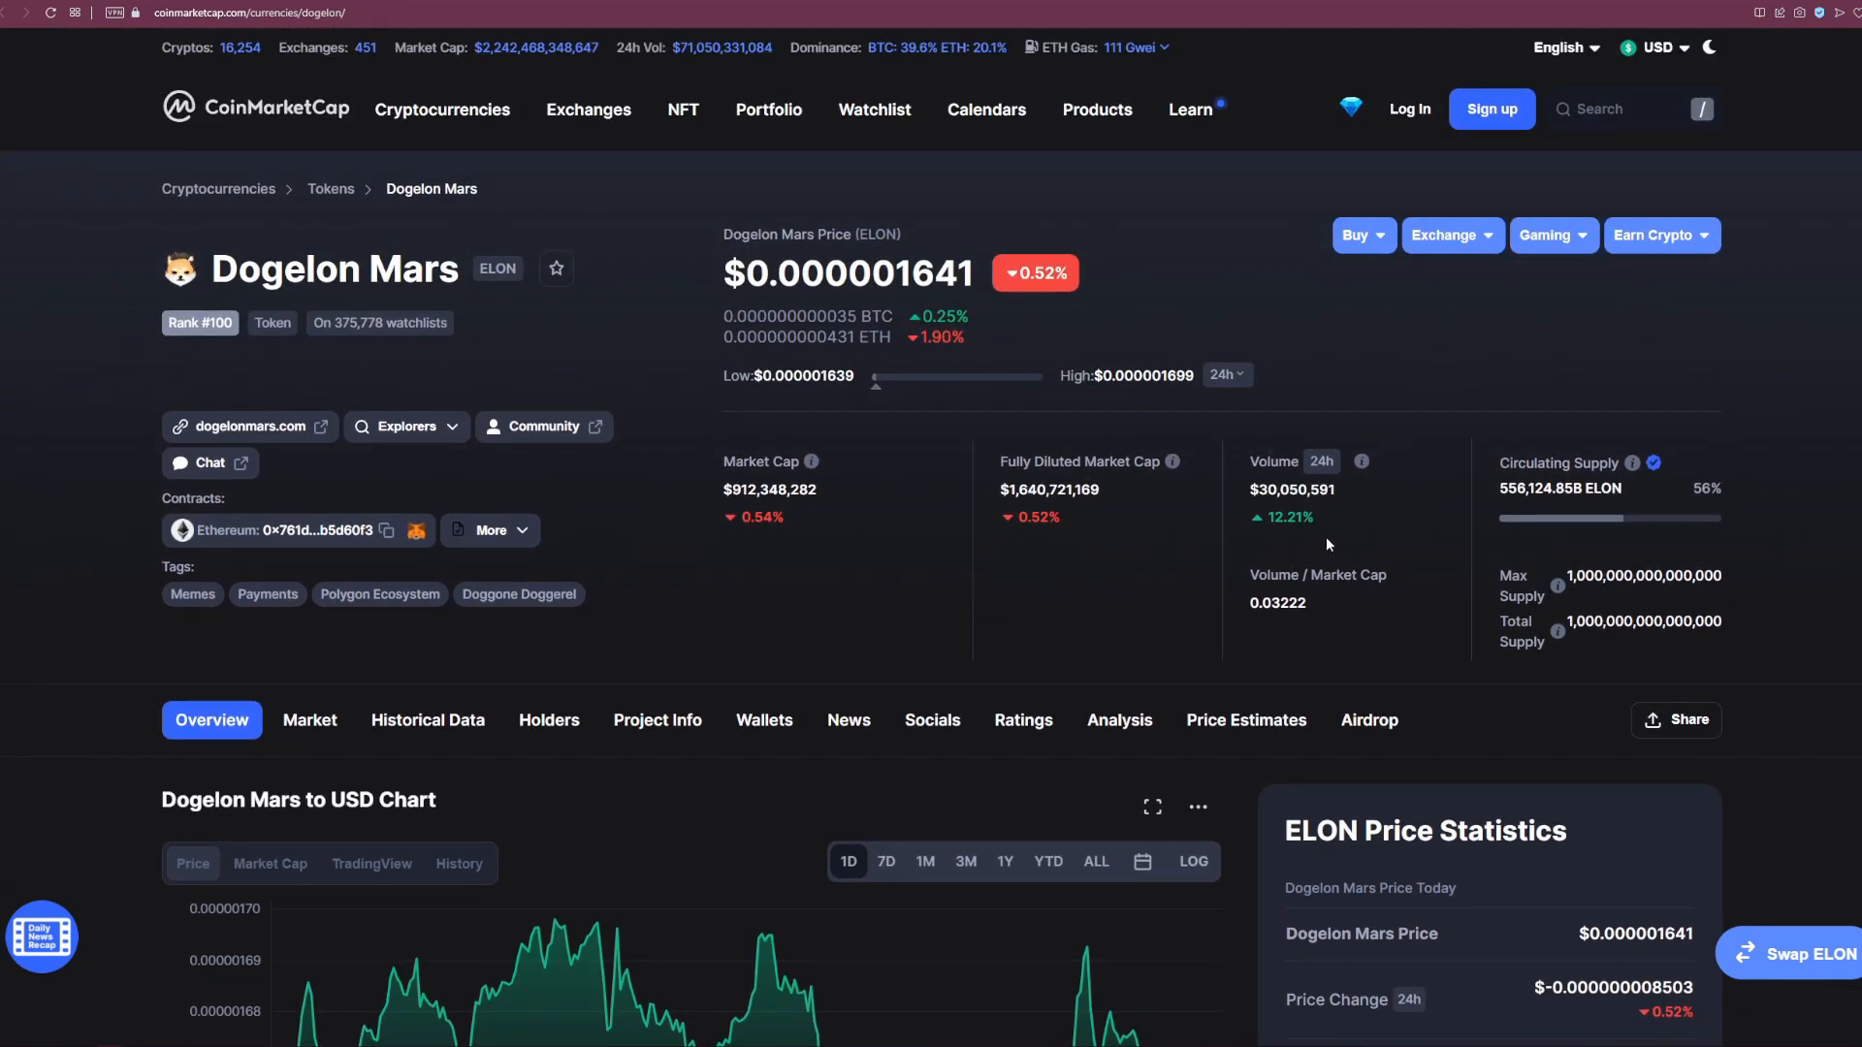
mouse_move(875, 484)
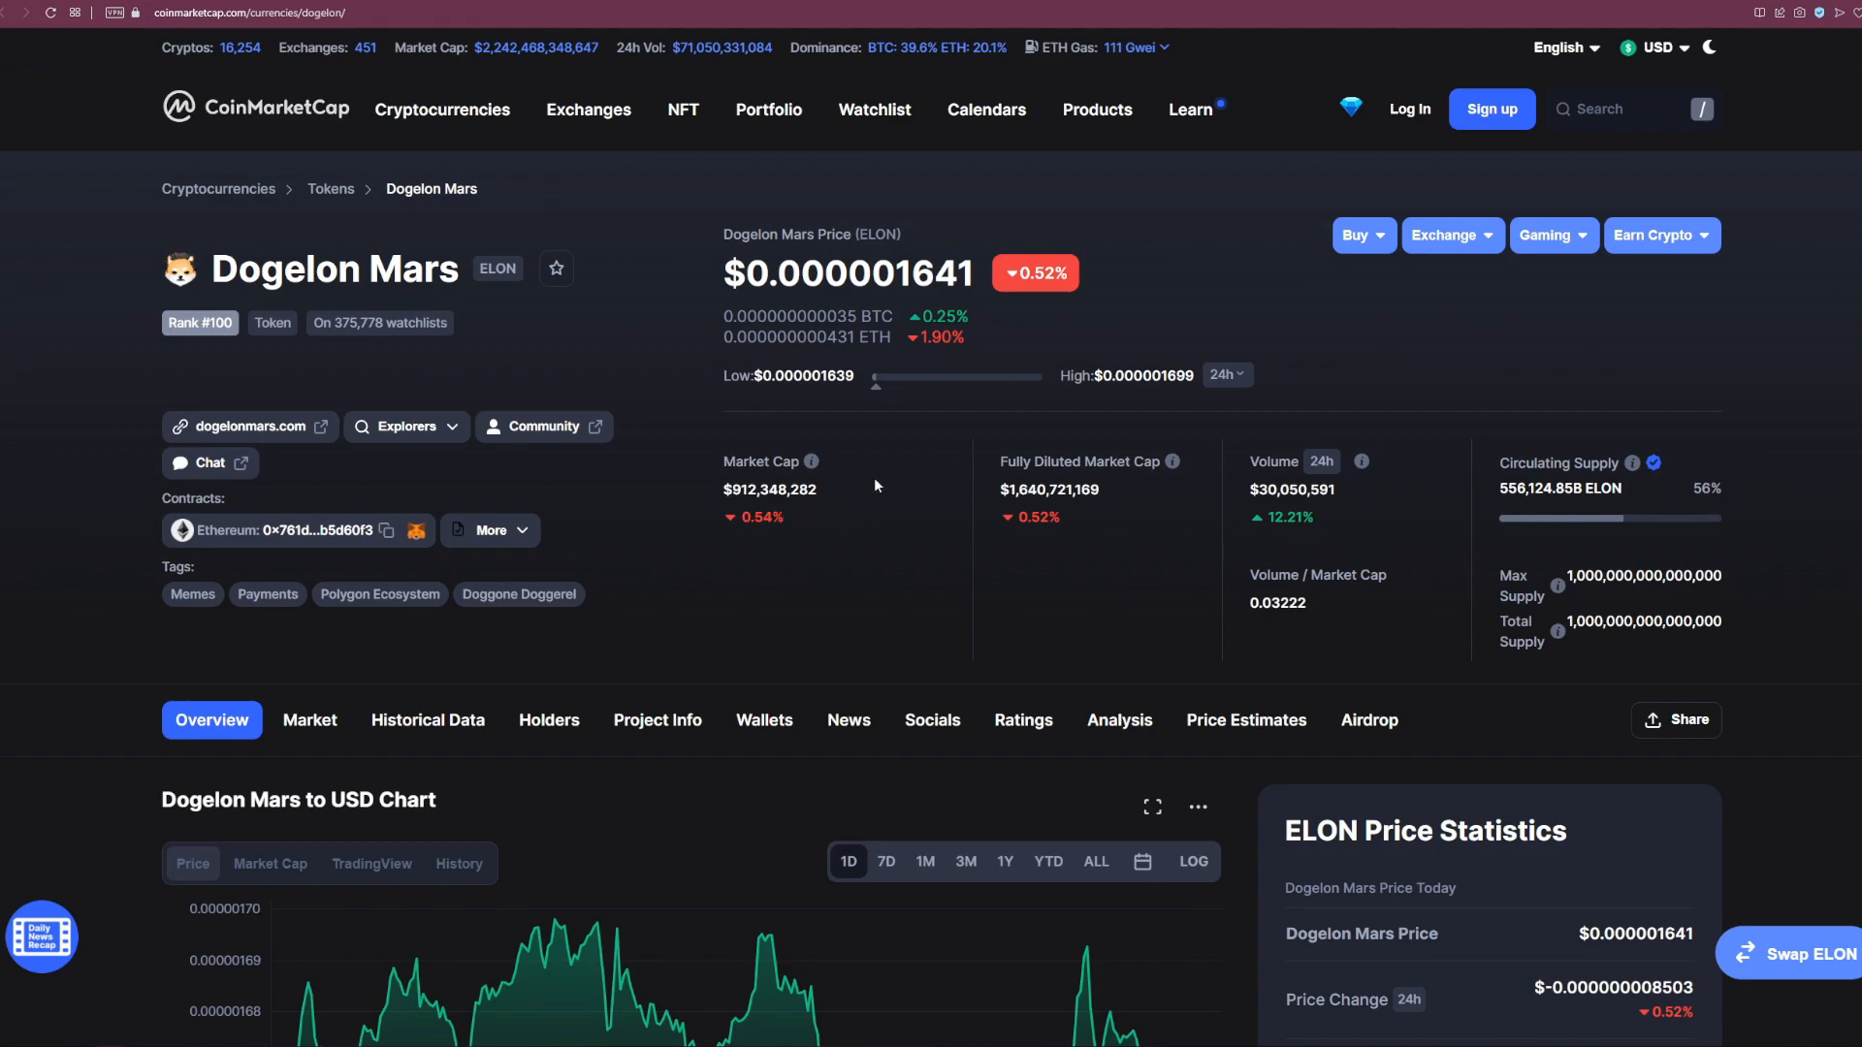
mouse_move(834, 532)
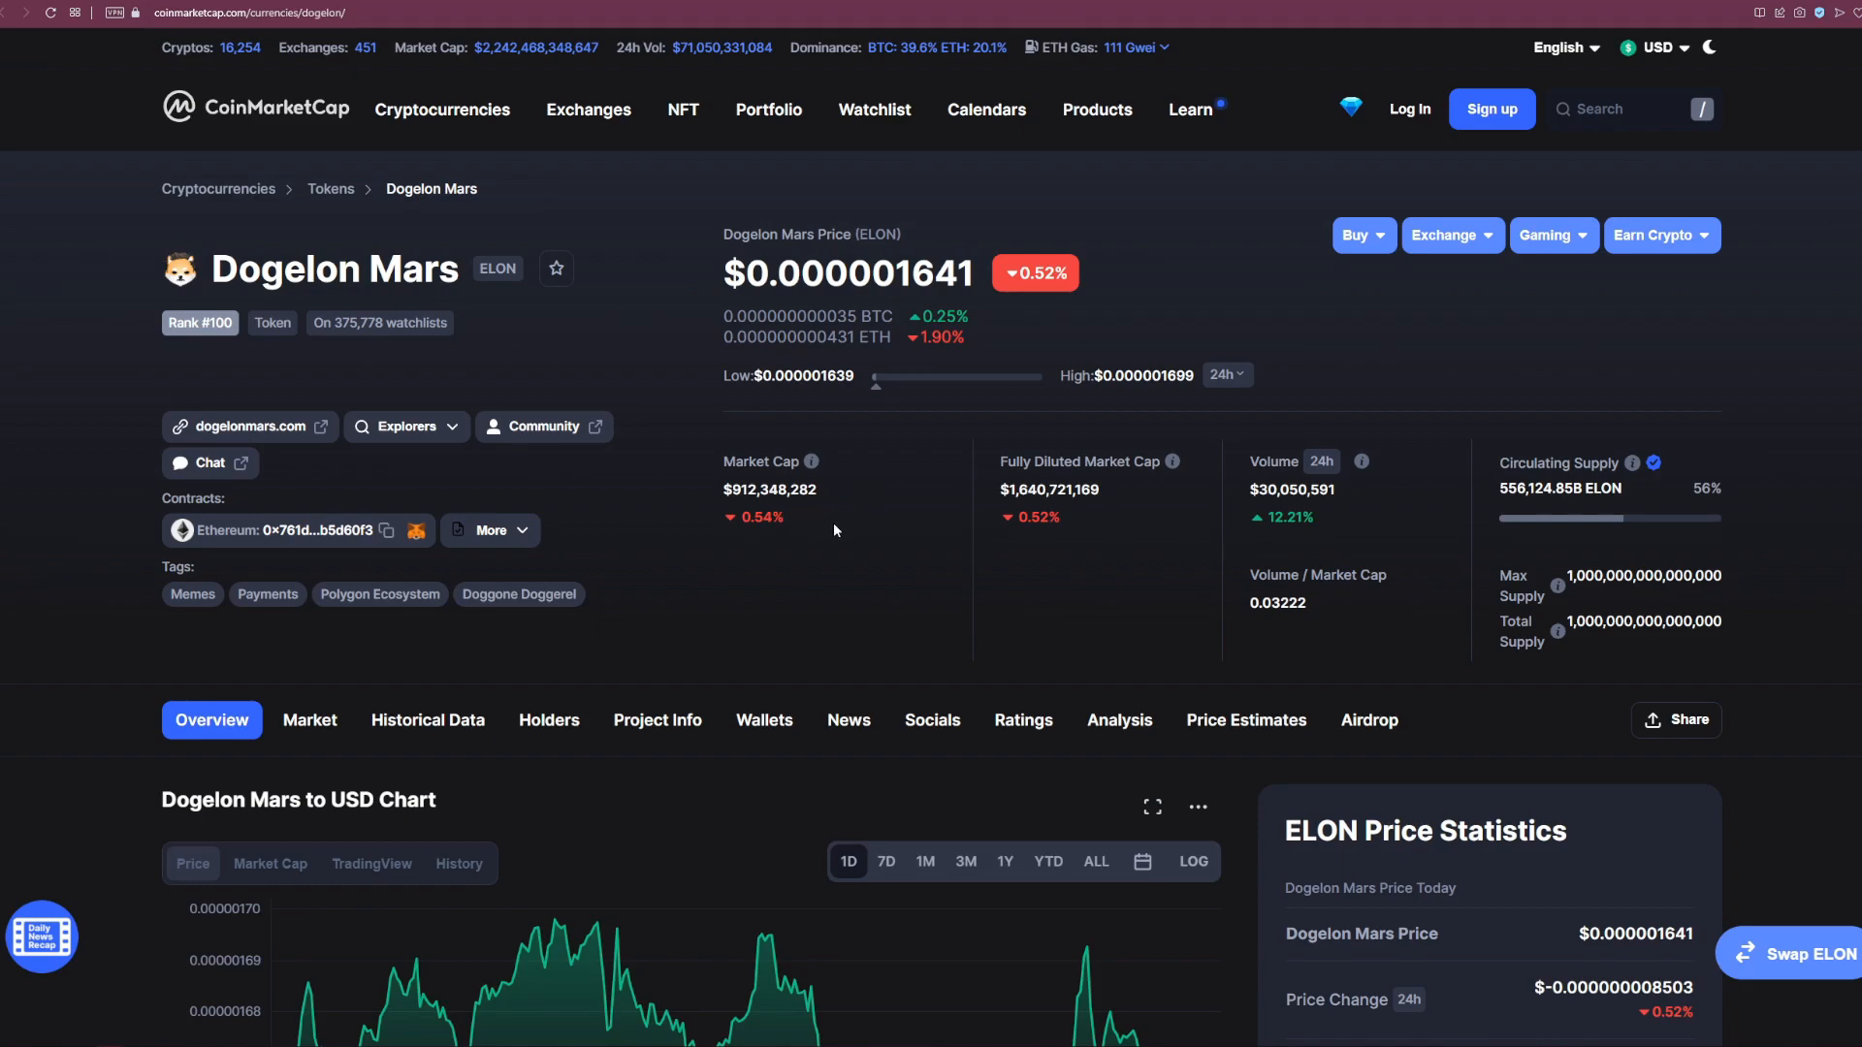
mouse_move(854, 482)
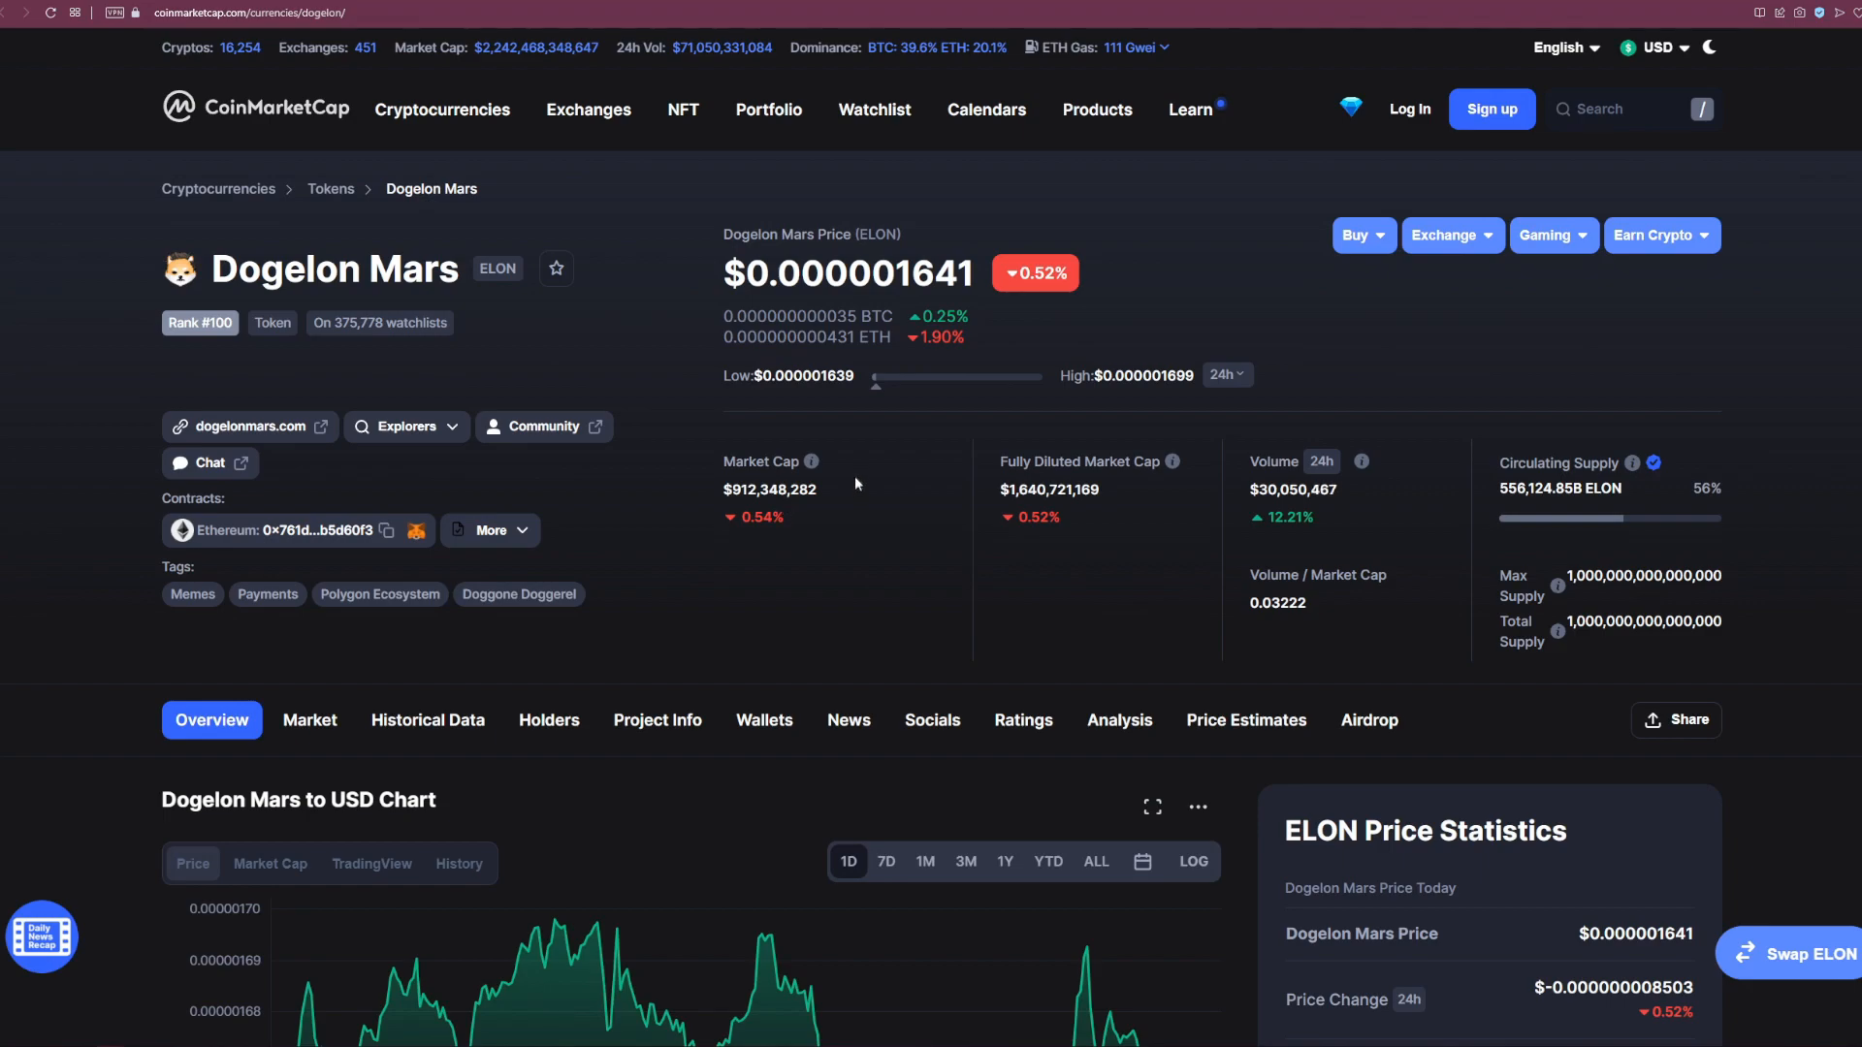
mouse_move(710, 285)
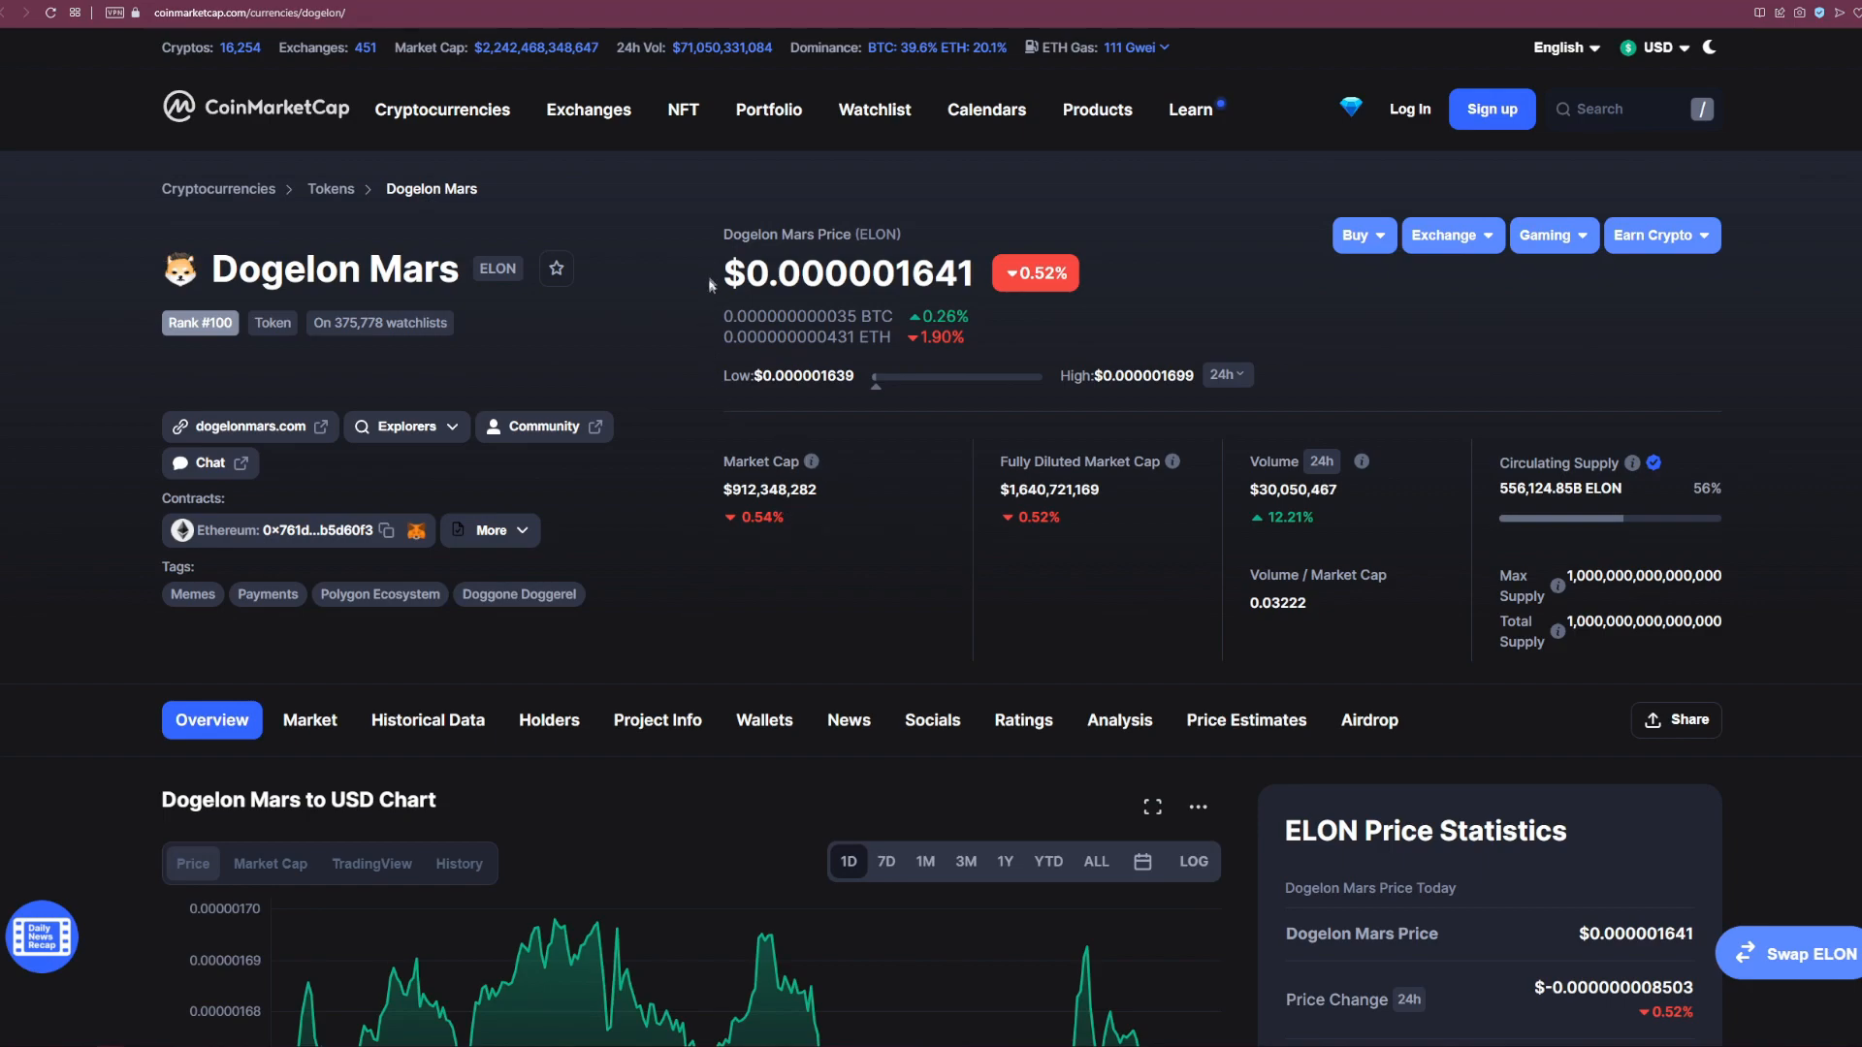
mouse_move(1092, 223)
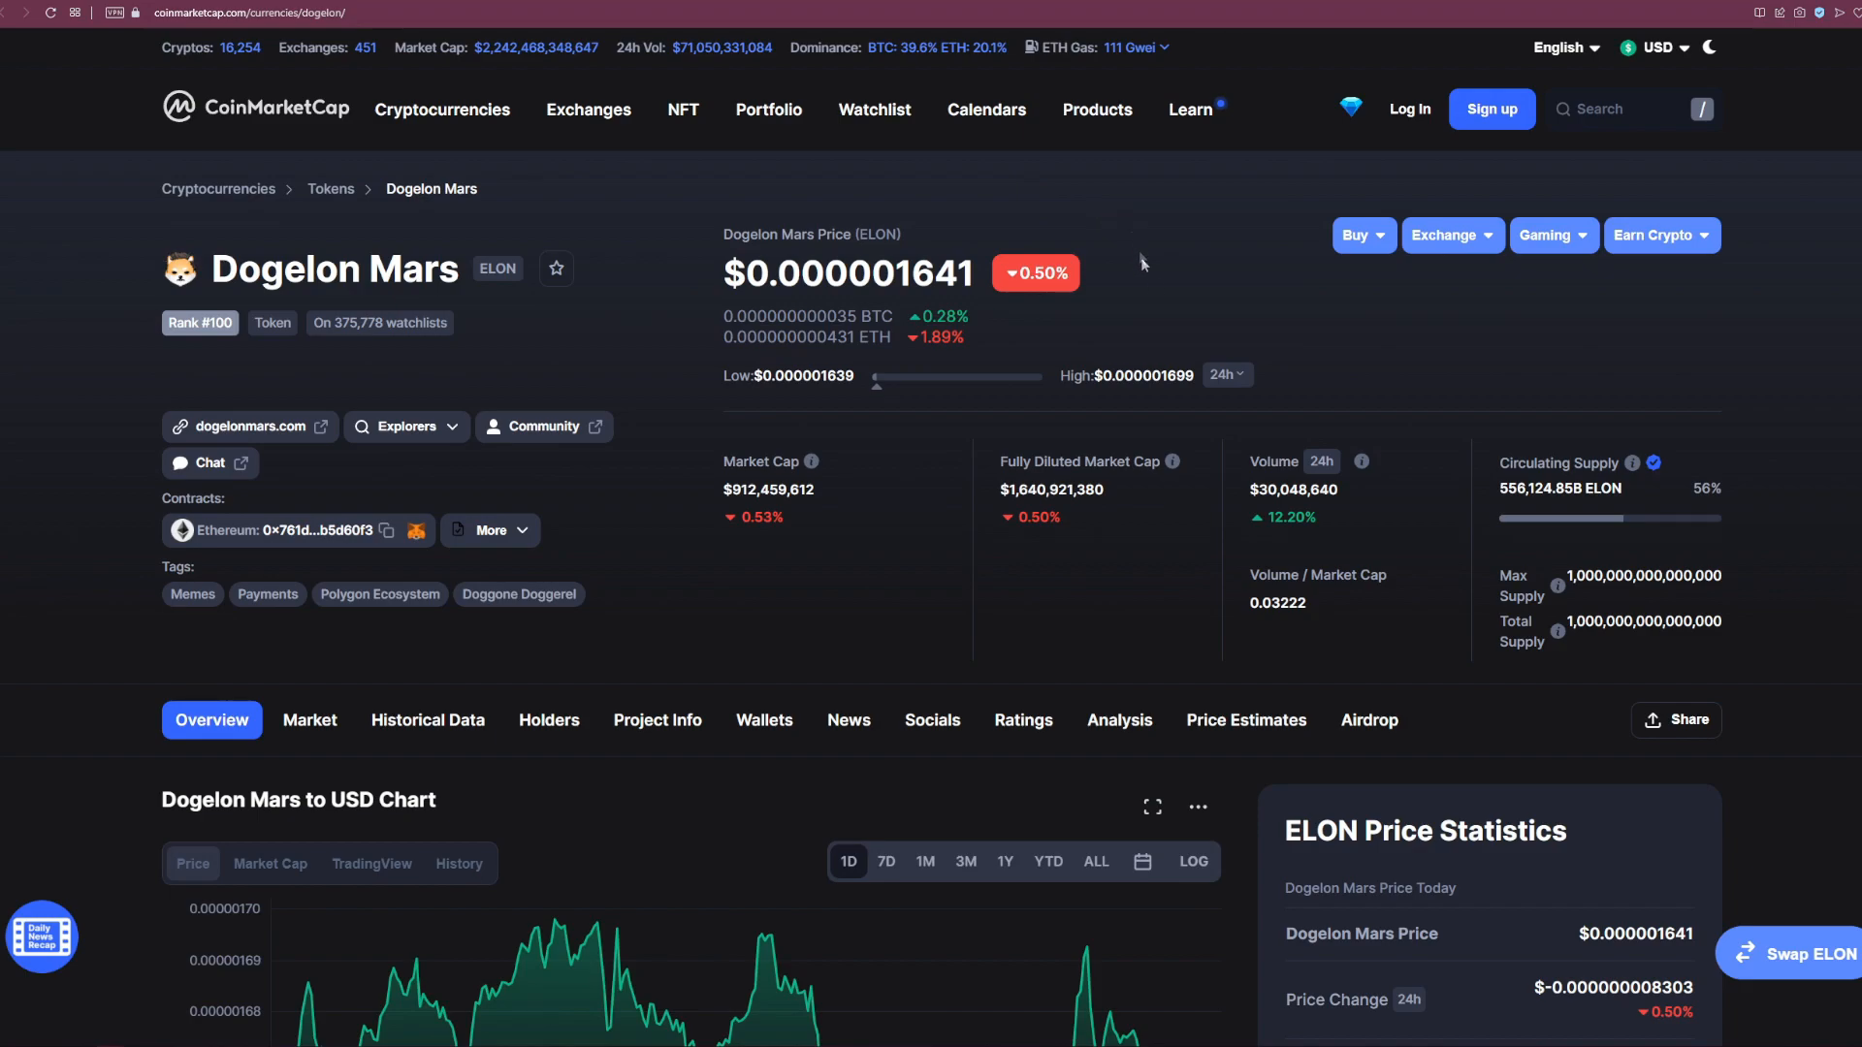
Step: Scroll to the Dogelon Mars to USD 1D chart and the ELON price statistics
scroll("down", 3)
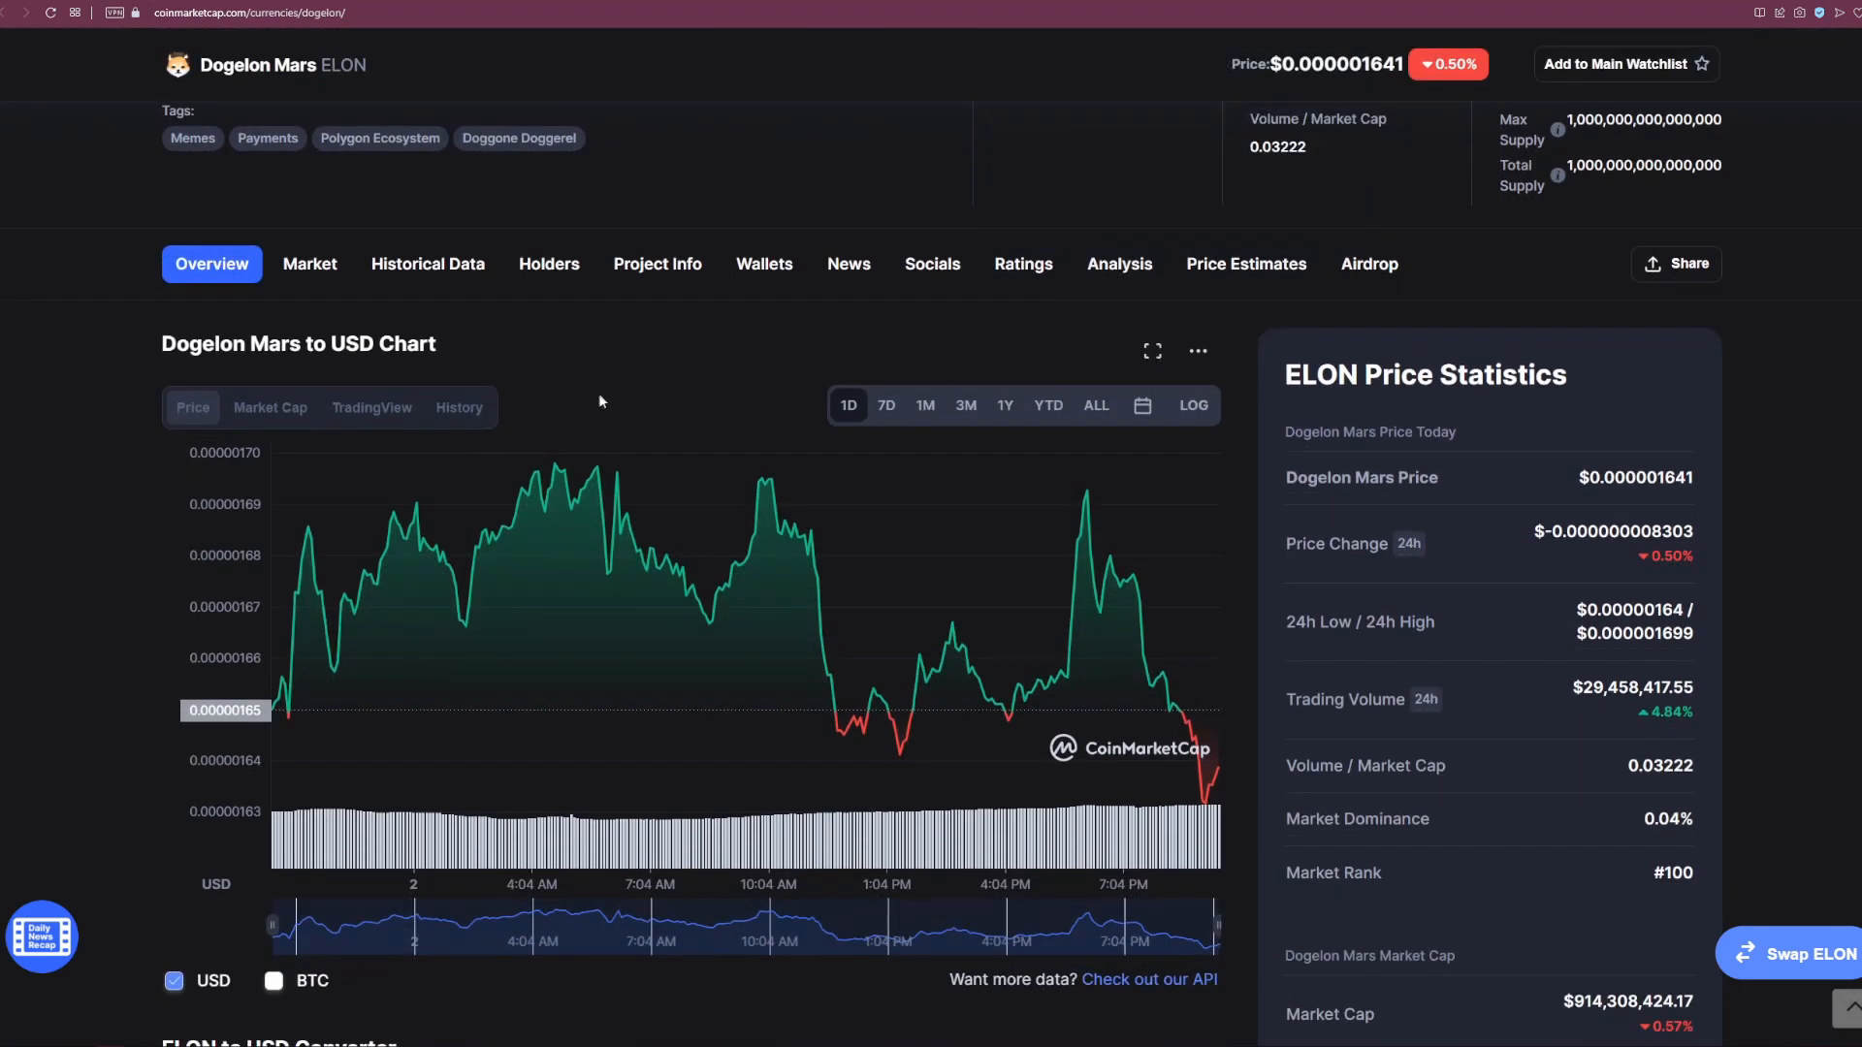
mouse_move(718, 391)
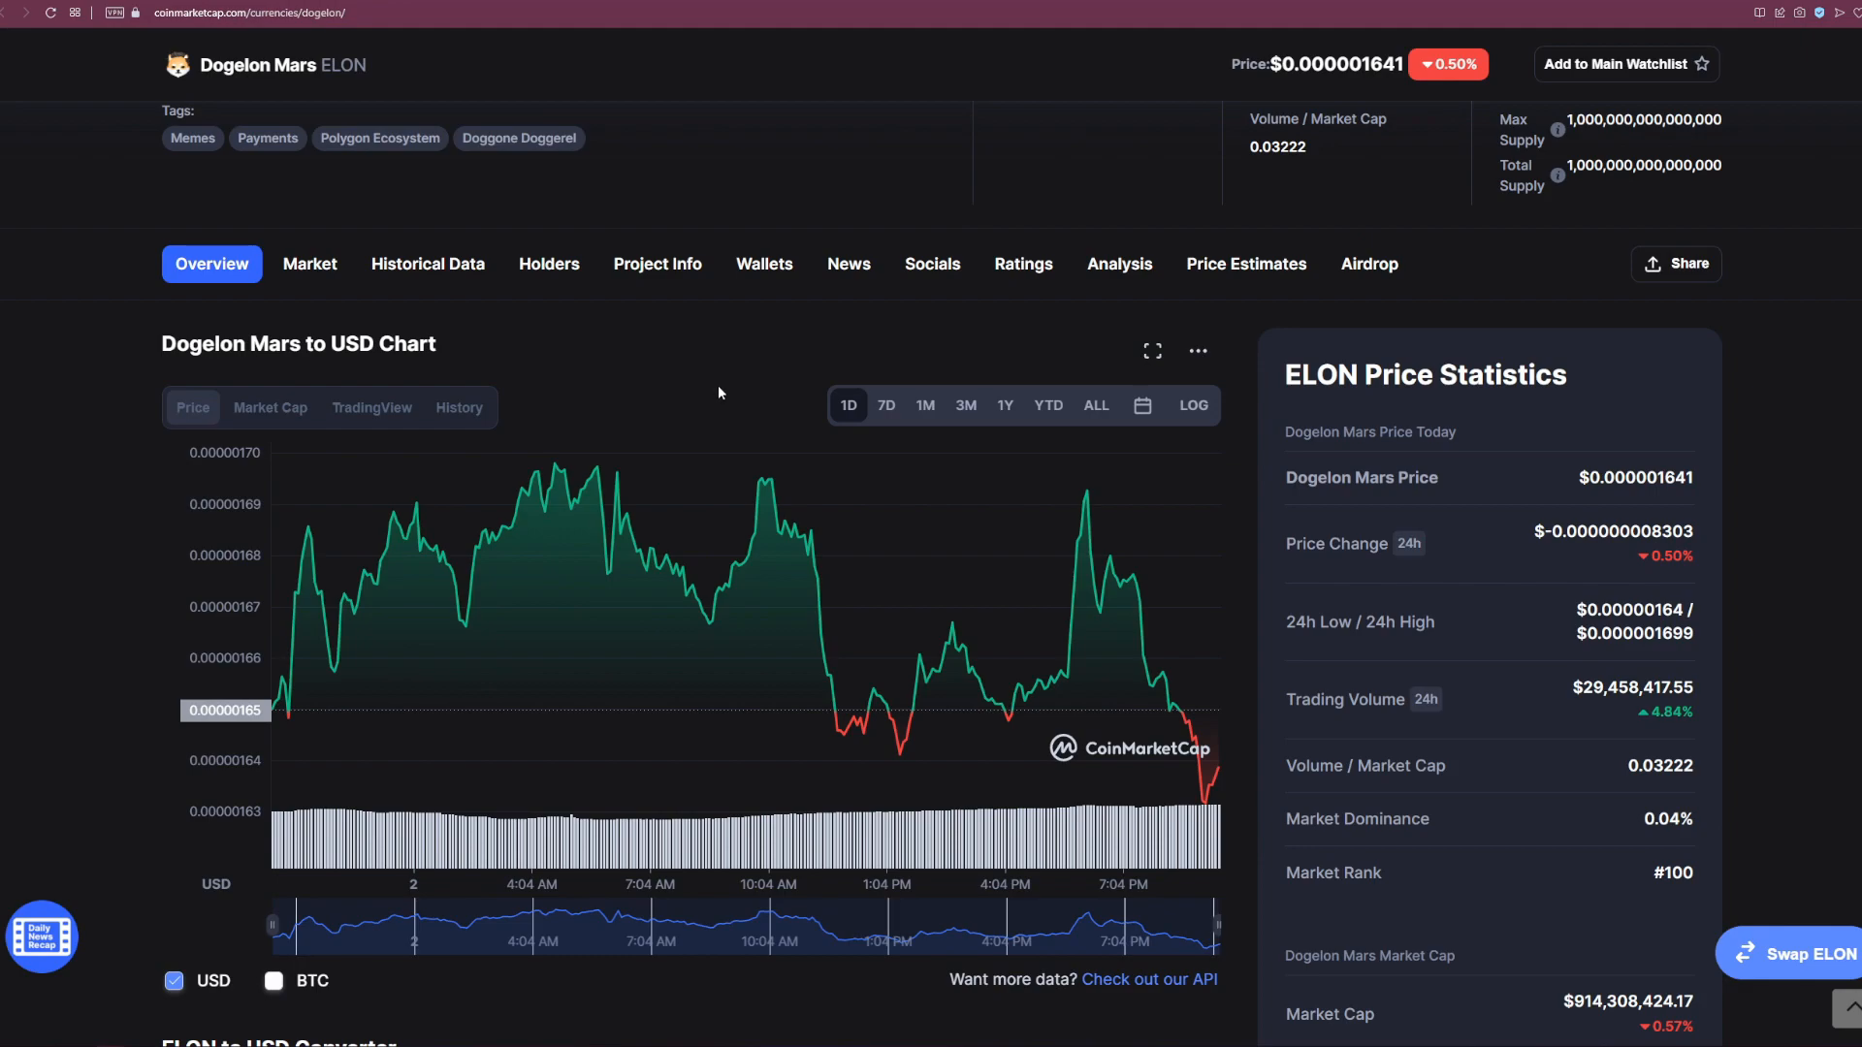
mouse_move(675, 499)
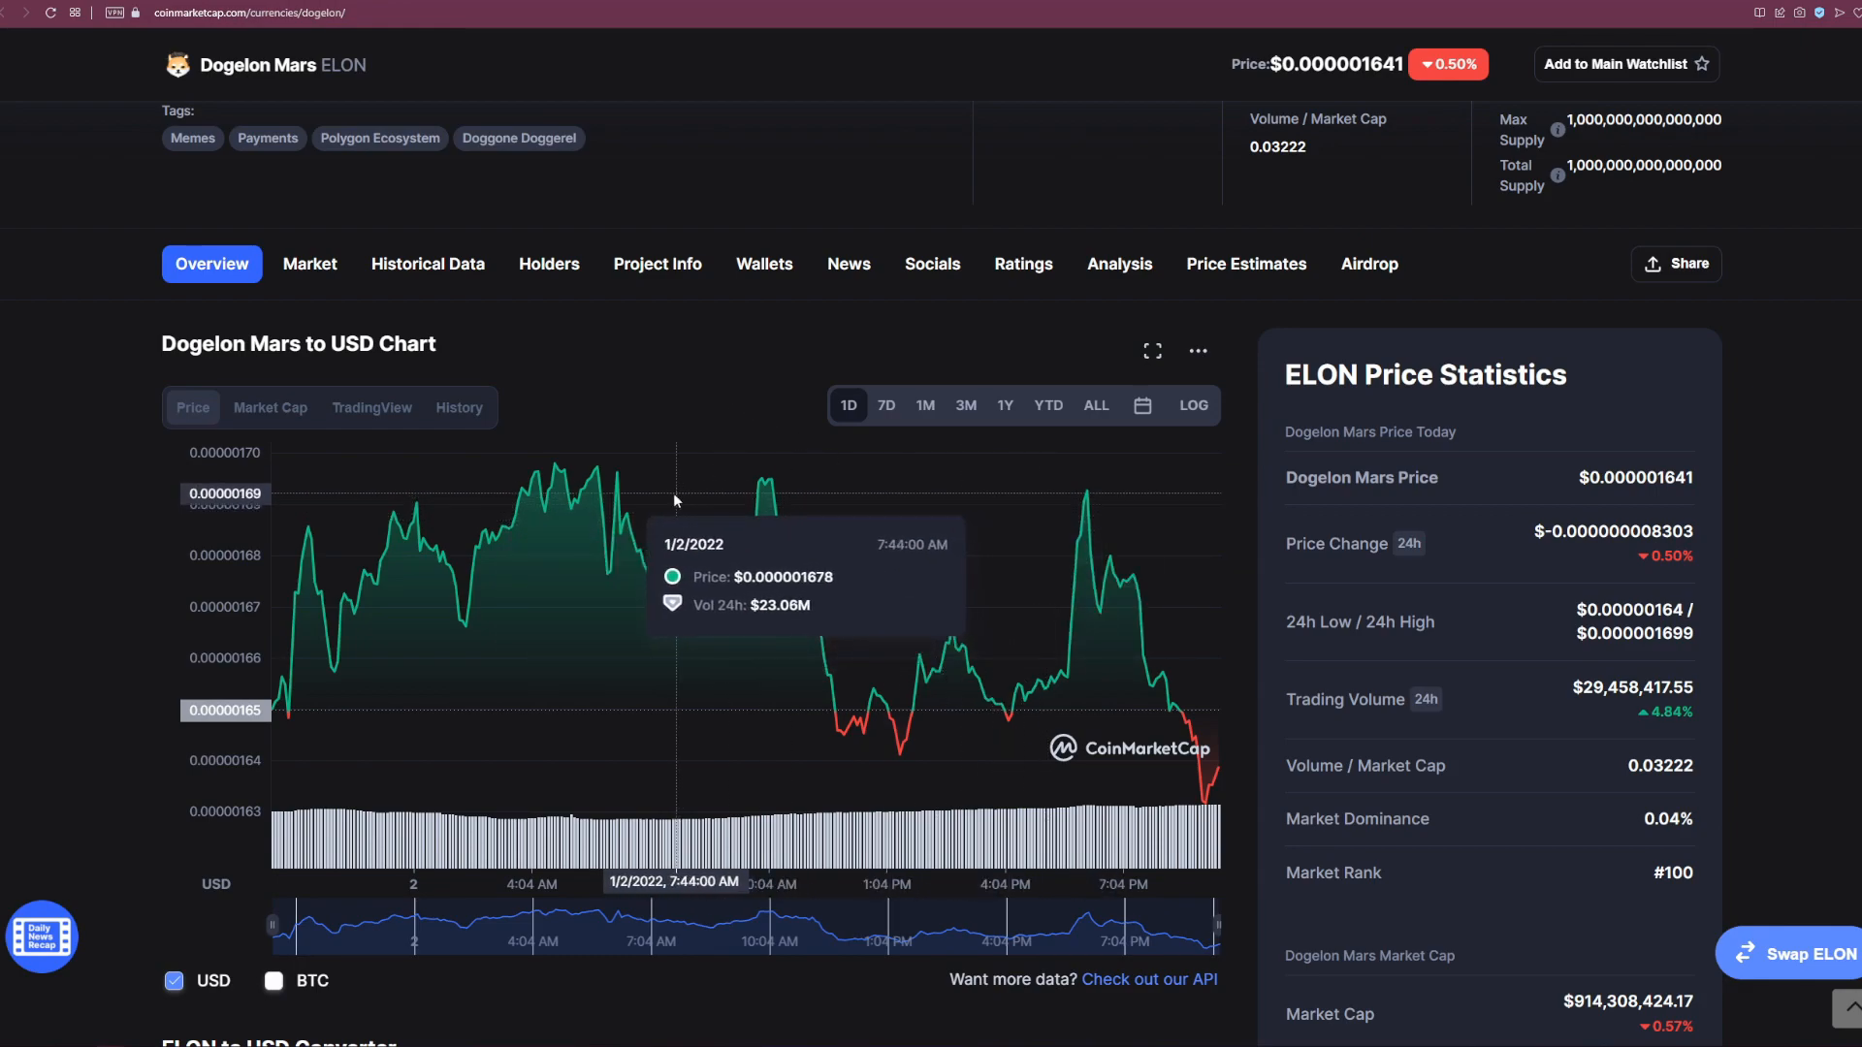
mouse_move(818, 541)
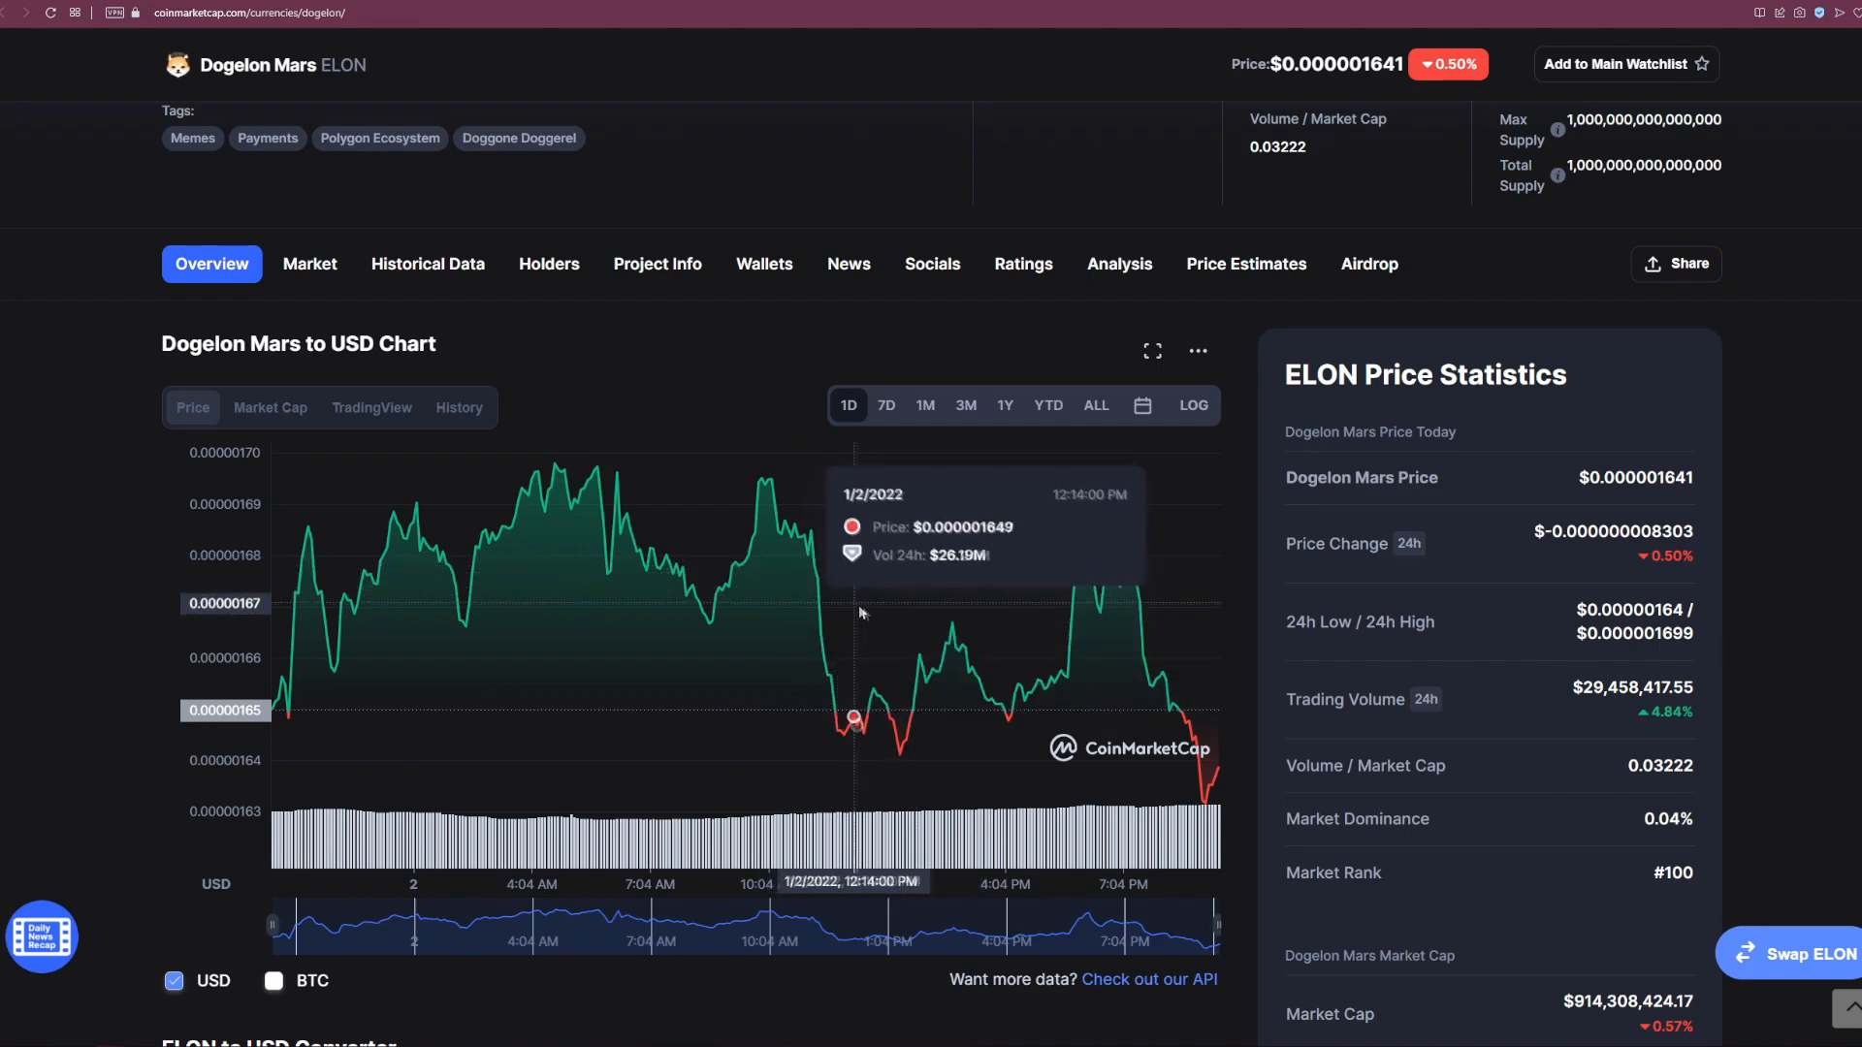
mouse_move(1197, 721)
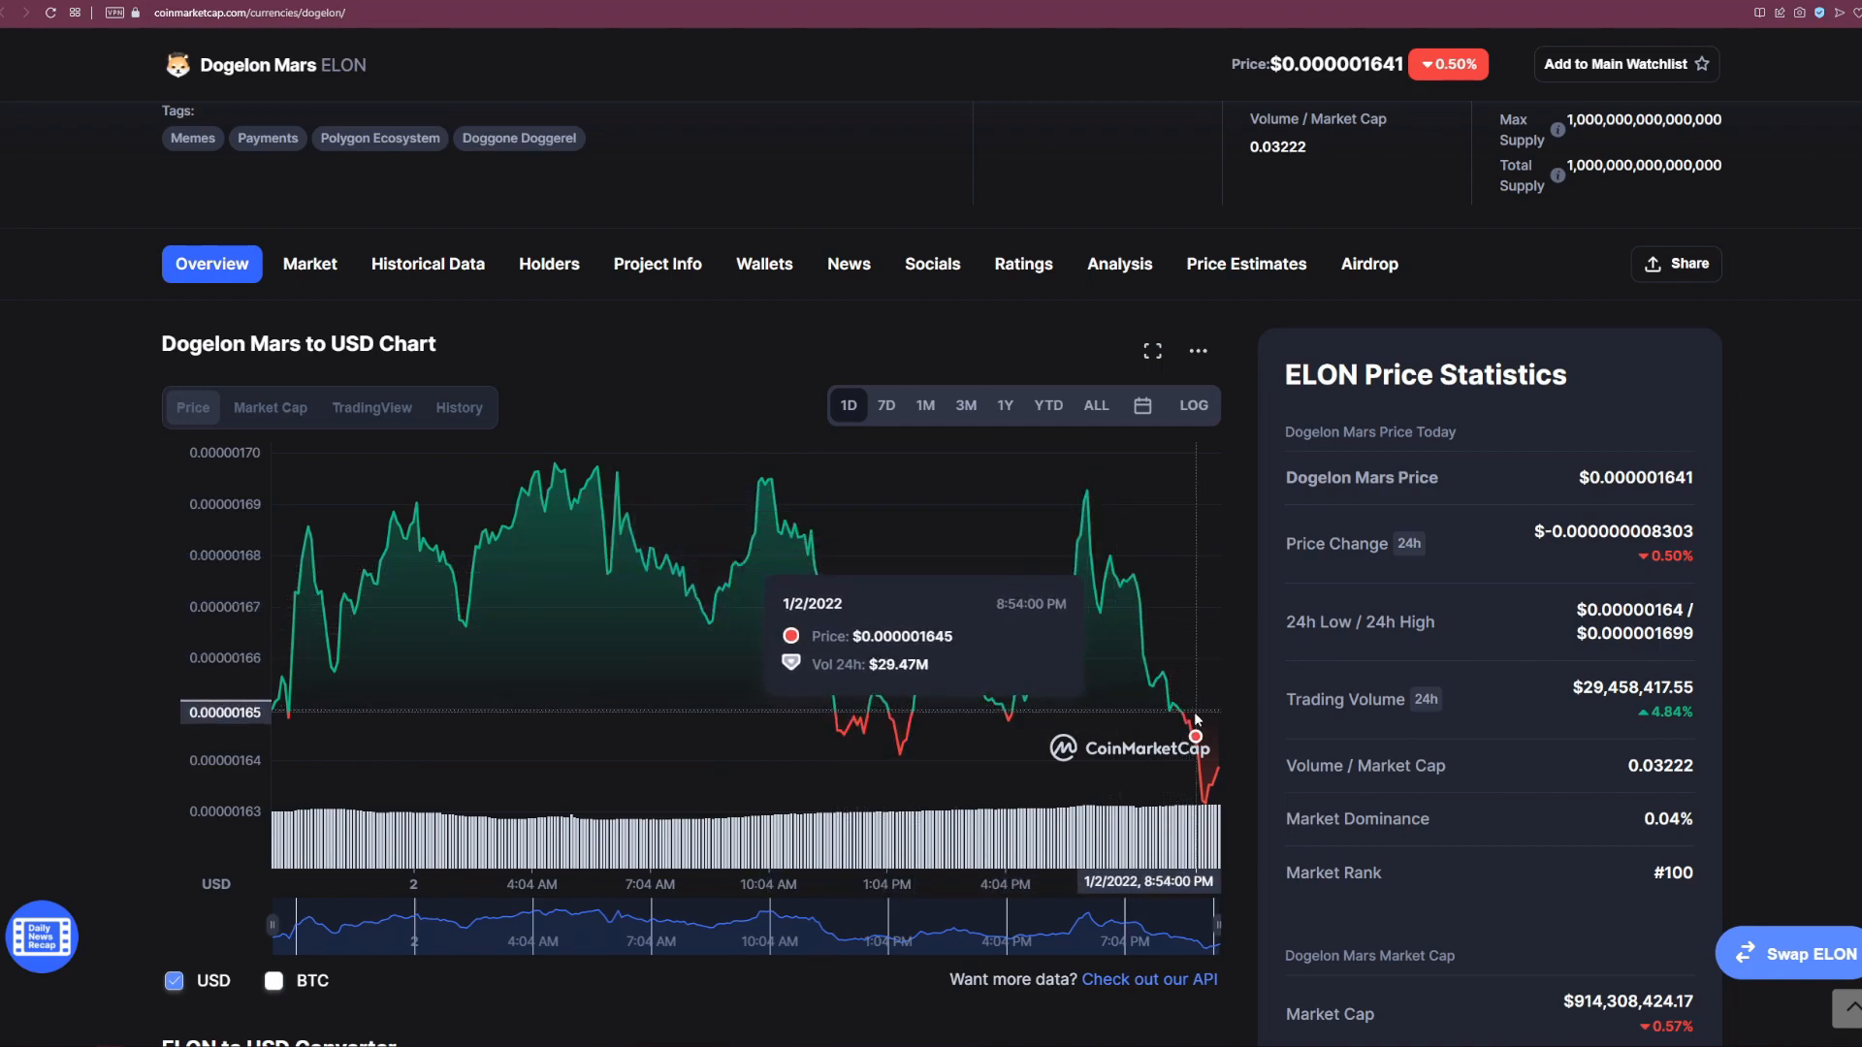
mouse_move(1191, 722)
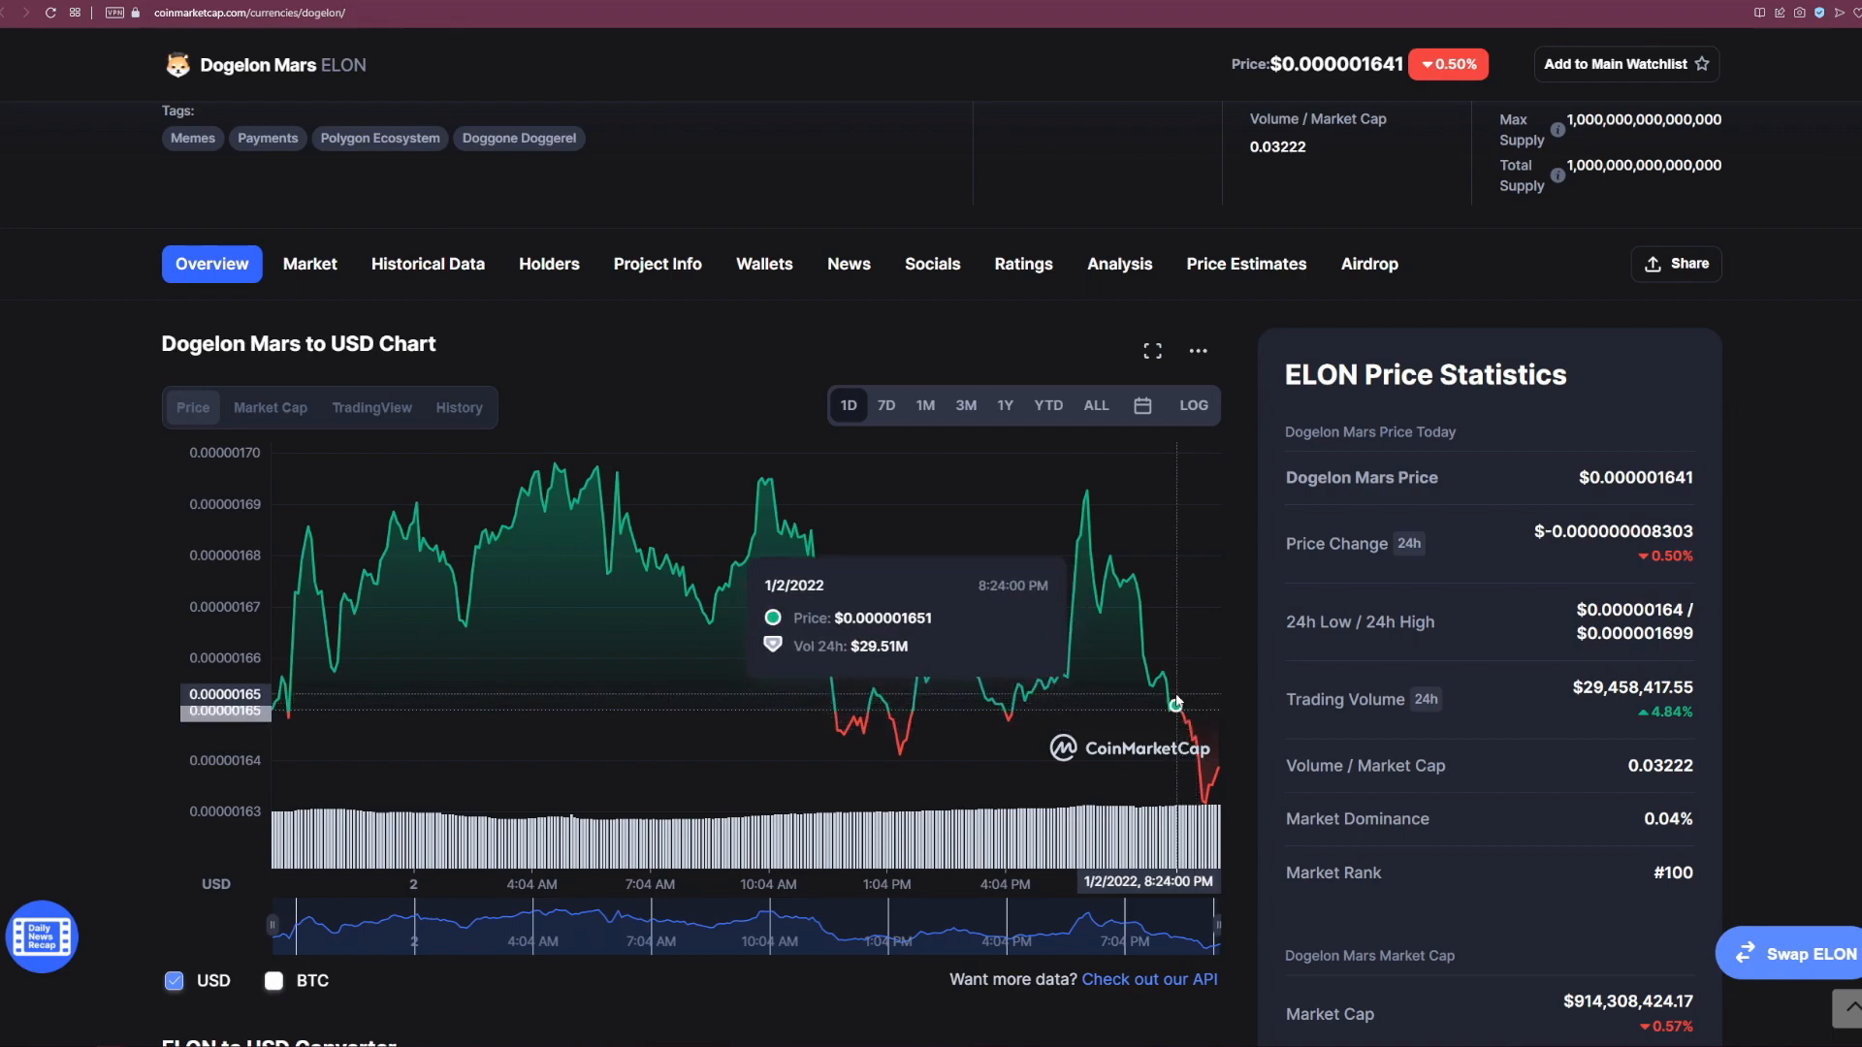
mouse_move(1169, 679)
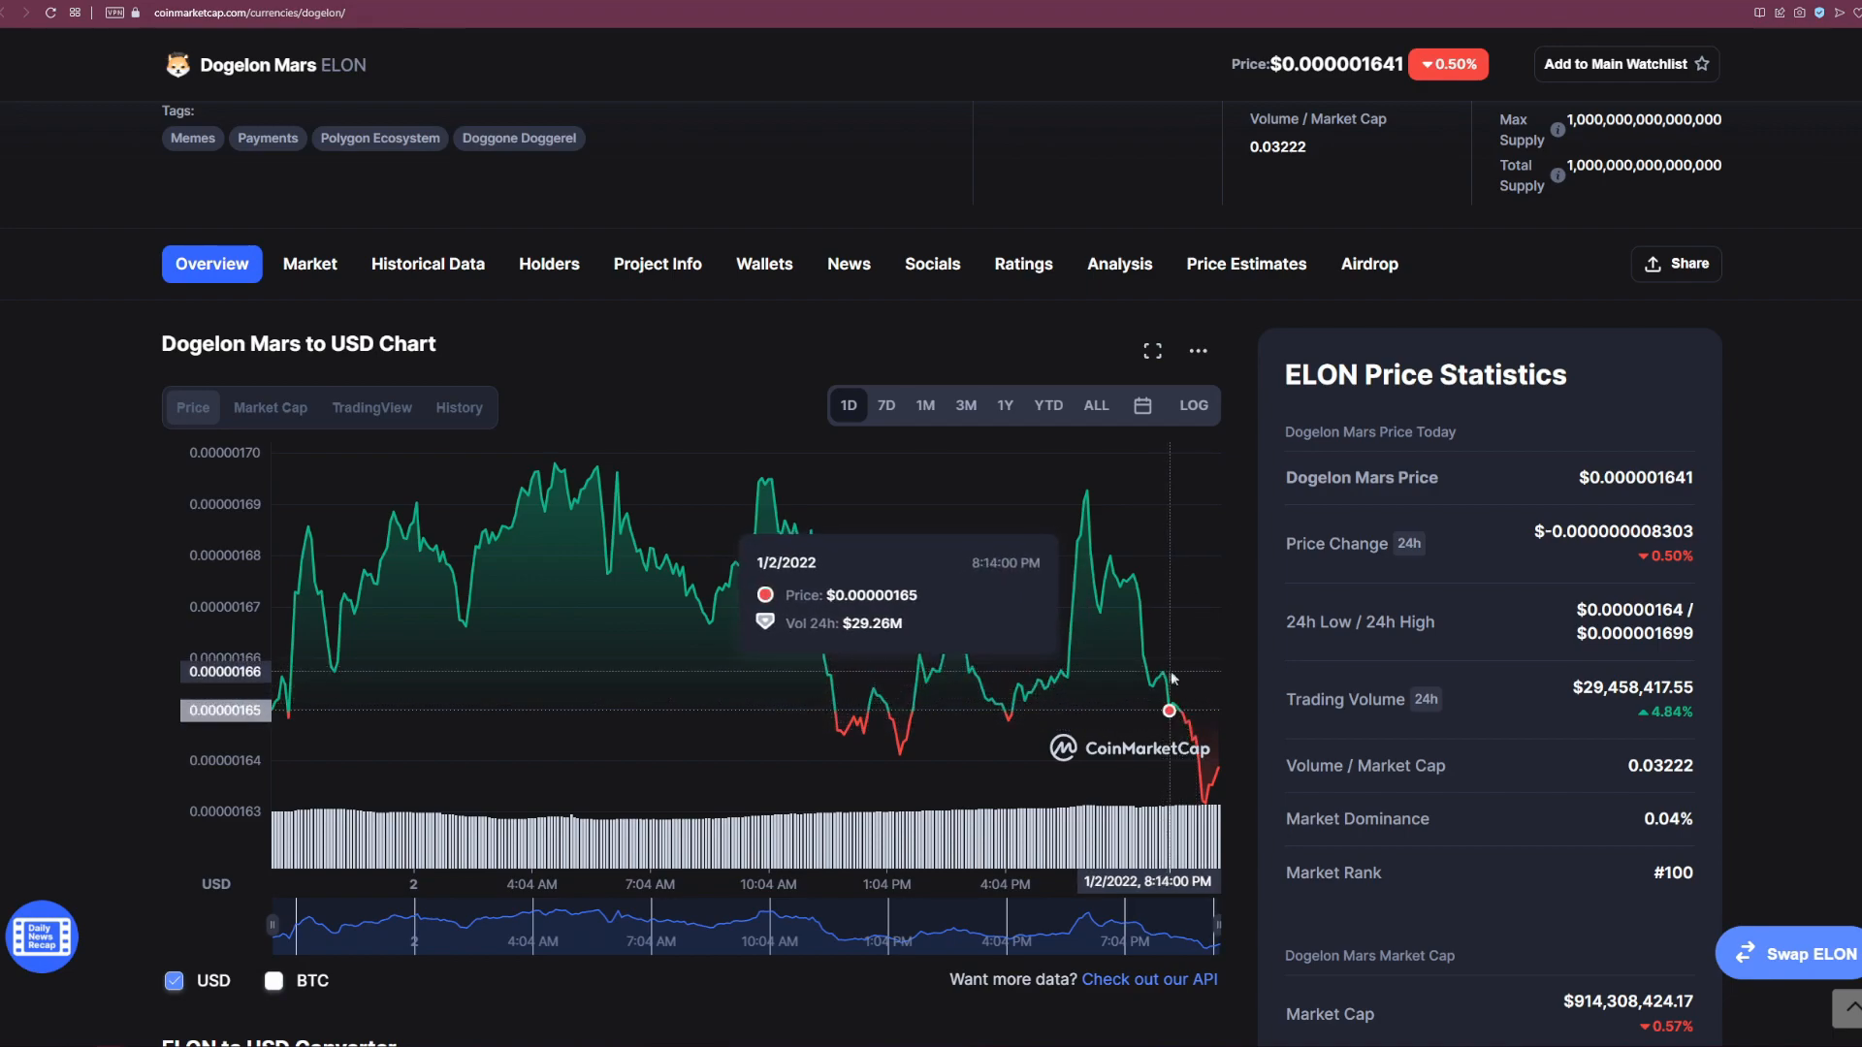
mouse_move(1159, 673)
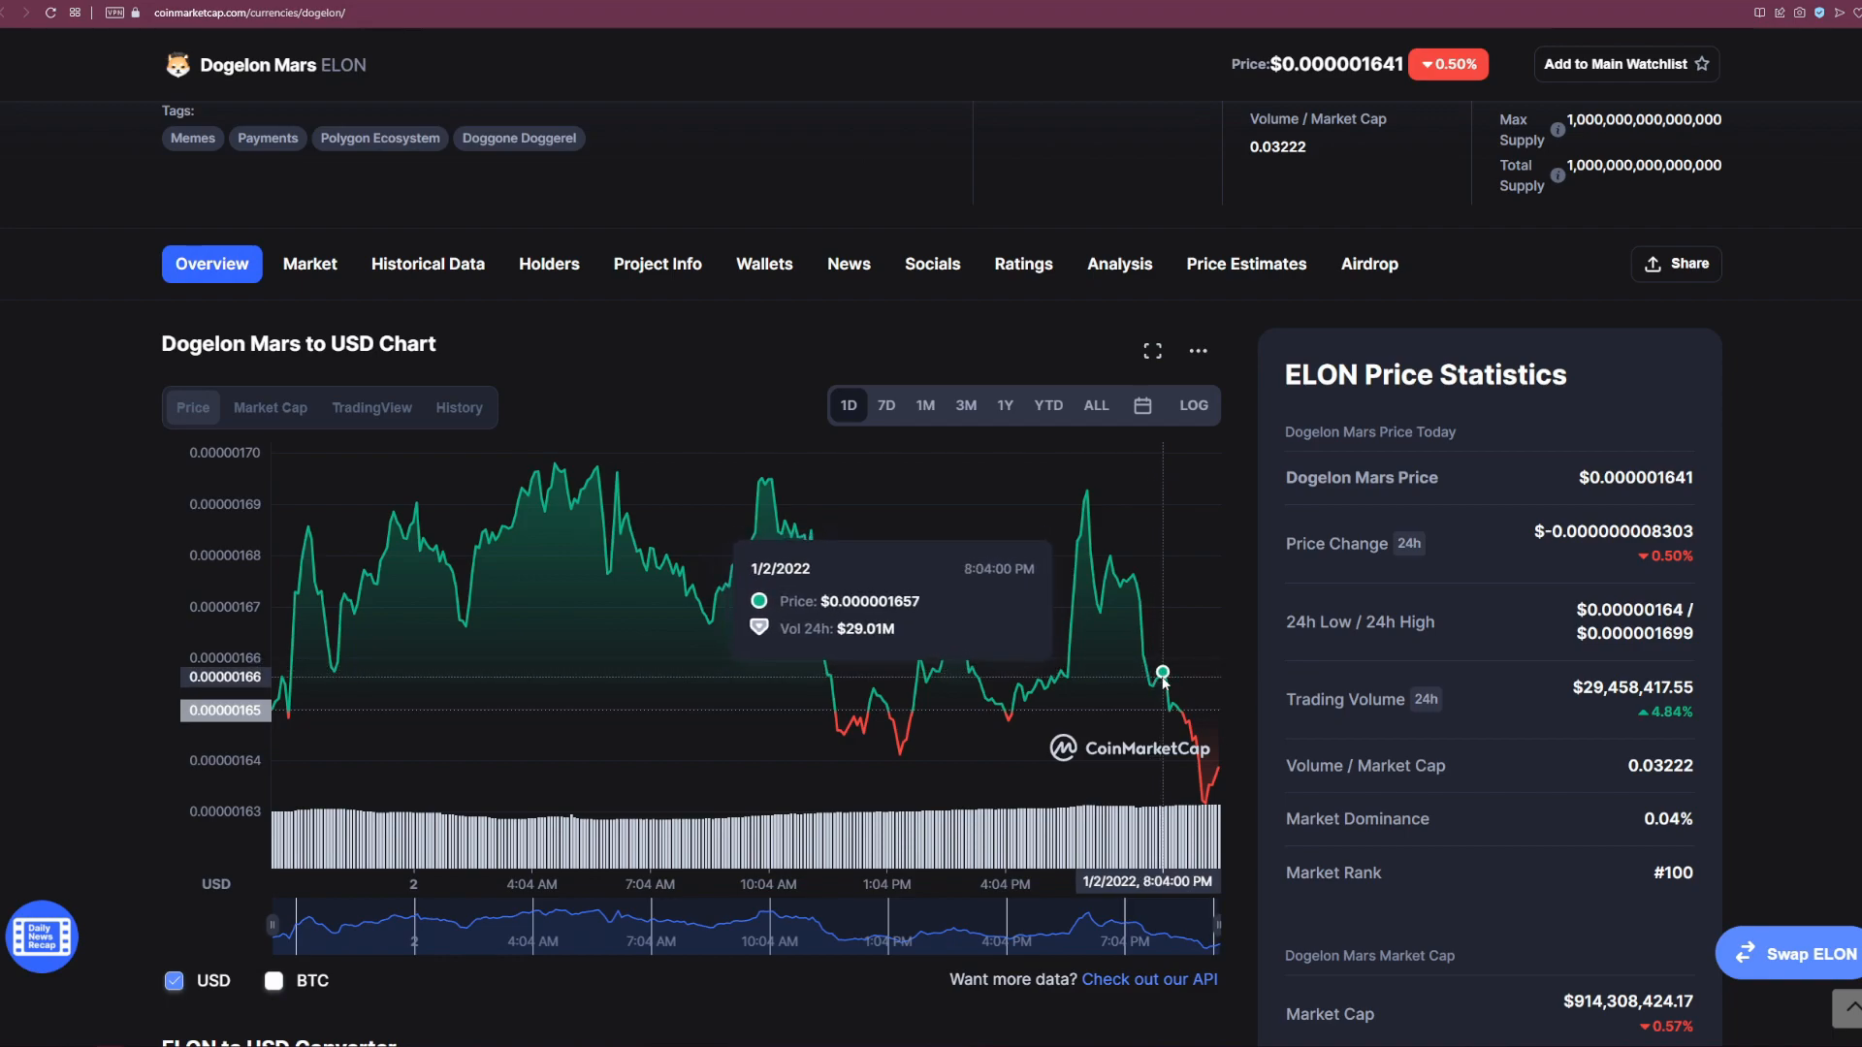
mouse_move(1161, 673)
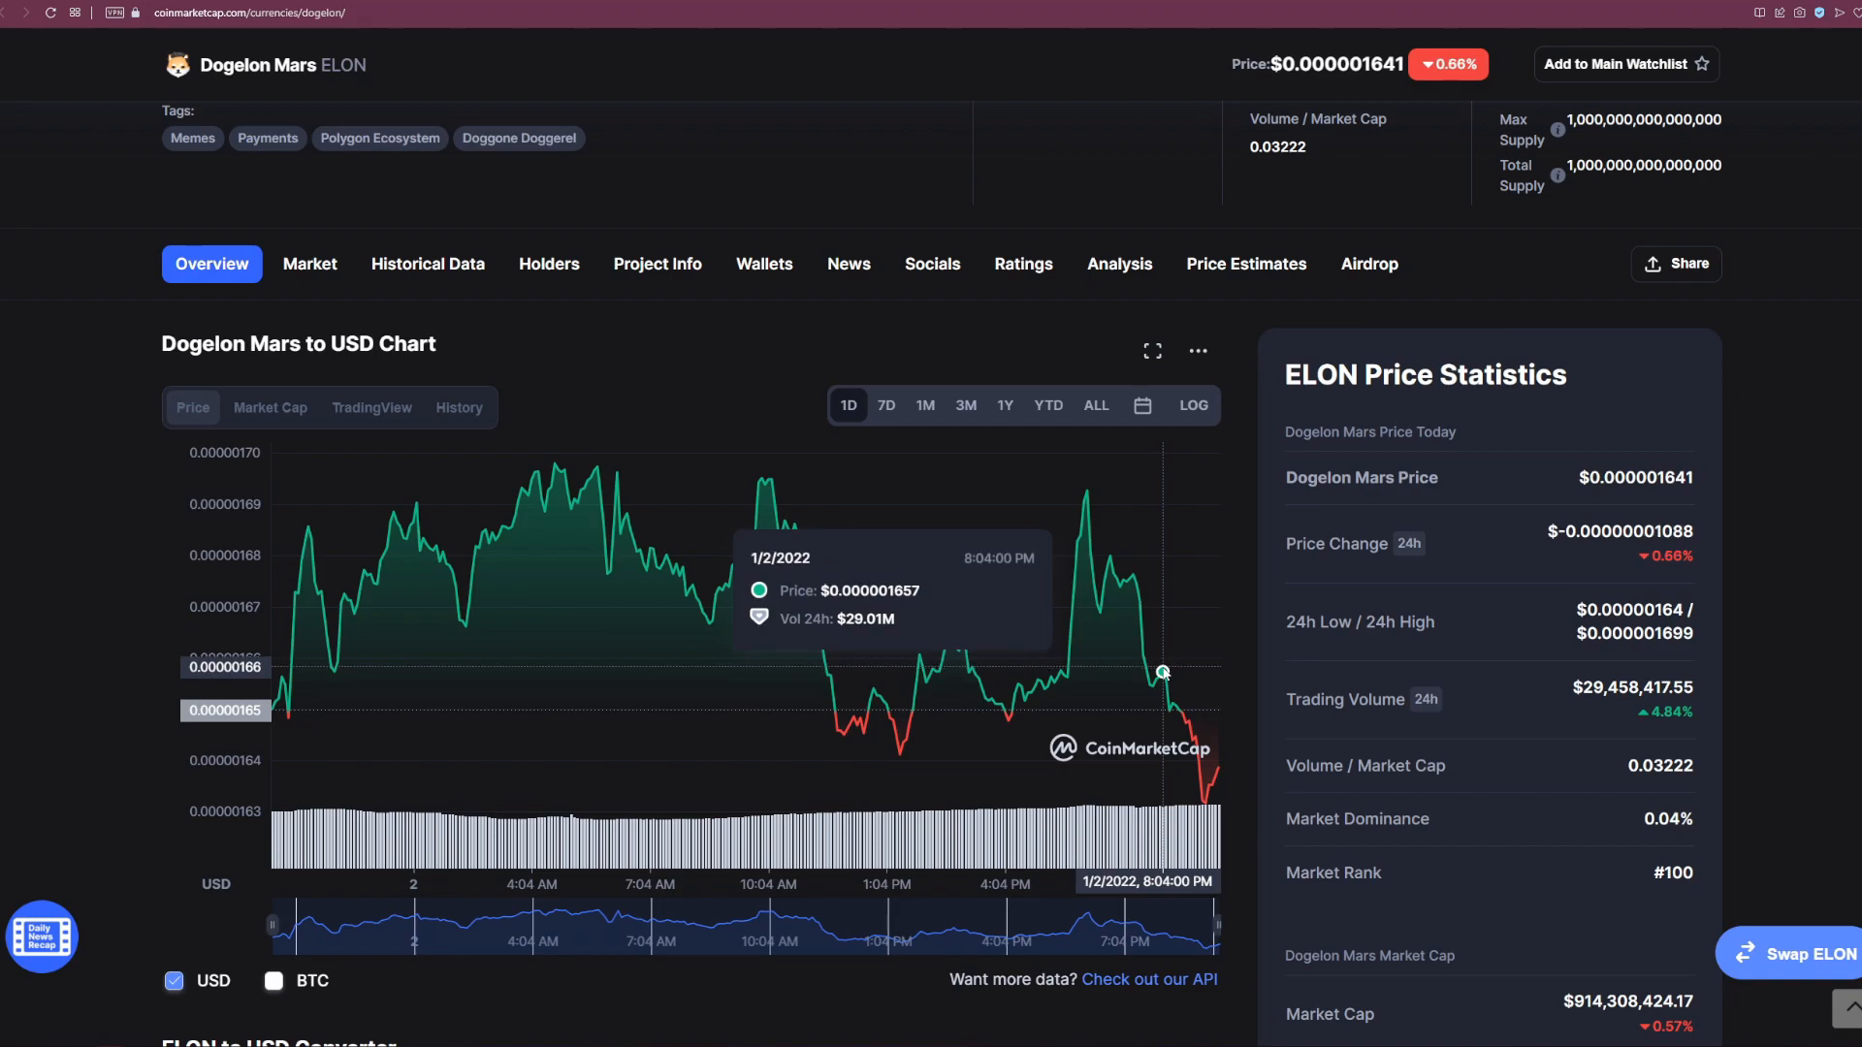
mouse_move(898, 496)
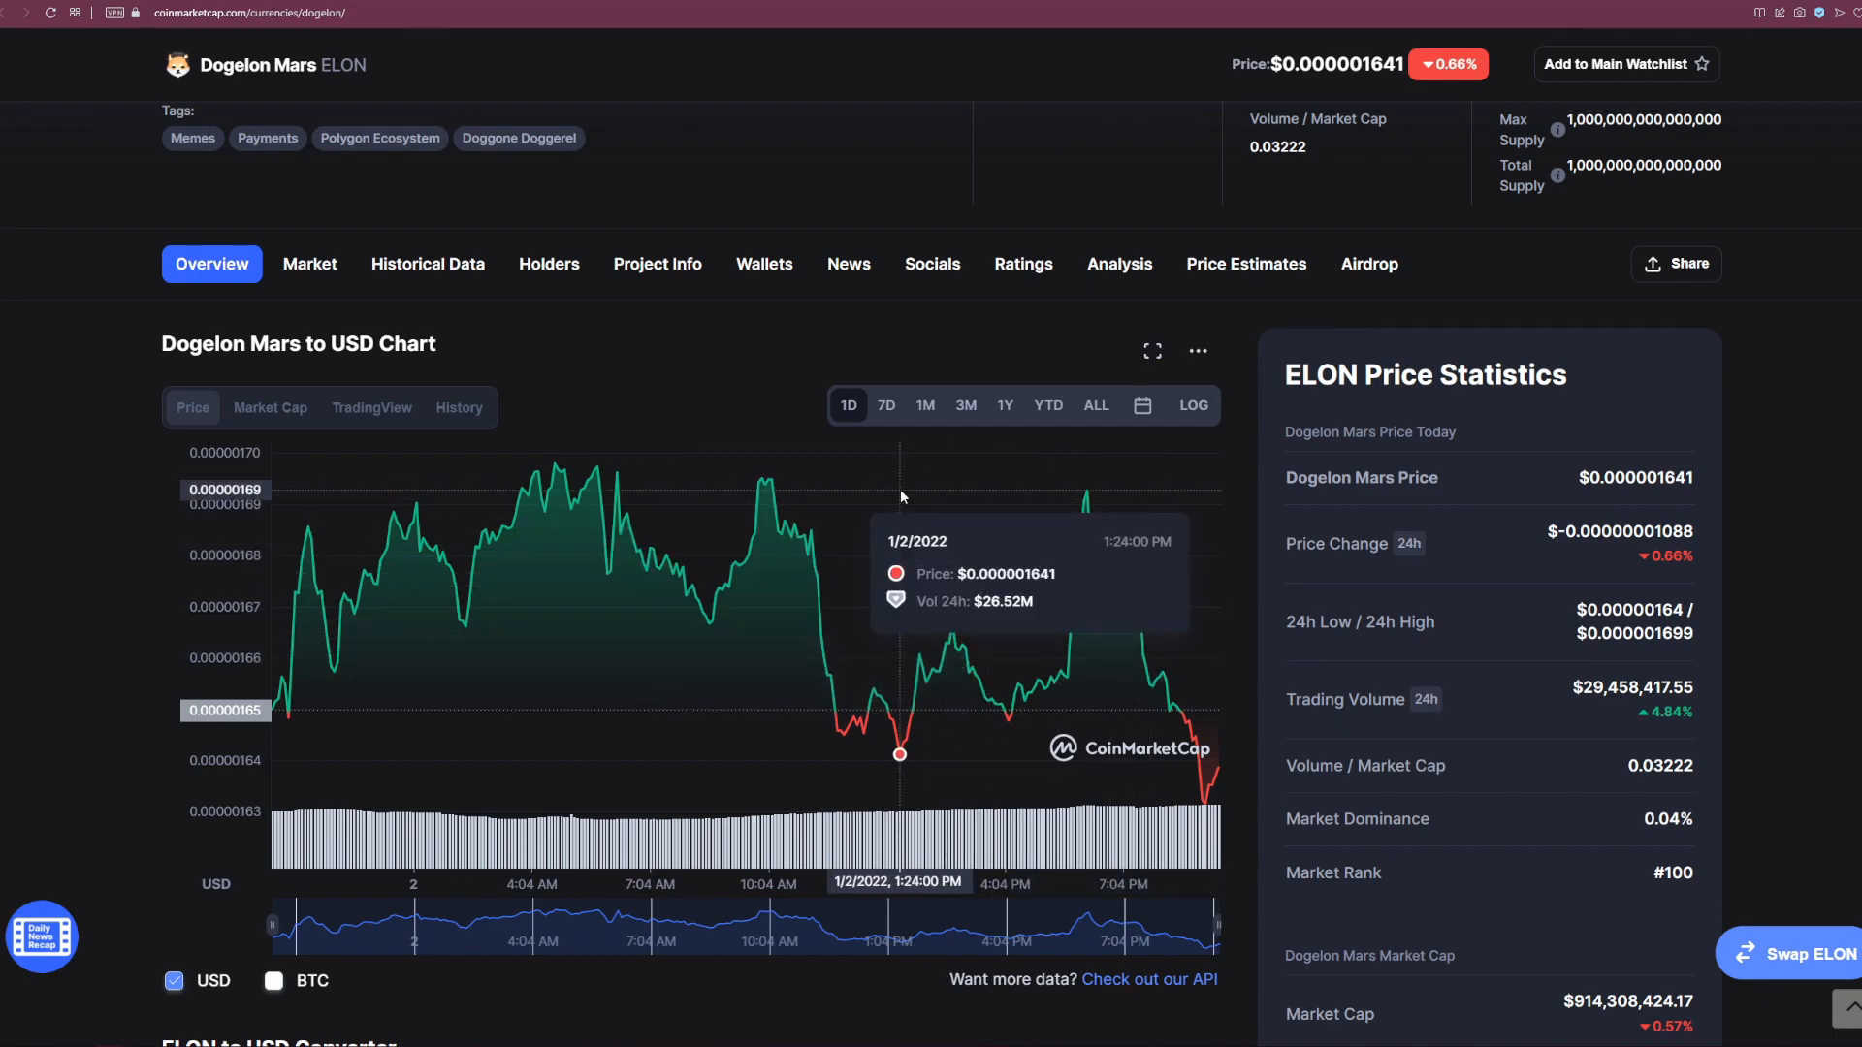
mouse_move(902, 468)
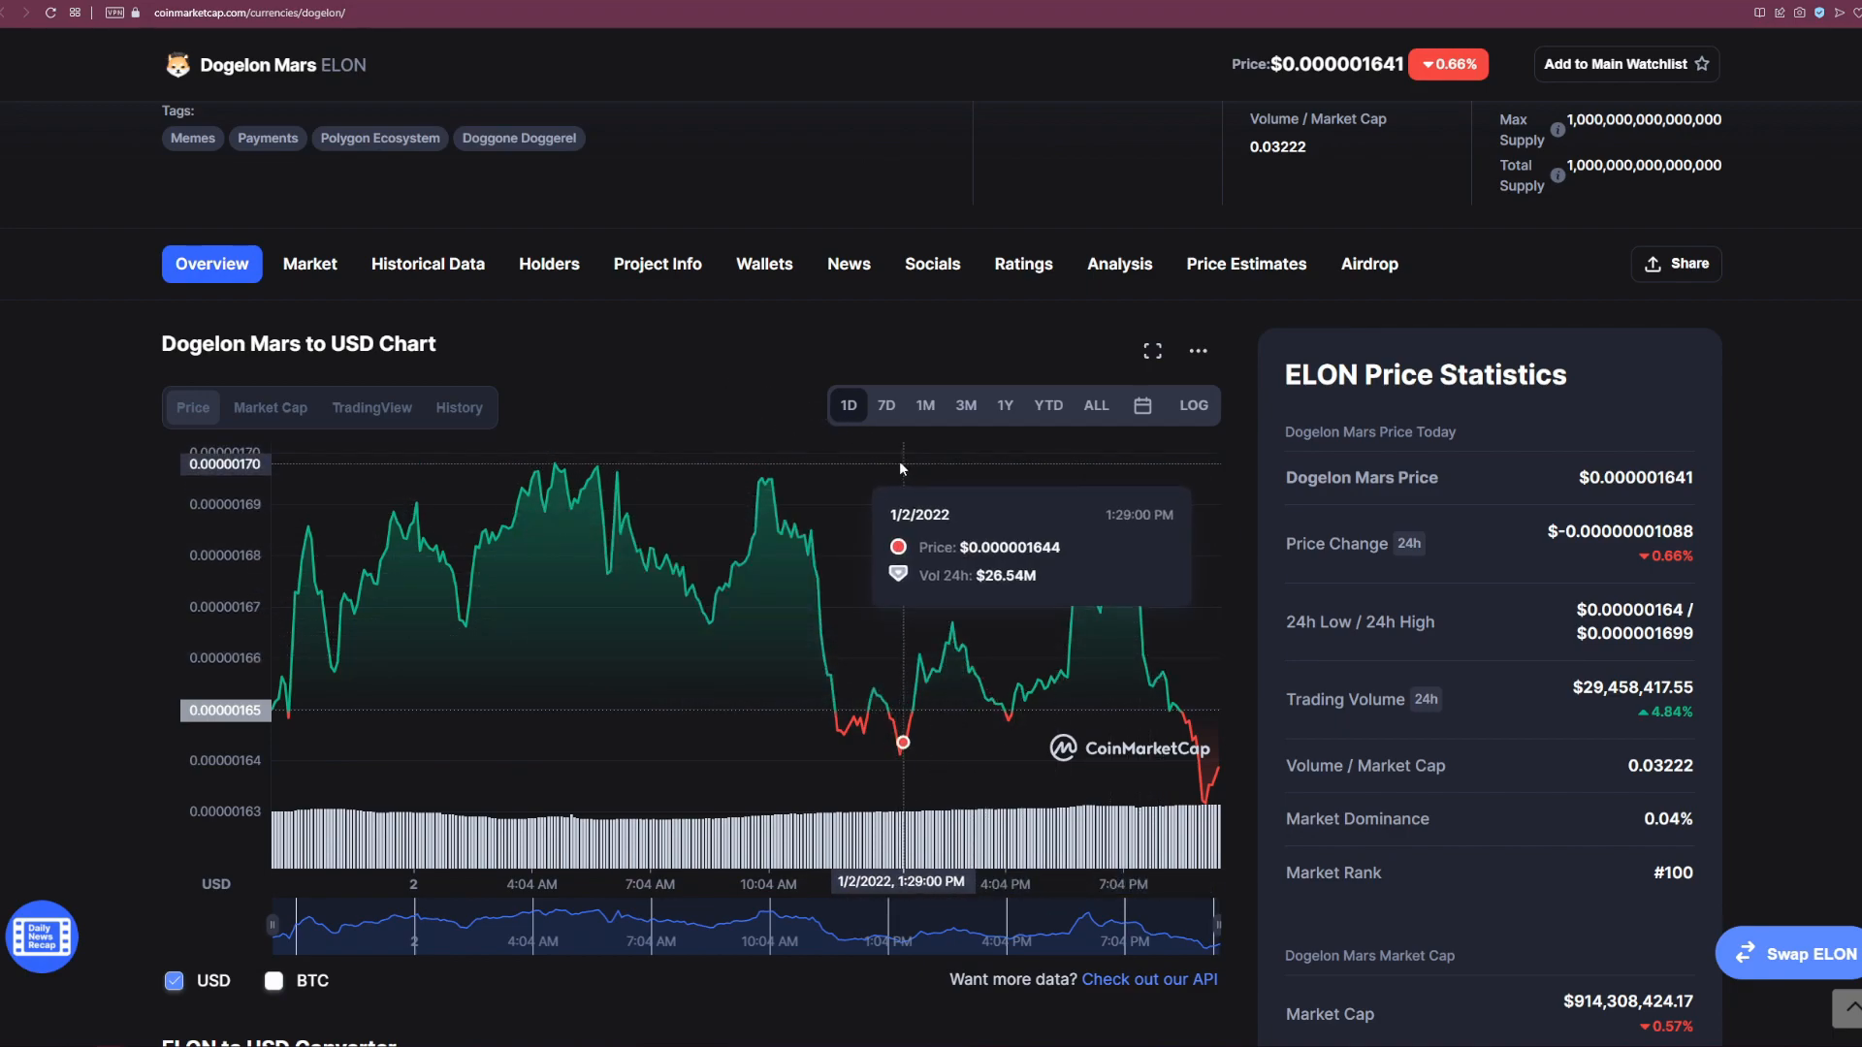
Step: View the ELON price chart over 7D, then switch the range to 1M
left_click(886, 405)
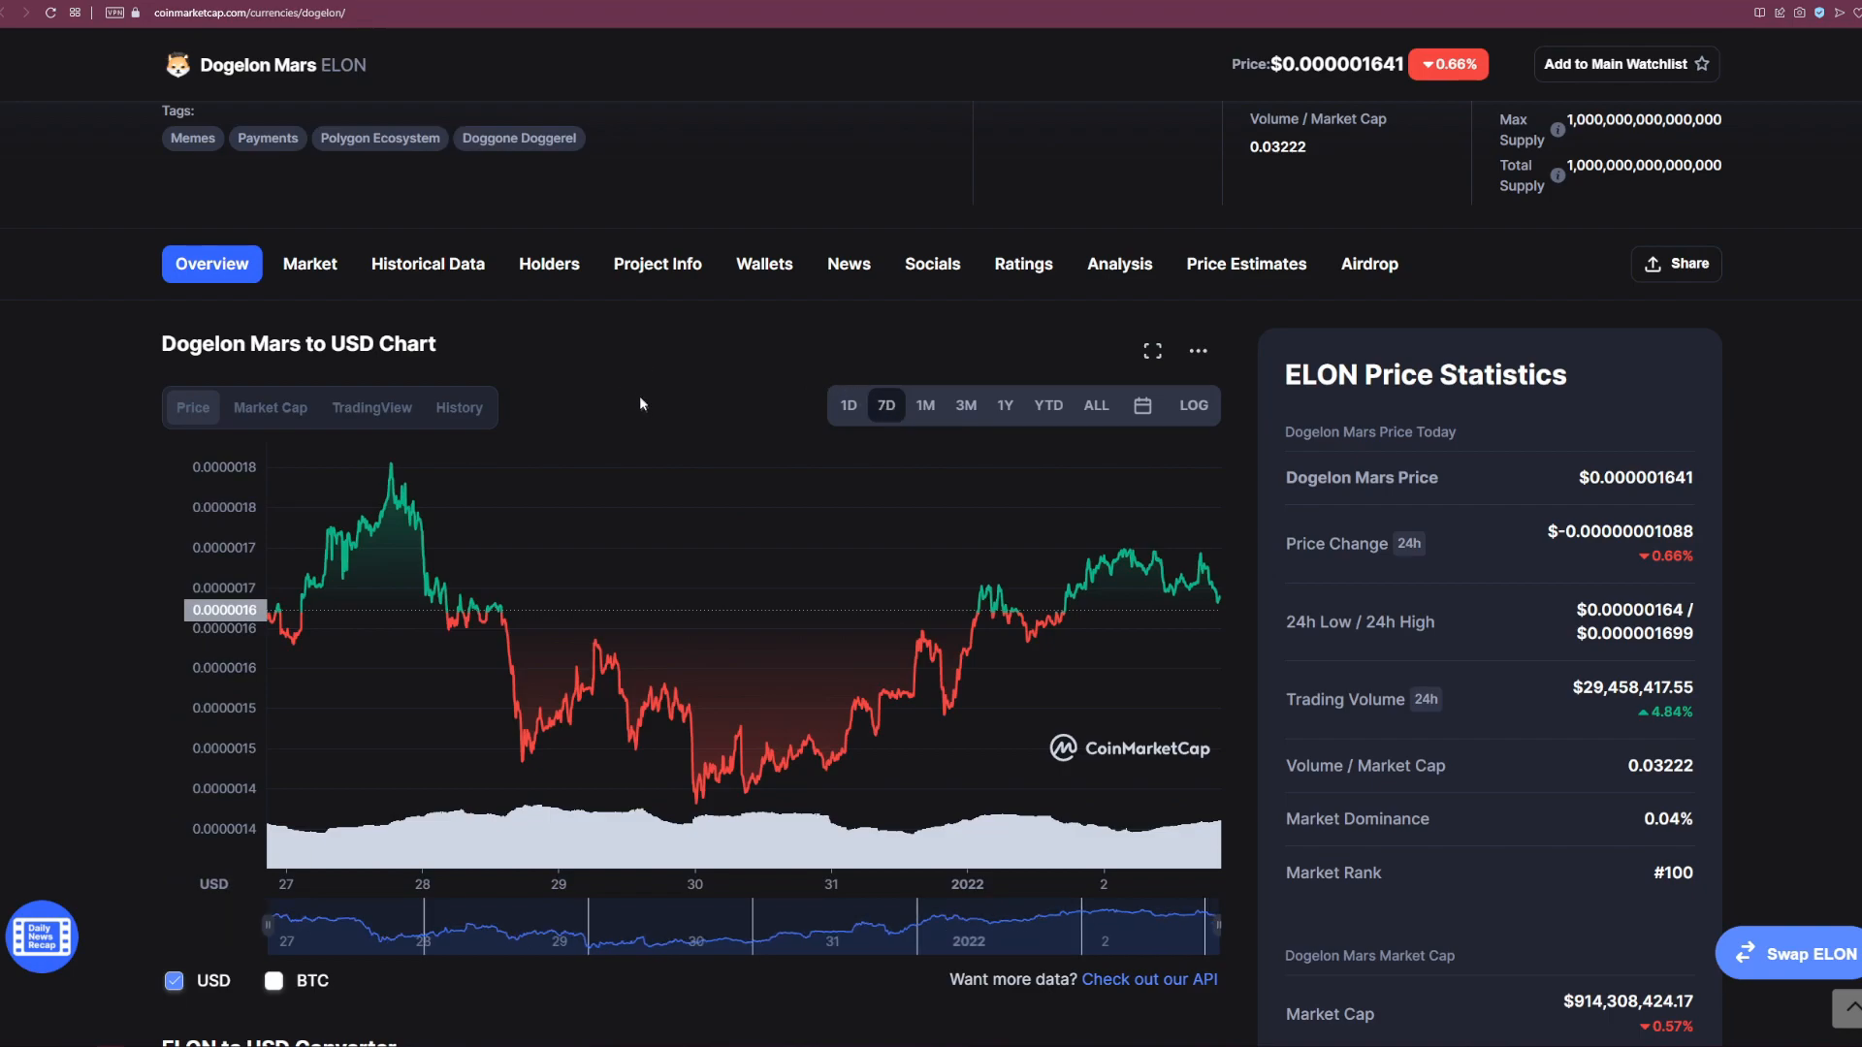
mouse_move(352, 485)
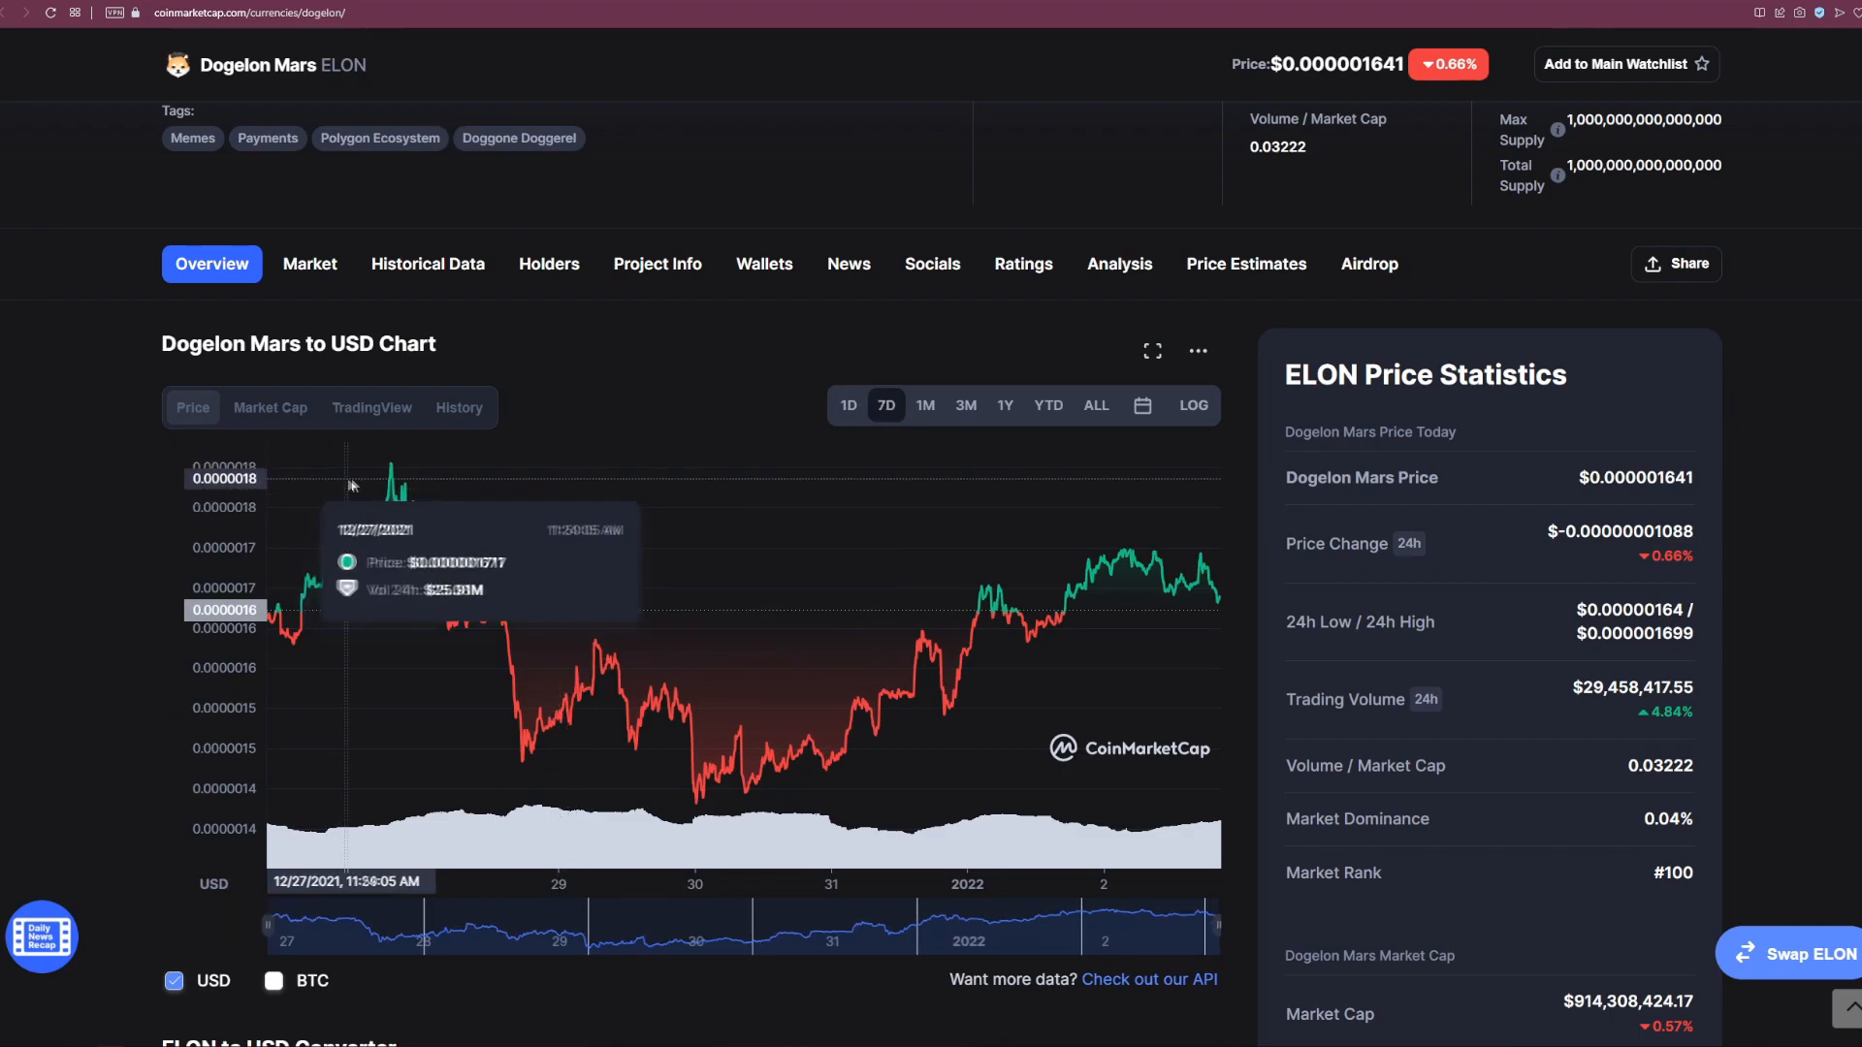
mouse_move(544, 505)
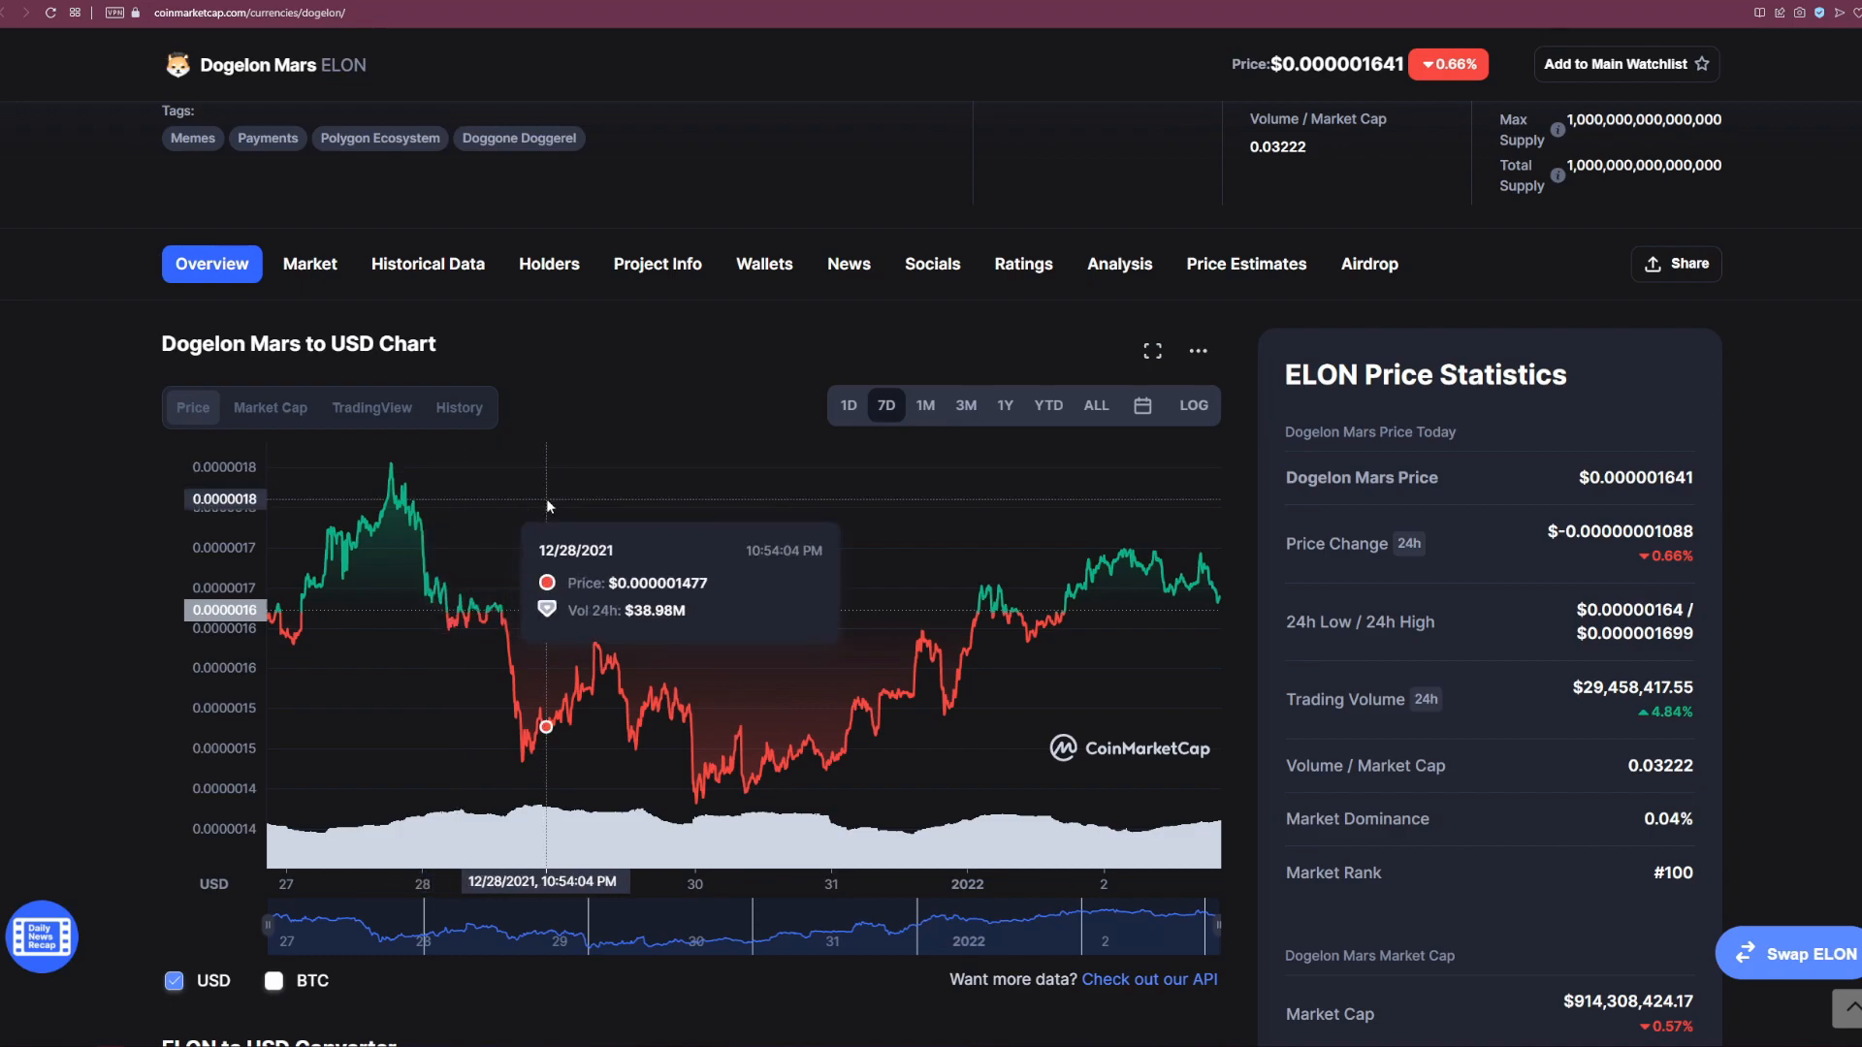
mouse_move(753, 522)
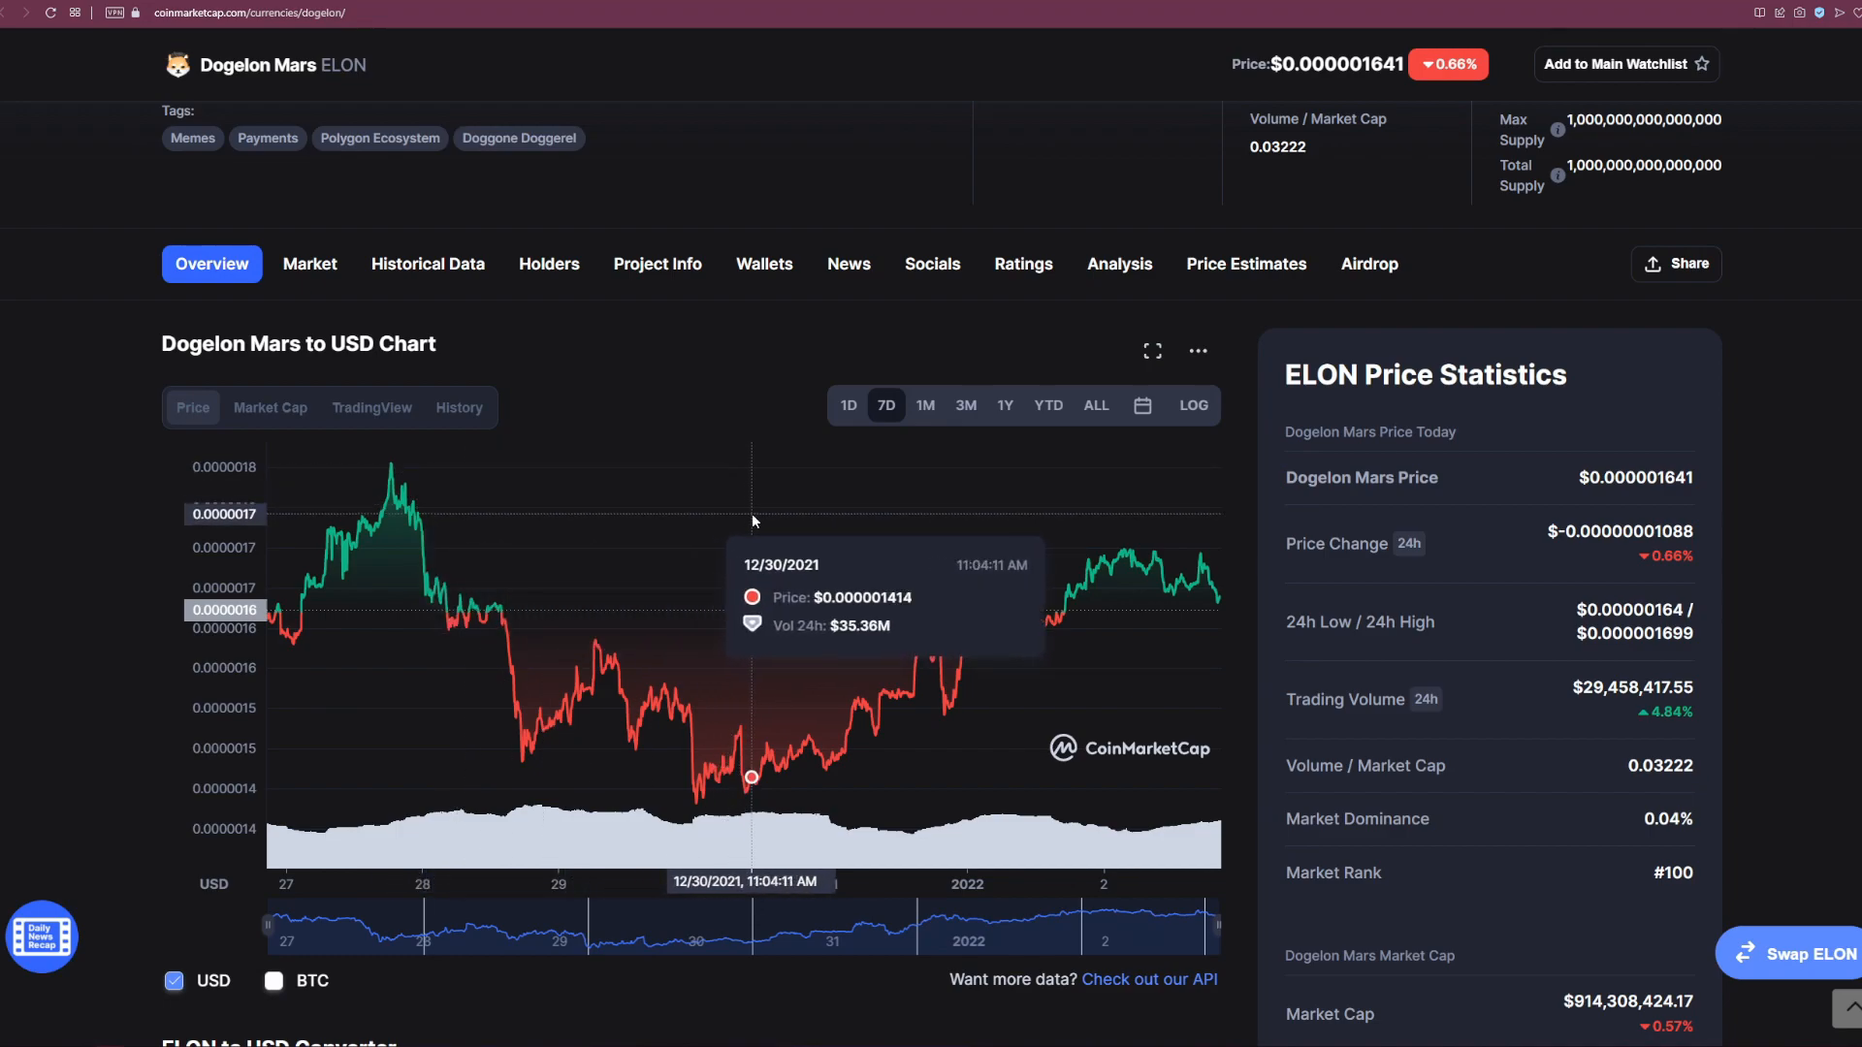
mouse_move(760, 503)
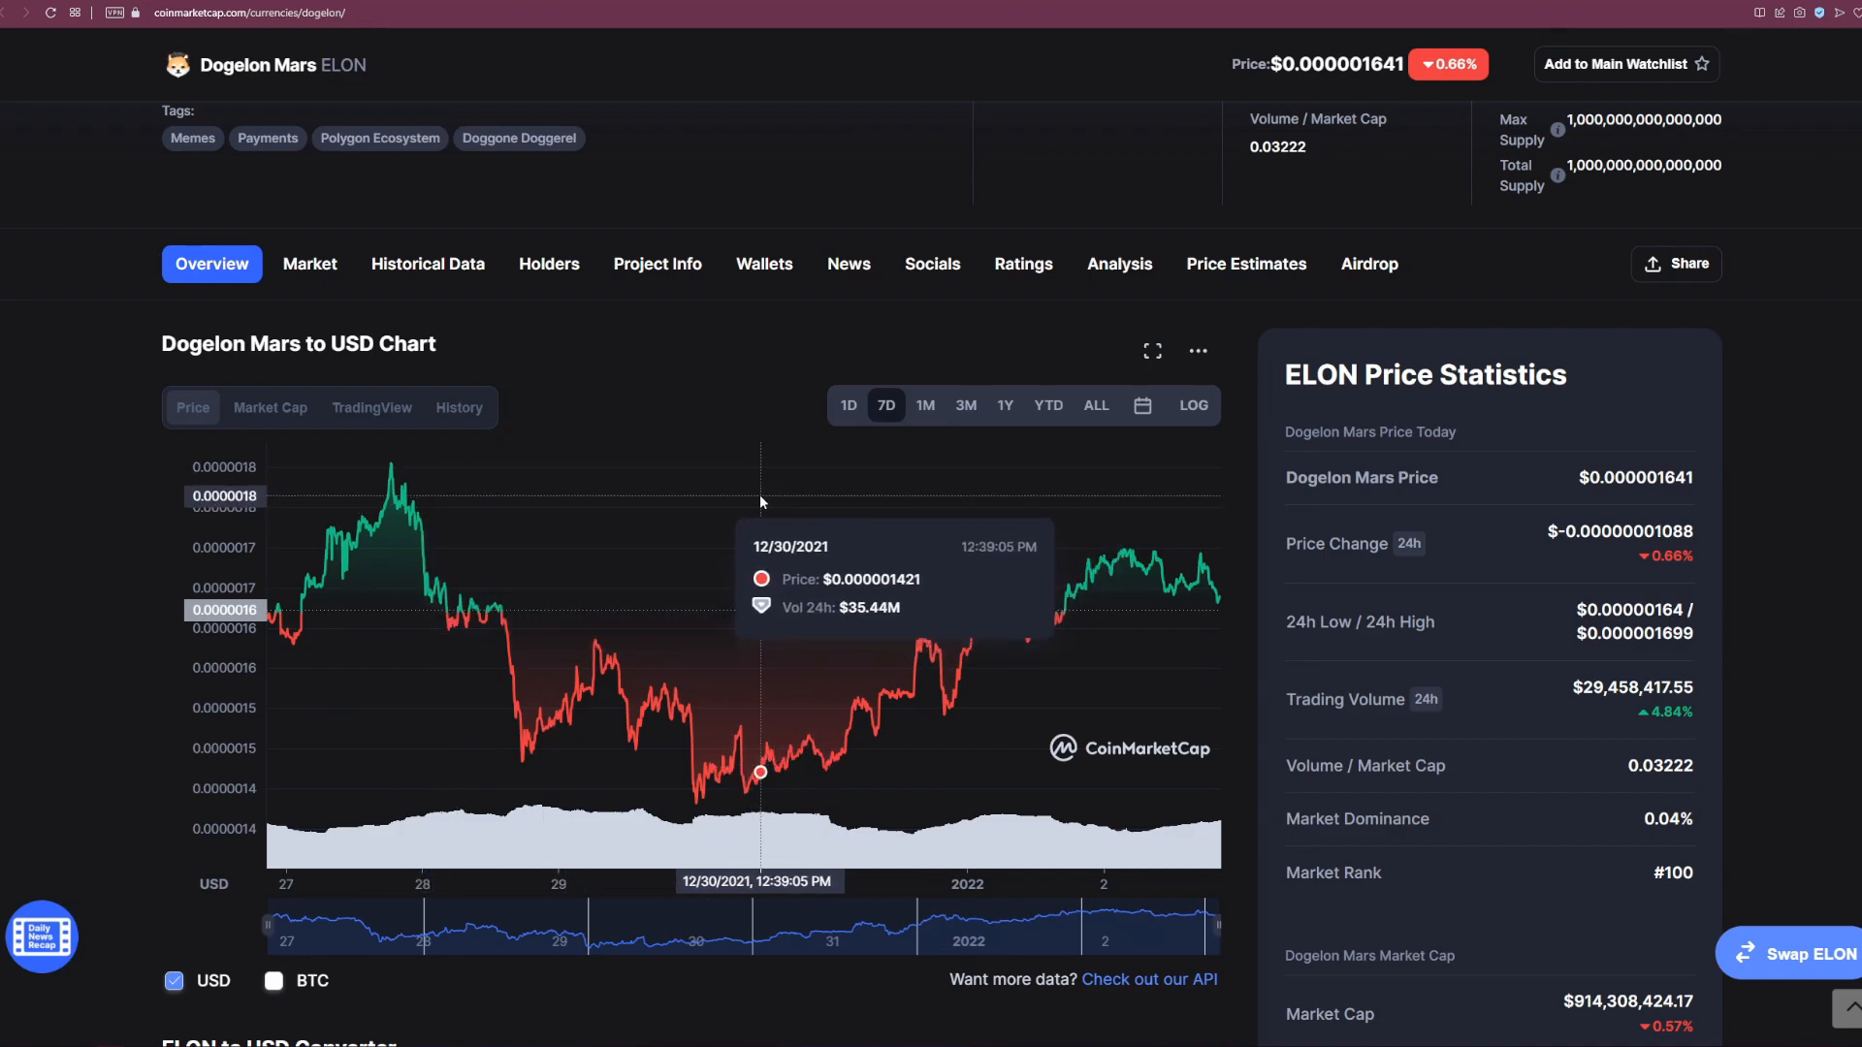
mouse_move(768, 498)
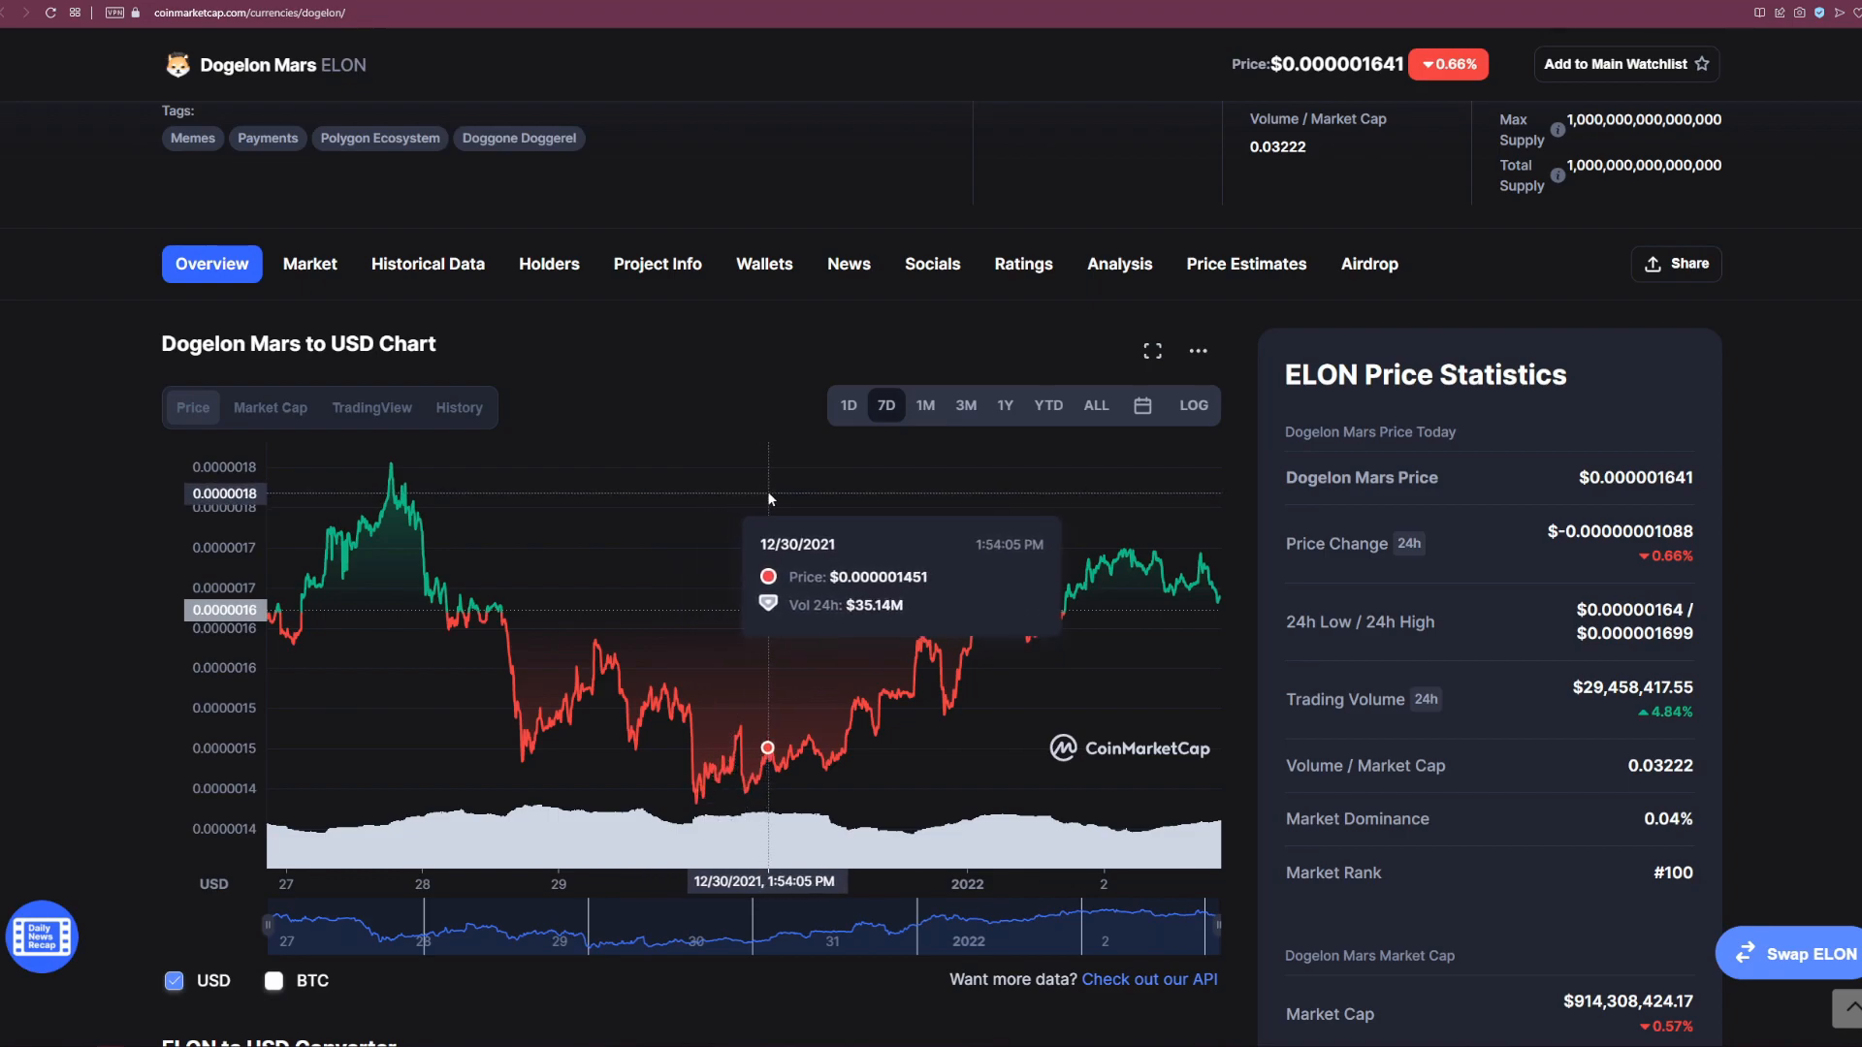
mouse_move(929, 512)
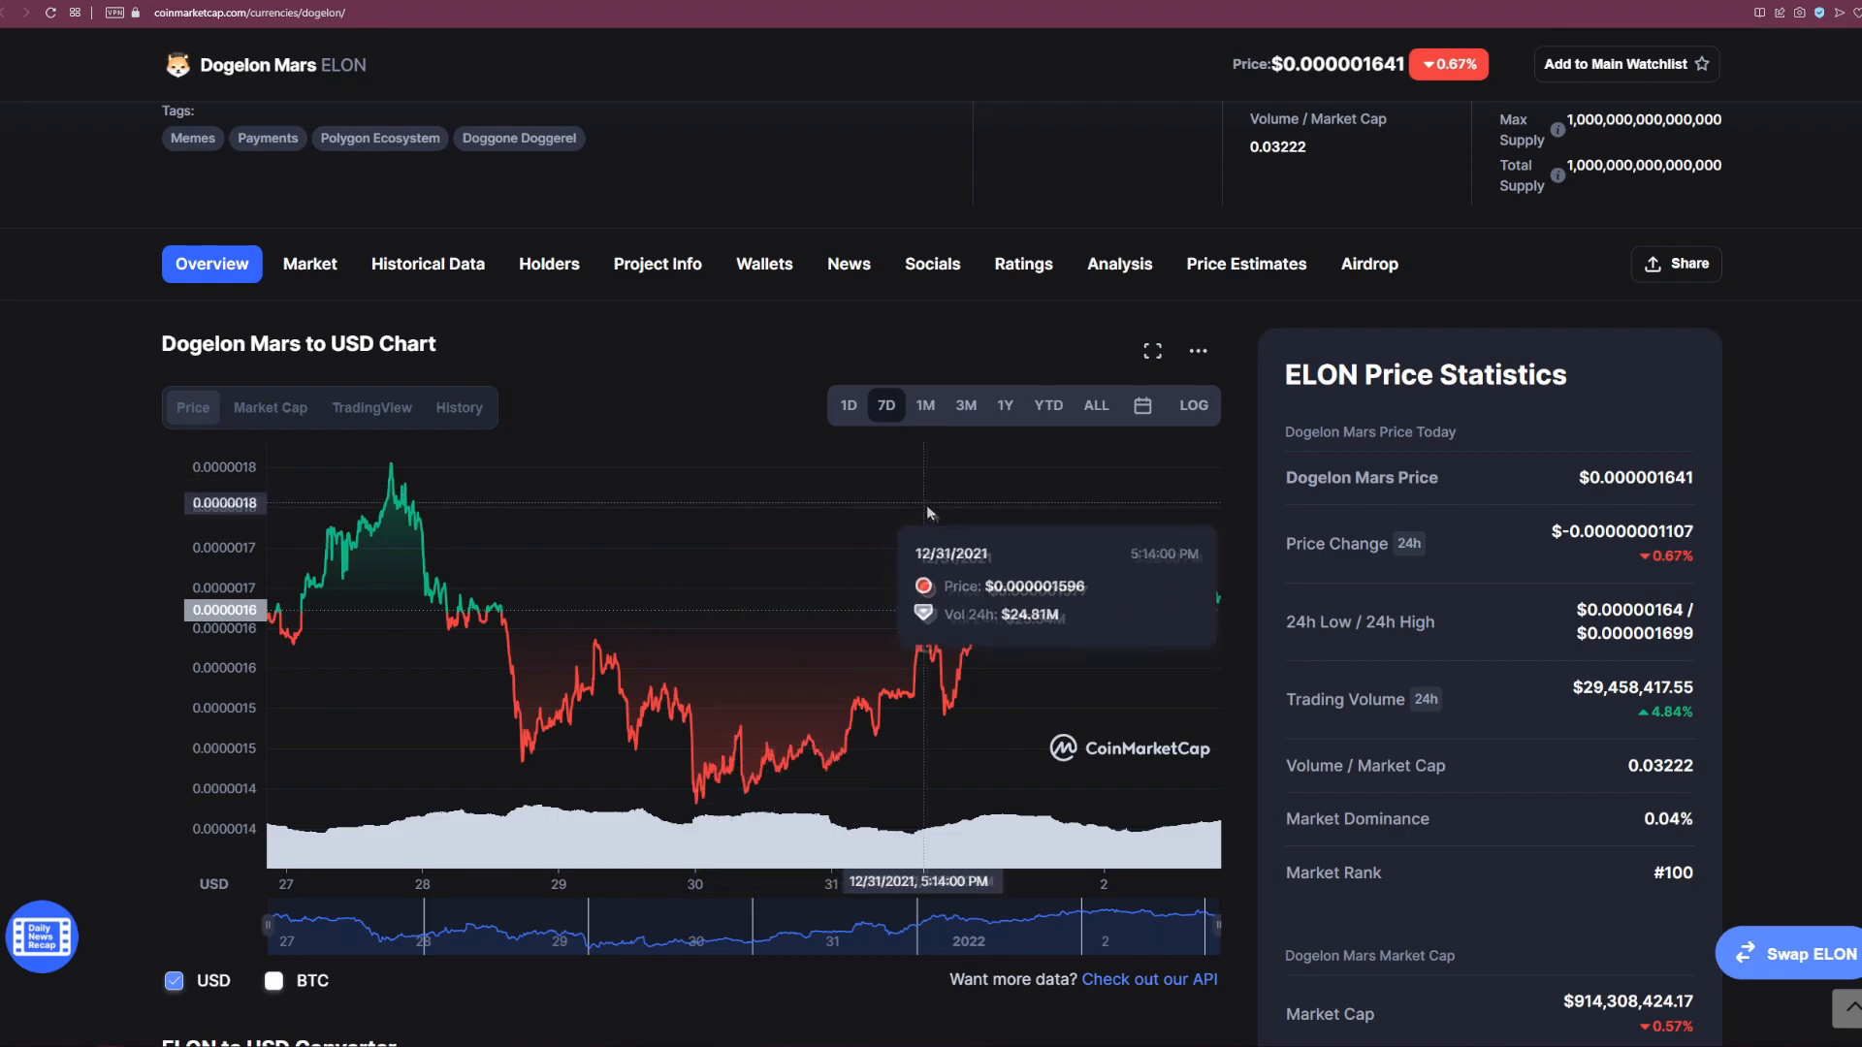
mouse_move(1114, 541)
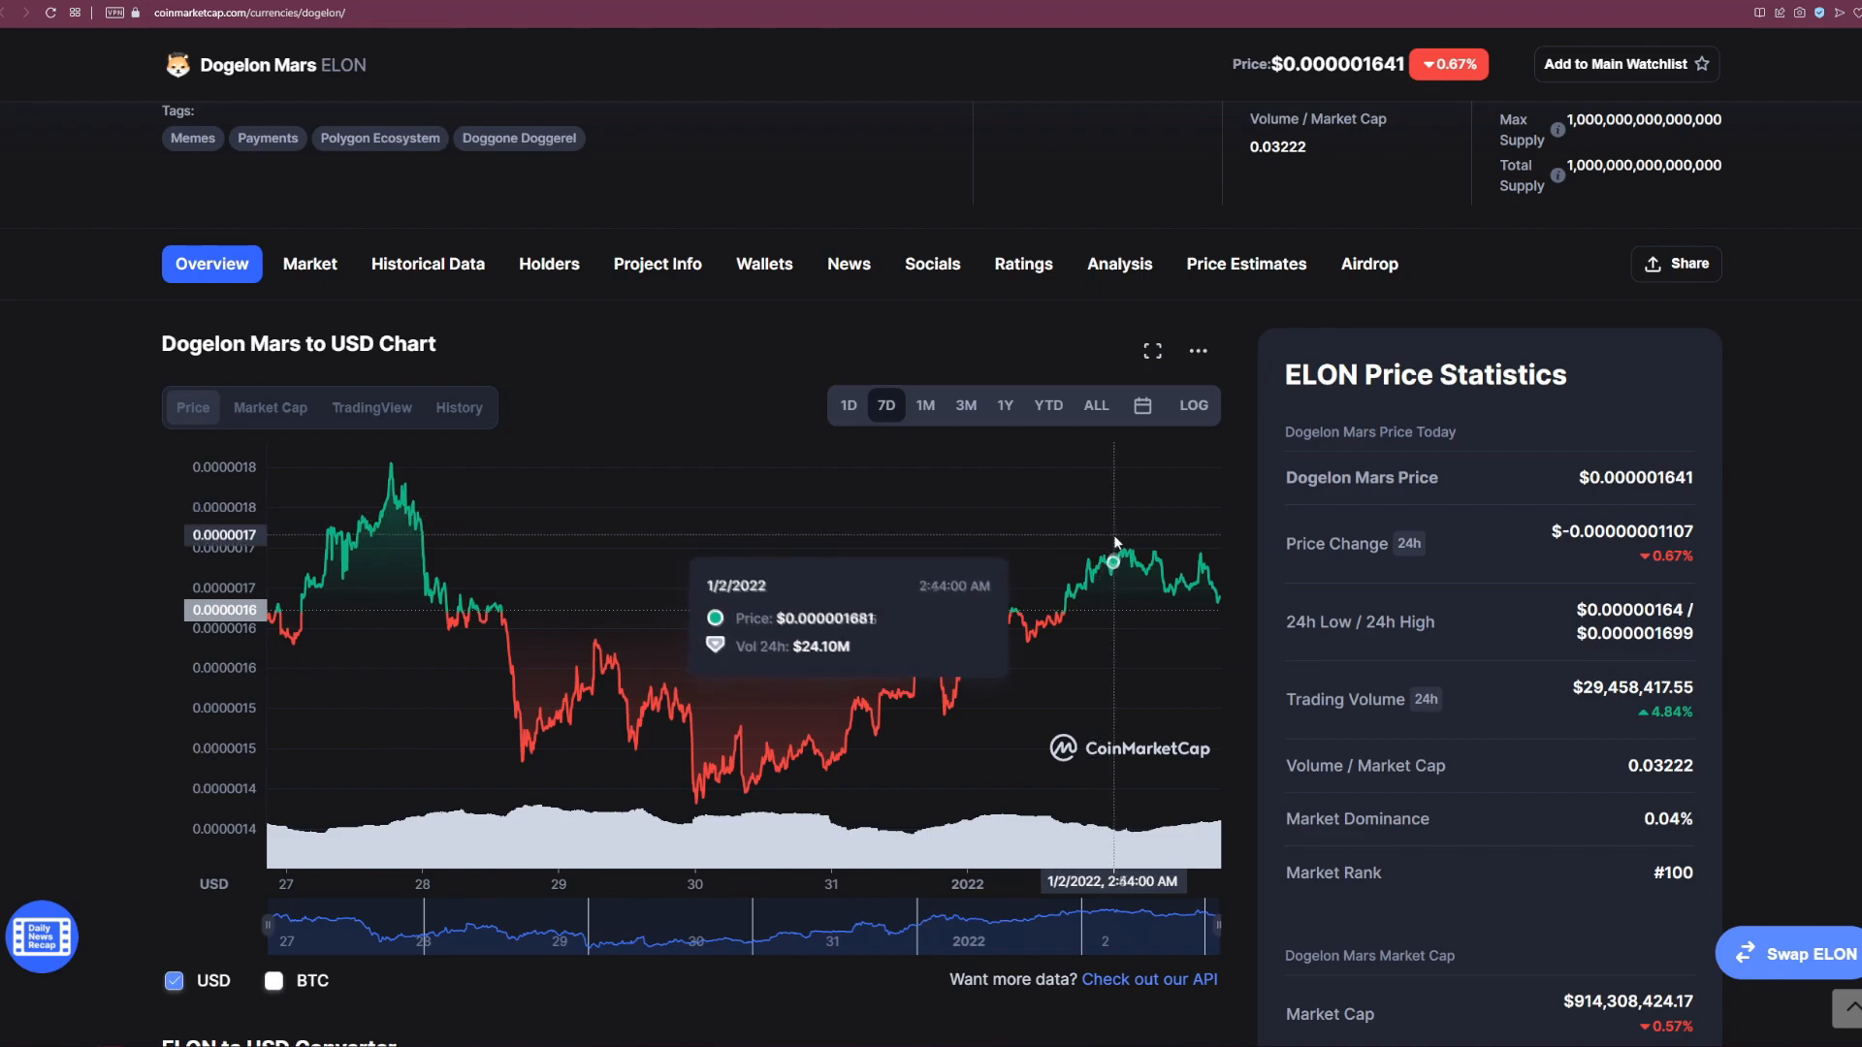
mouse_move(1135, 547)
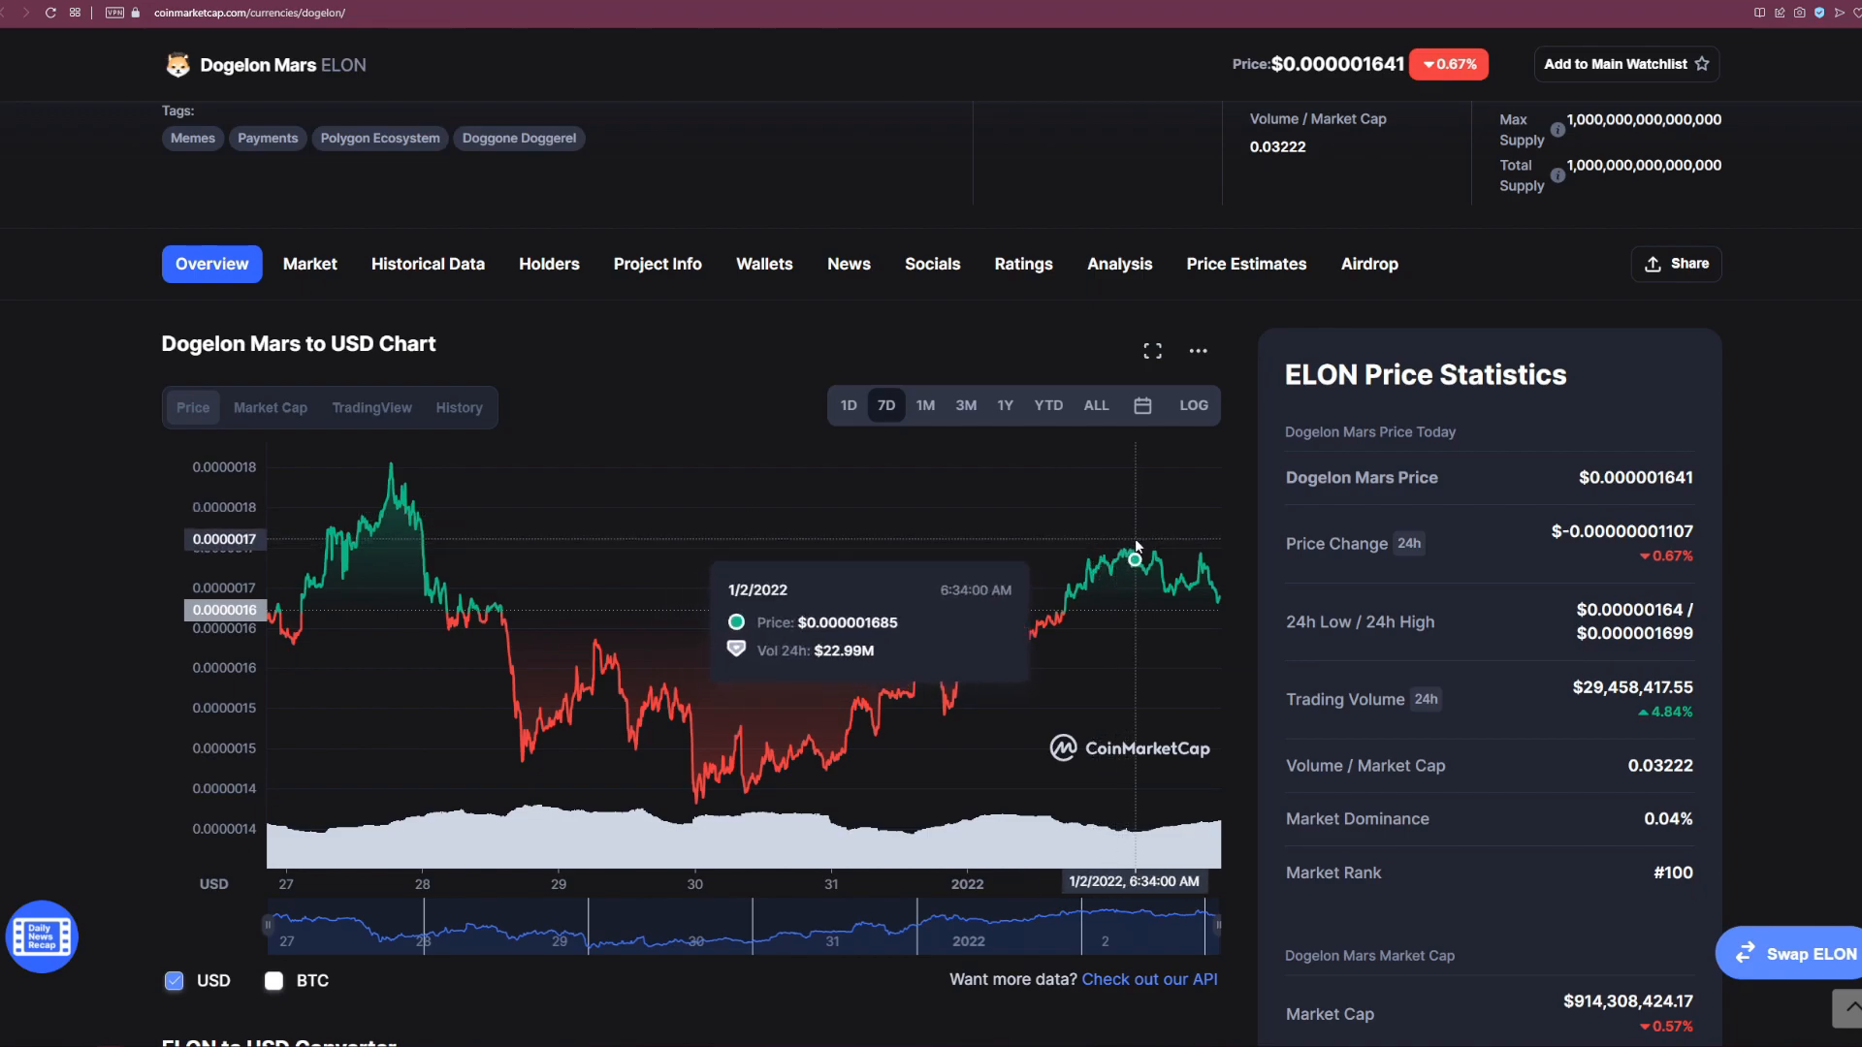
mouse_move(1138, 541)
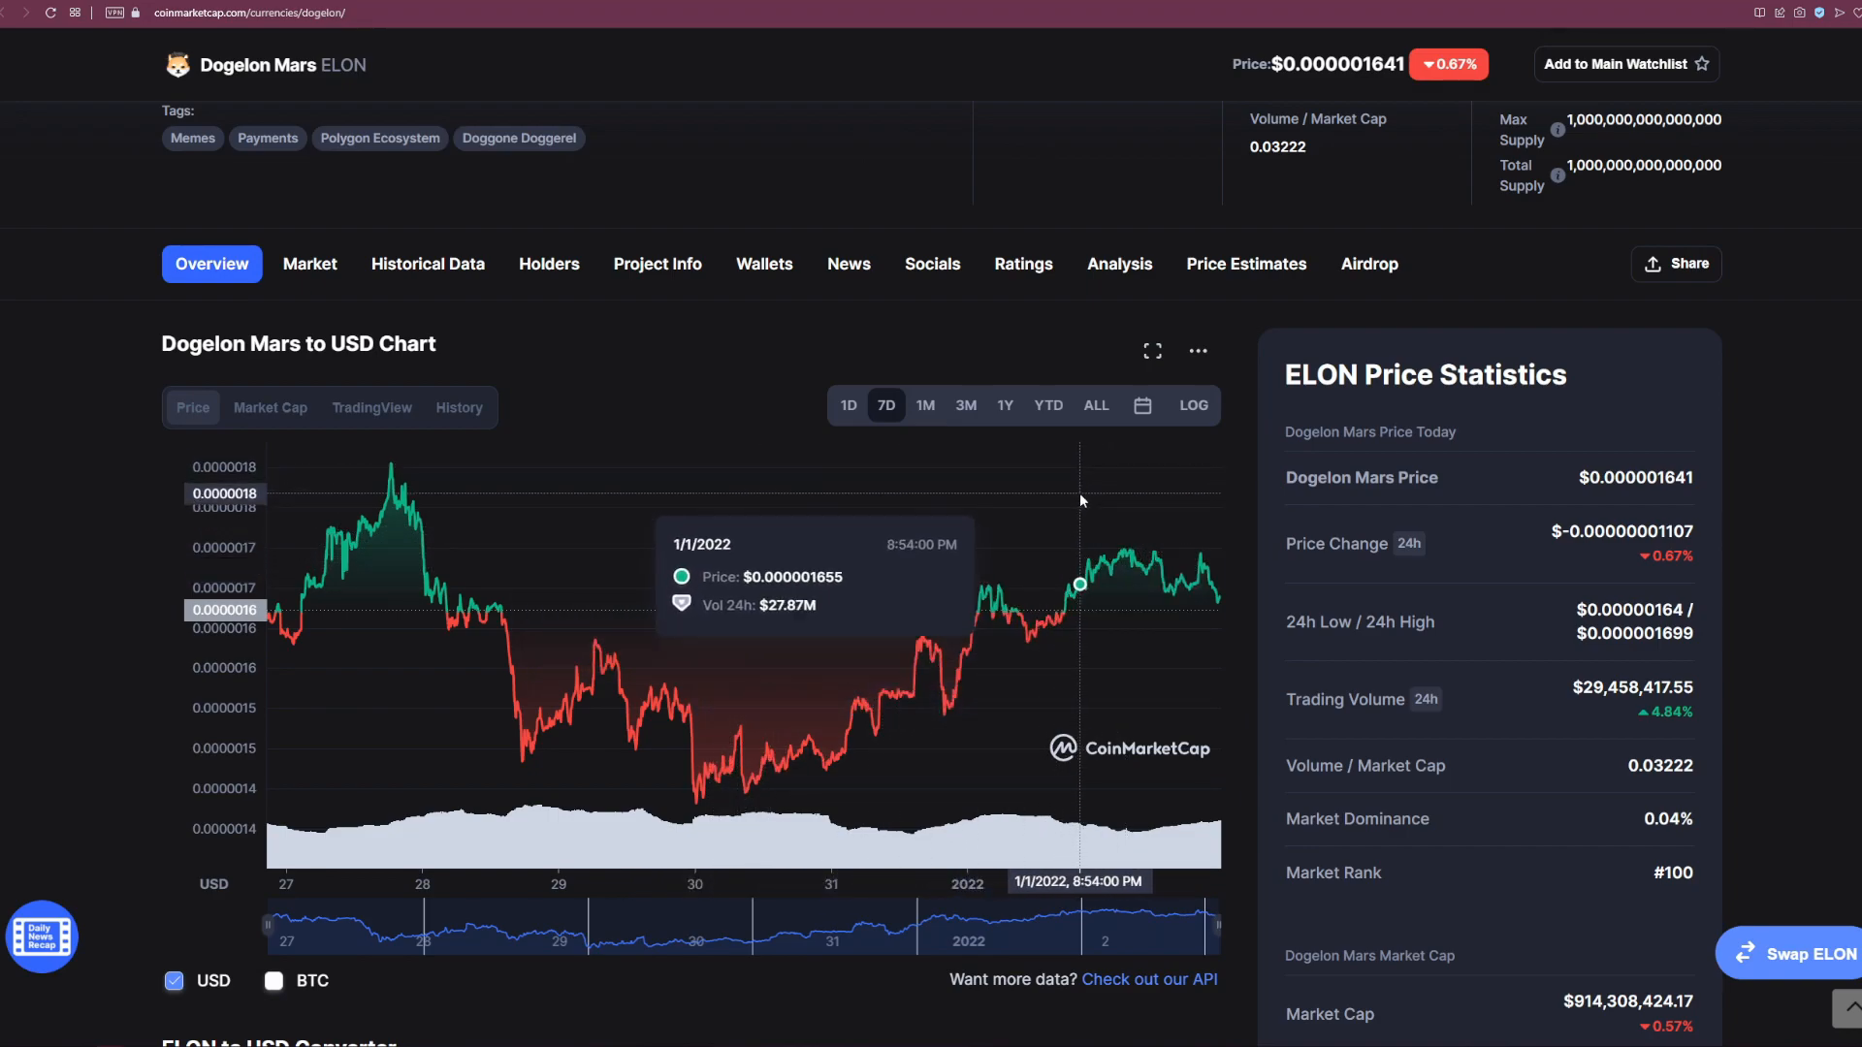
mouse_move(1148, 562)
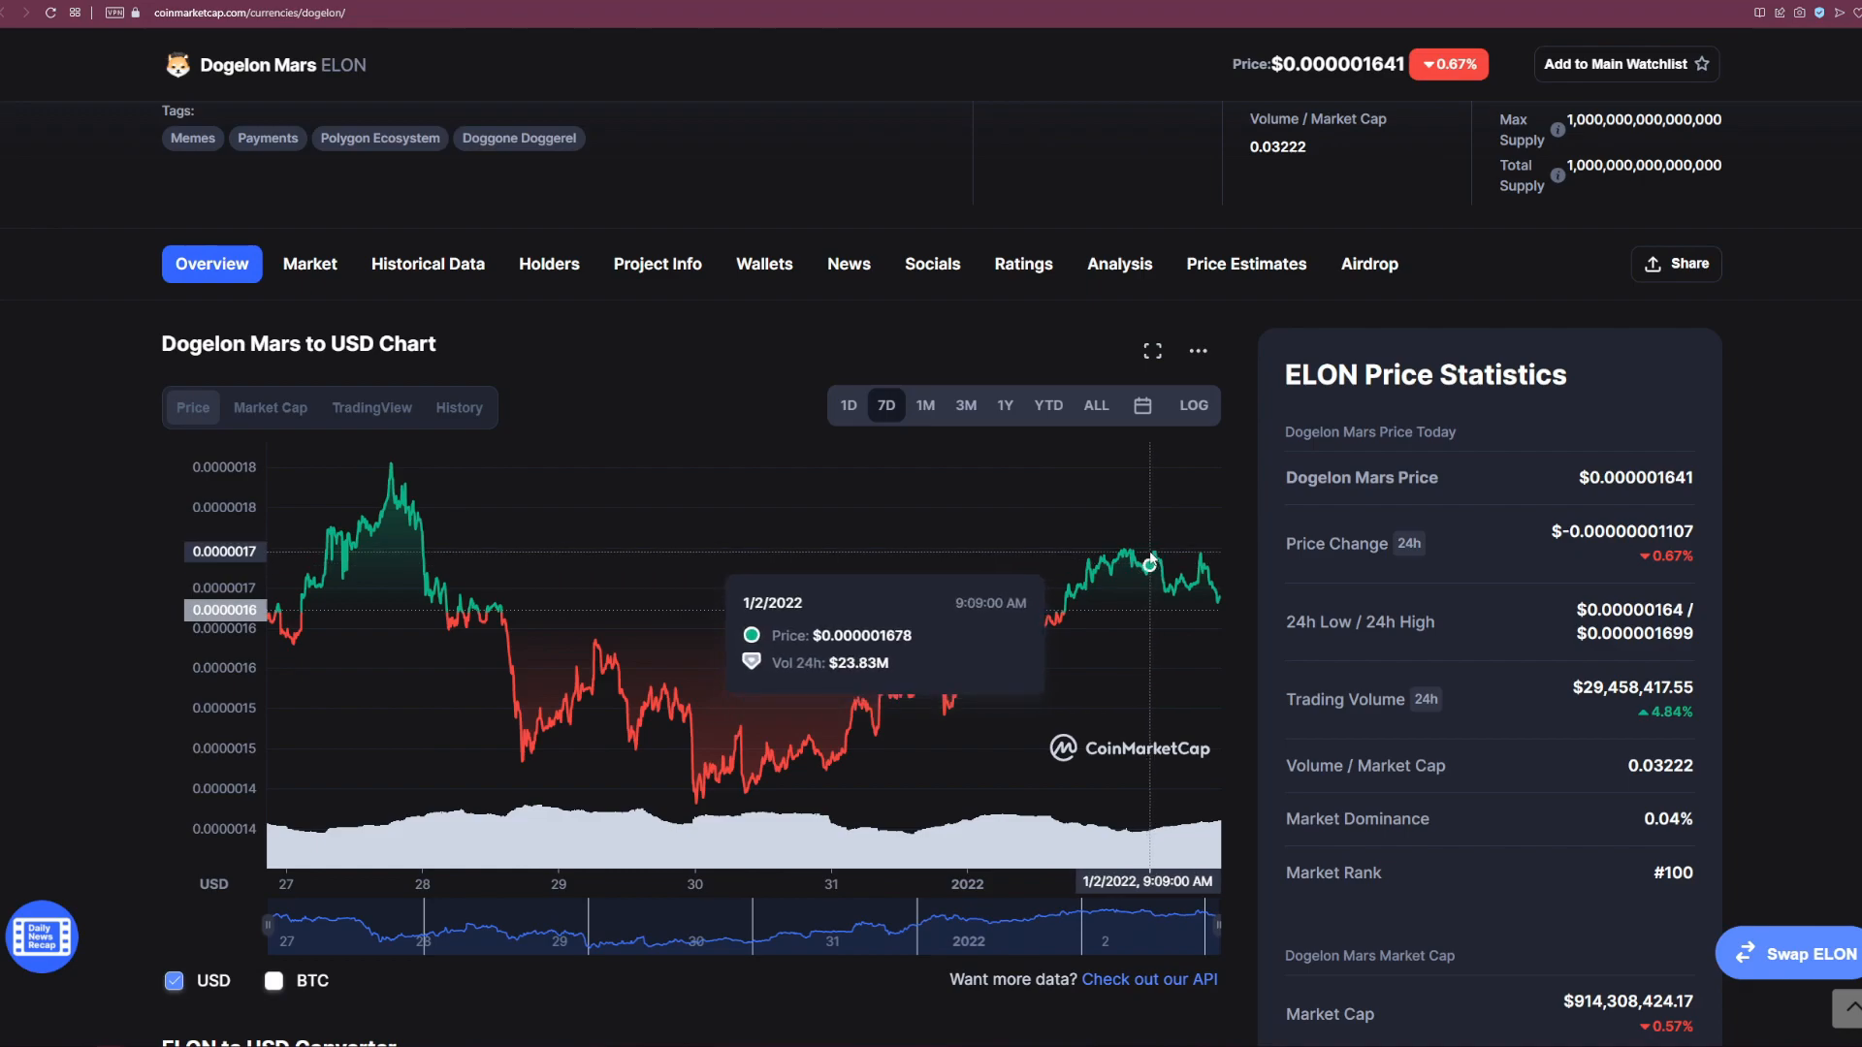
mouse_move(1210, 587)
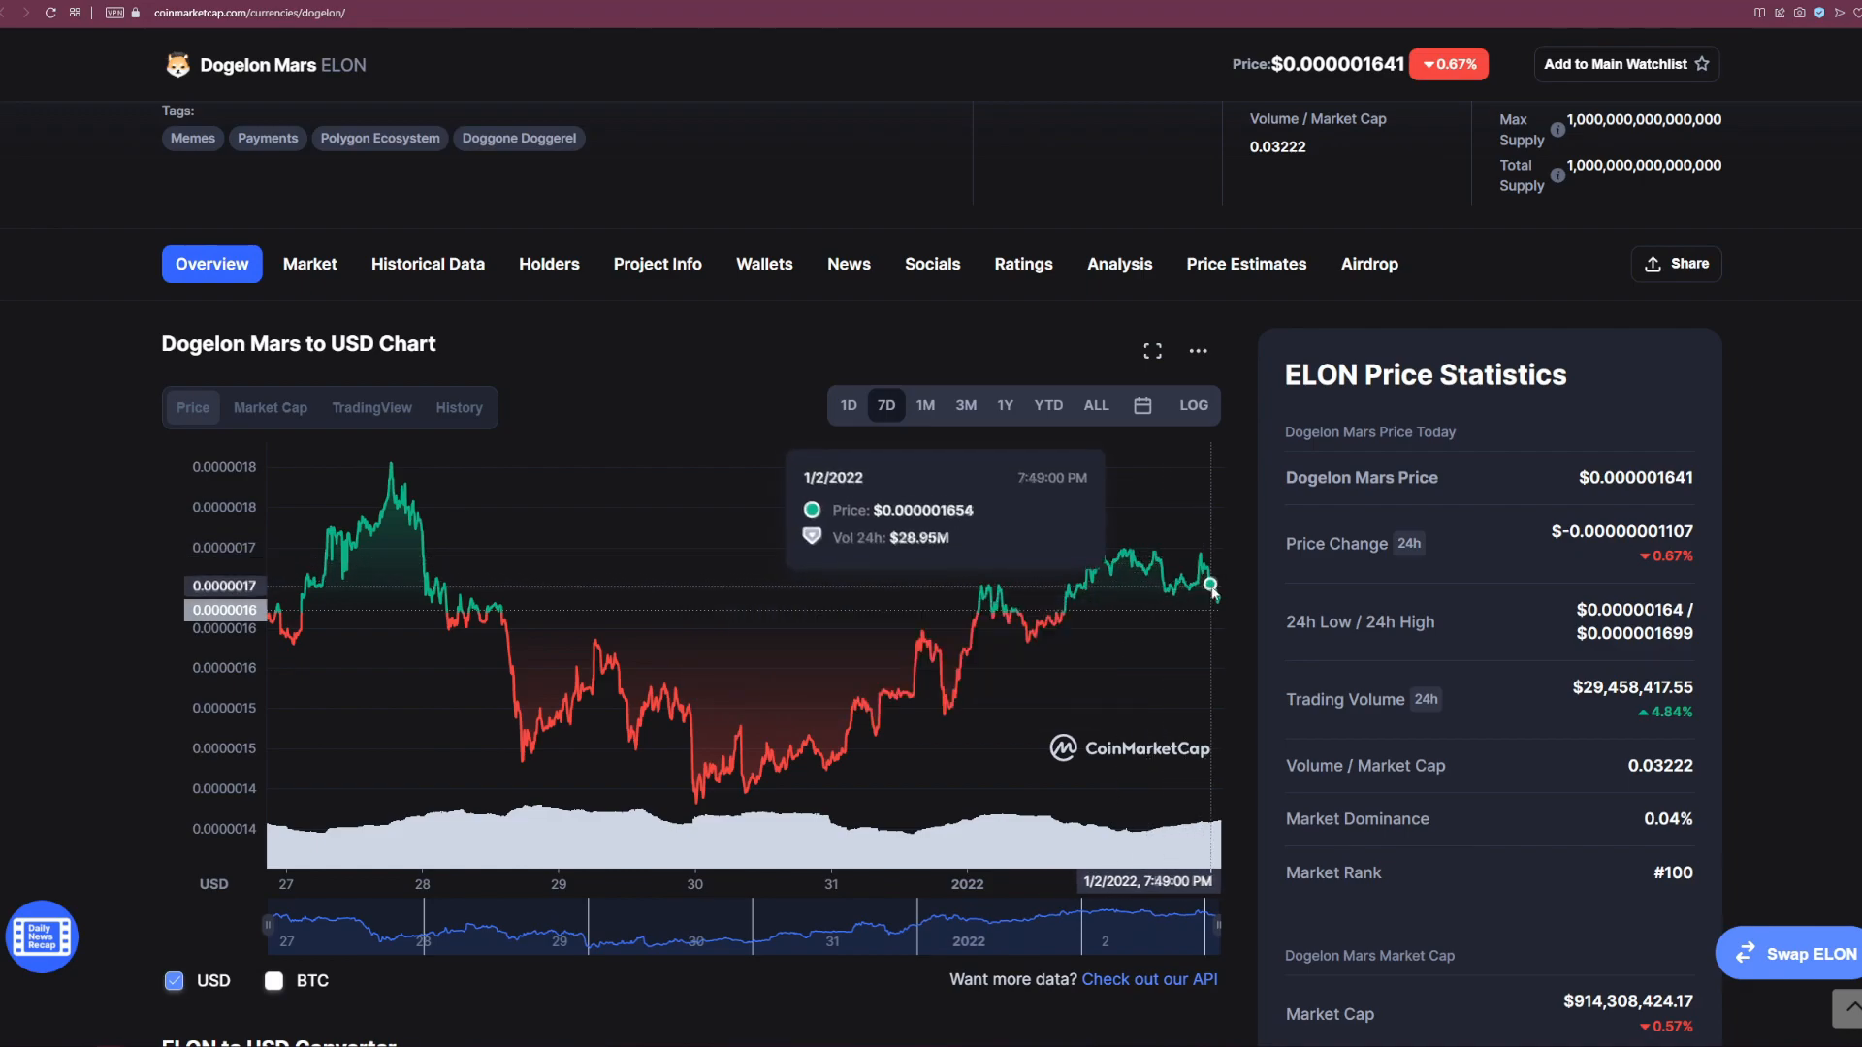
mouse_move(1179, 582)
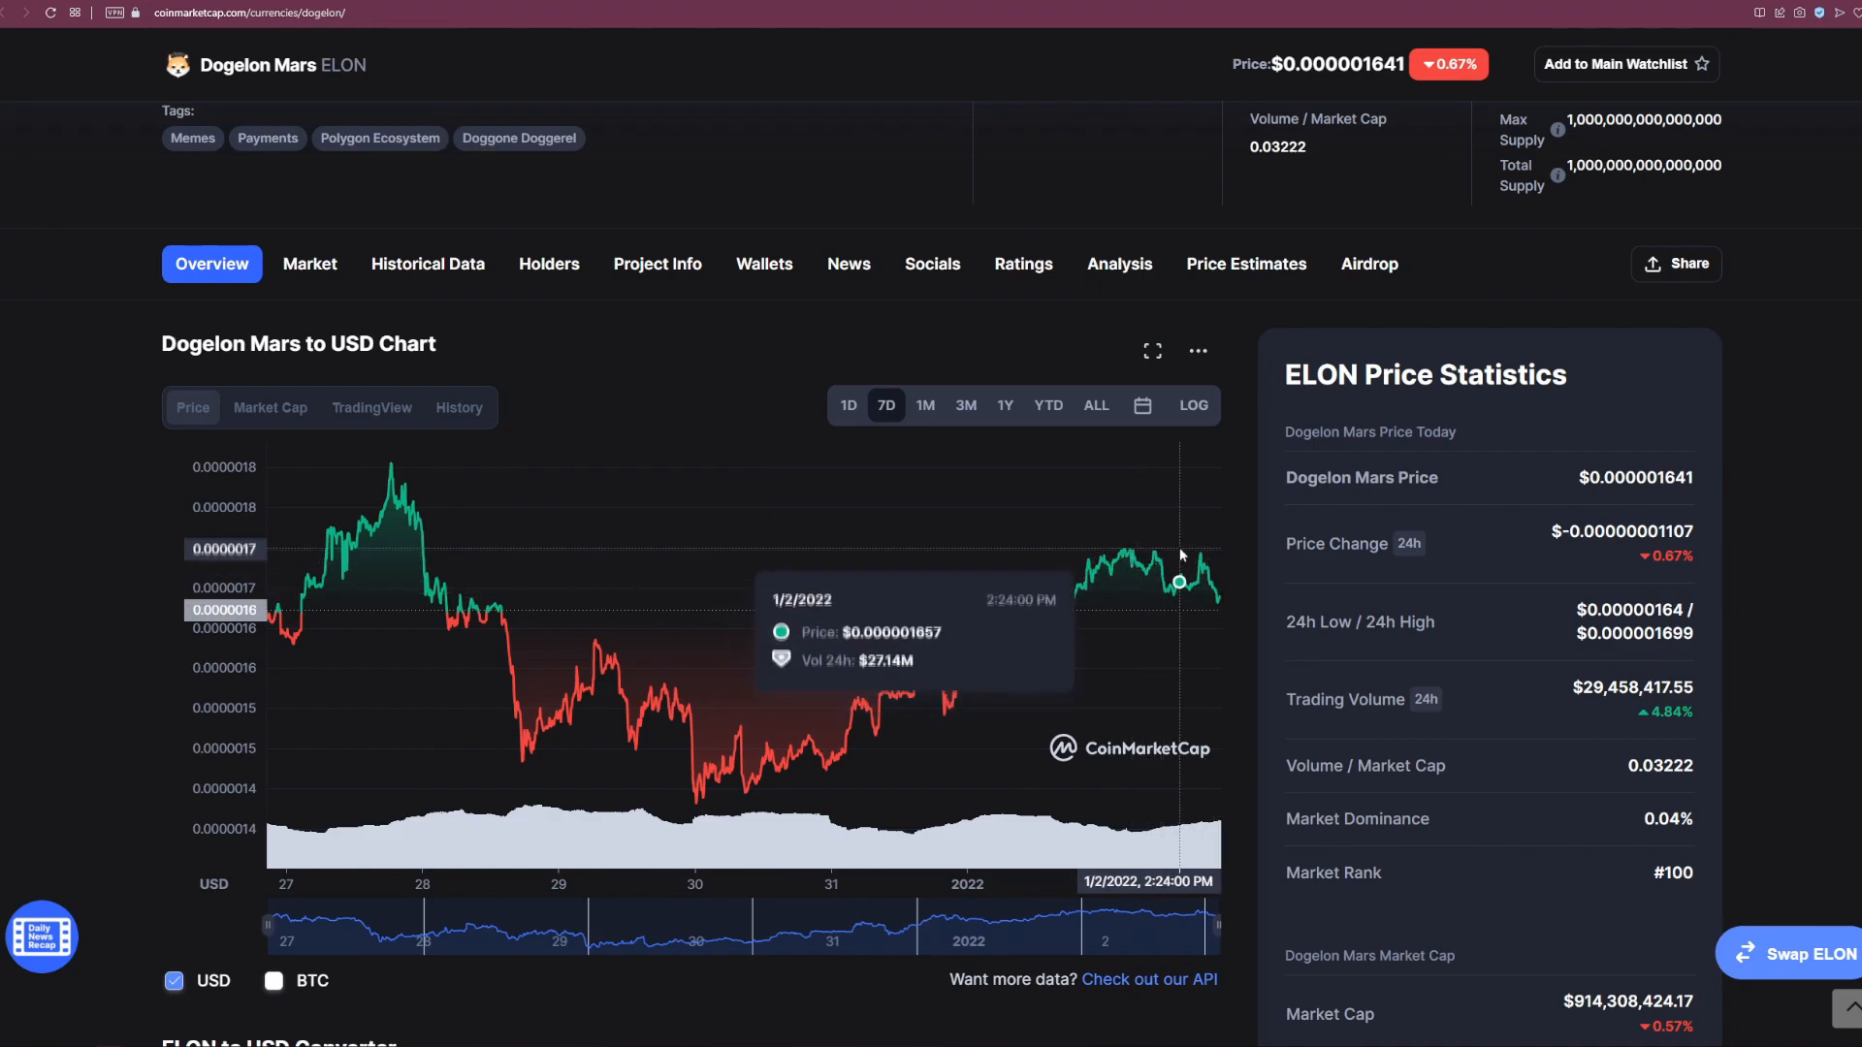
mouse_move(1204, 552)
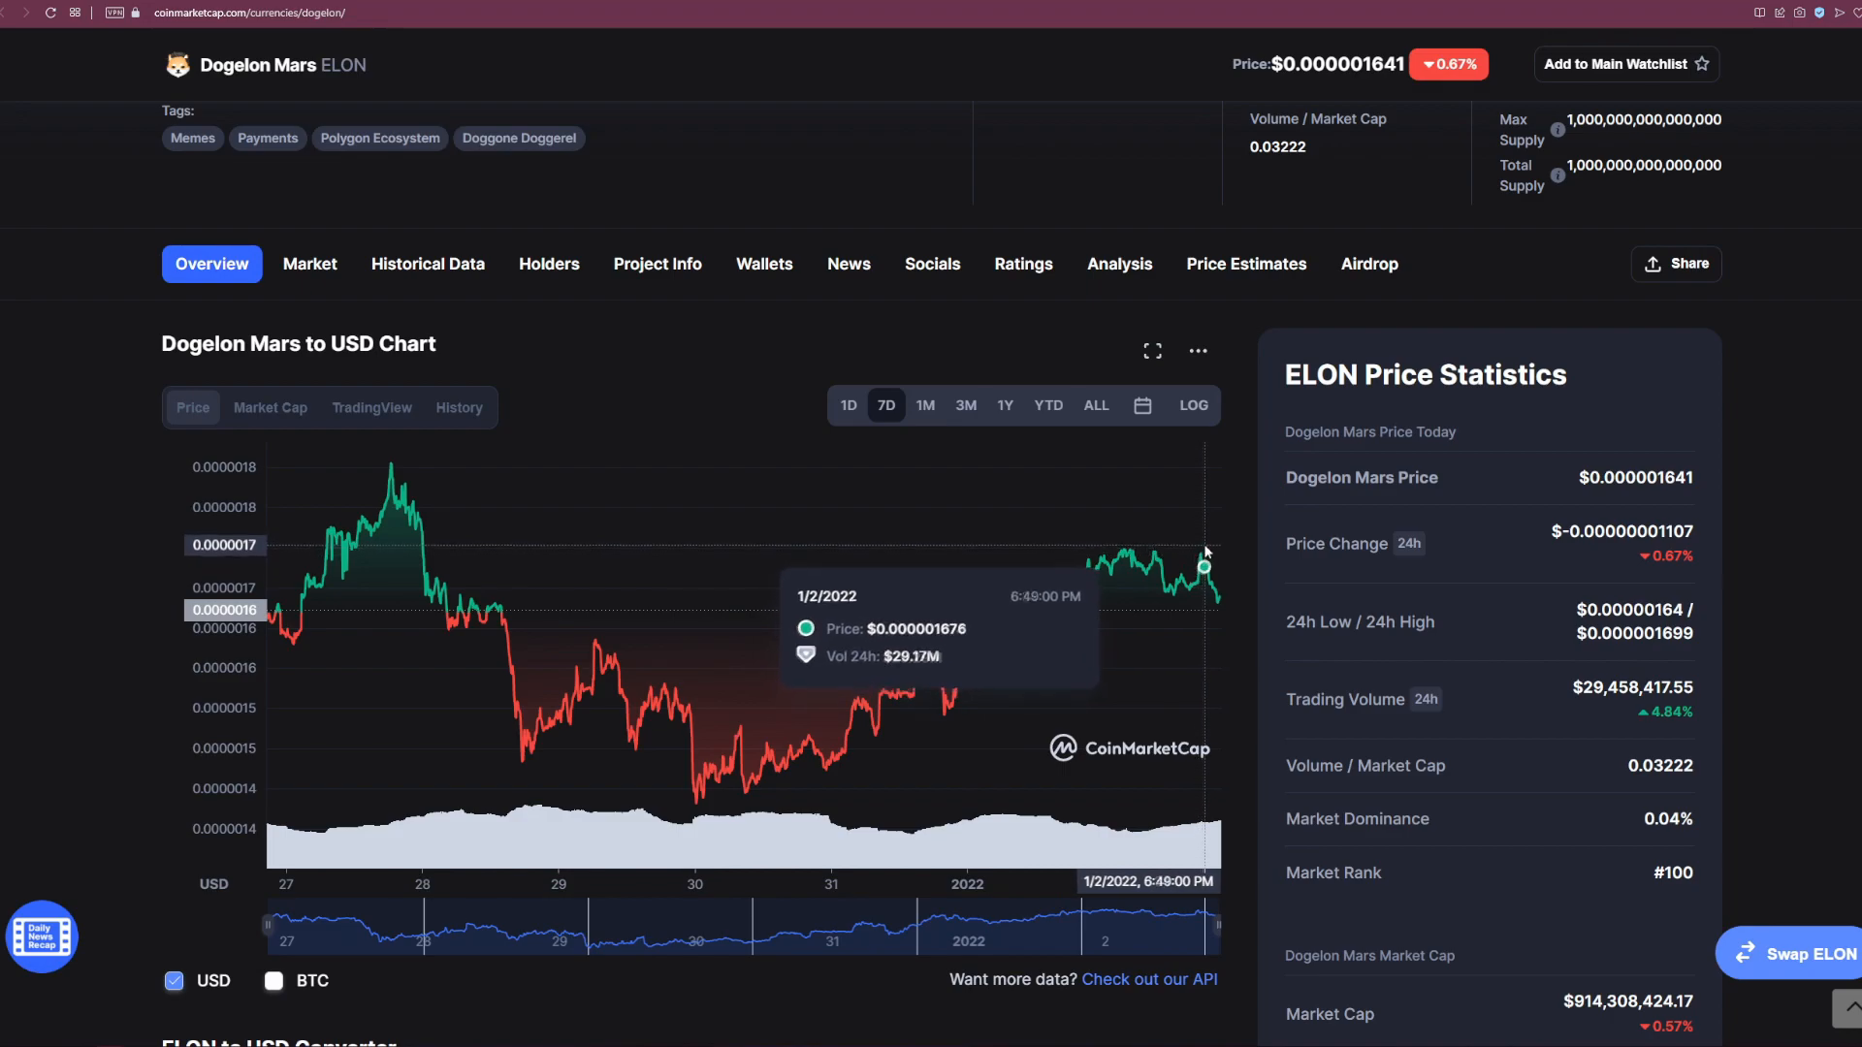
left_click(925, 406)
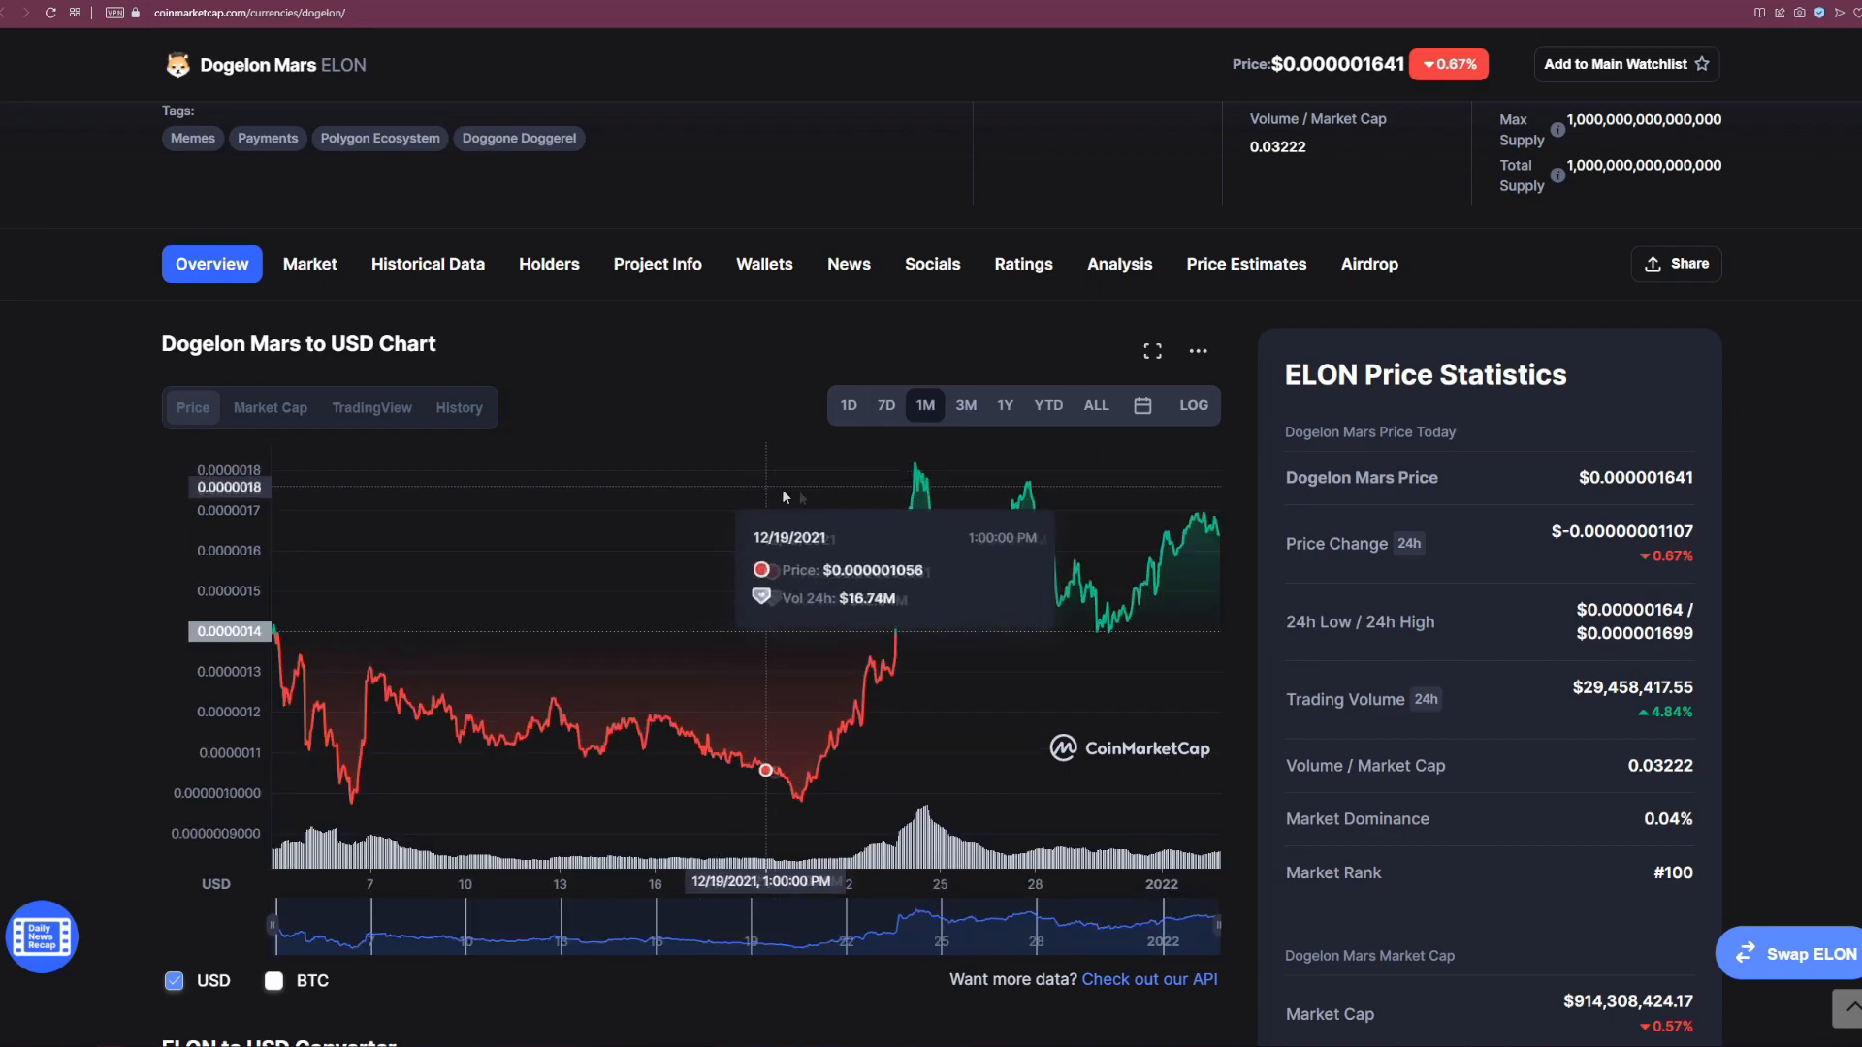
mouse_move(737, 425)
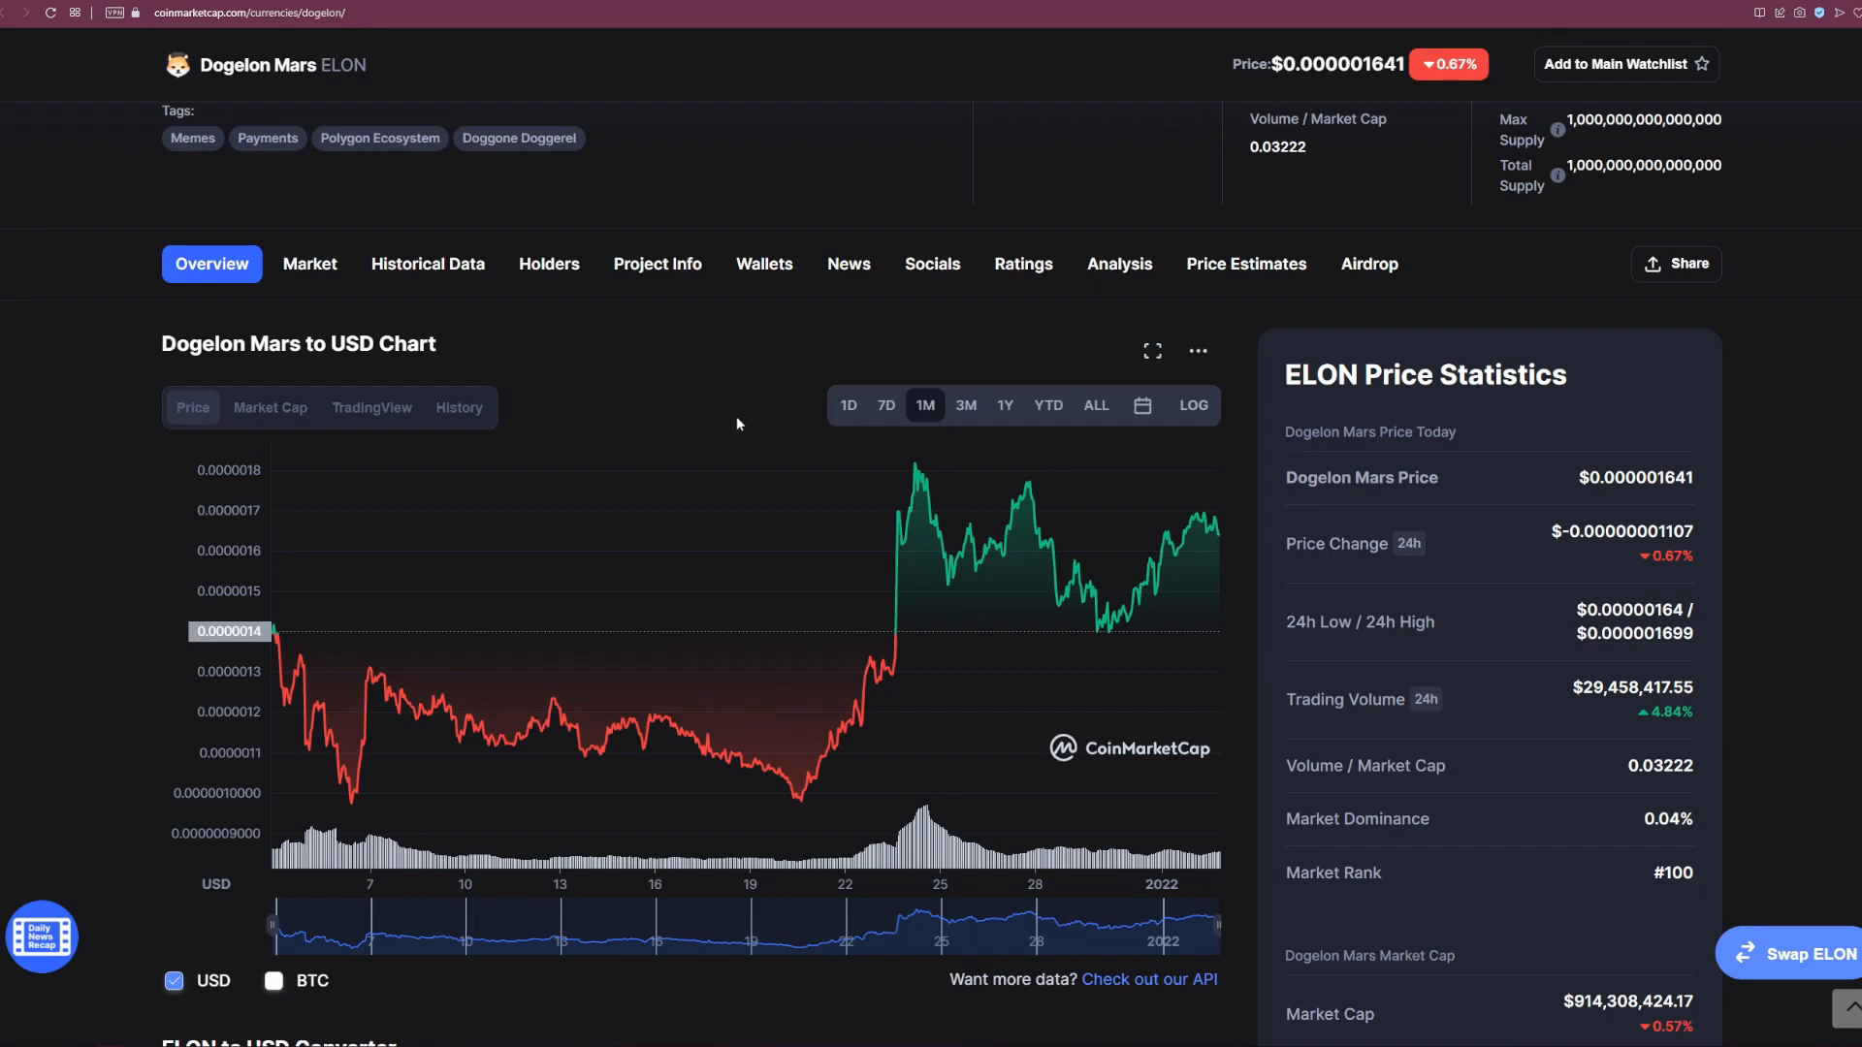
mouse_move(898, 466)
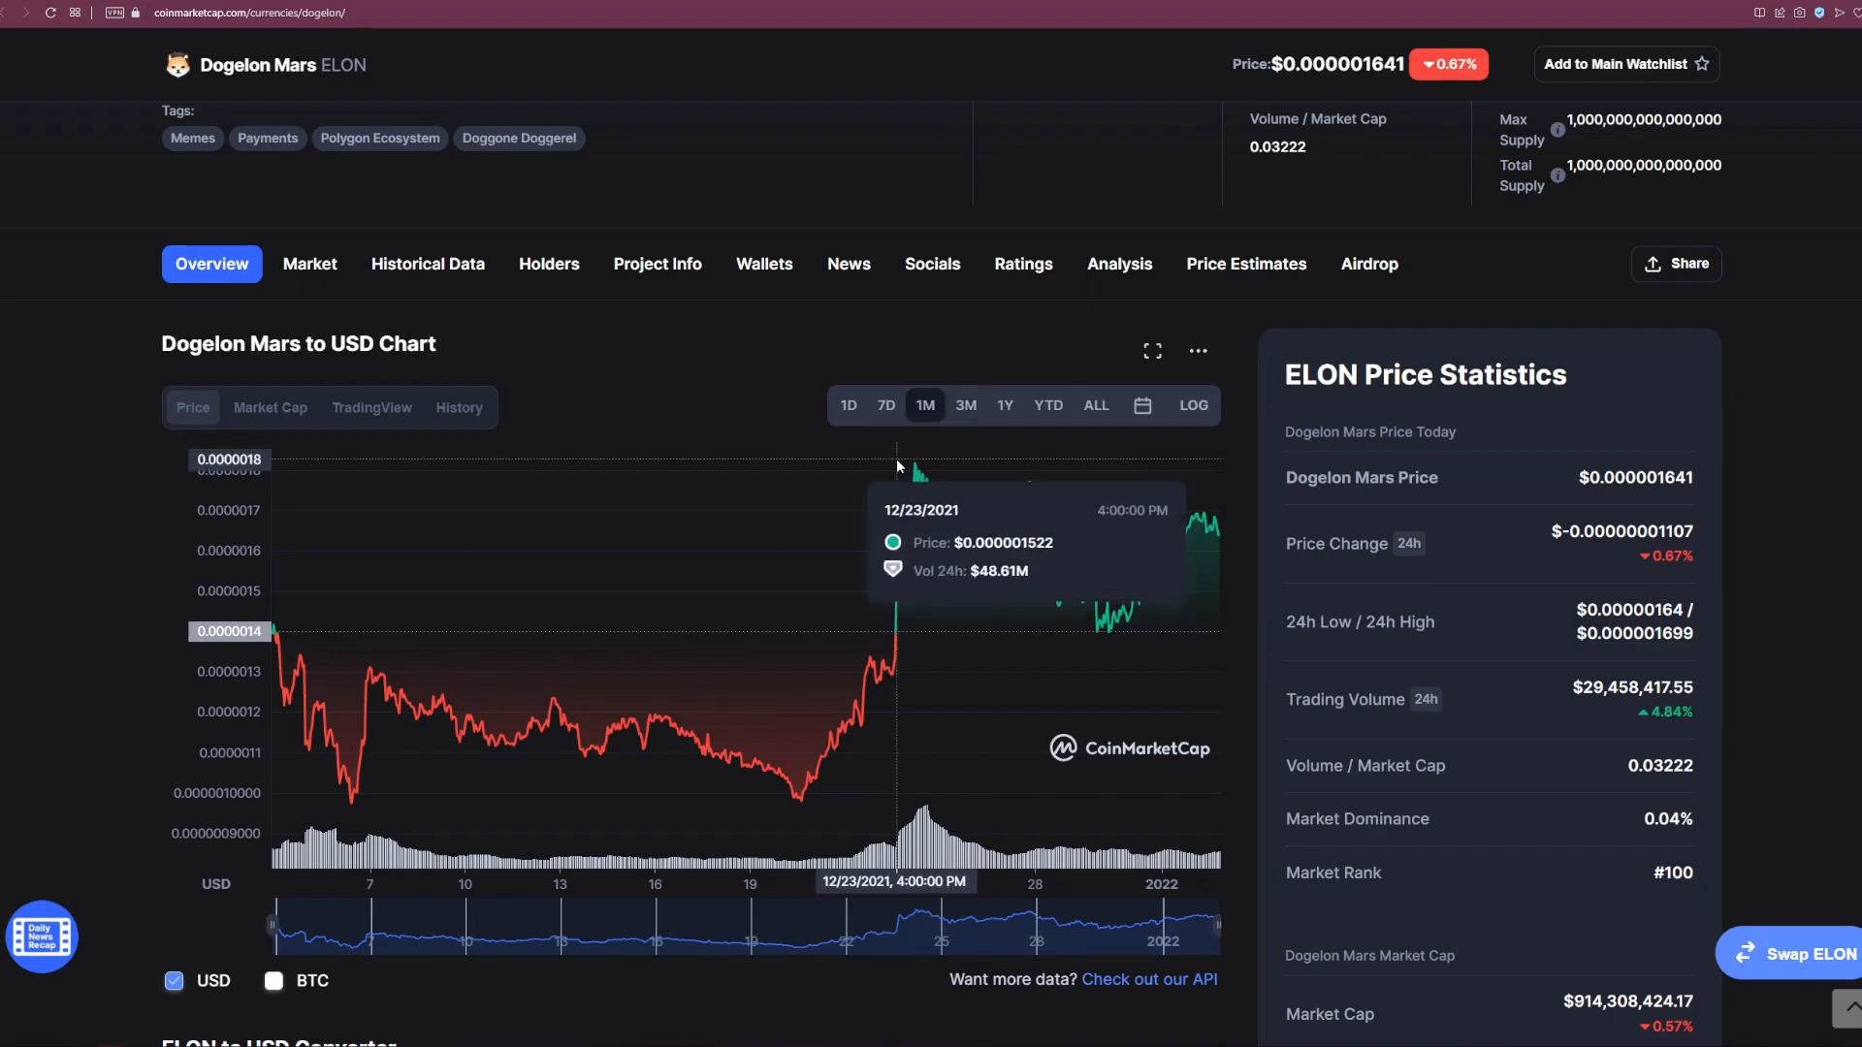
mouse_move(331, 161)
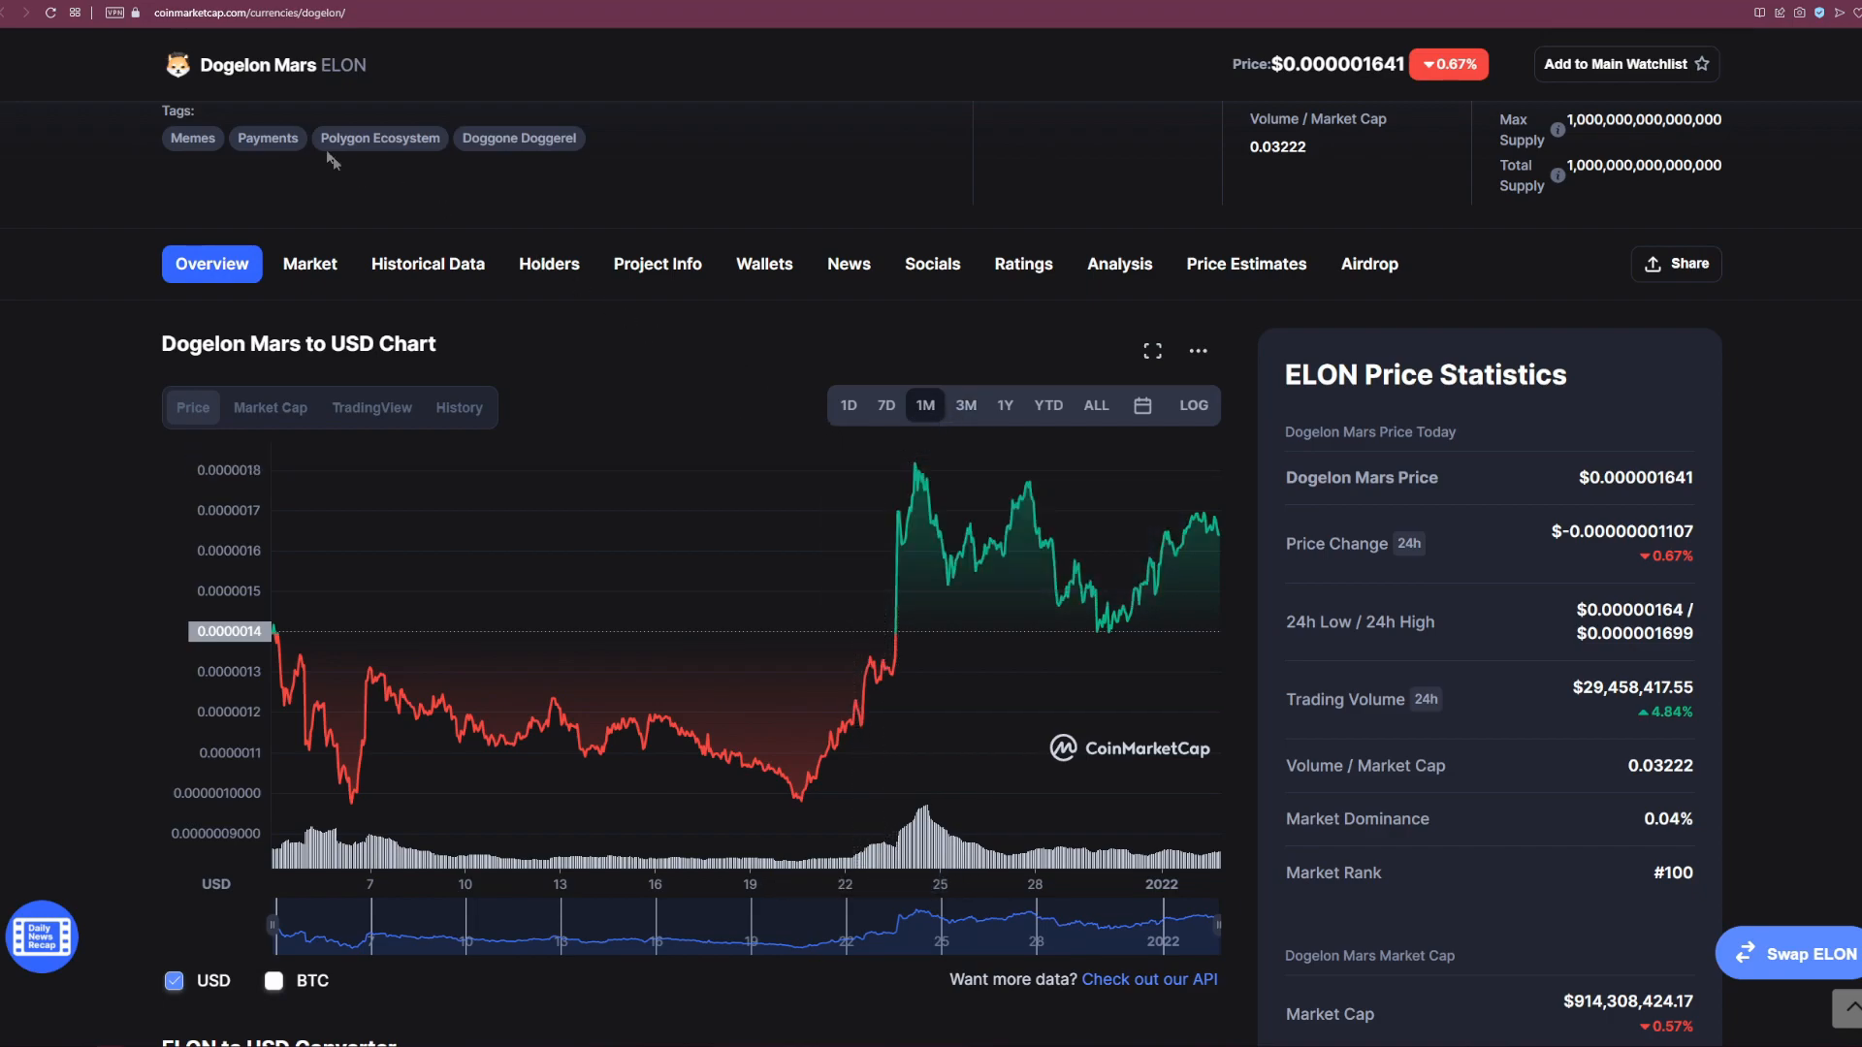
mouse_move(657, 365)
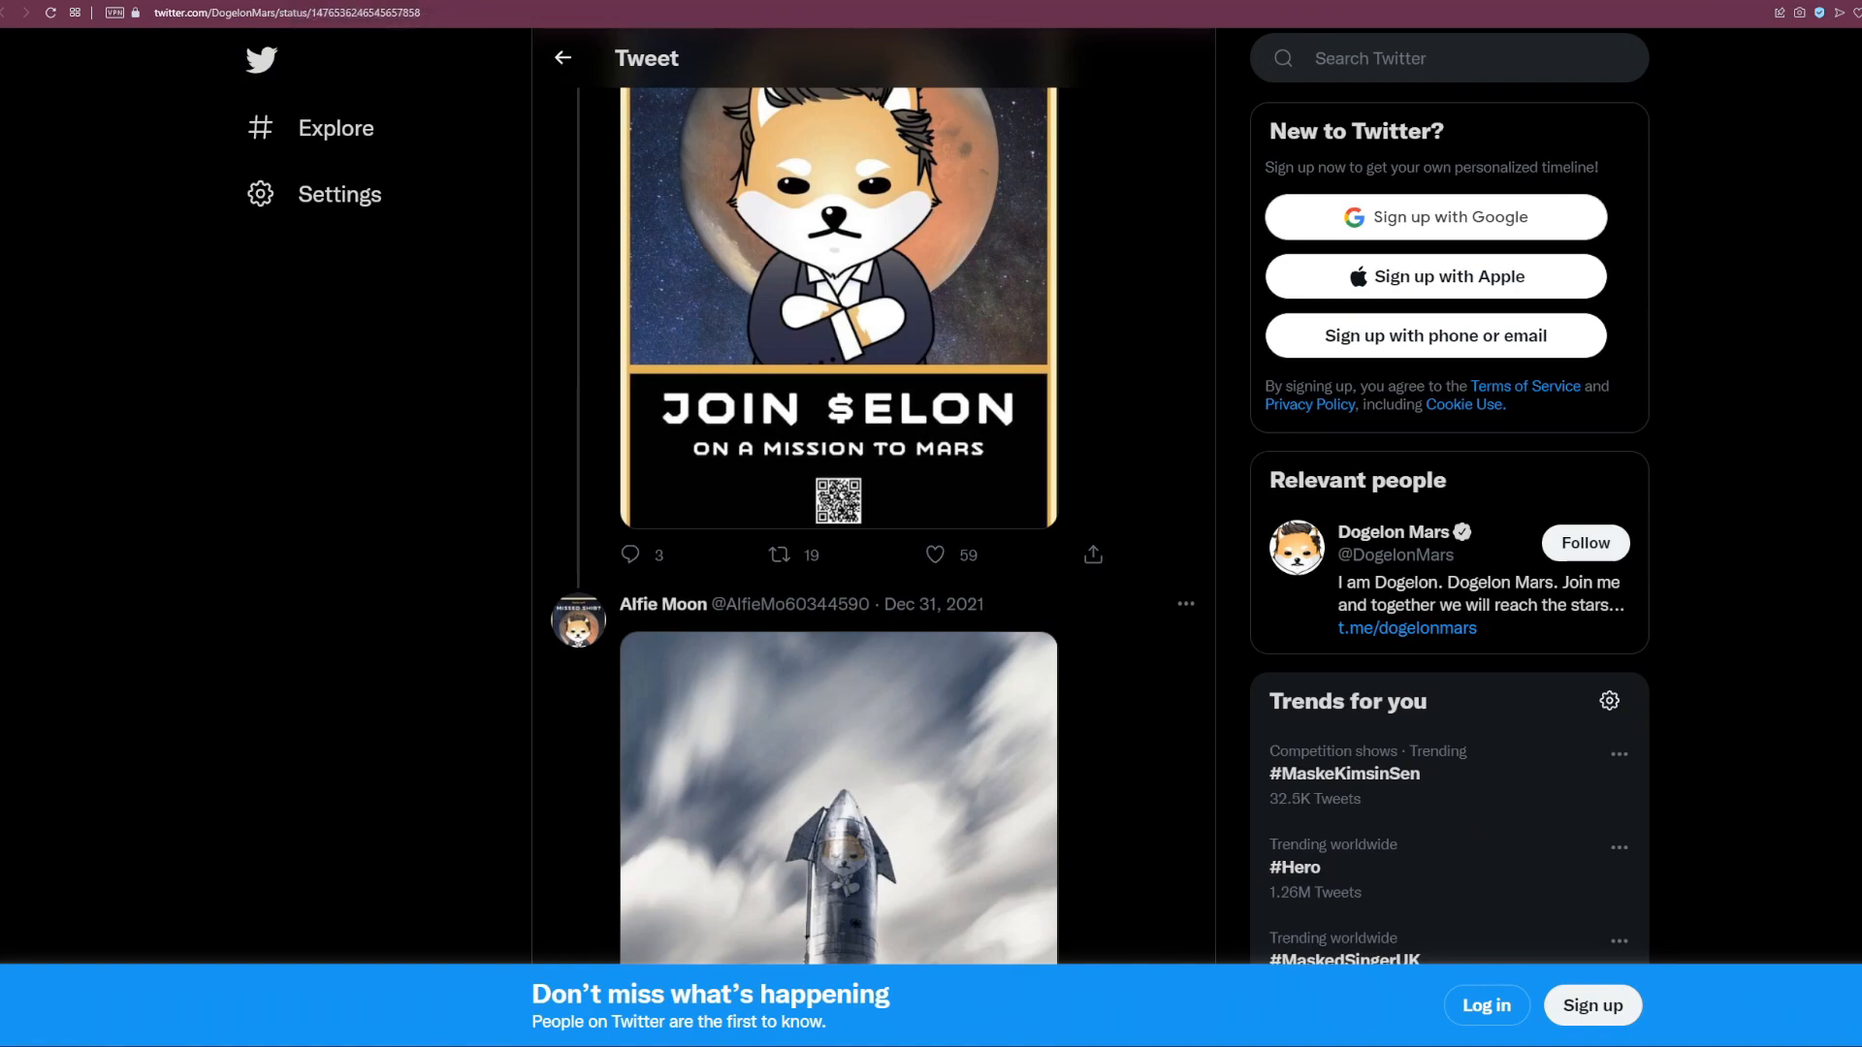
Step: Bring the Dec 30, 2021 Dogelon Mars 'second age' tweet and its replies to the top of view
scroll("up", 3)
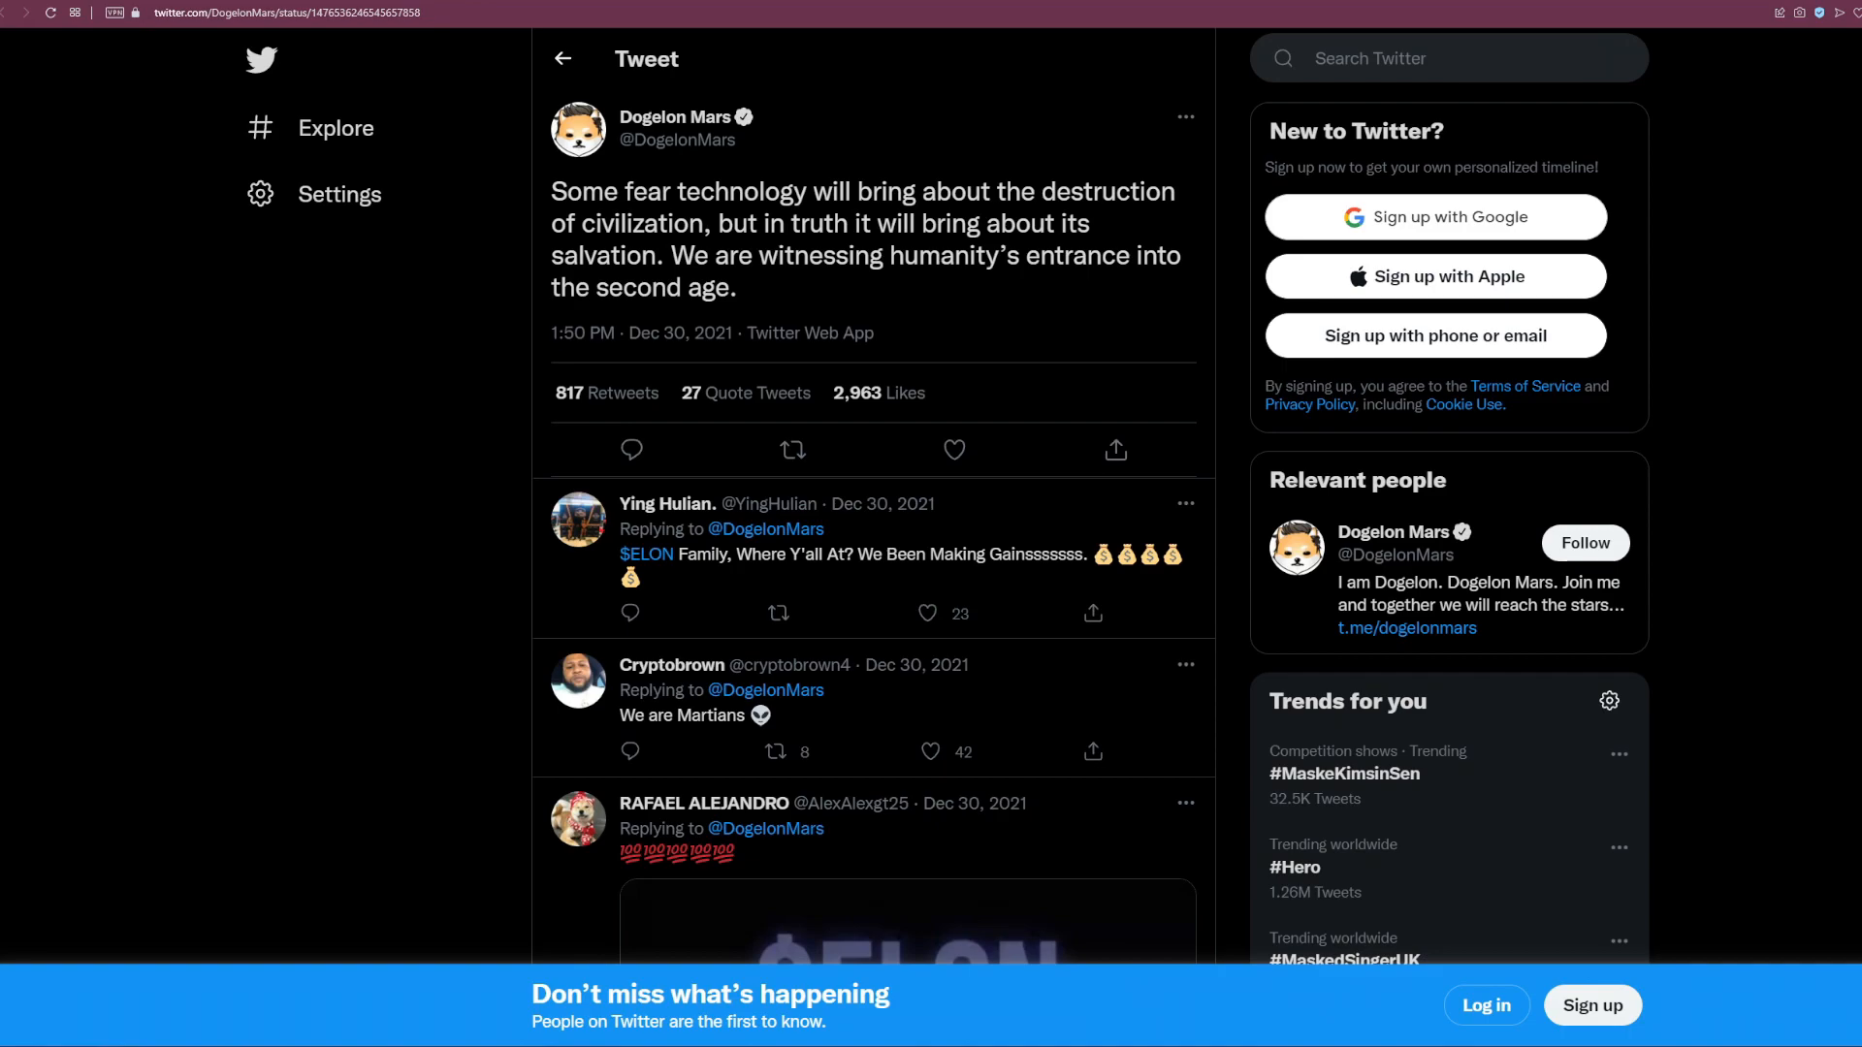
mouse_move(728, 308)
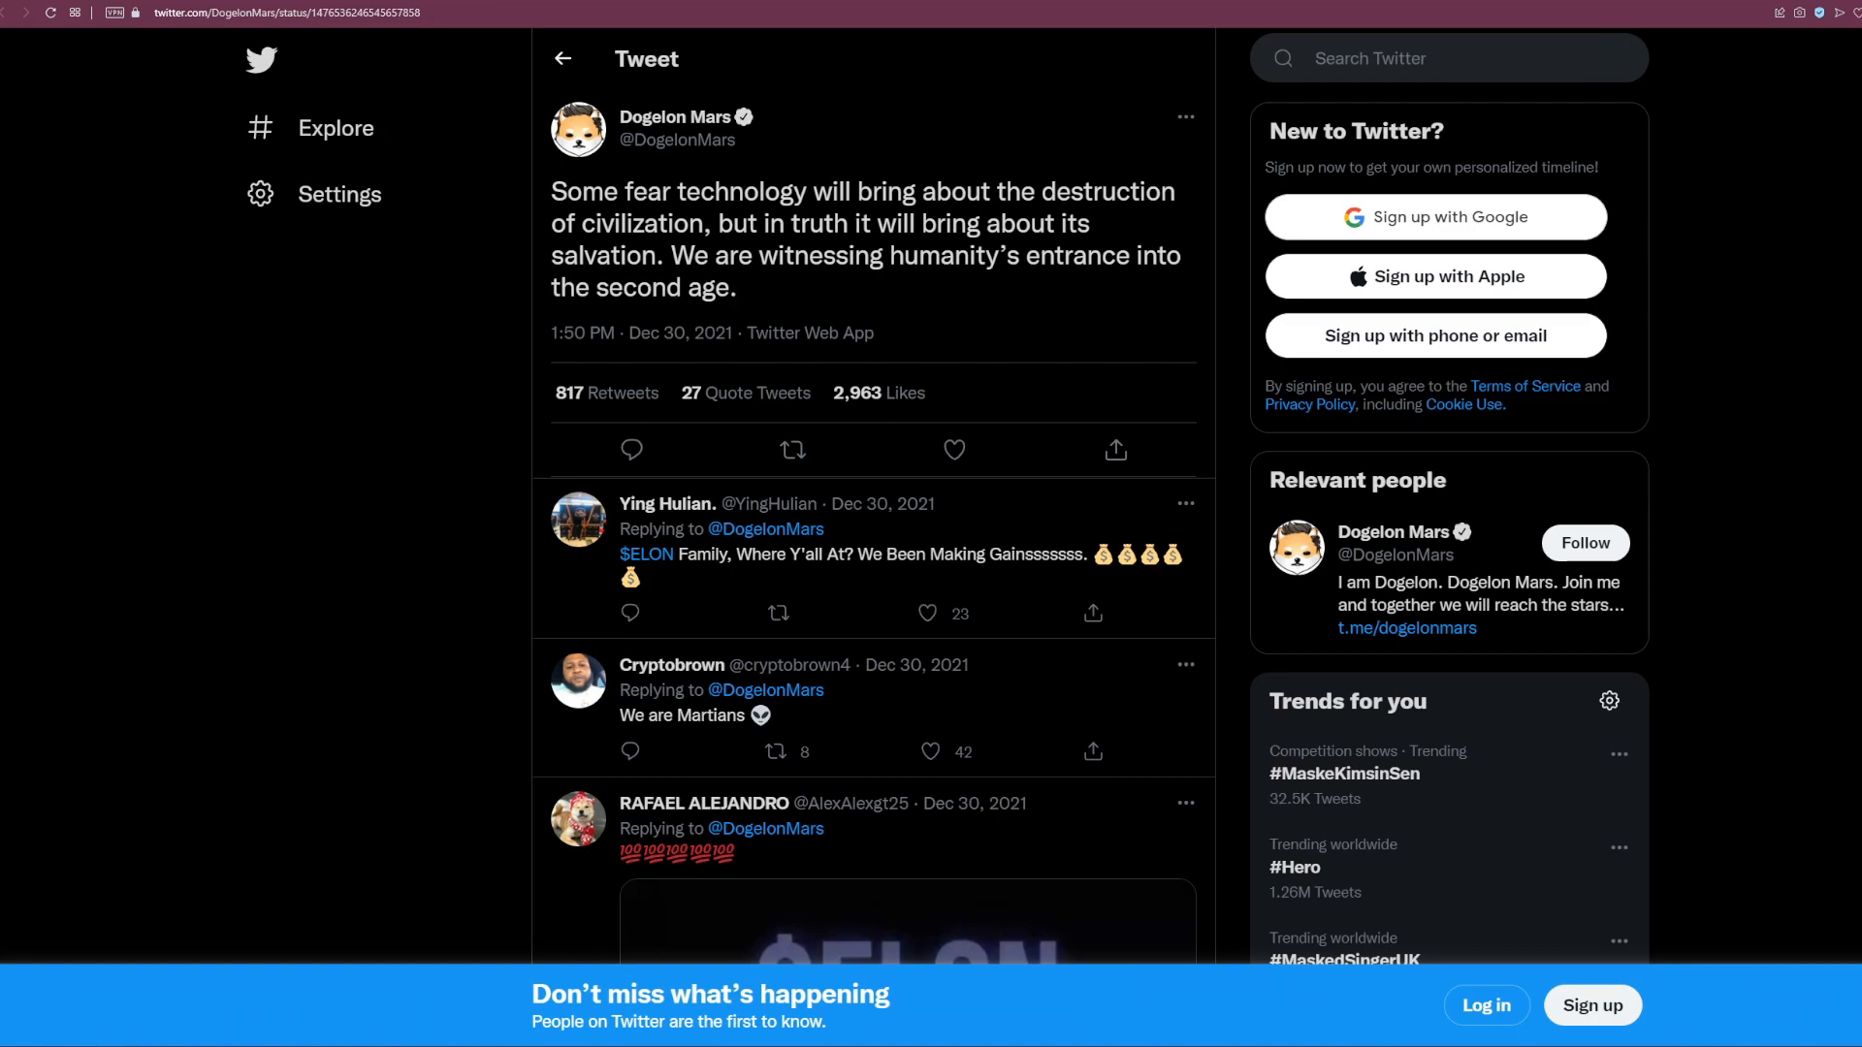
scroll("down", 3)
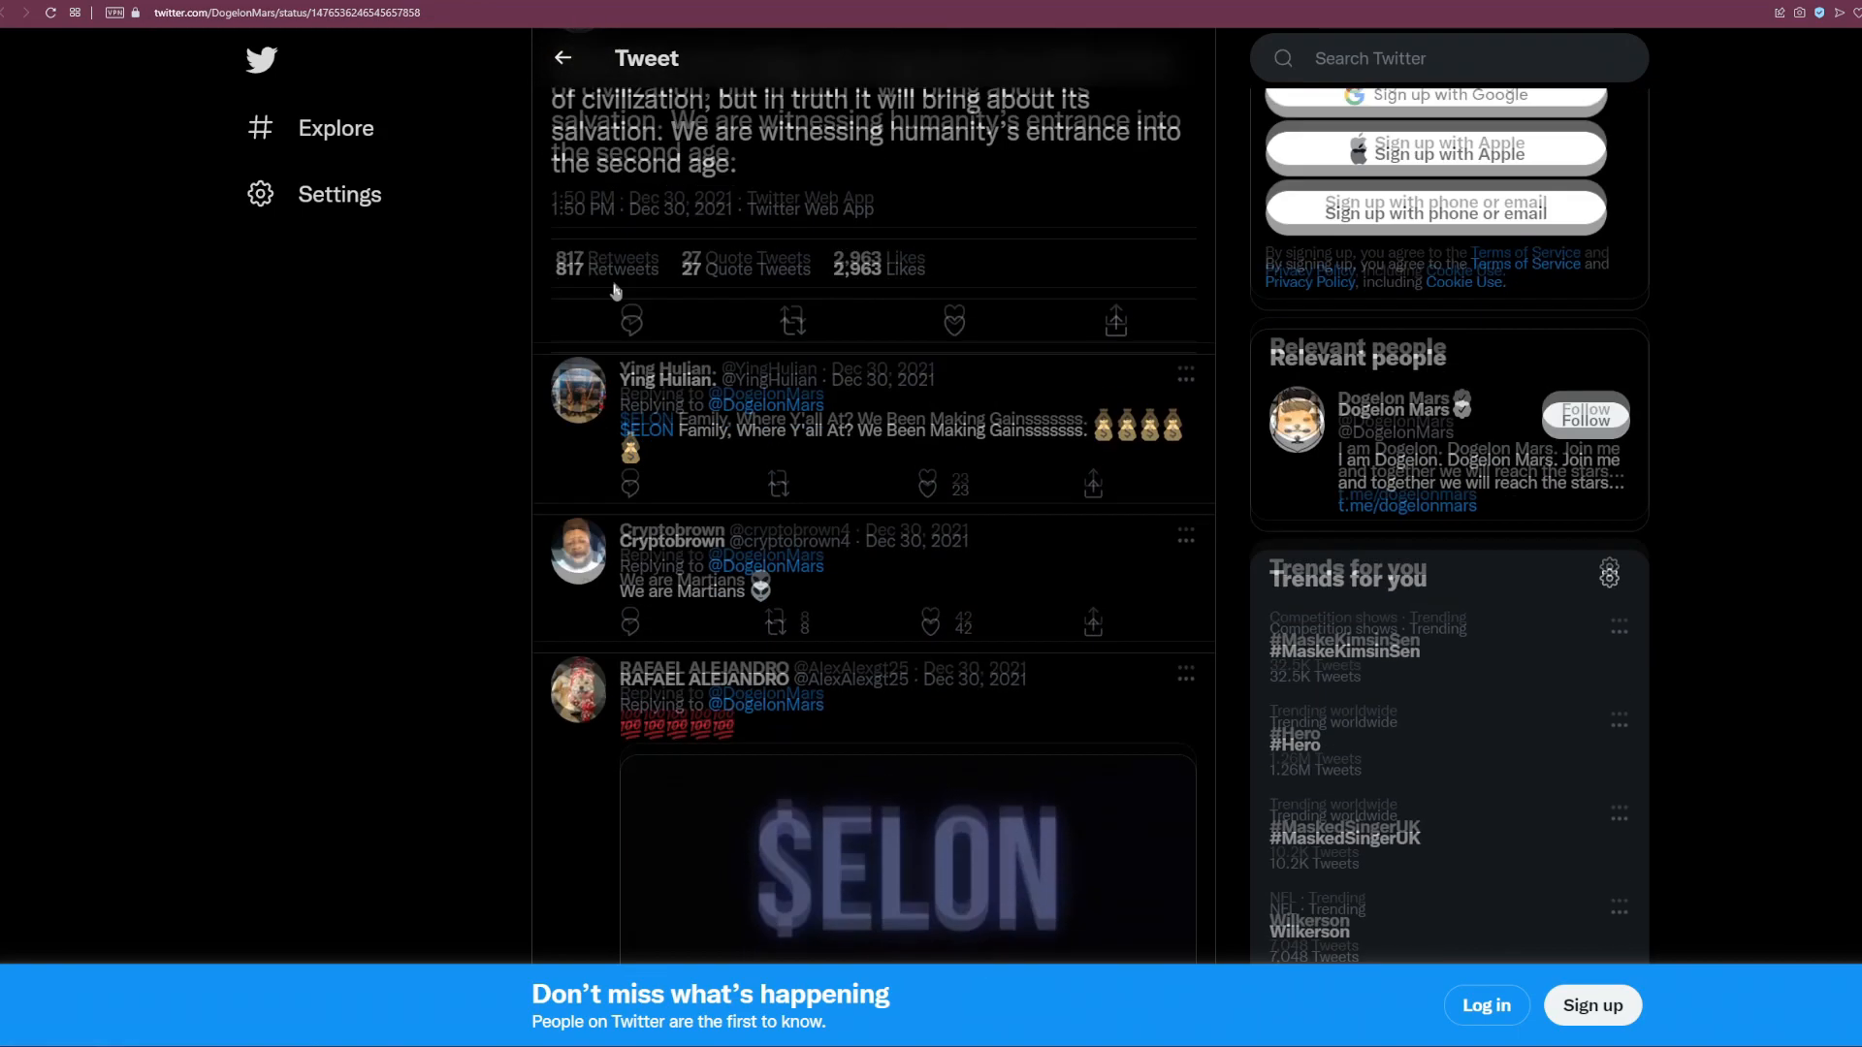
scroll("up", 3)
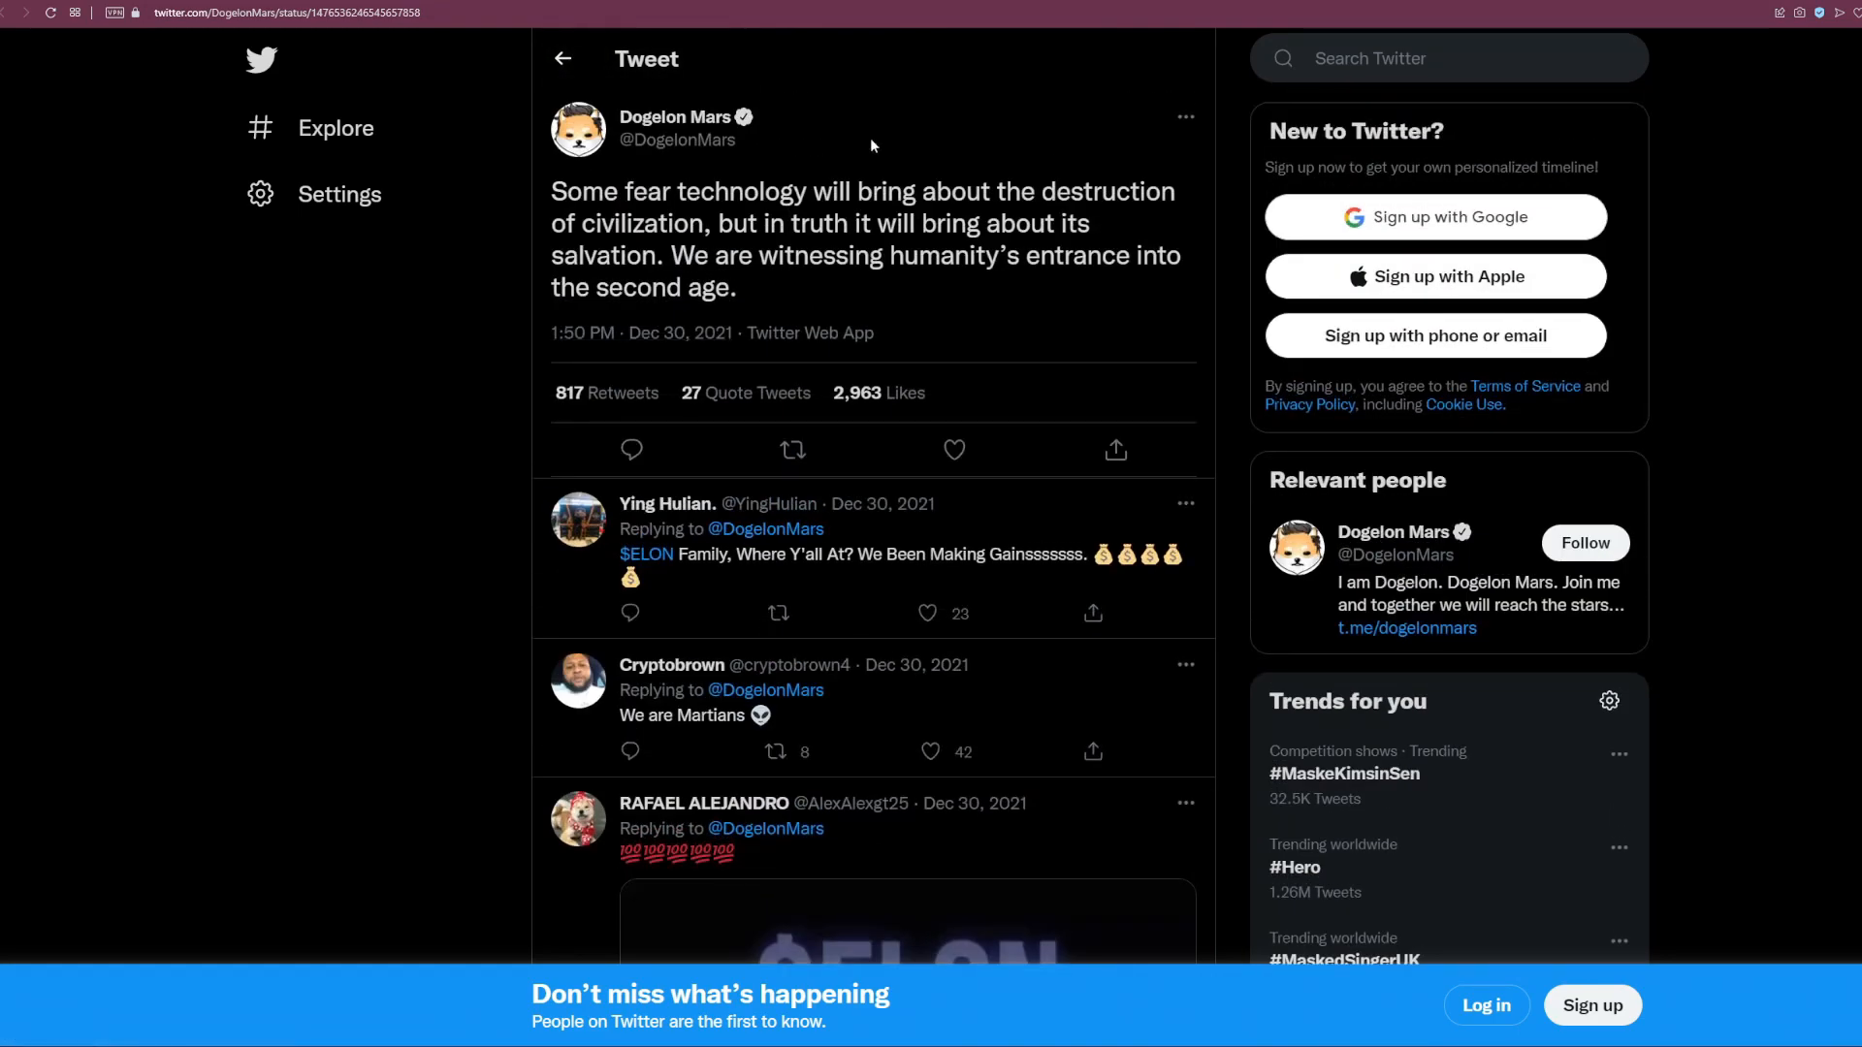
mouse_move(871, 146)
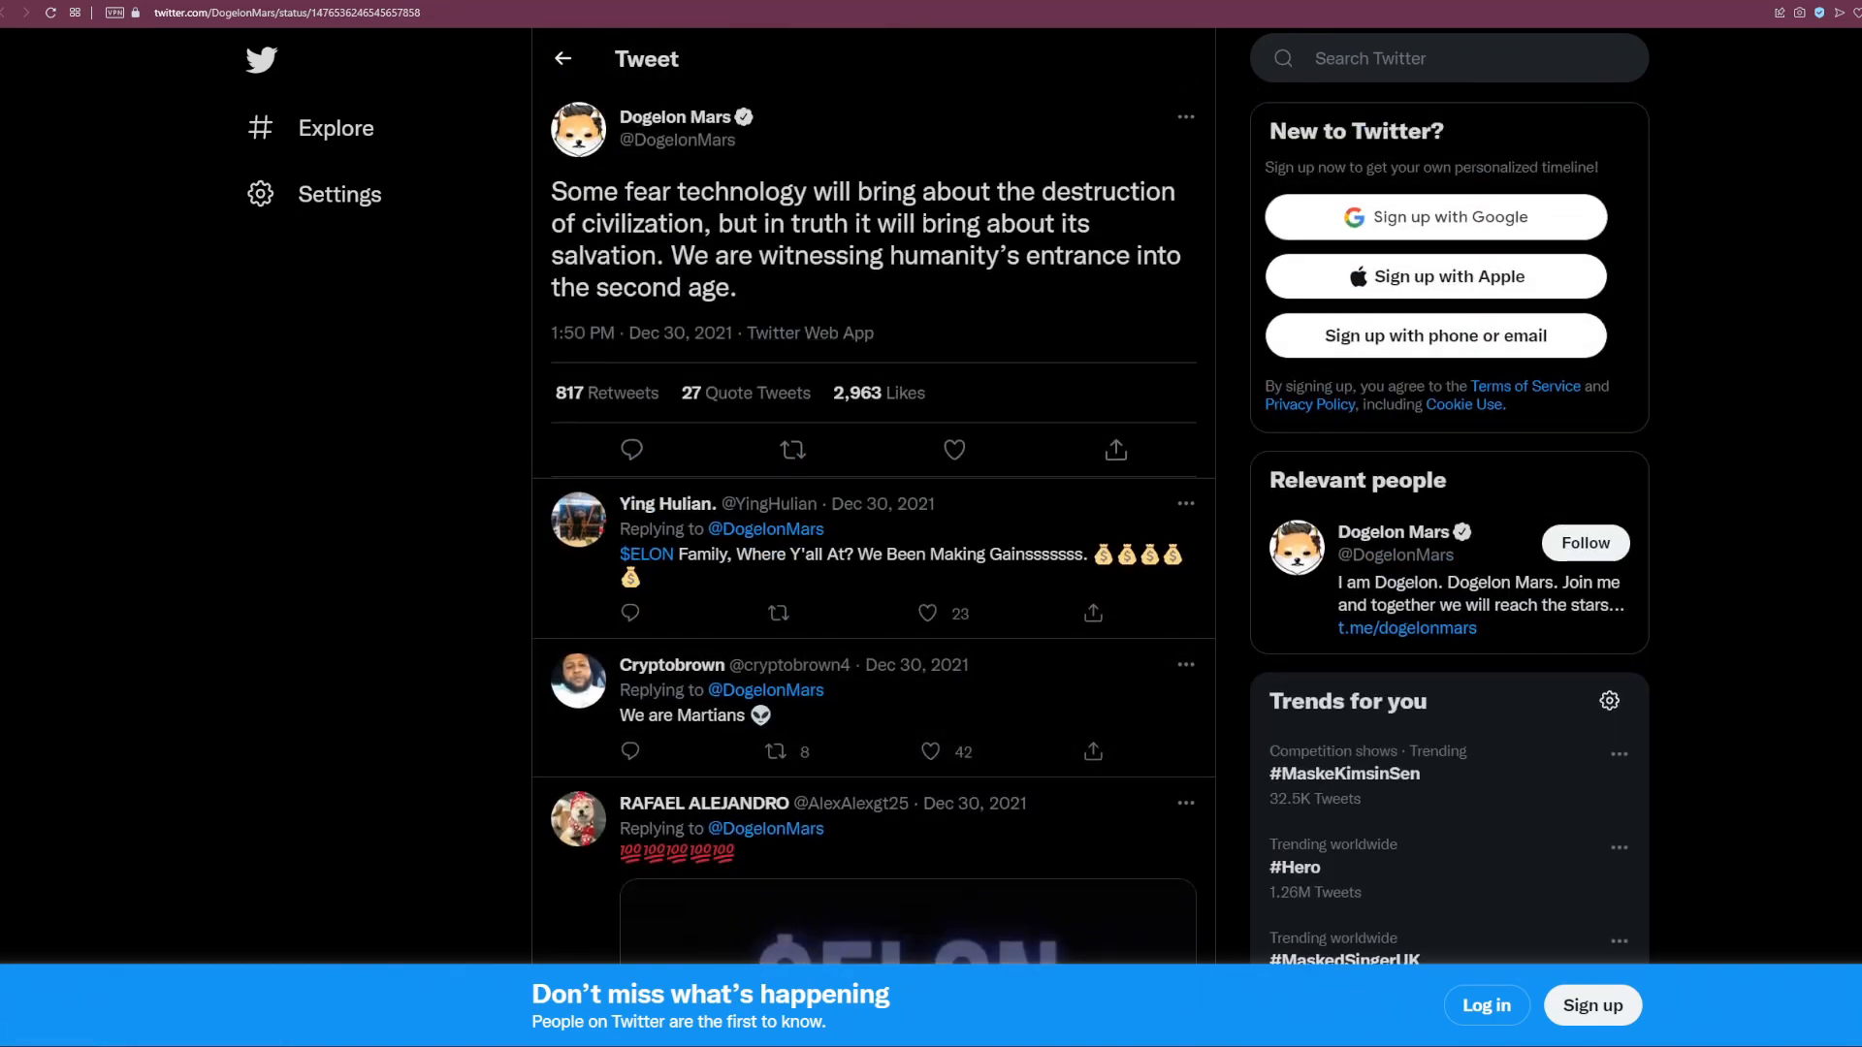
mouse_move(933, 155)
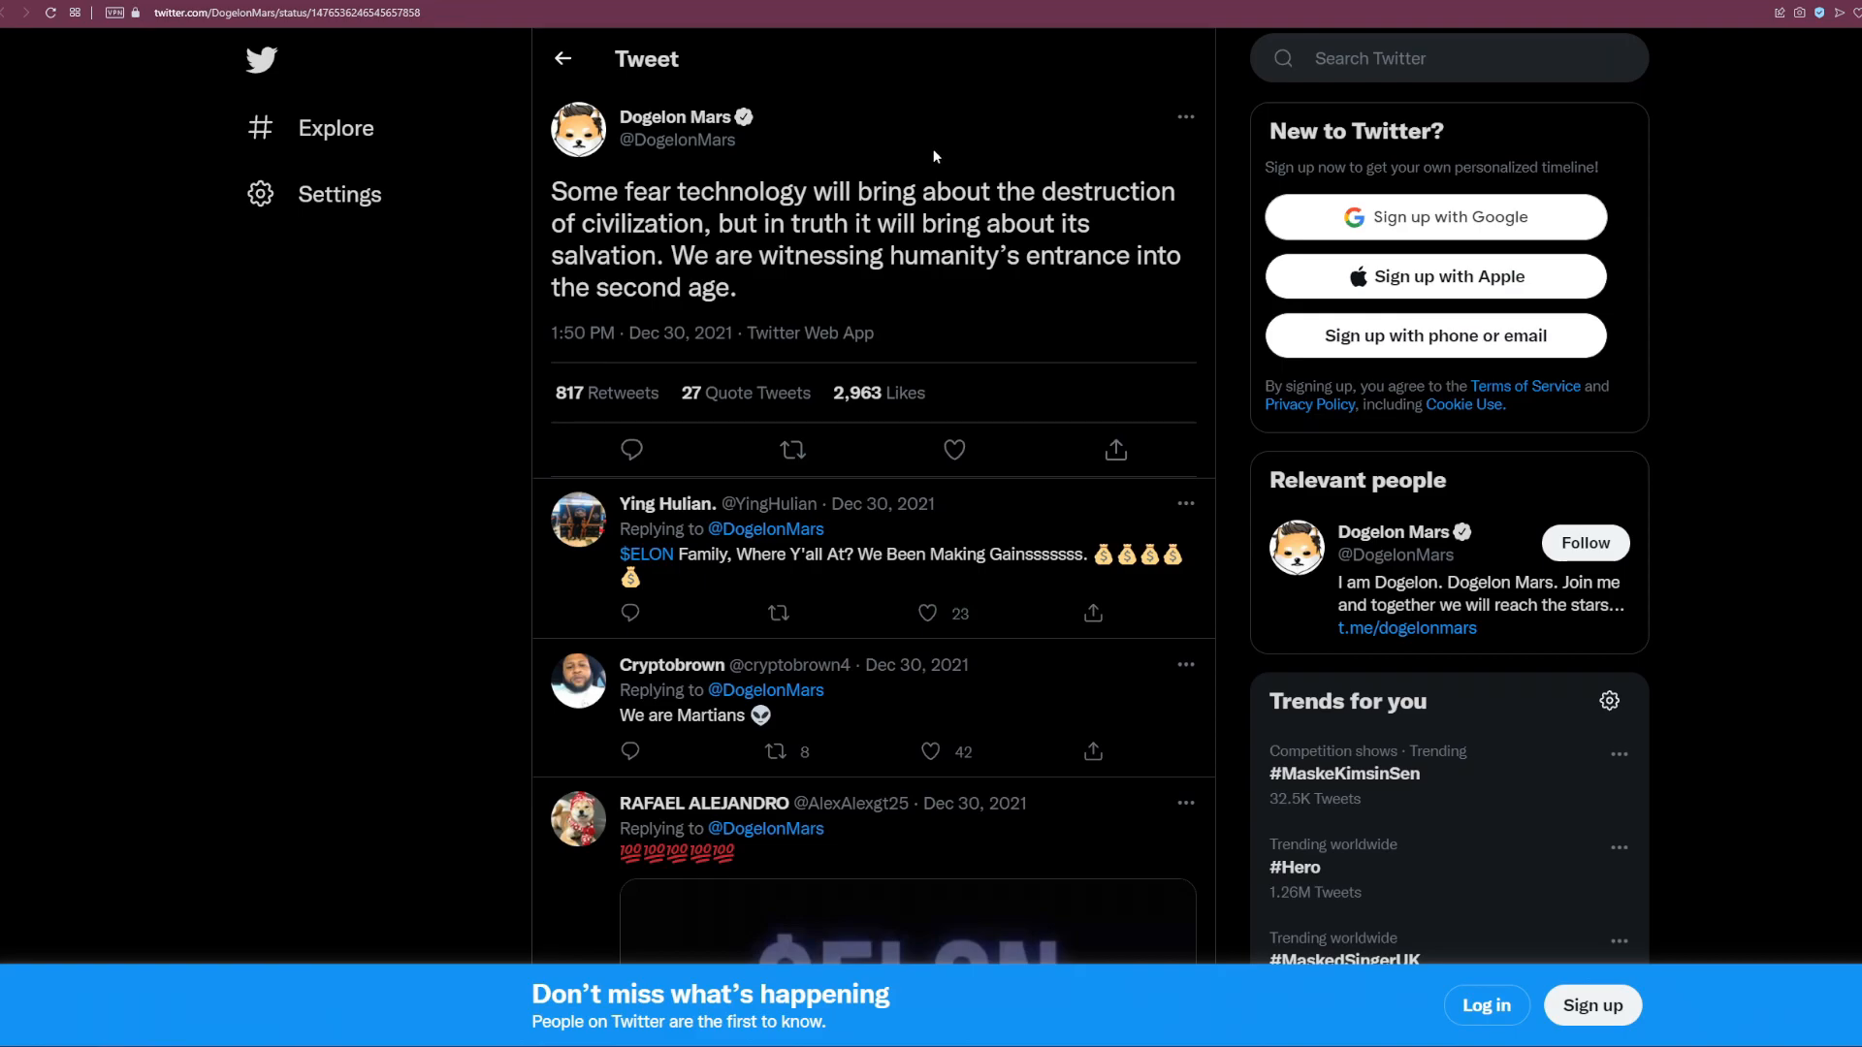
mouse_move(932, 155)
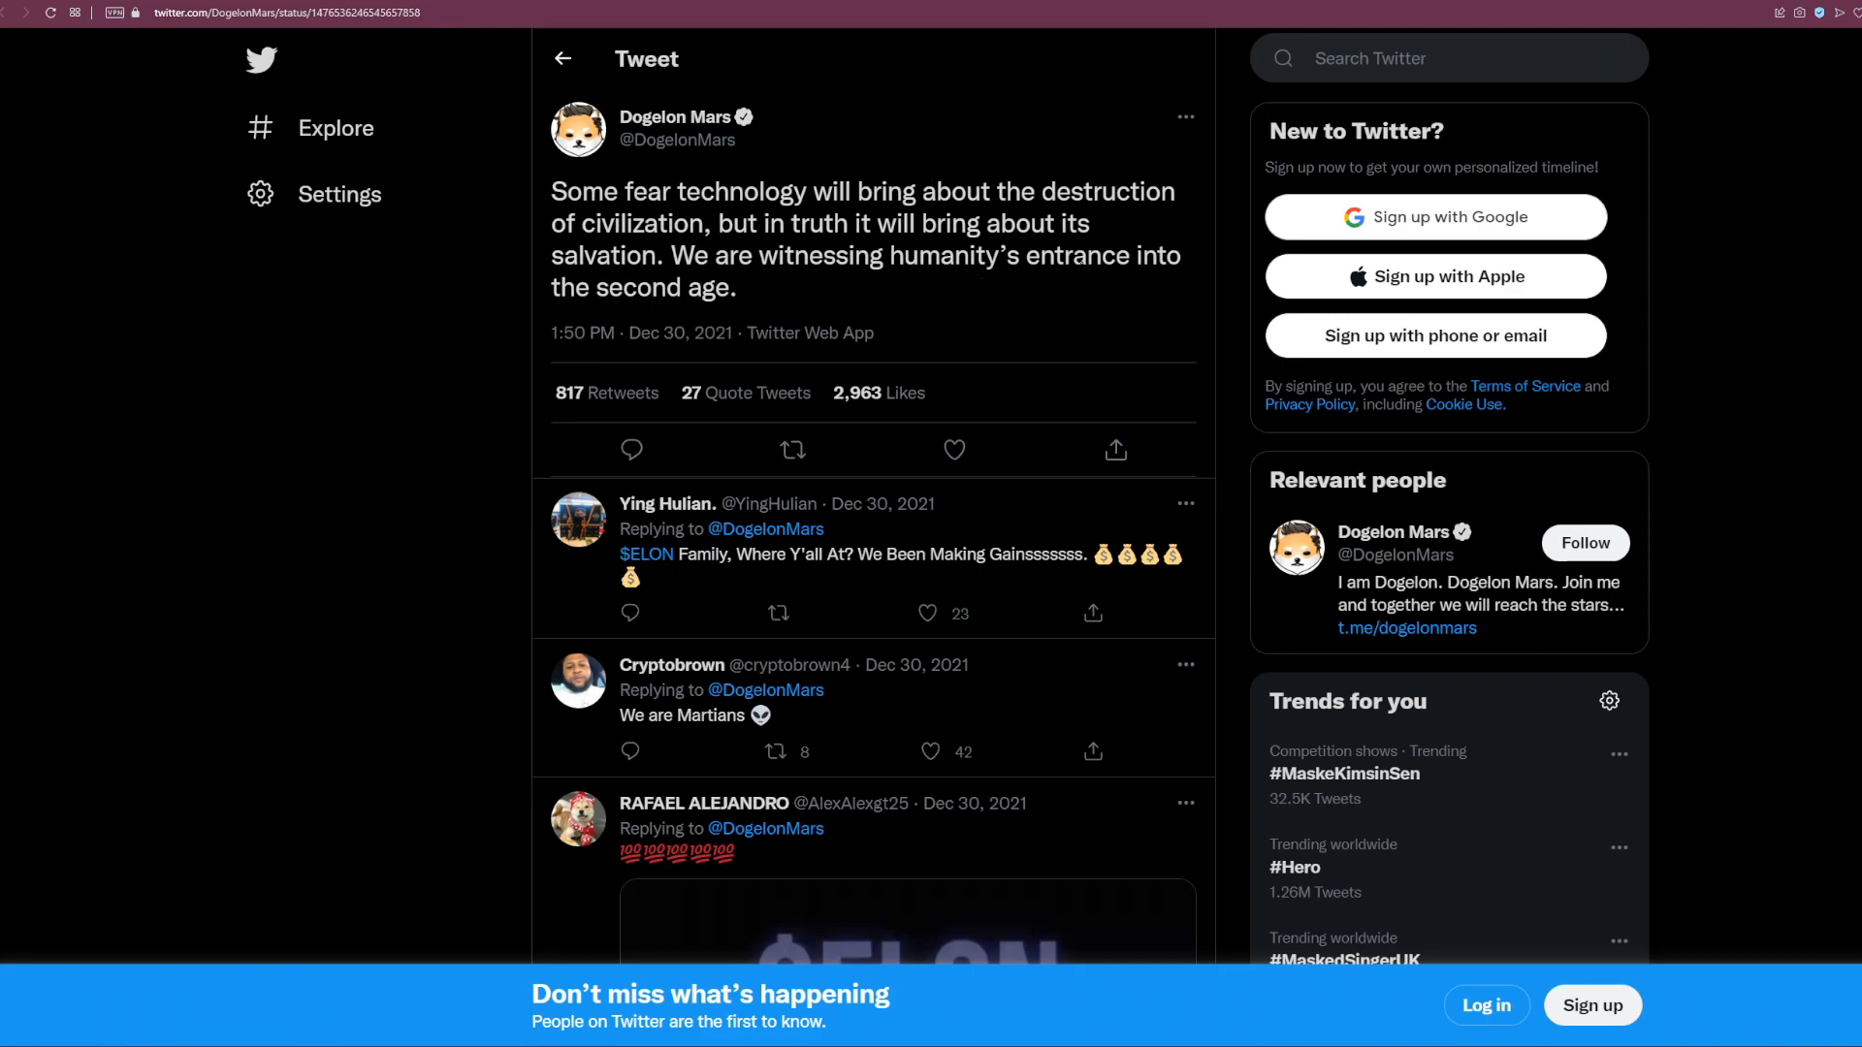
Step: Scroll down through the replies under the Dogelon Mars tweet
scroll("down", 3)
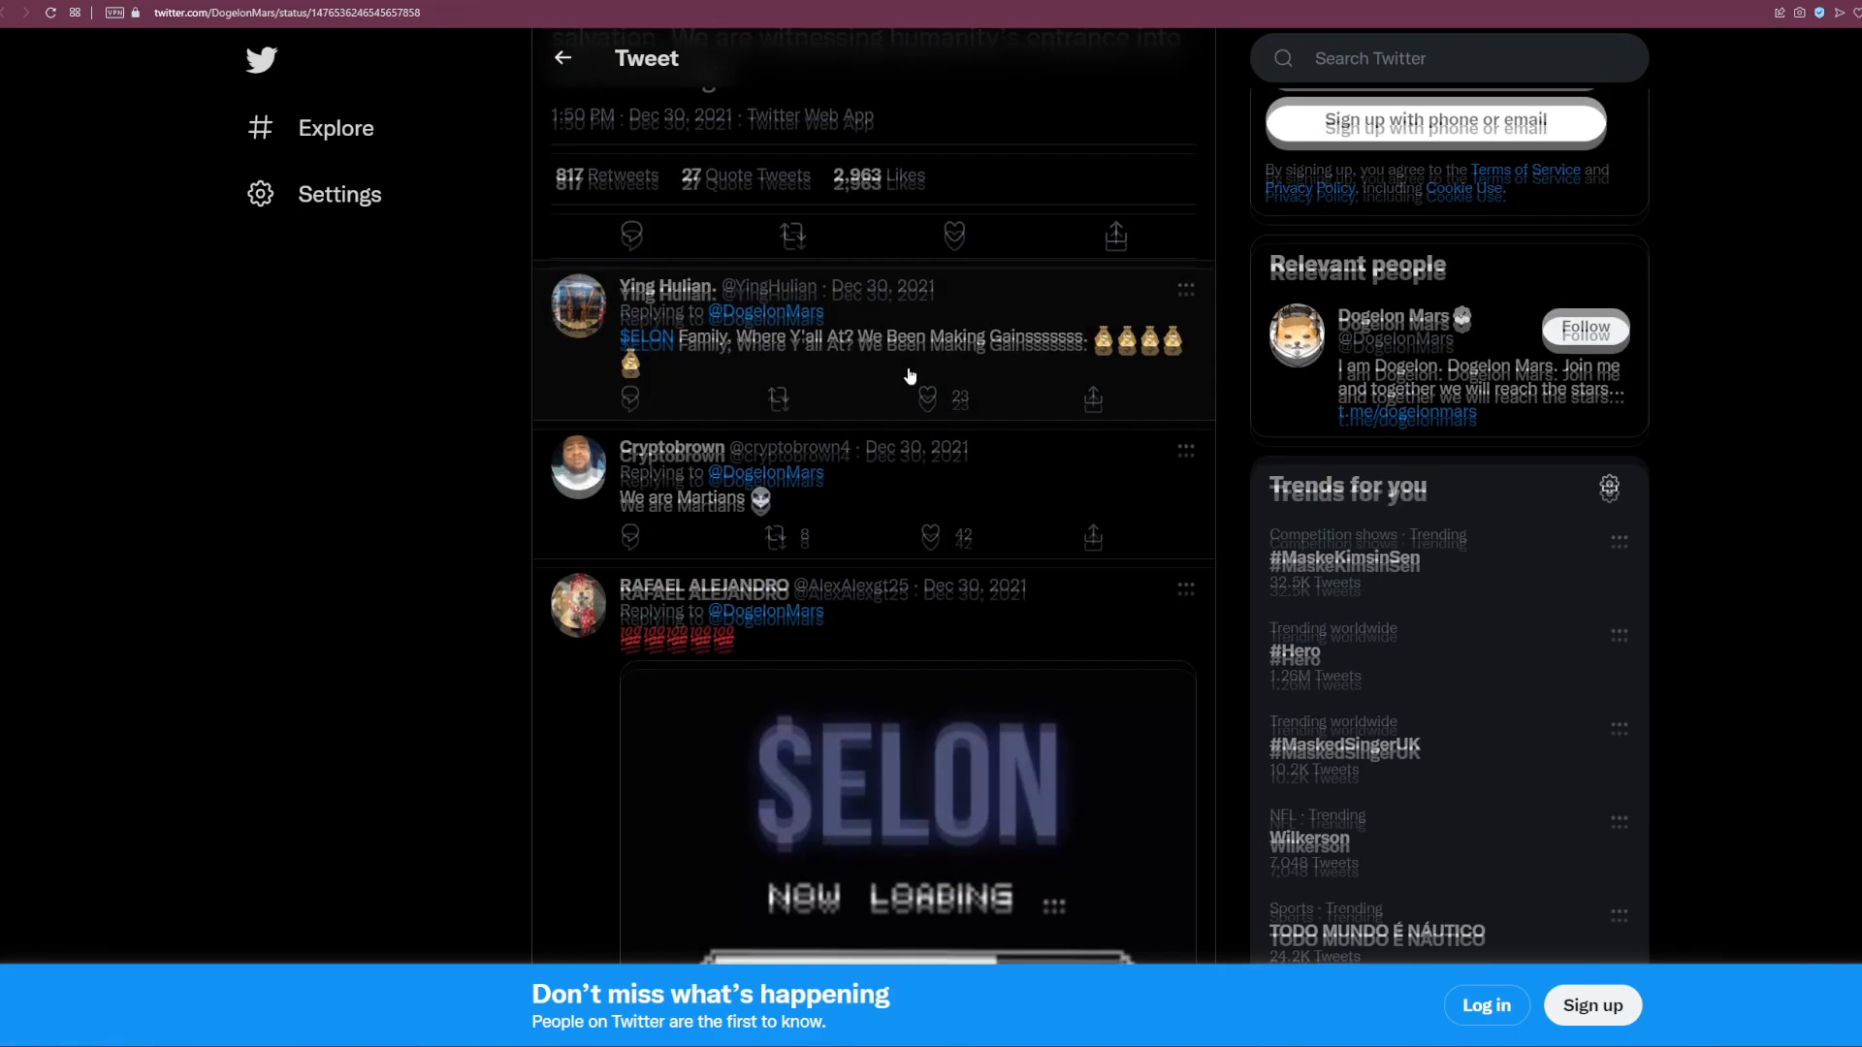
scroll("down", 3)
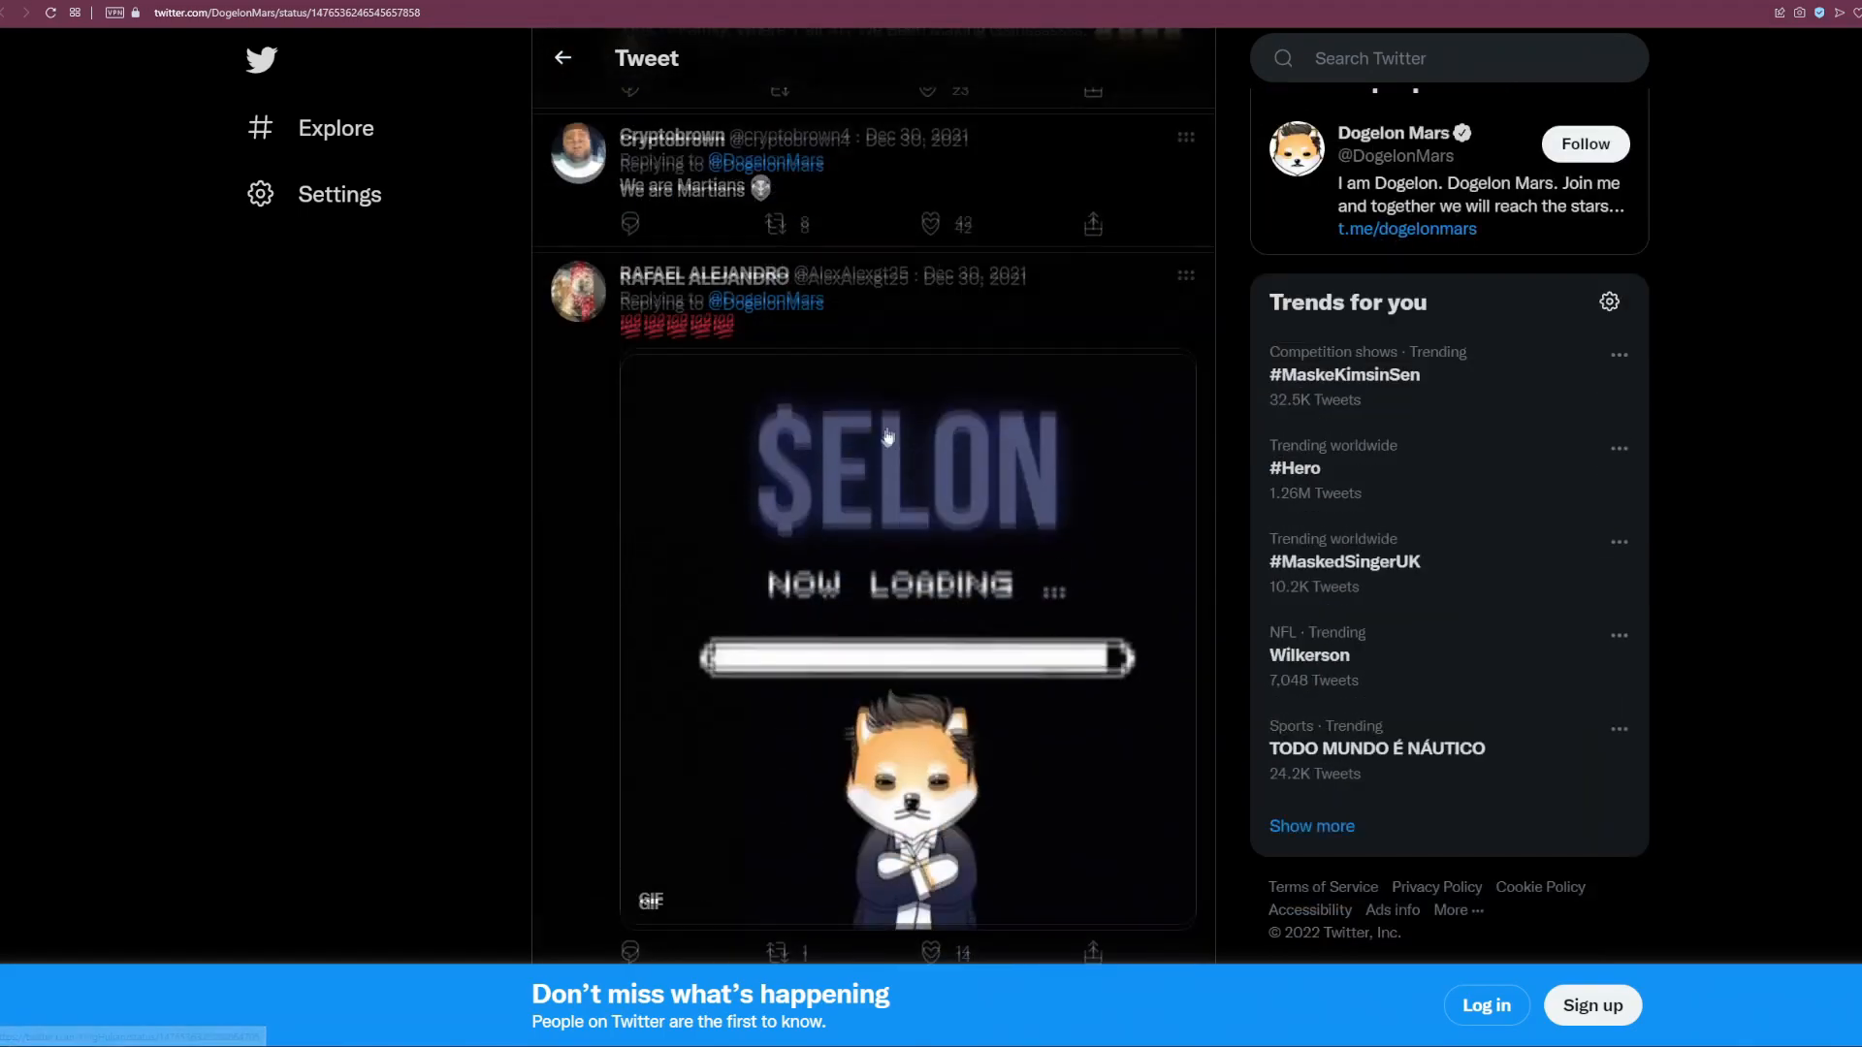
scroll("down", 3)
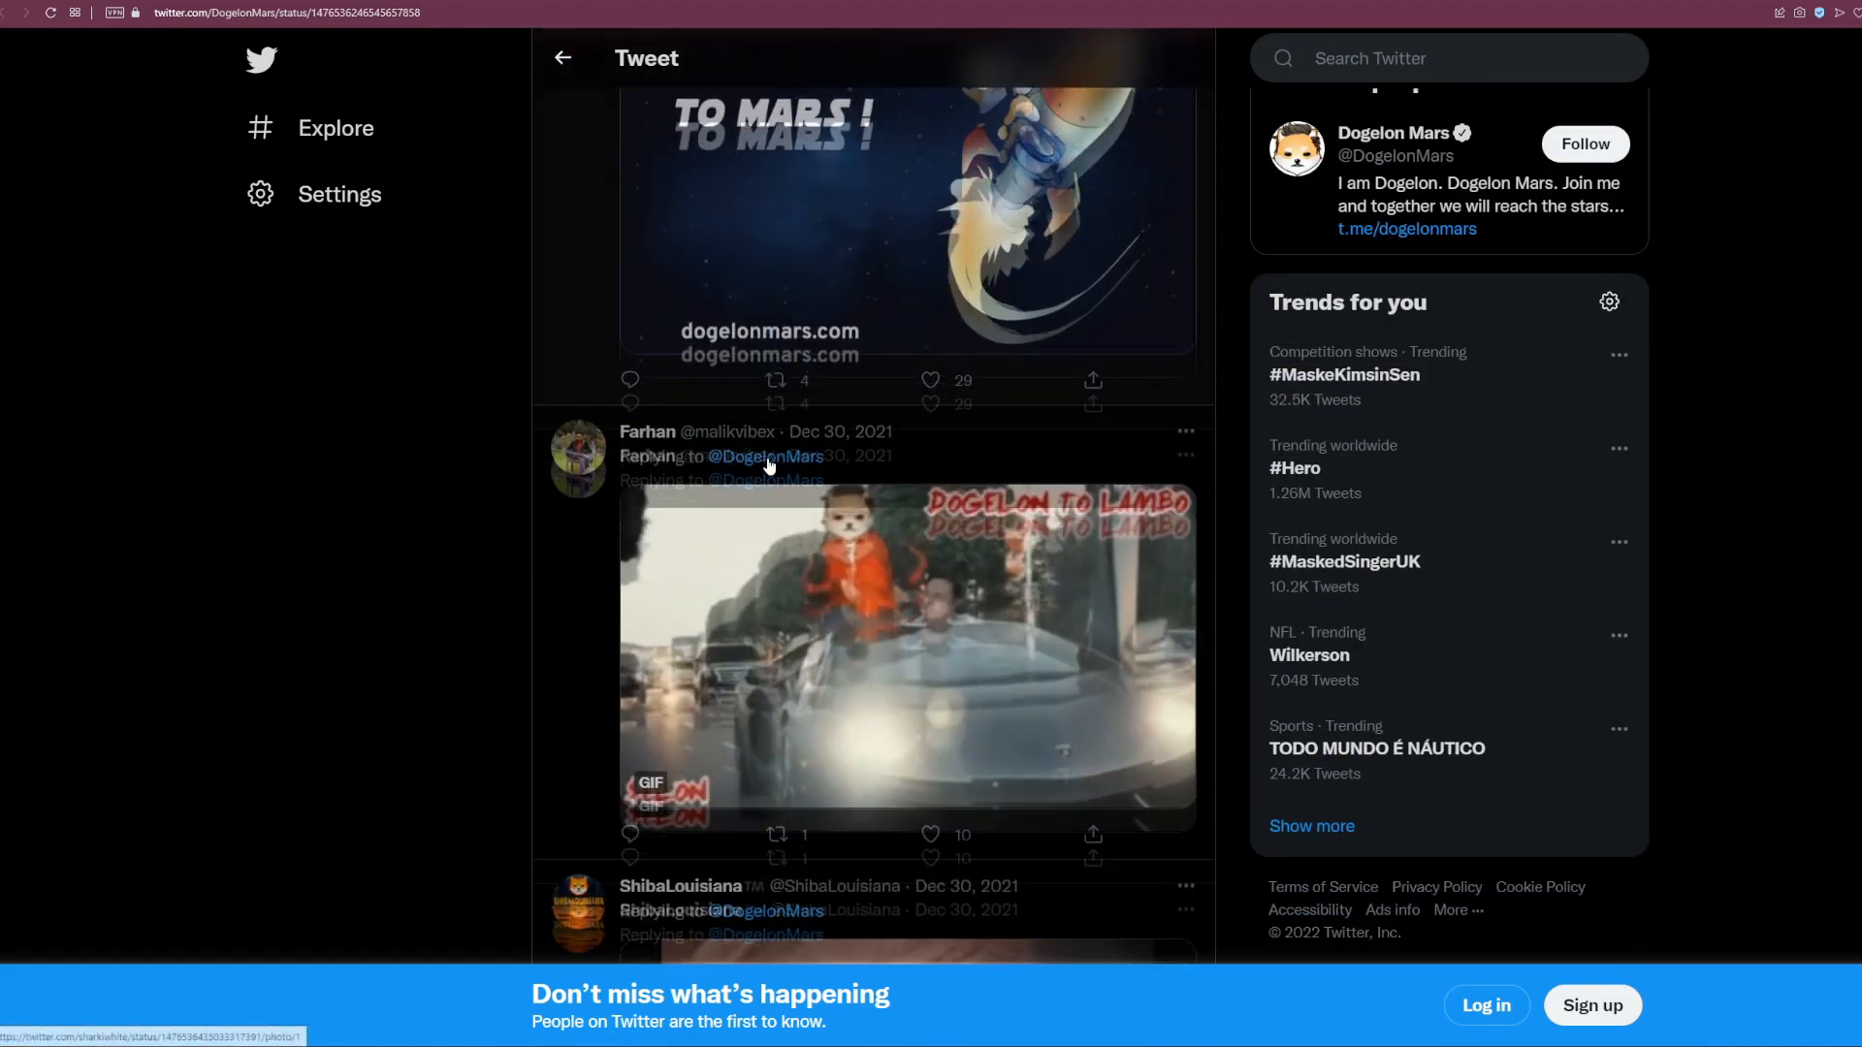
scroll("down", 3)
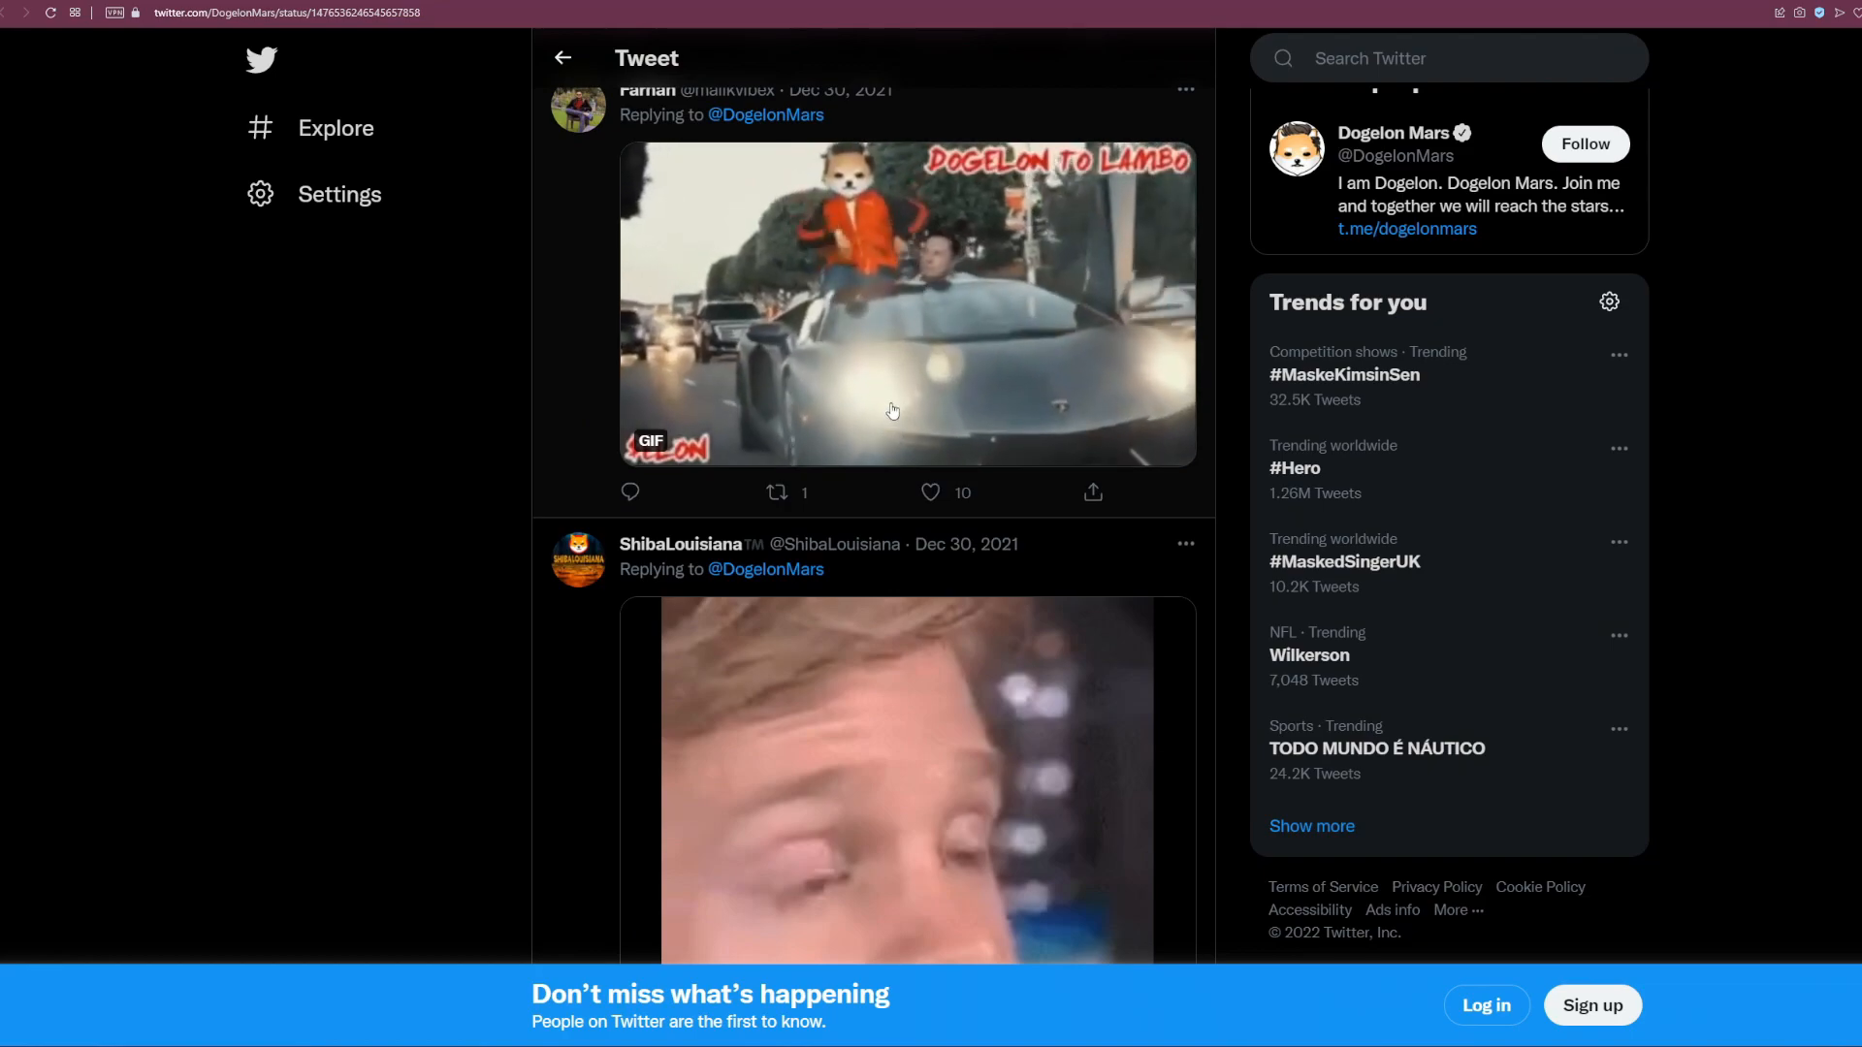
scroll("down", 3)
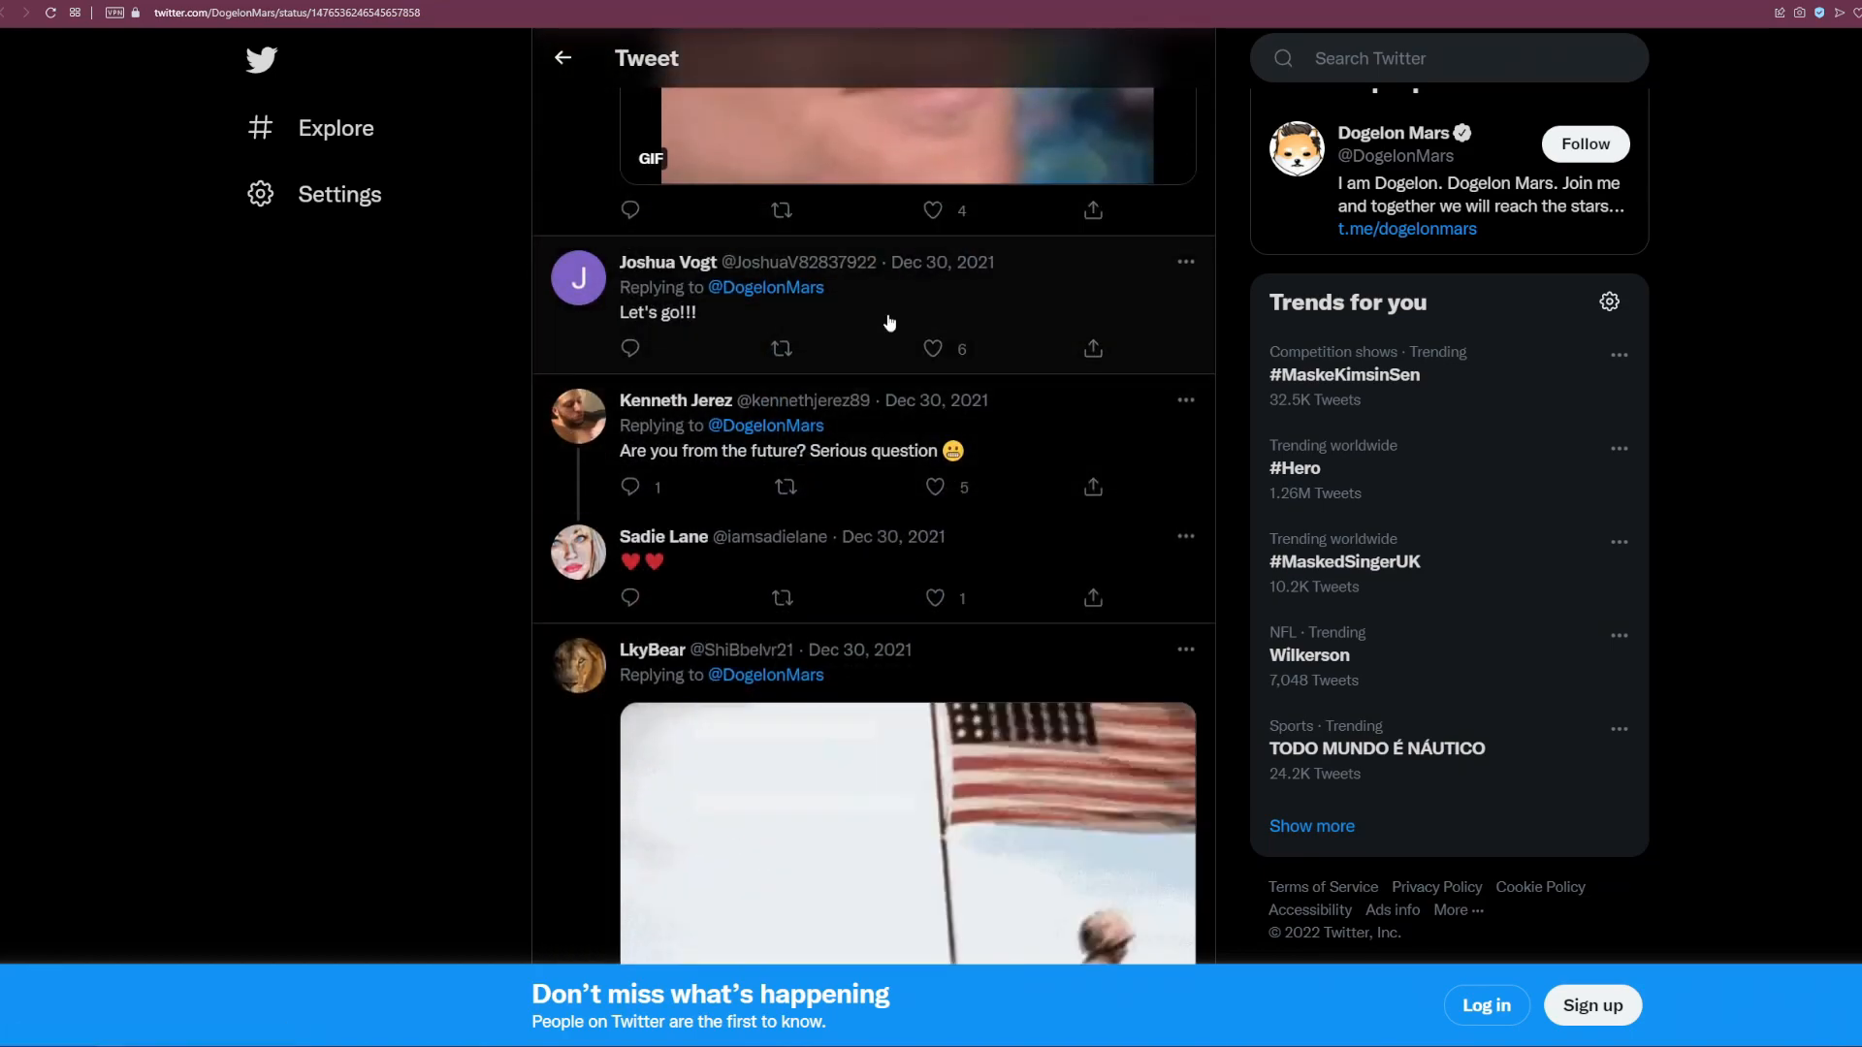
scroll("down", 3)
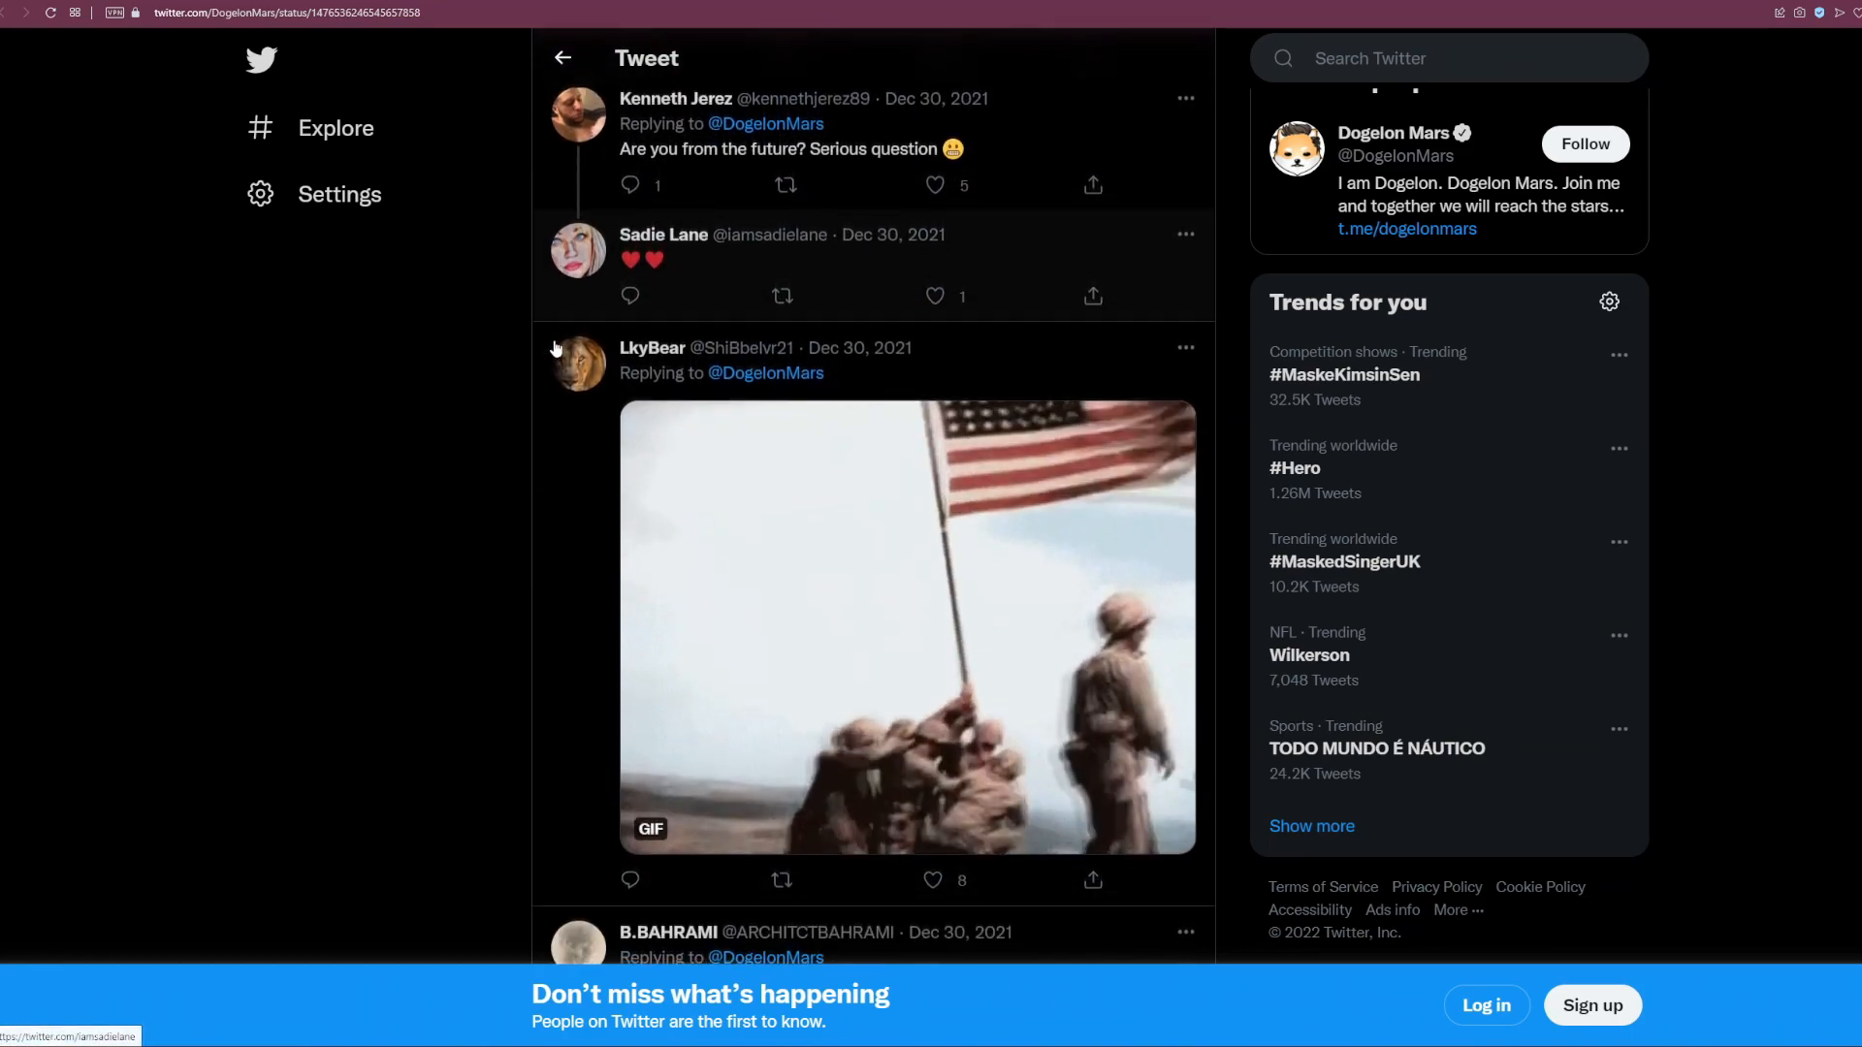
scroll("down", 3)
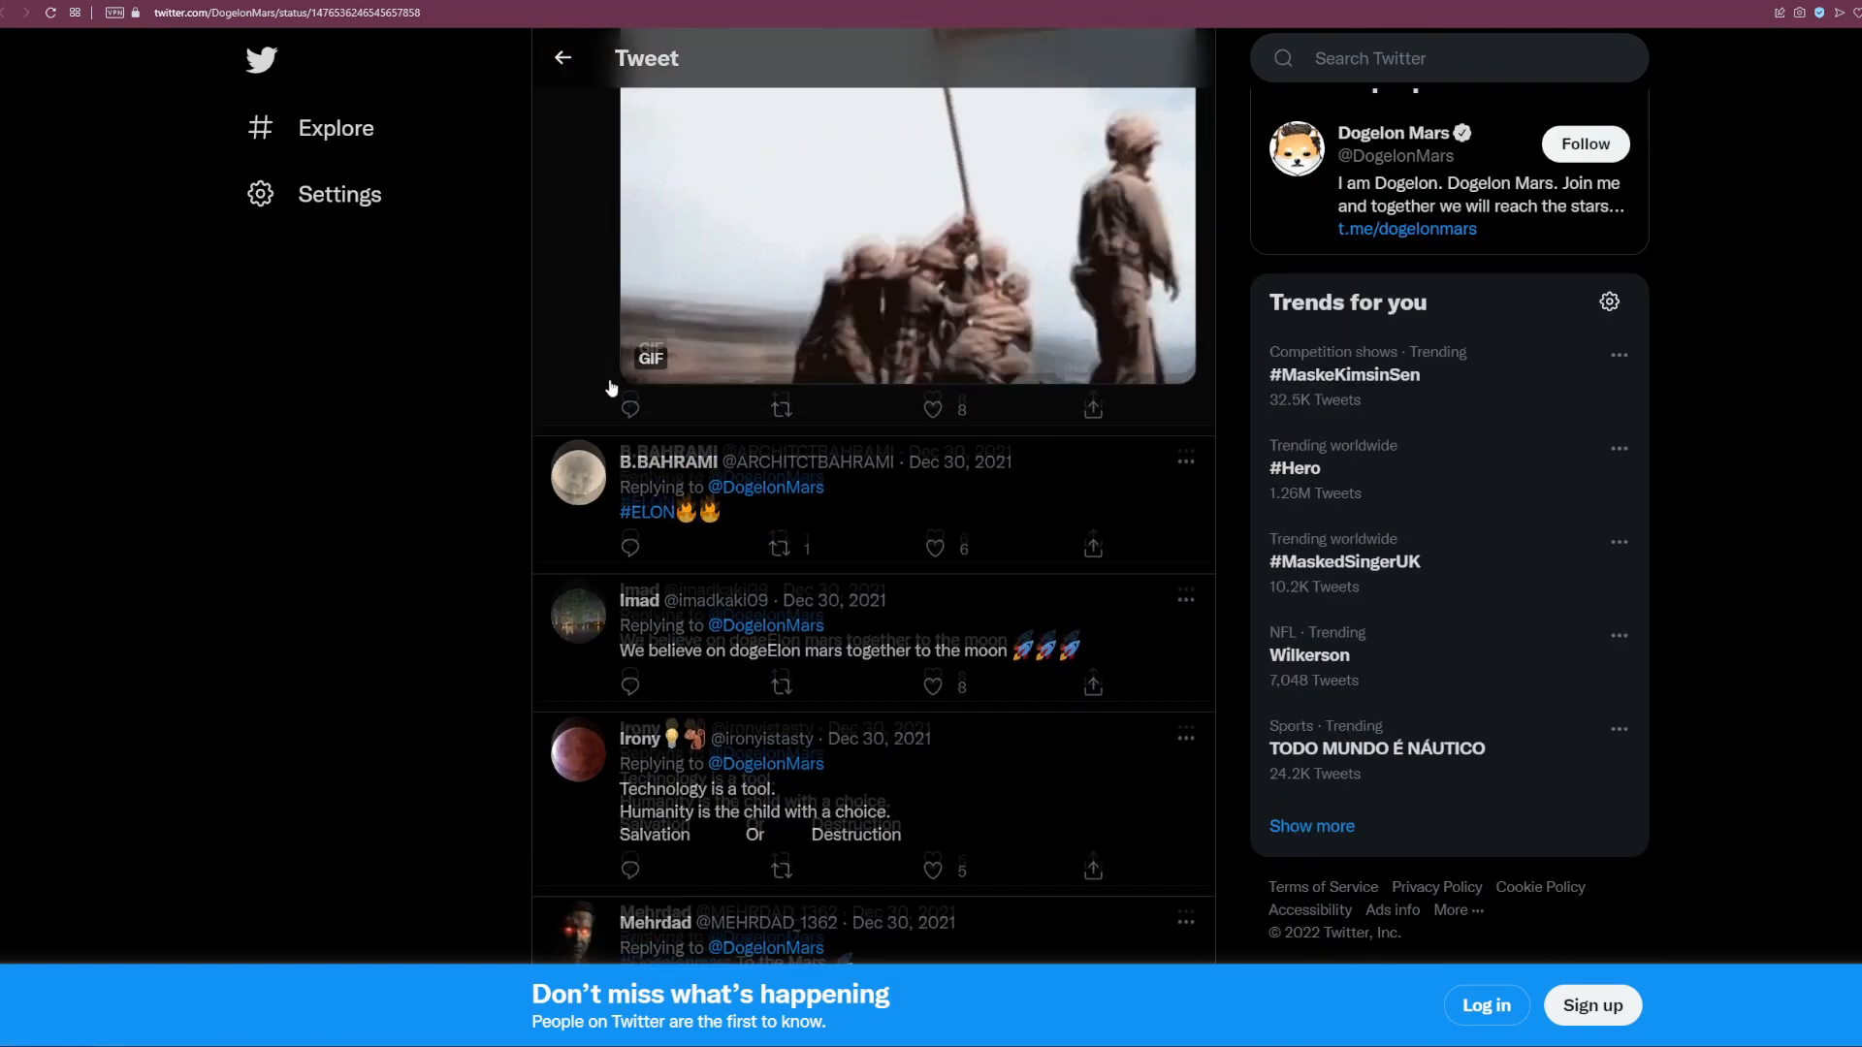
scroll("down", 3)
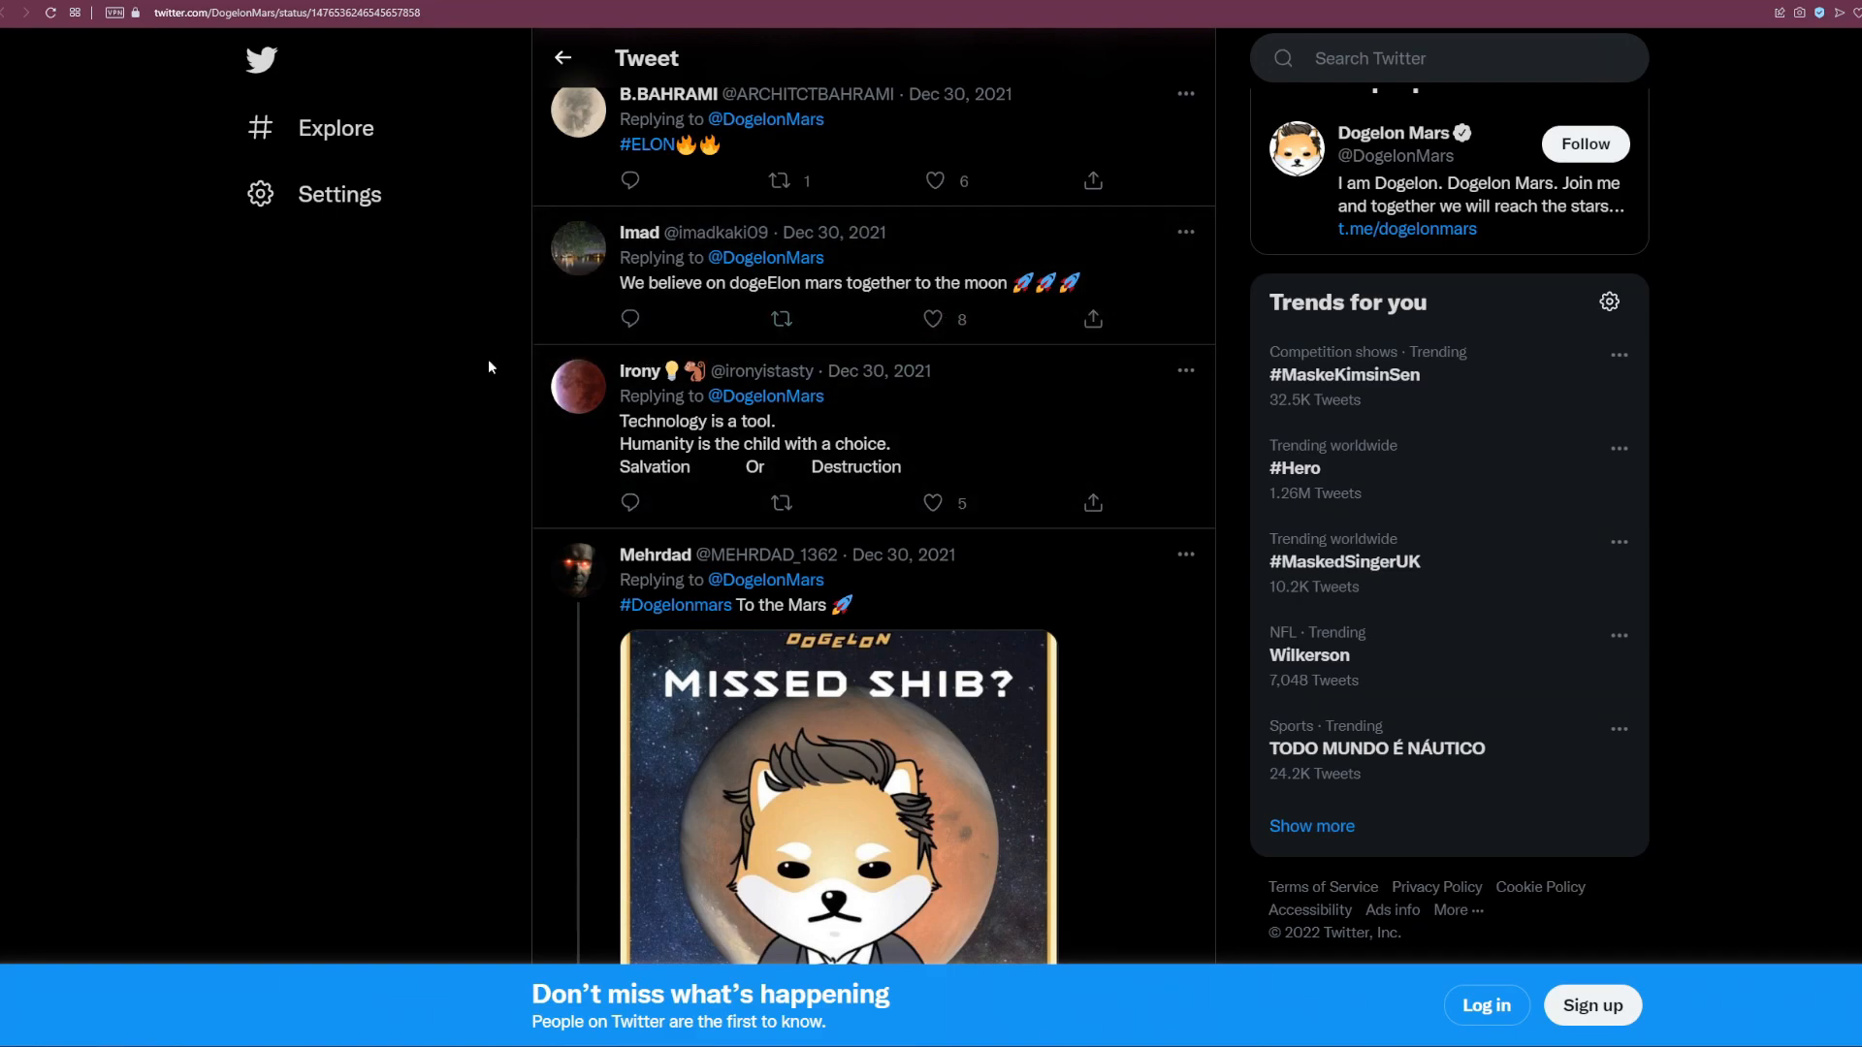
scroll("down", 3)
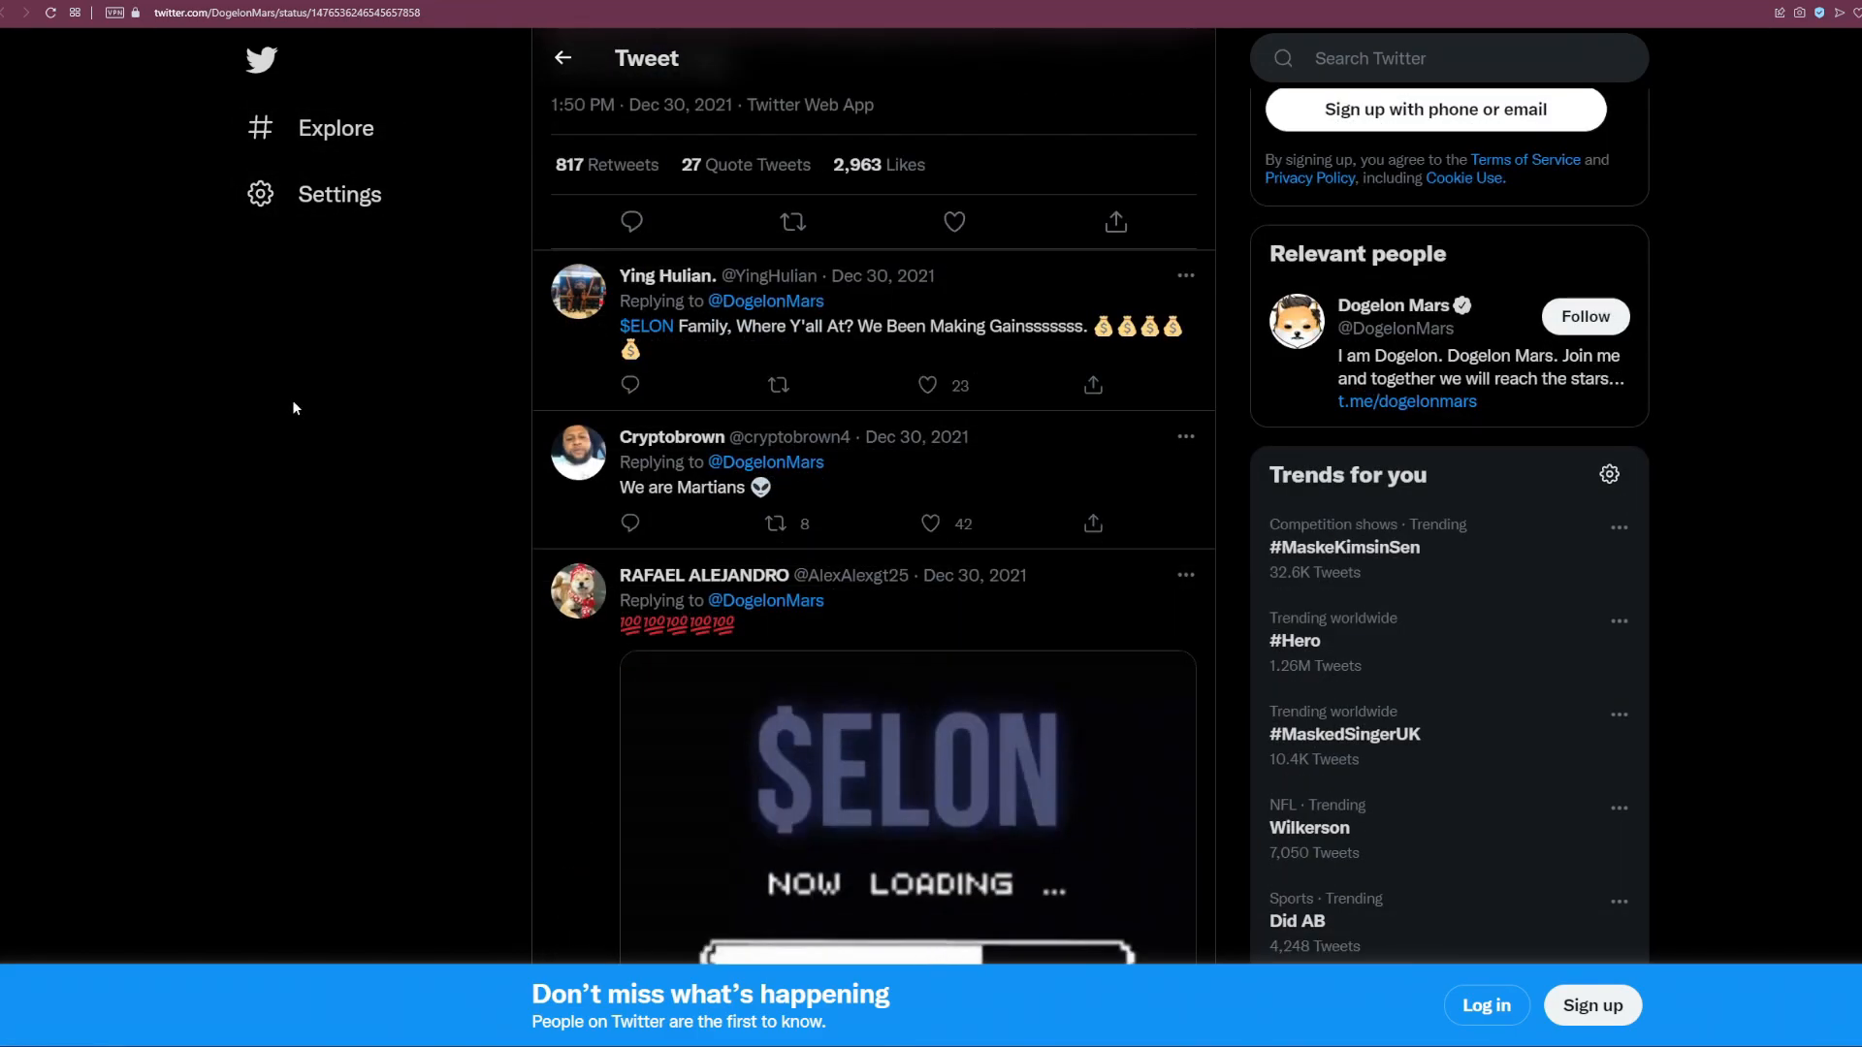
Step: Scroll back up toward the top of the tweet thread
scroll("up", 3)
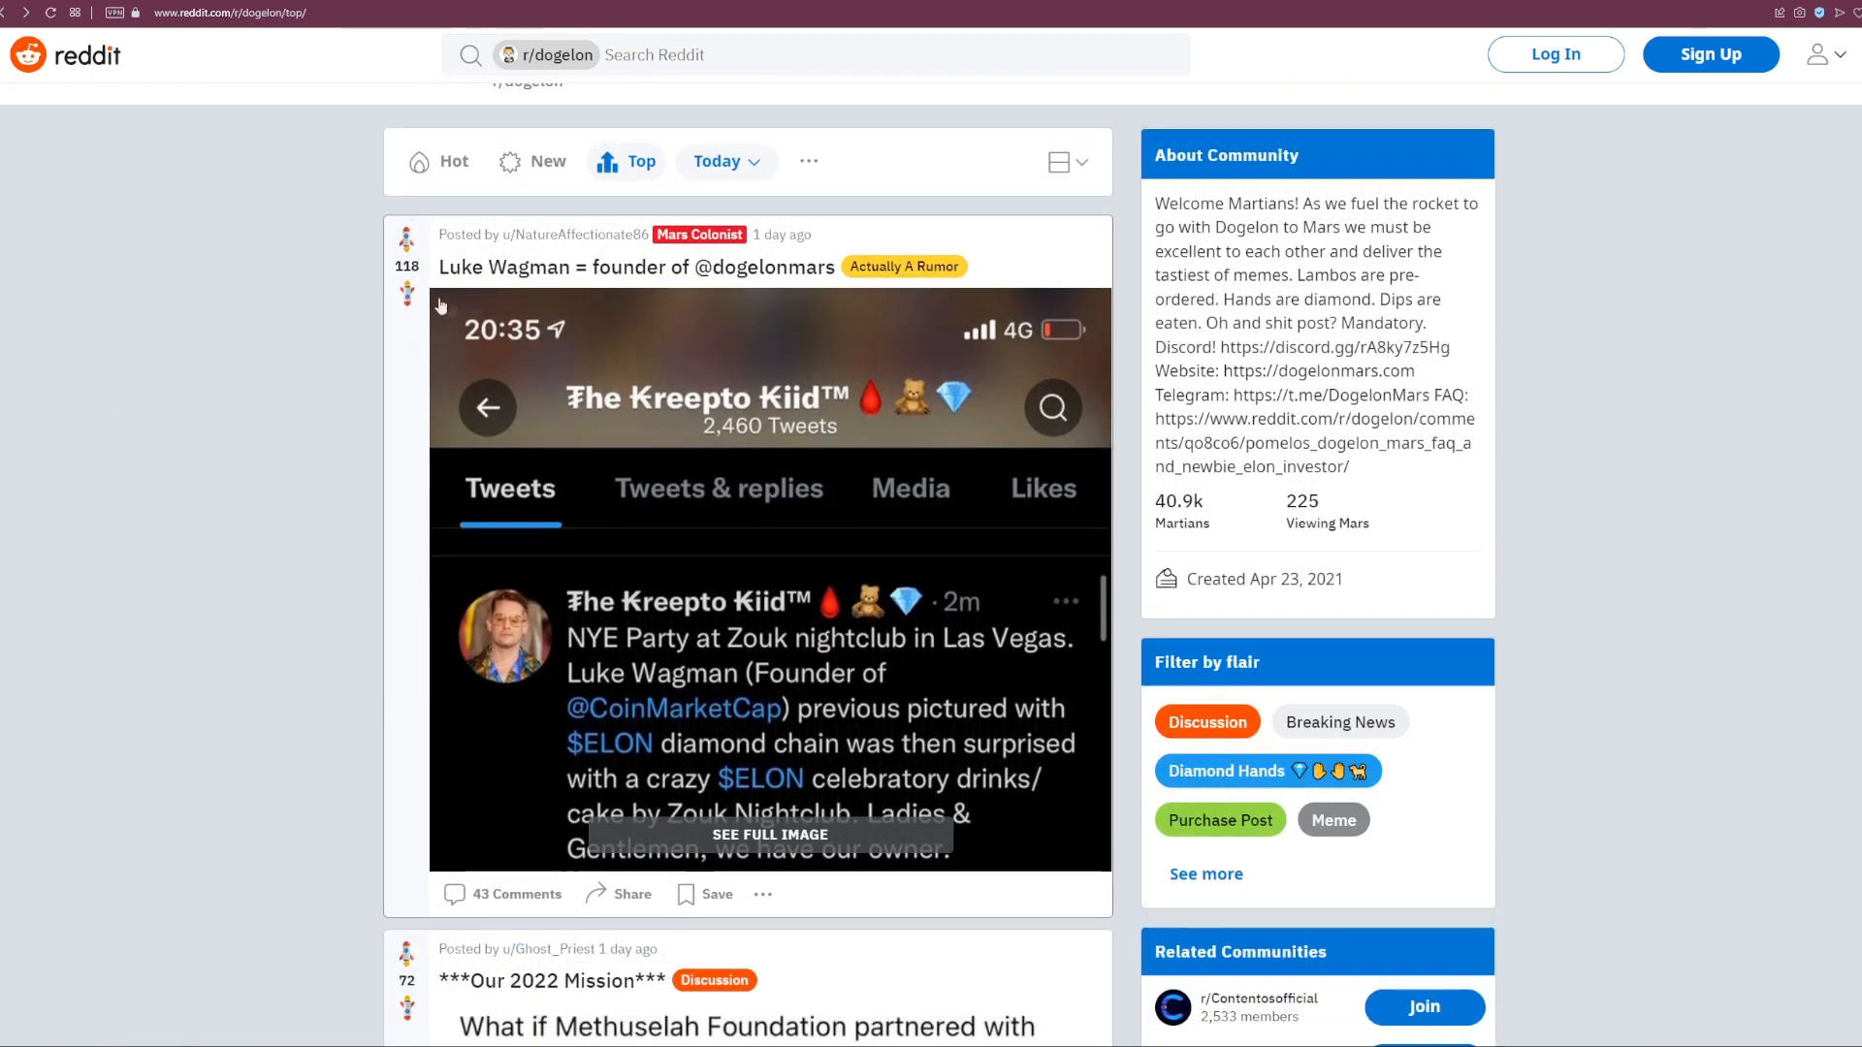
scroll("up", 3)
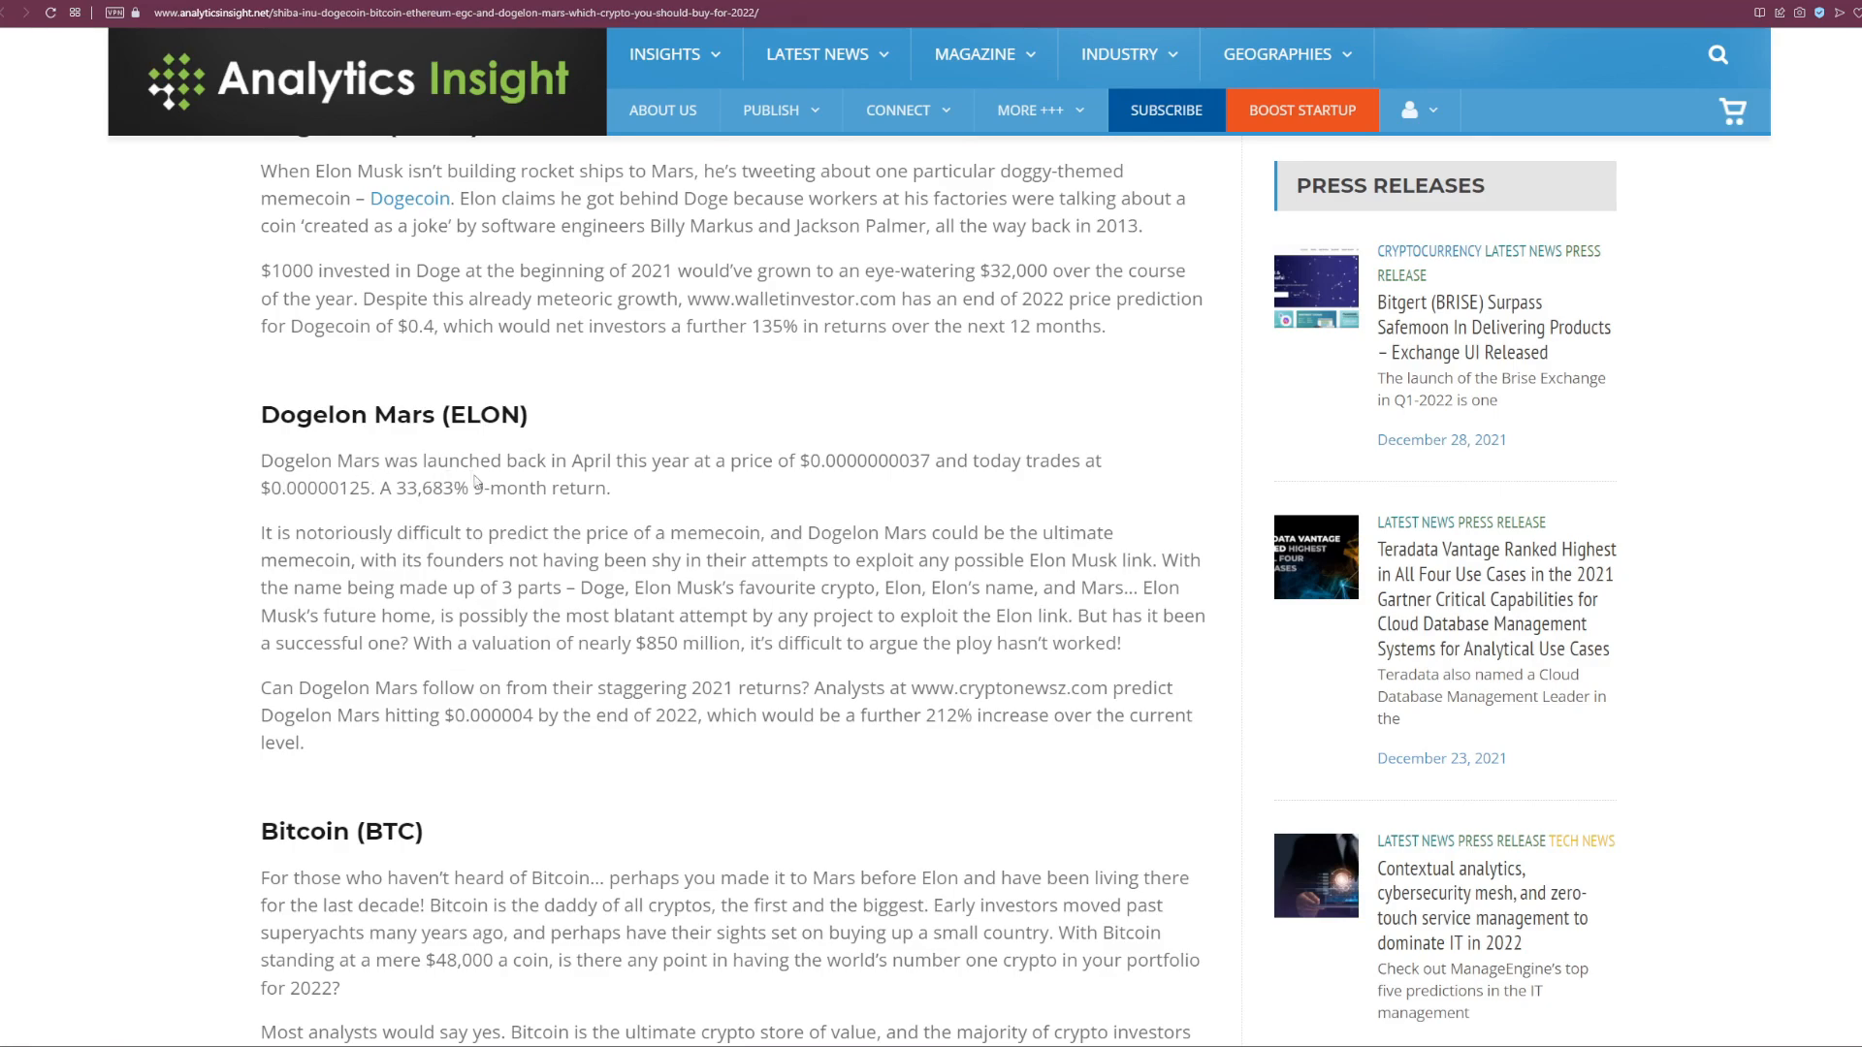
mouse_move(743, 483)
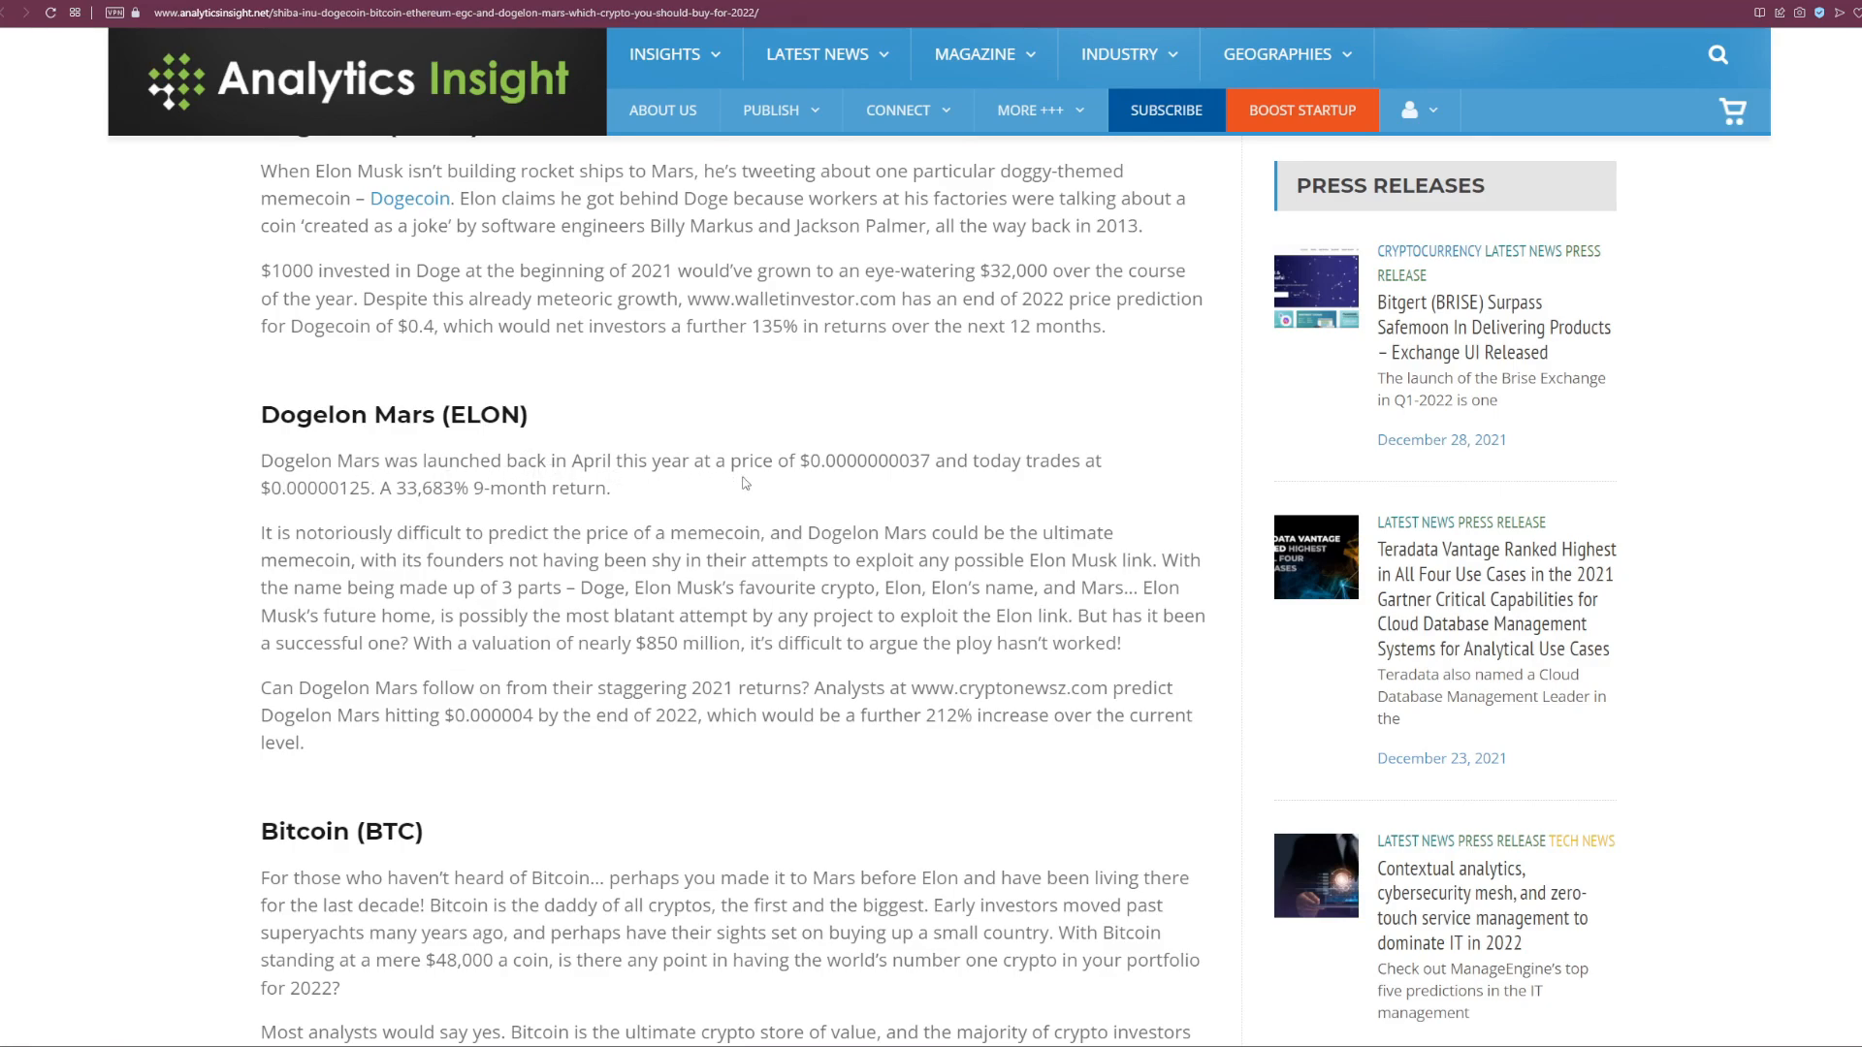
mouse_move(993, 481)
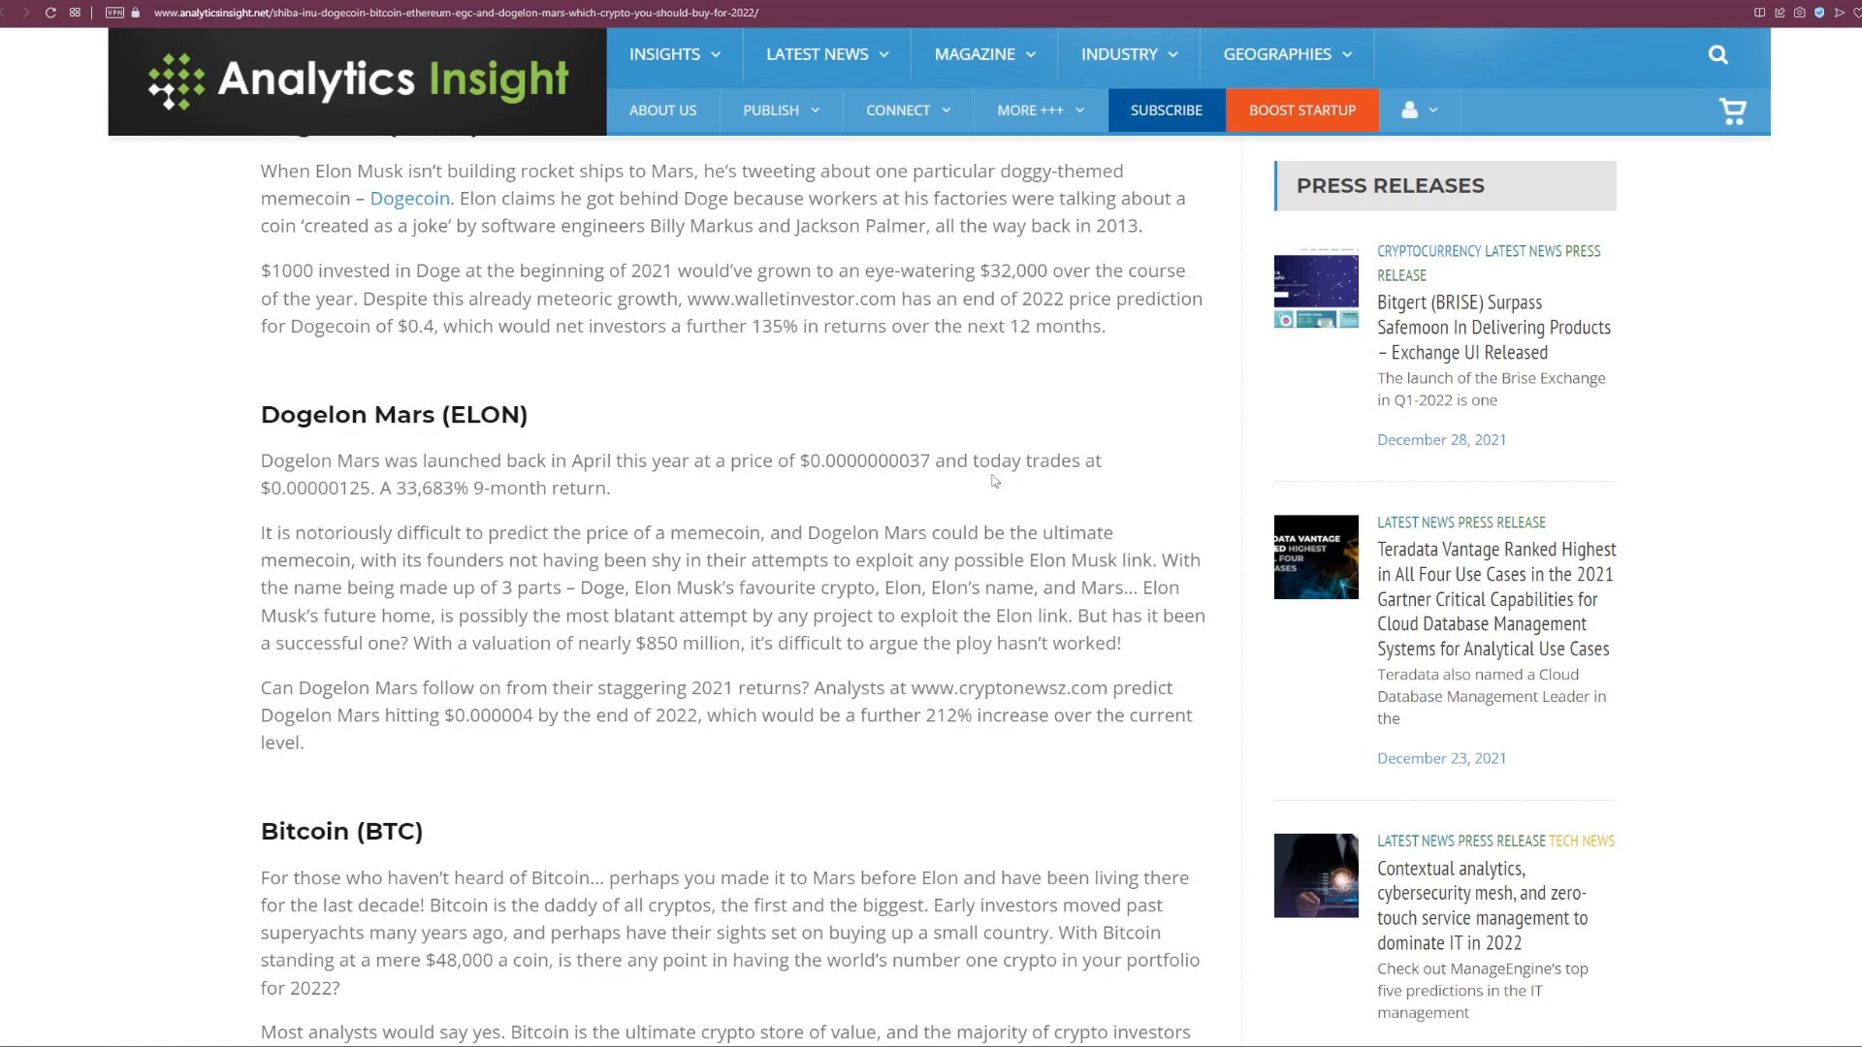
mouse_move(391, 526)
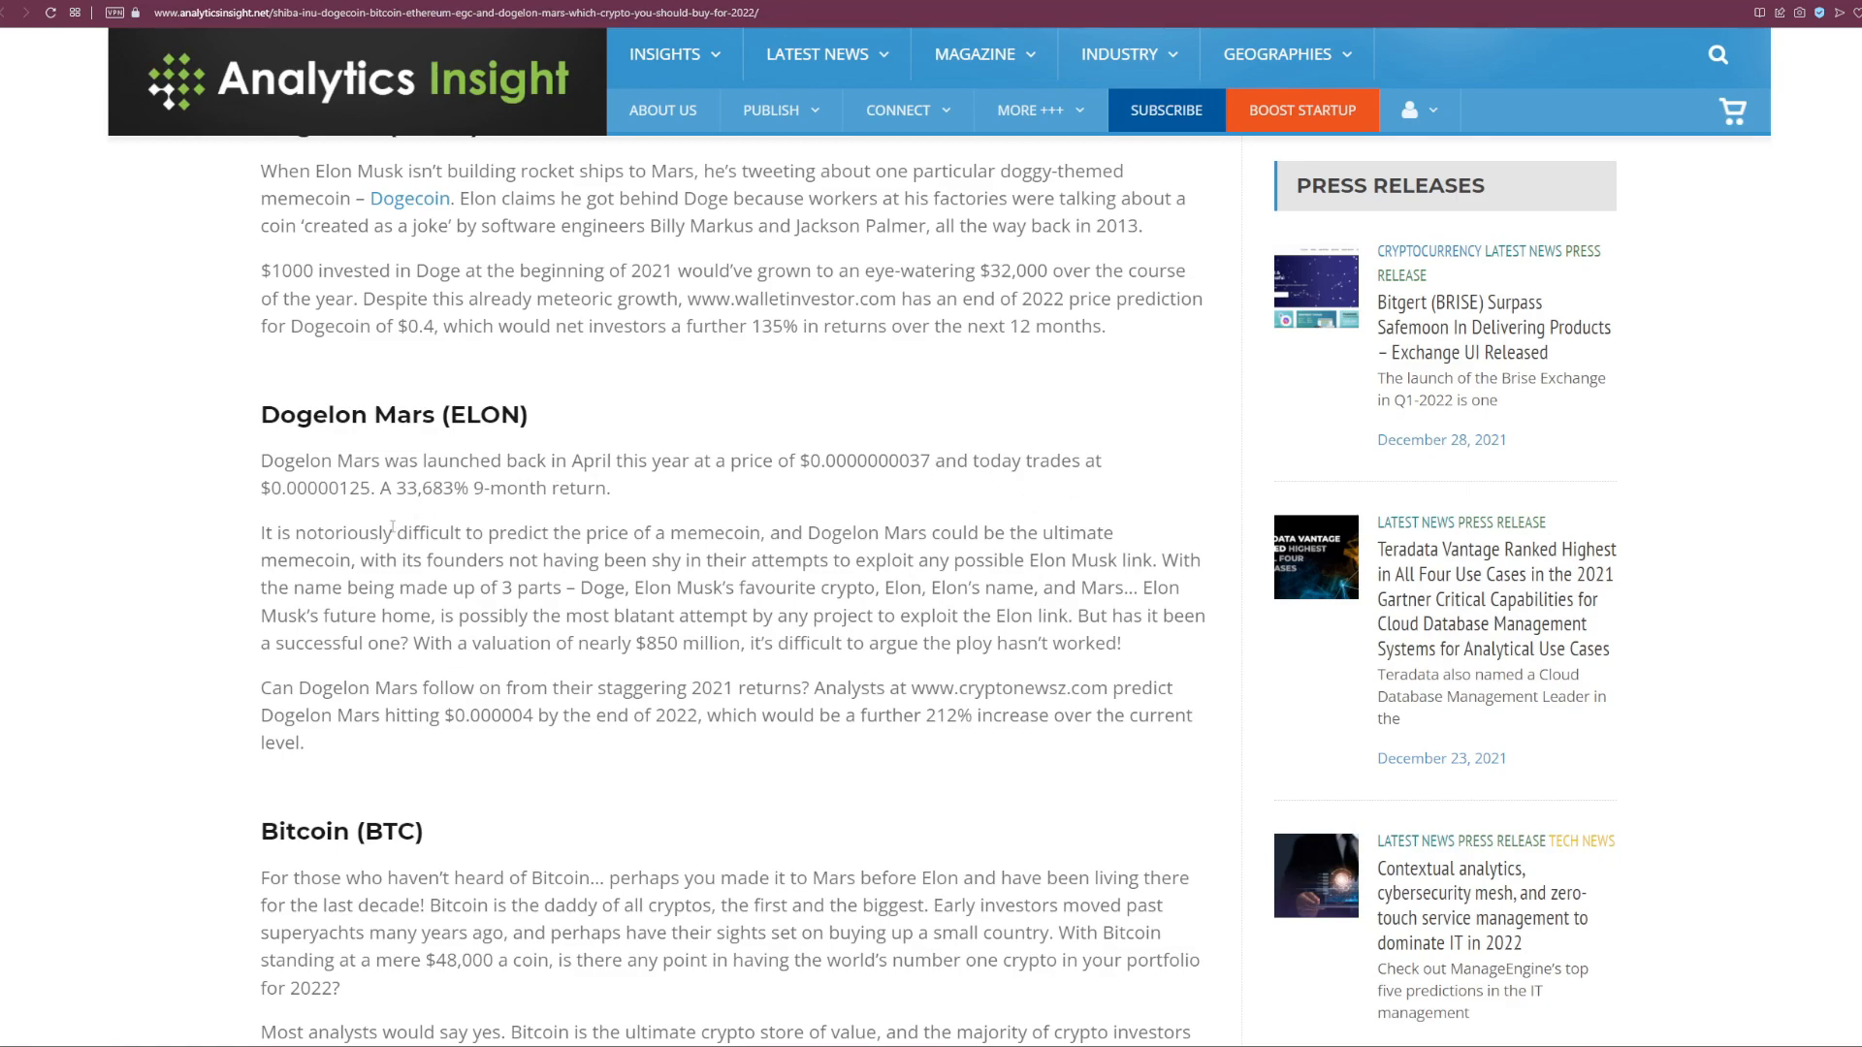
mouse_move(651, 491)
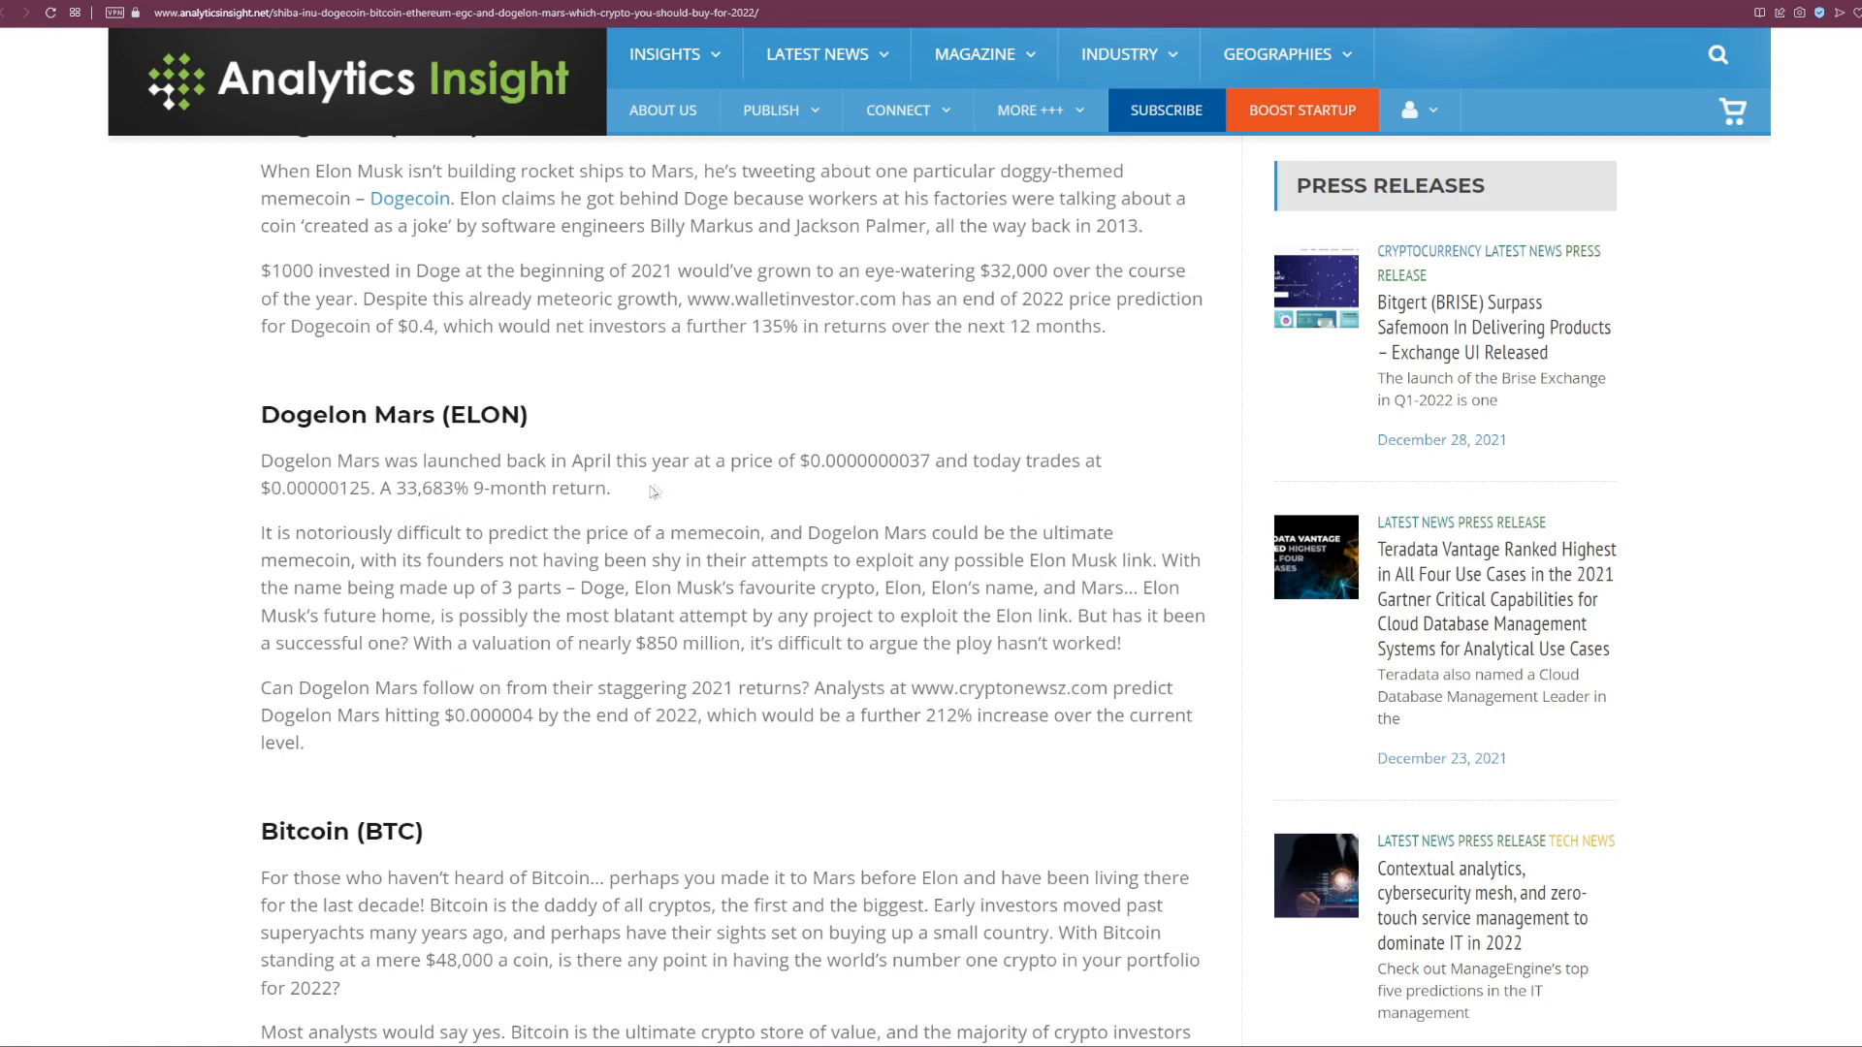
mouse_move(704, 493)
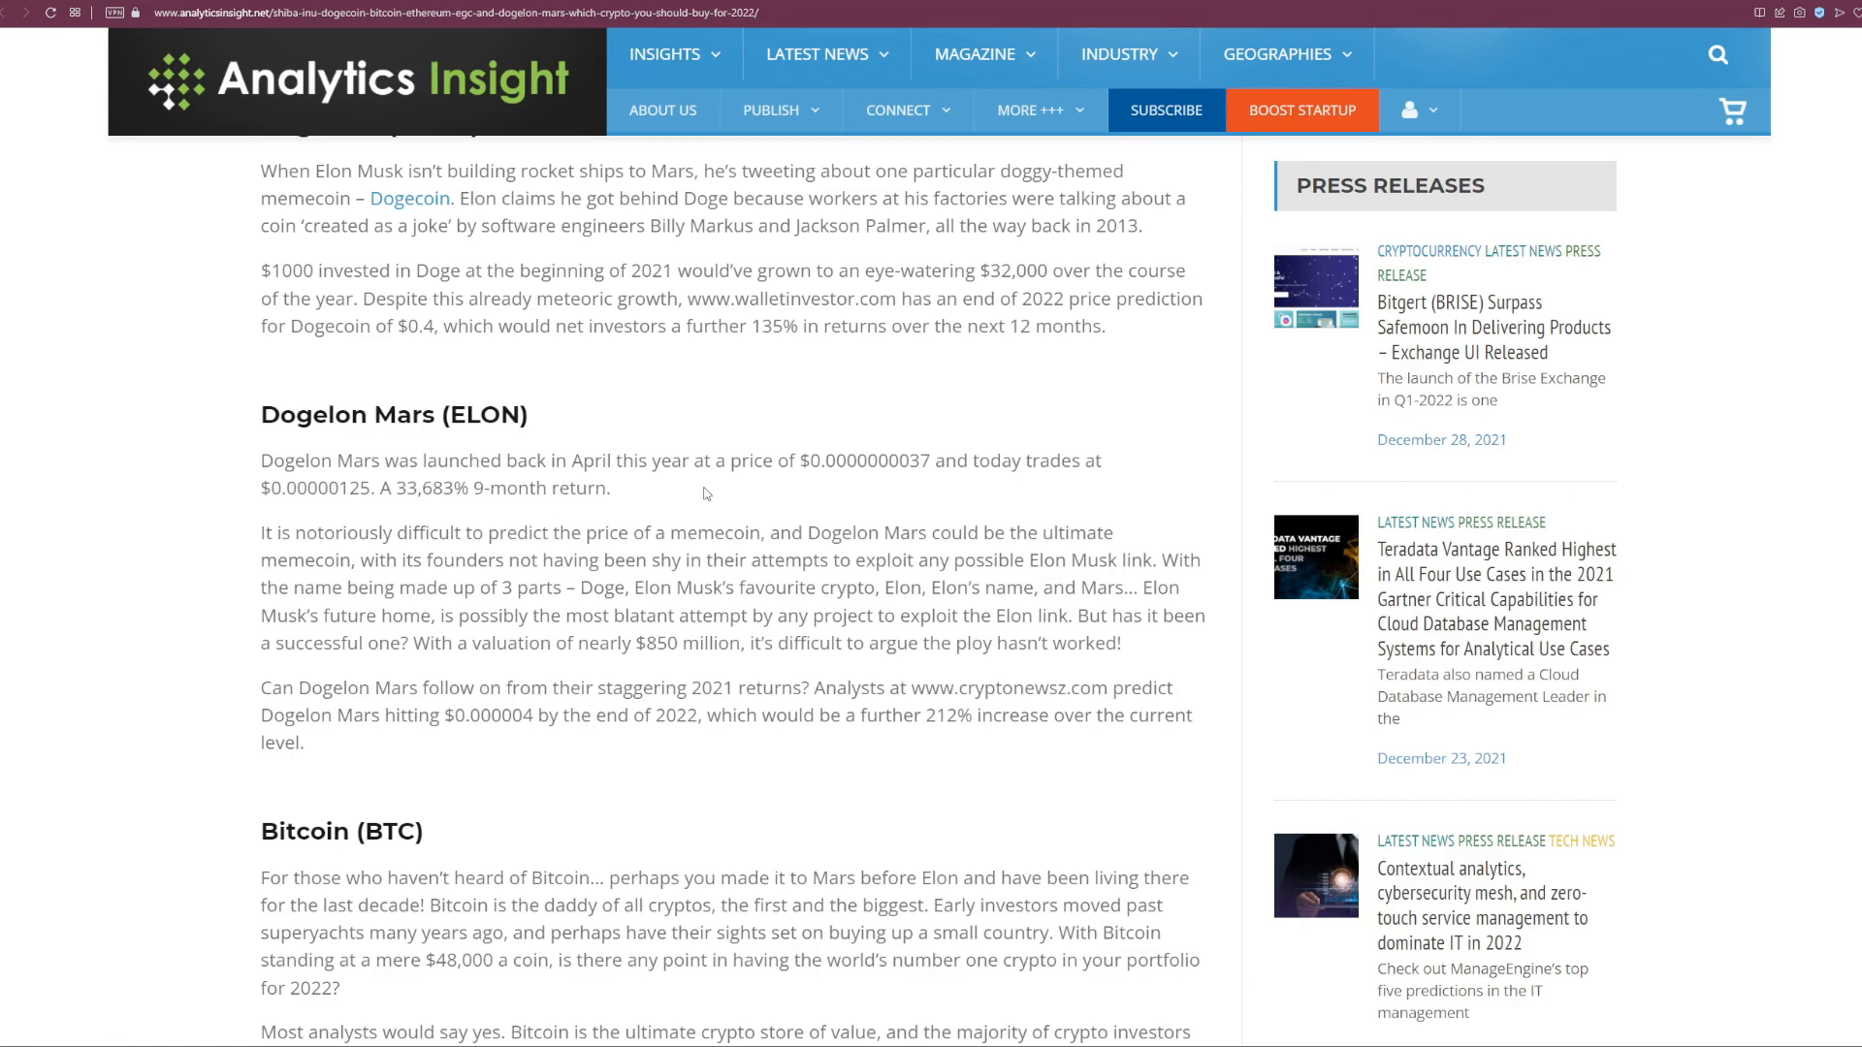
mouse_move(692, 498)
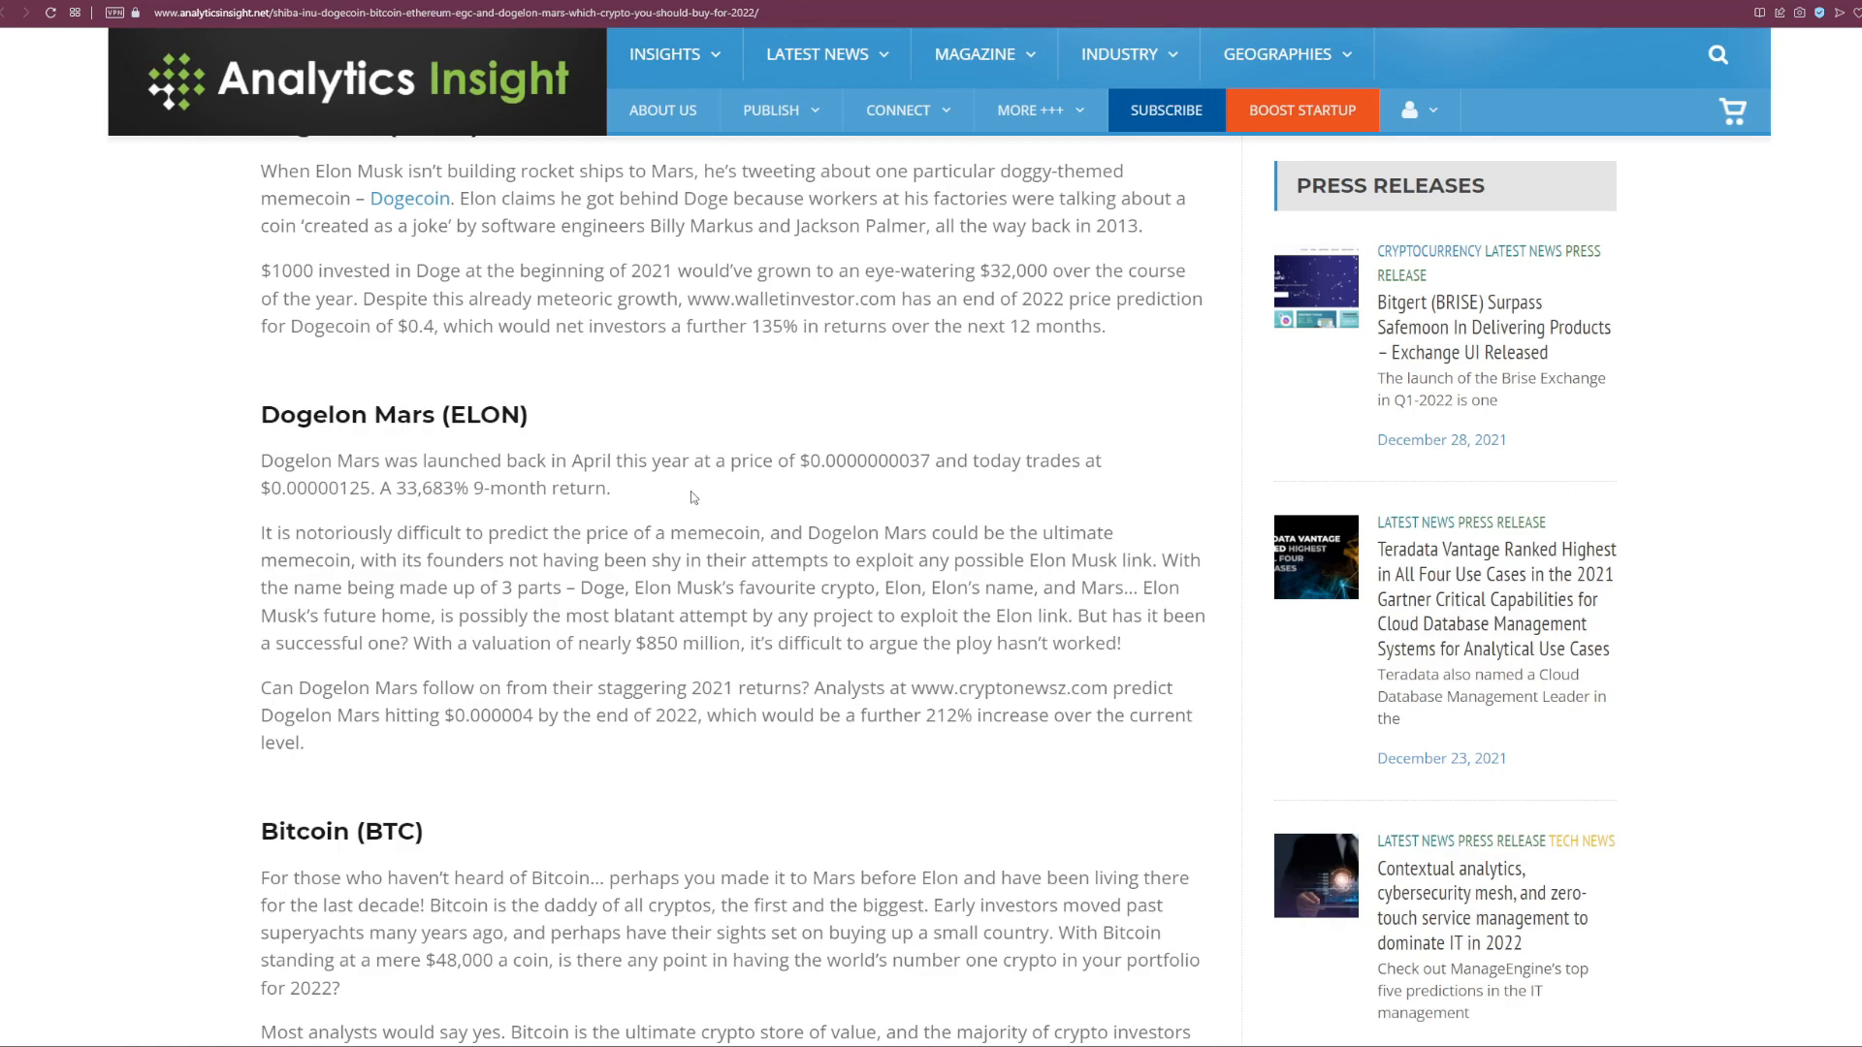
mouse_move(722, 642)
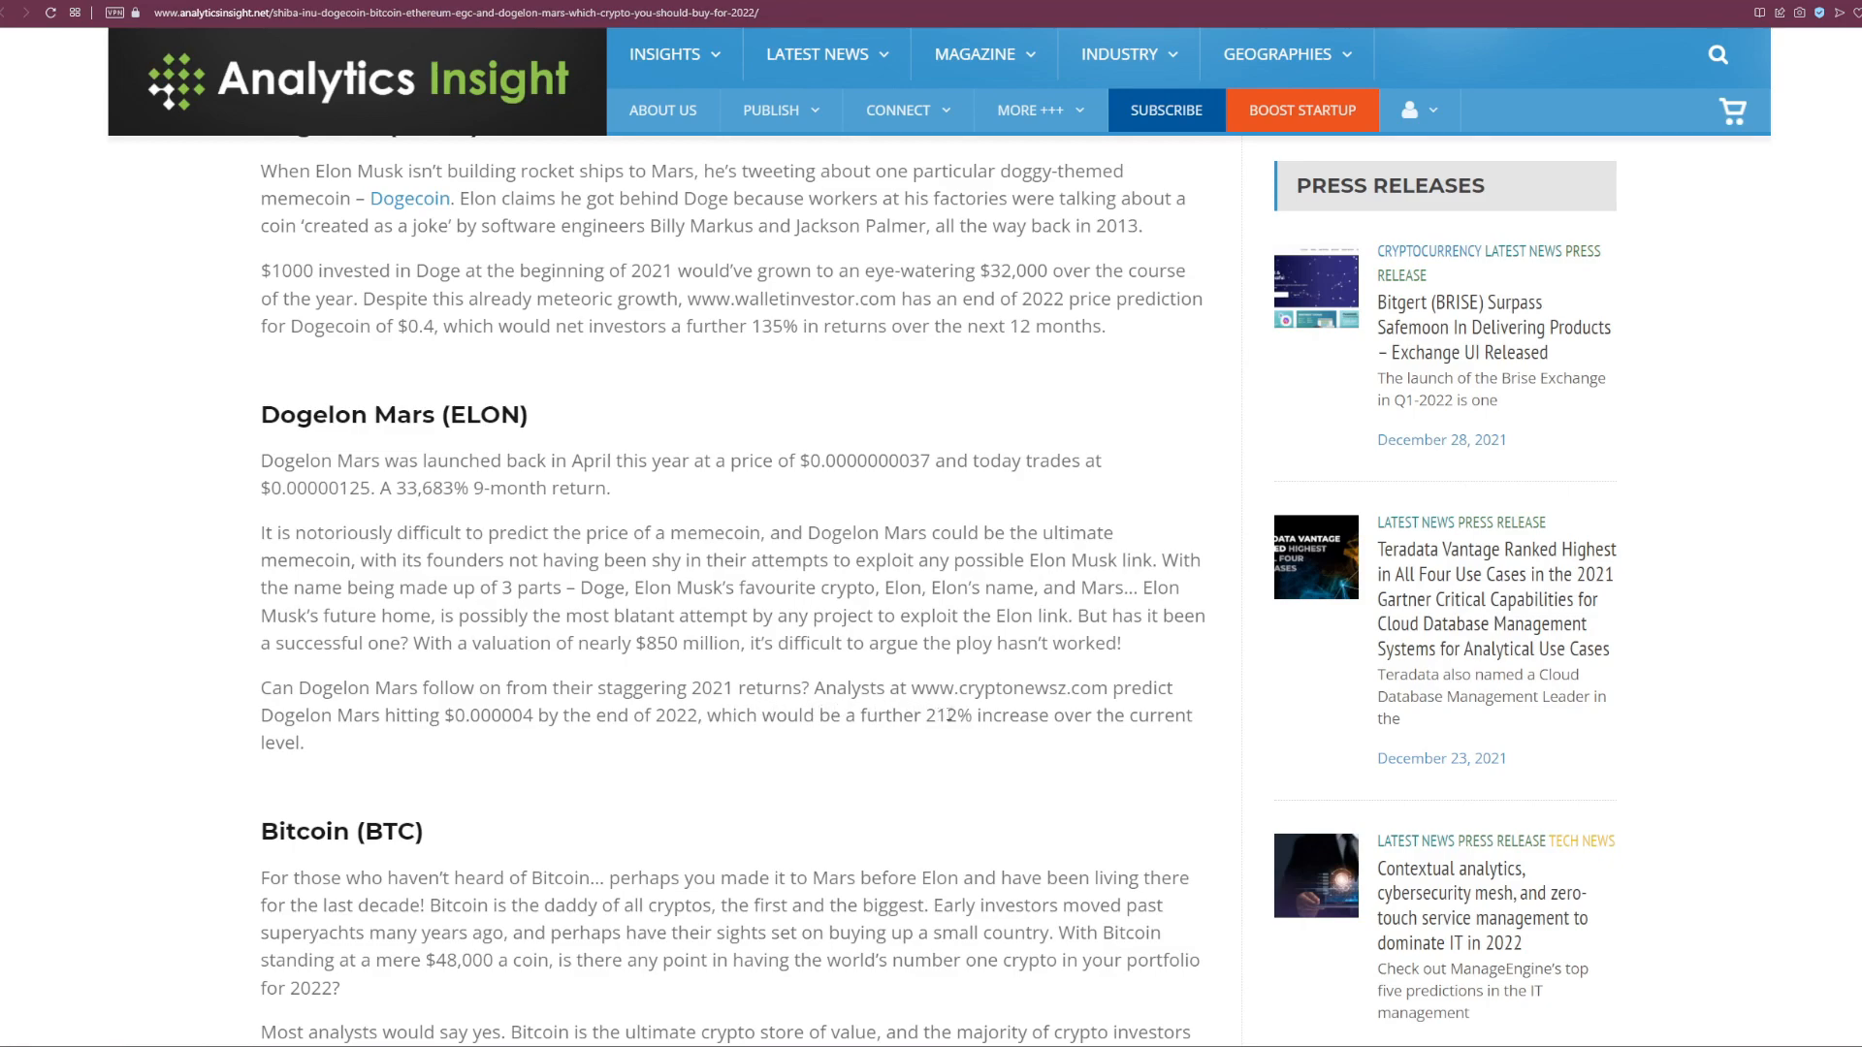
mouse_move(414, 739)
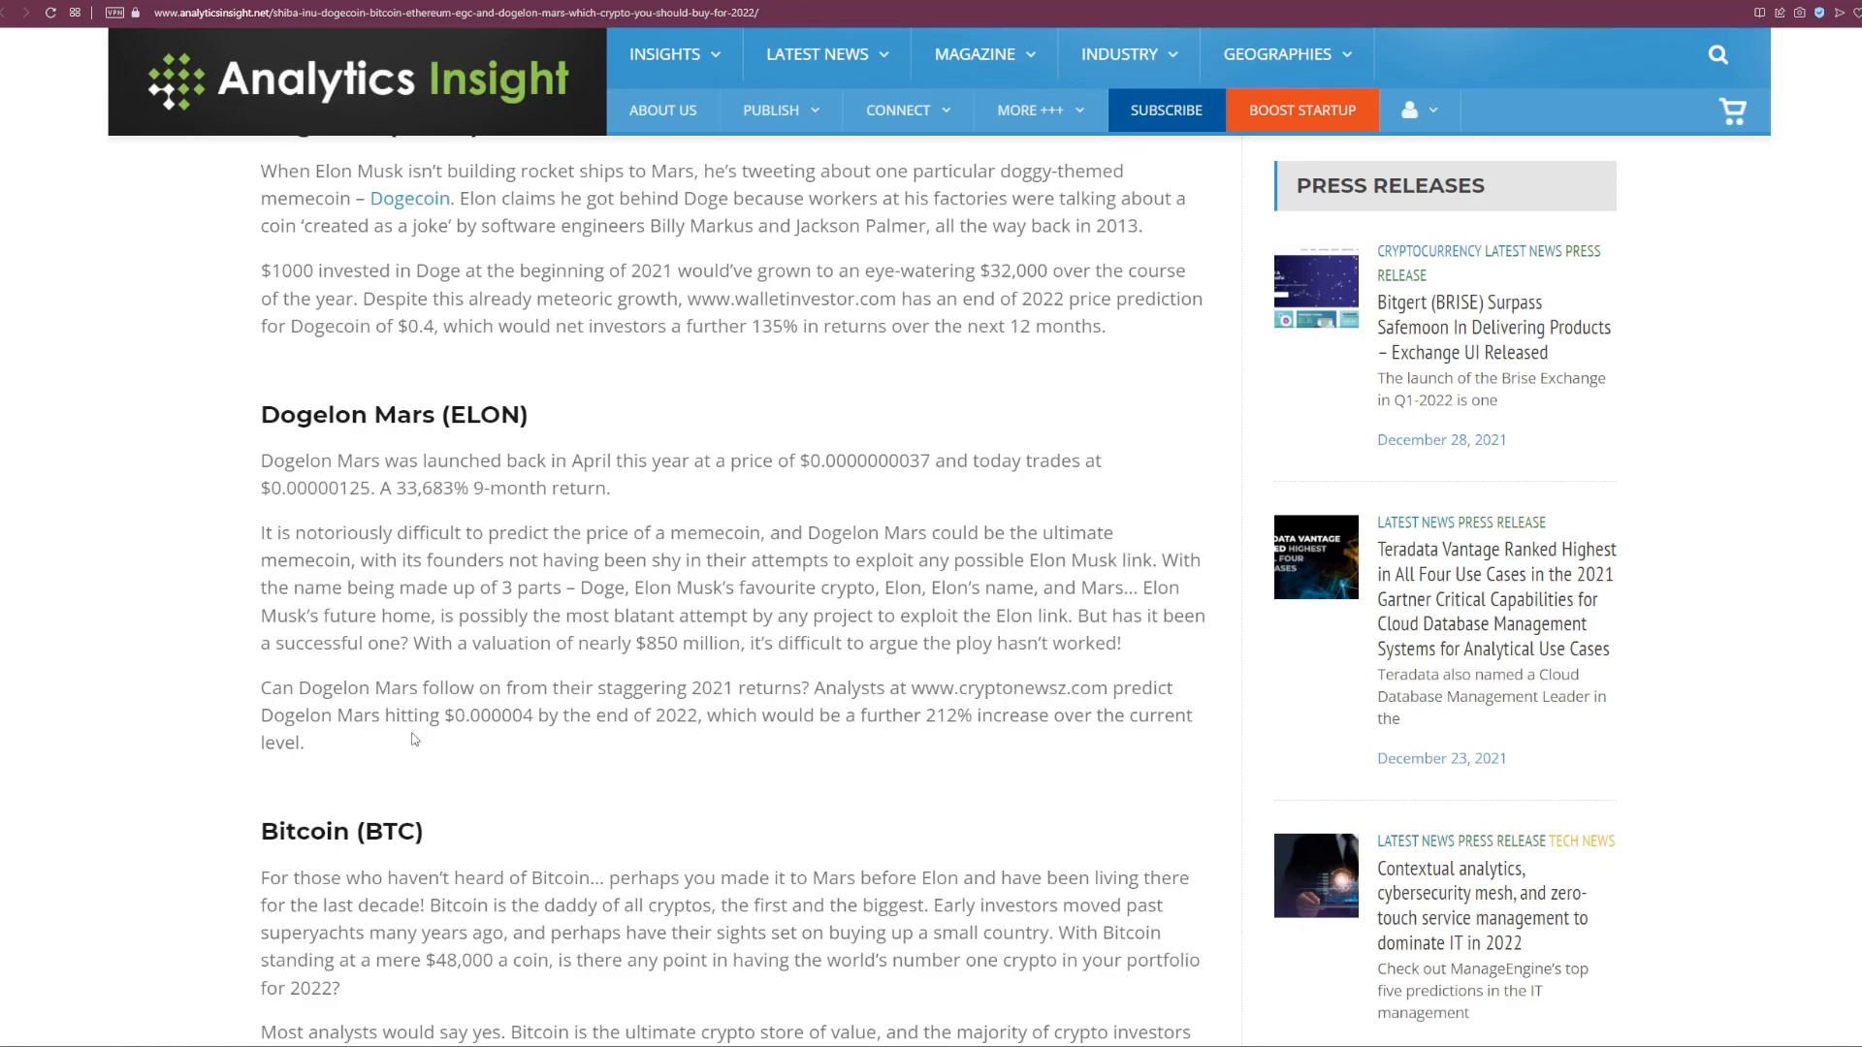
mouse_move(495, 737)
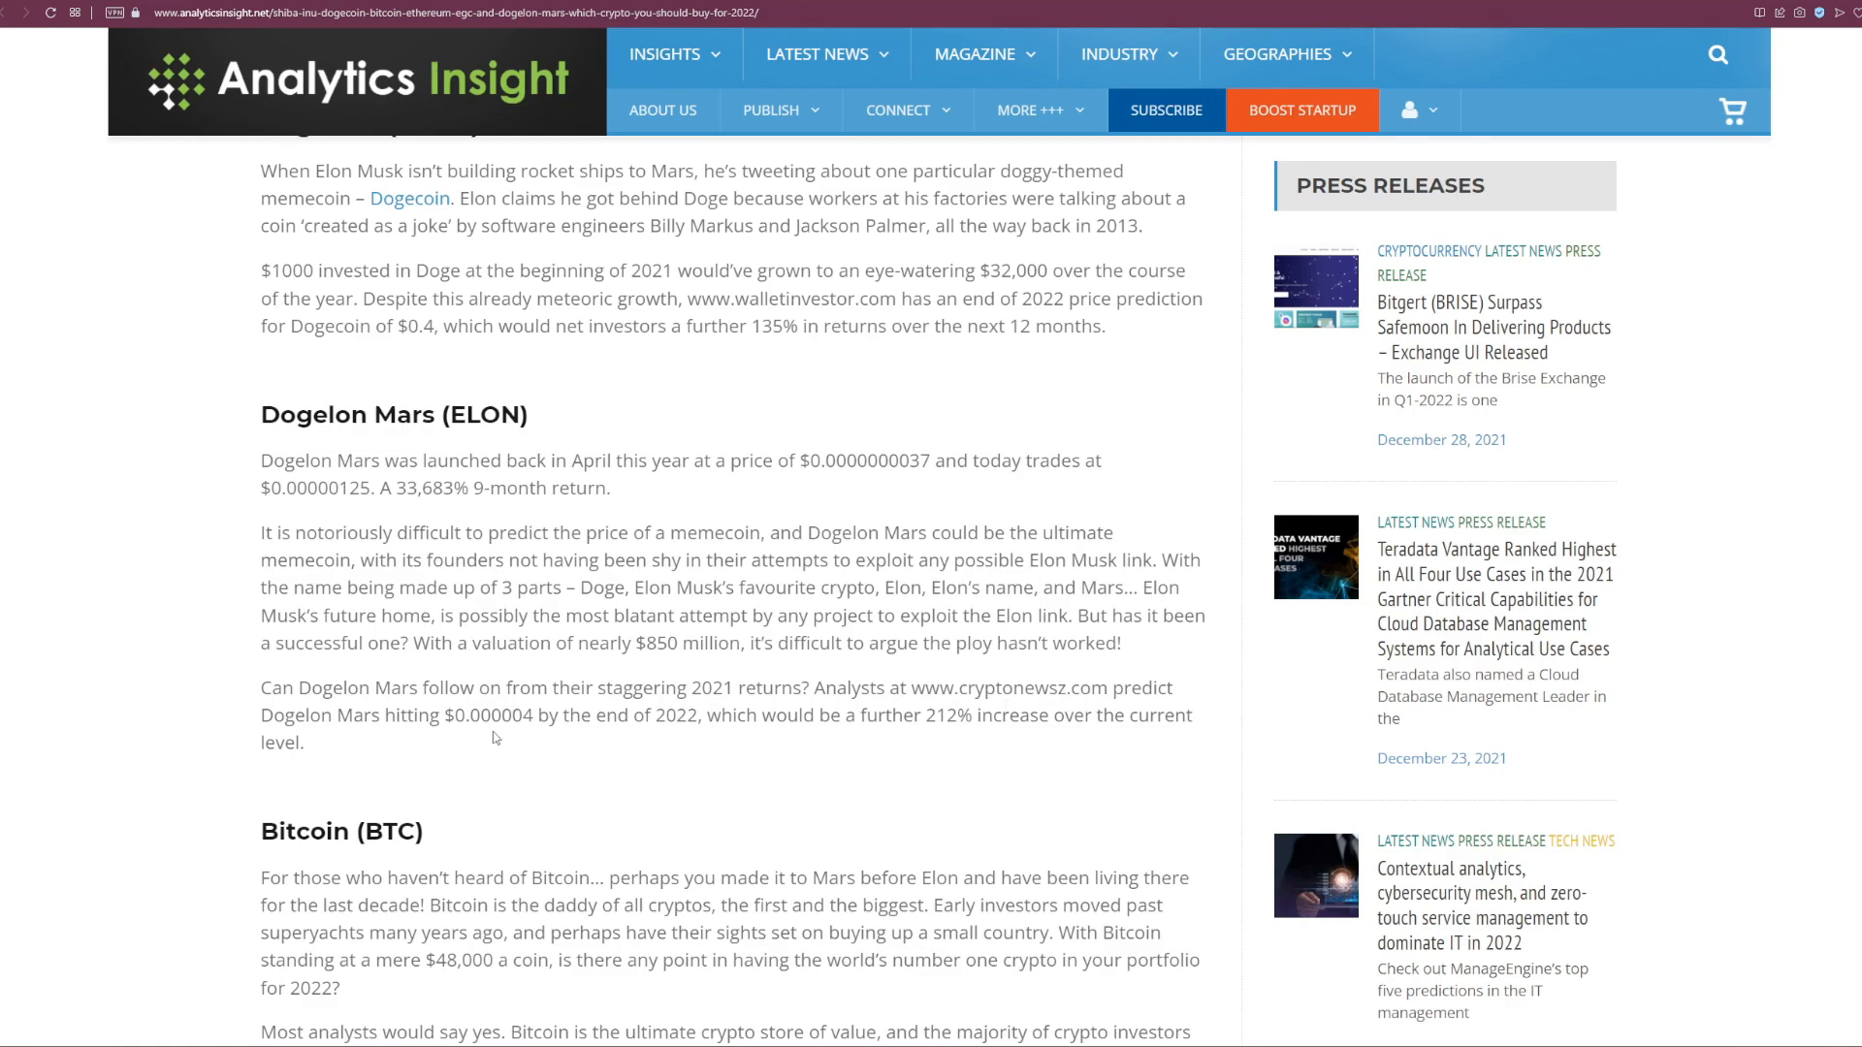
mouse_move(510, 719)
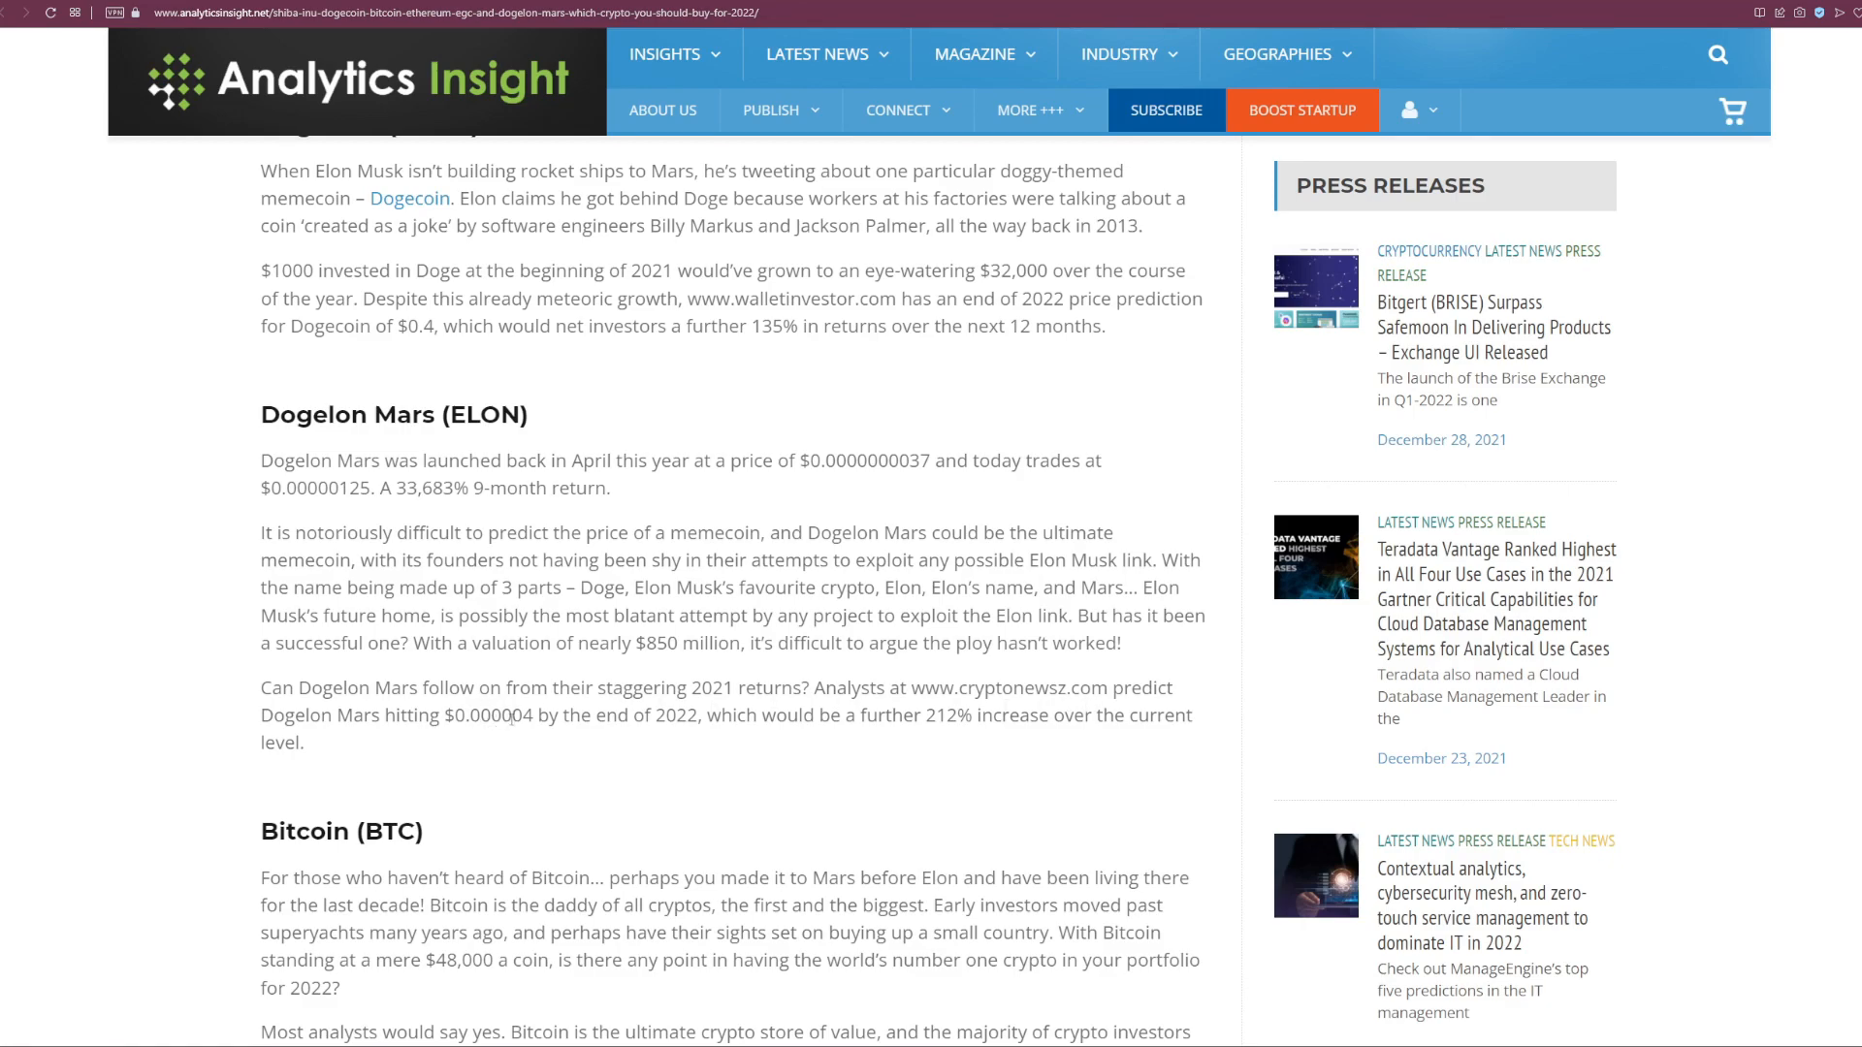
mouse_move(653, 736)
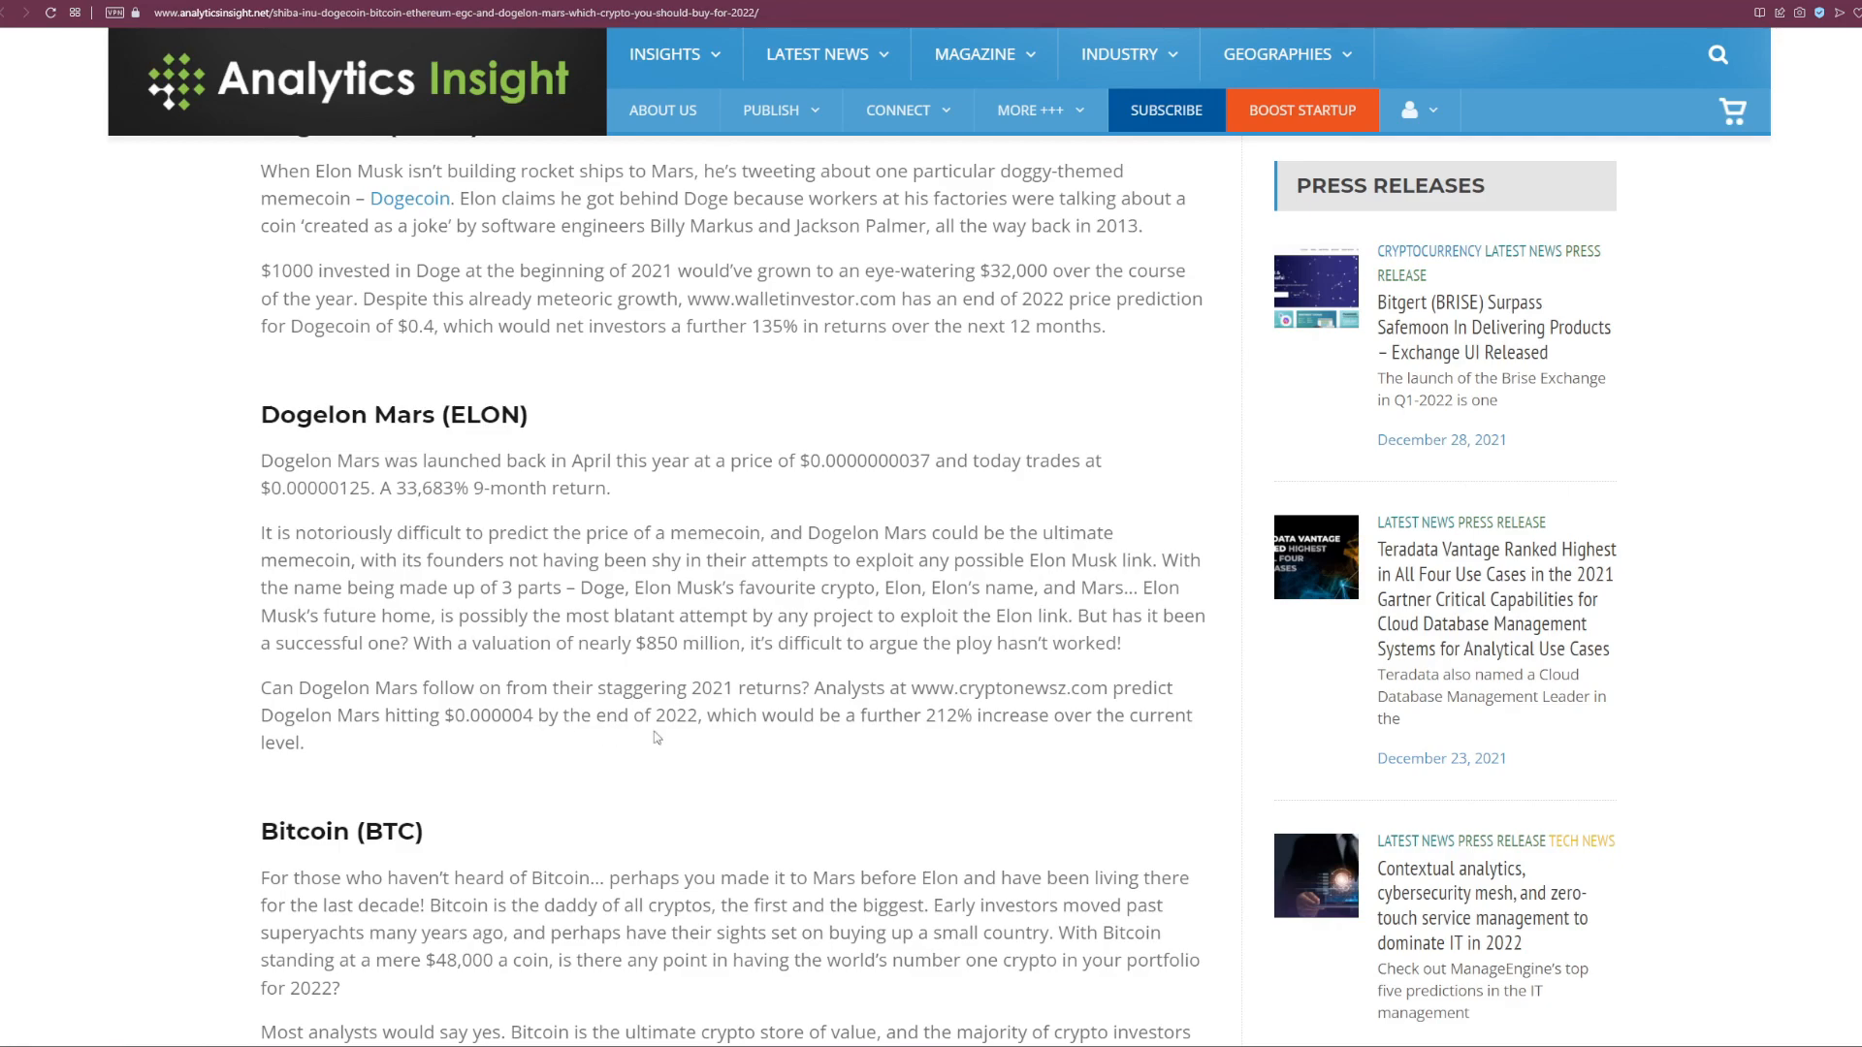
mouse_move(884, 750)
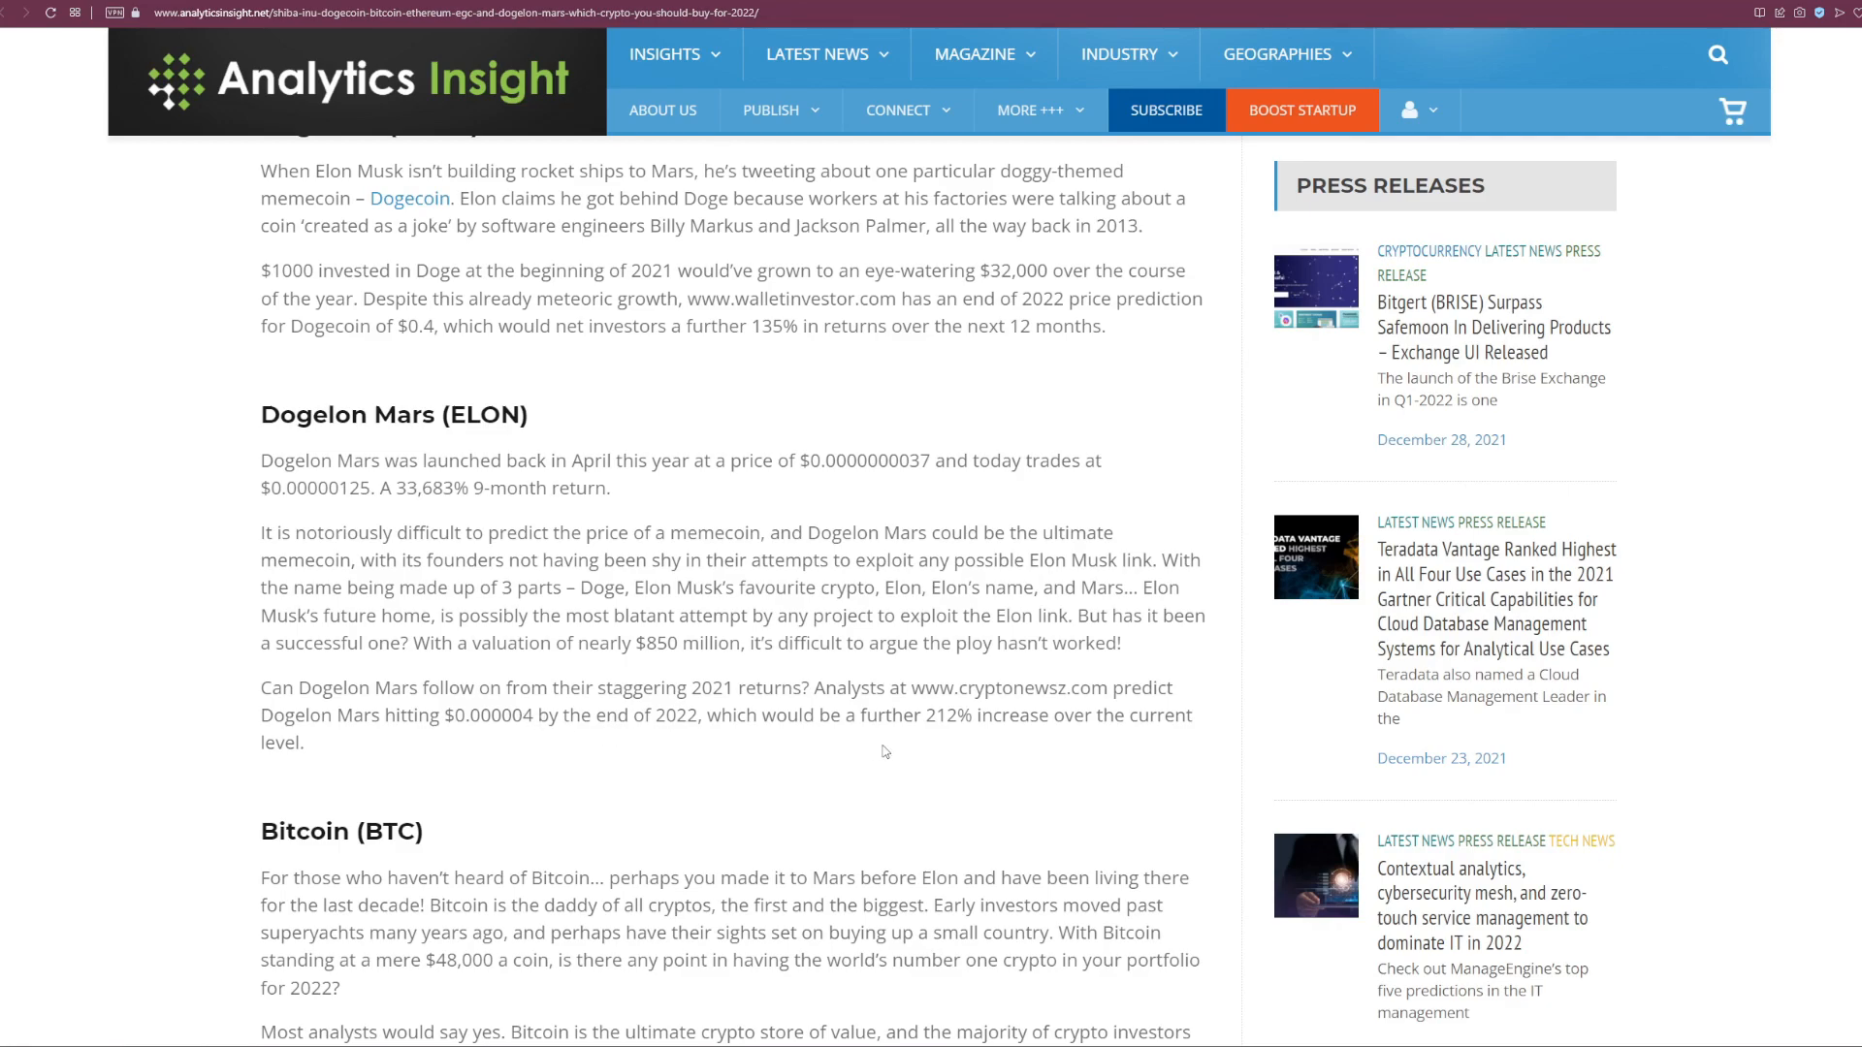
mouse_move(960, 739)
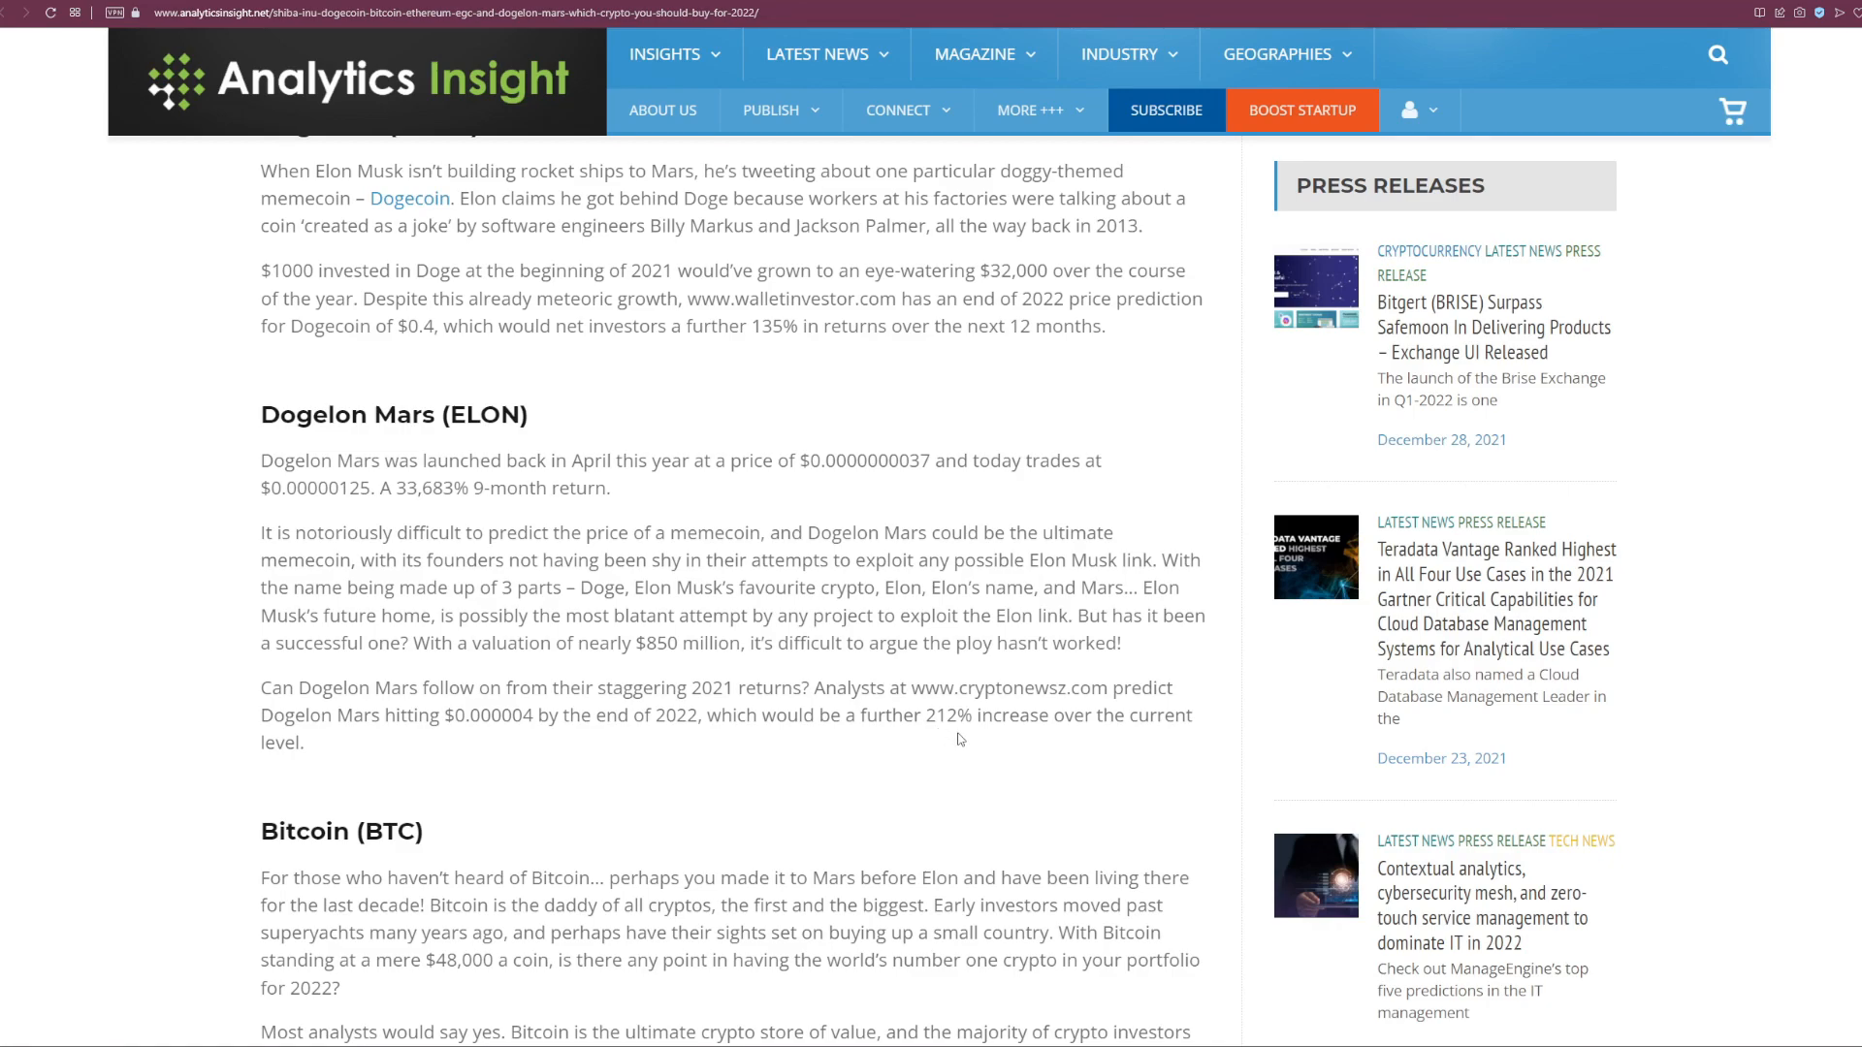
mouse_move(1174, 733)
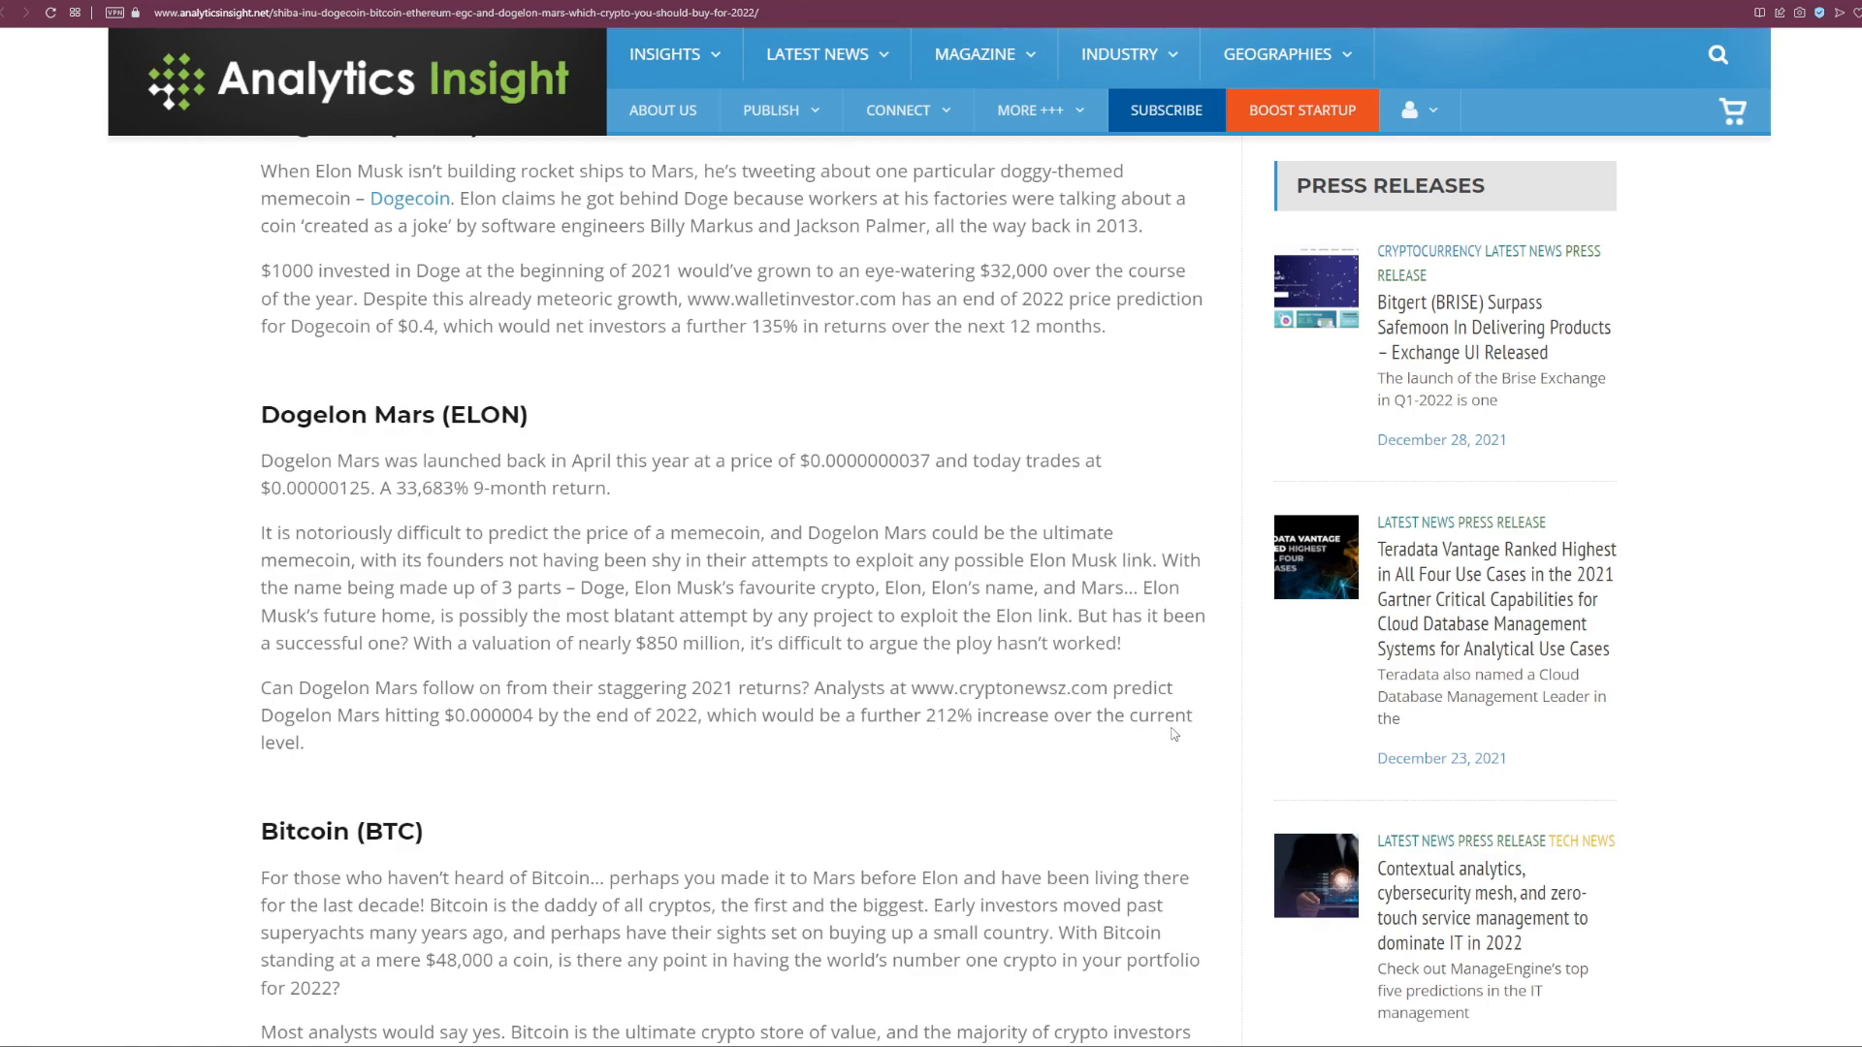
mouse_move(956, 706)
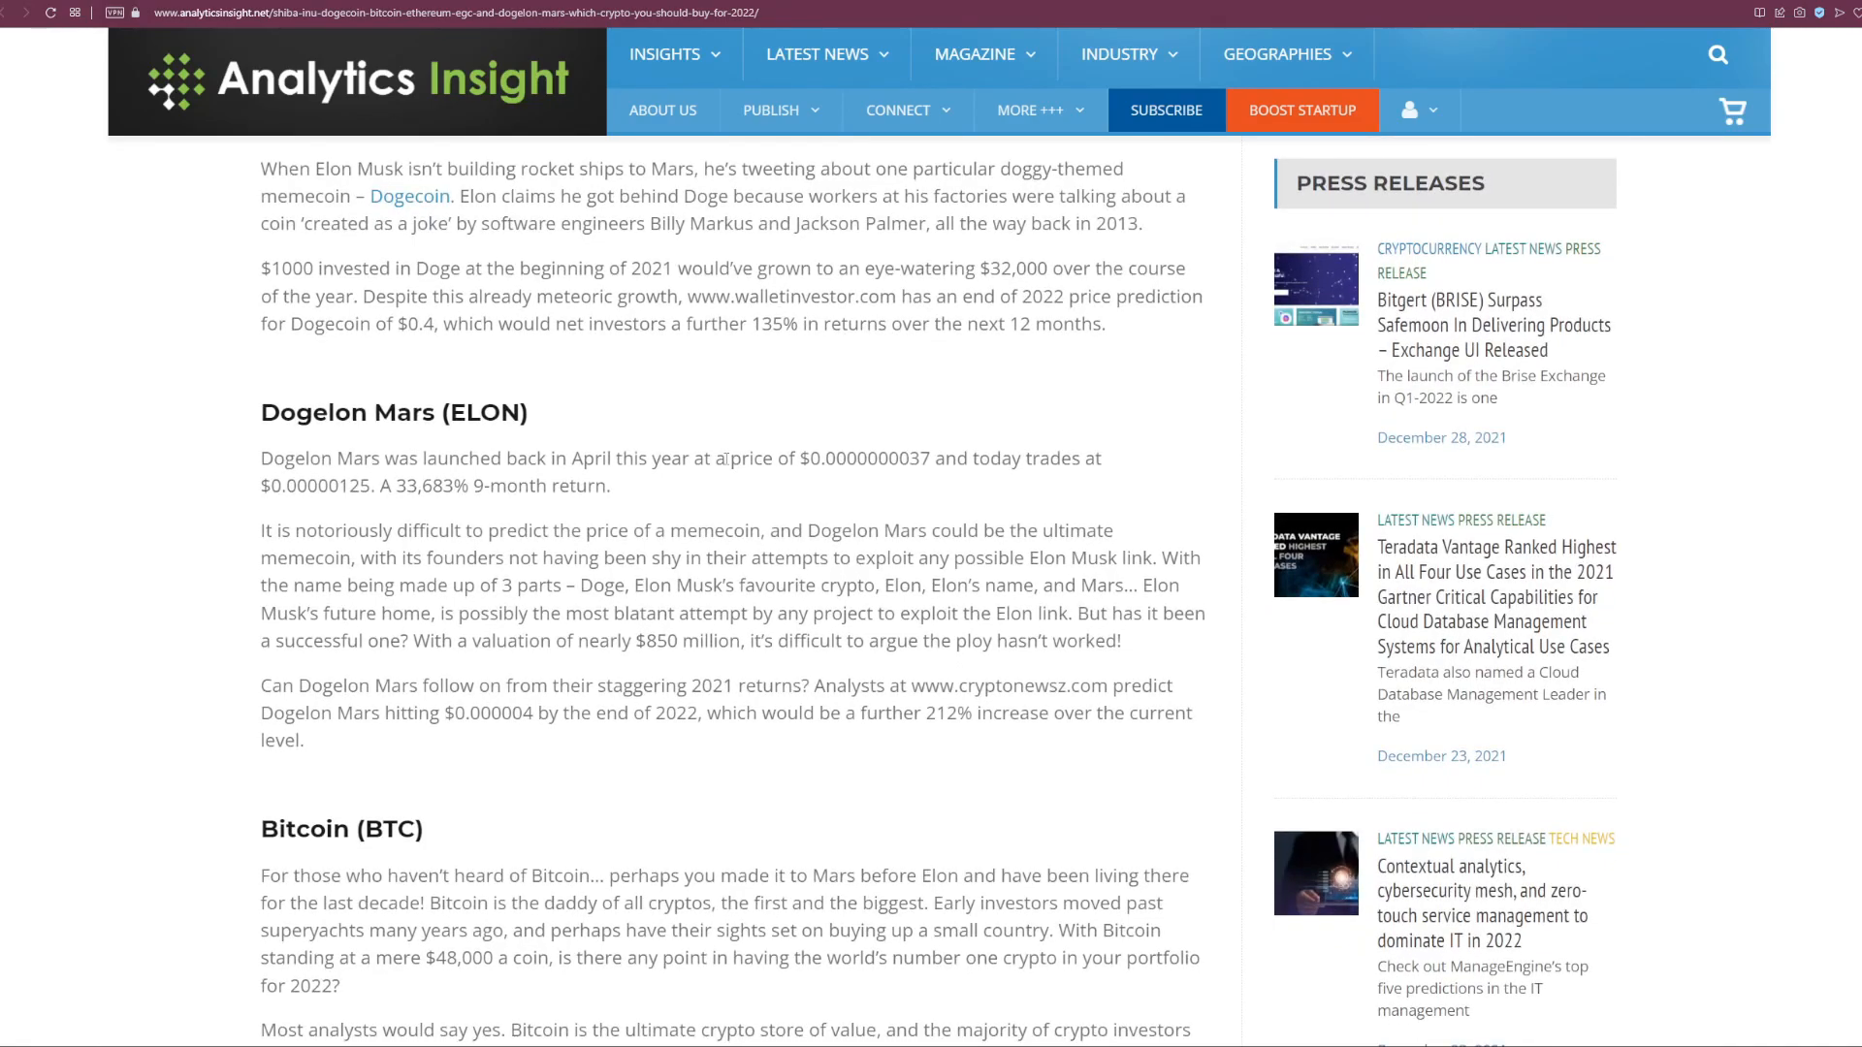
mouse_move(710, 388)
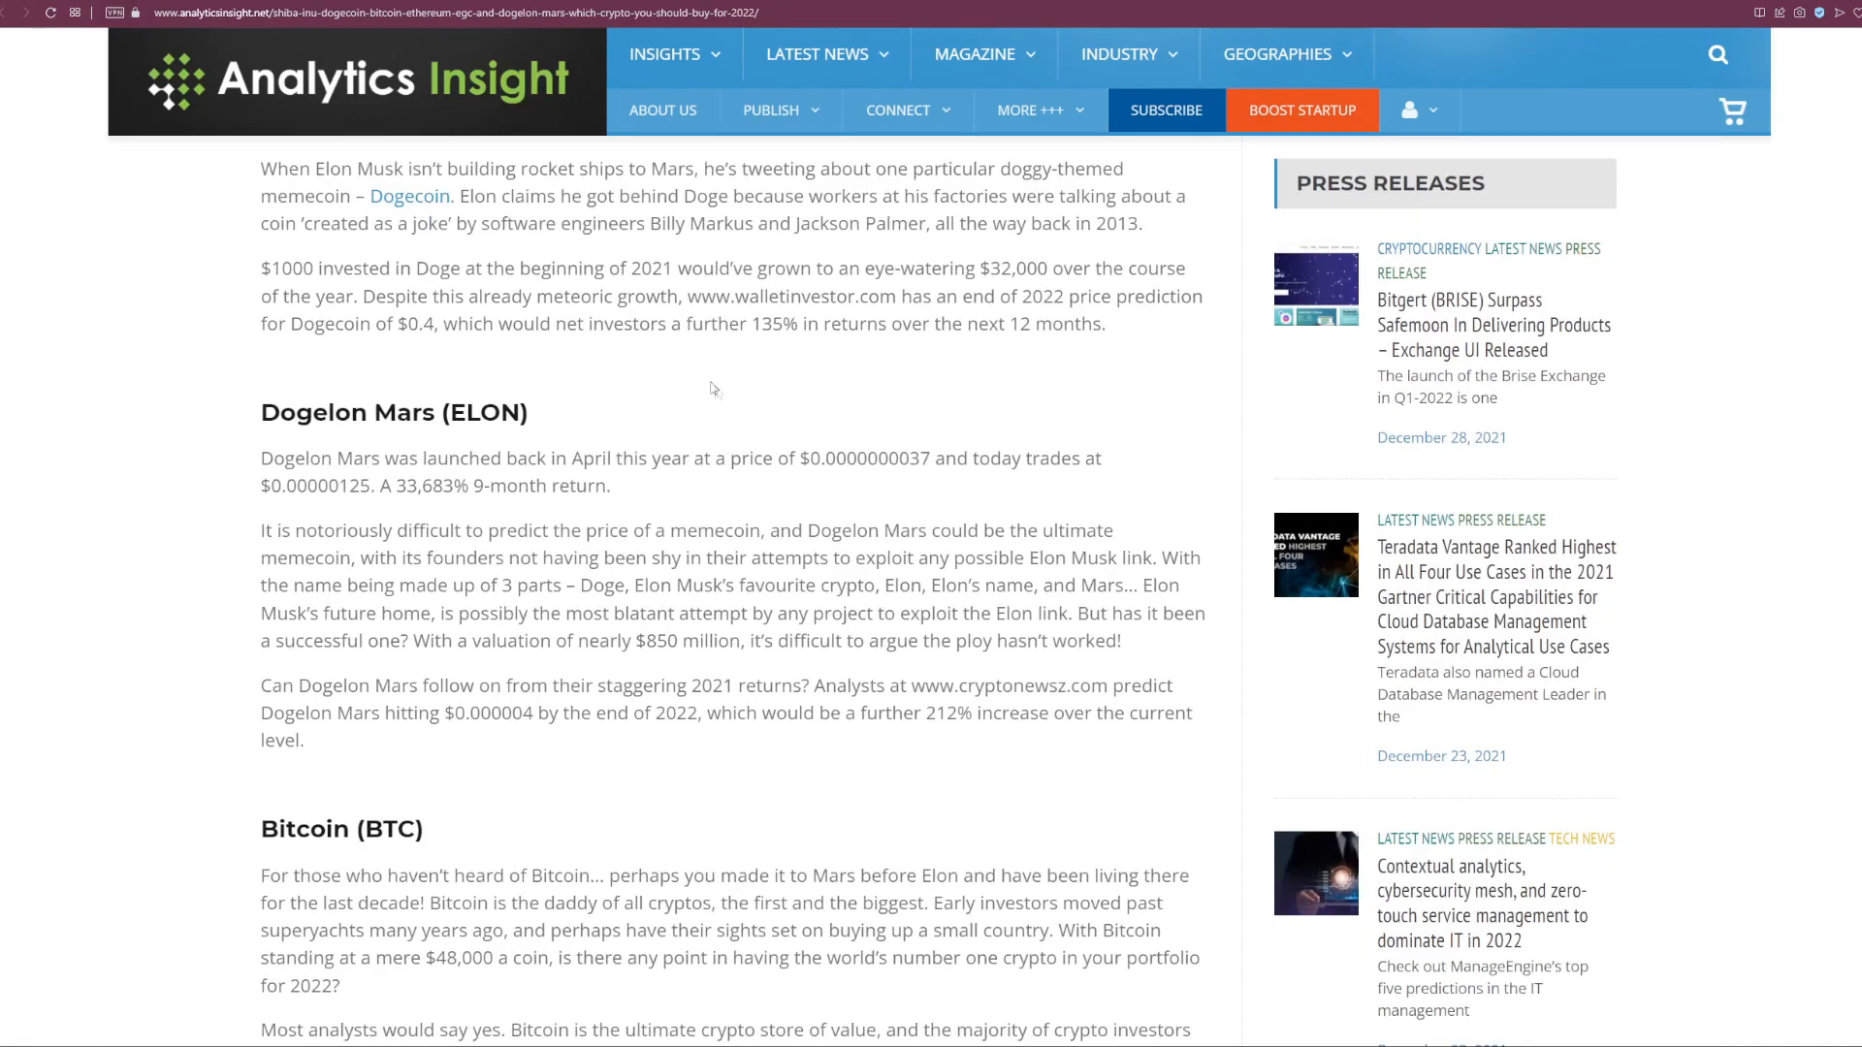